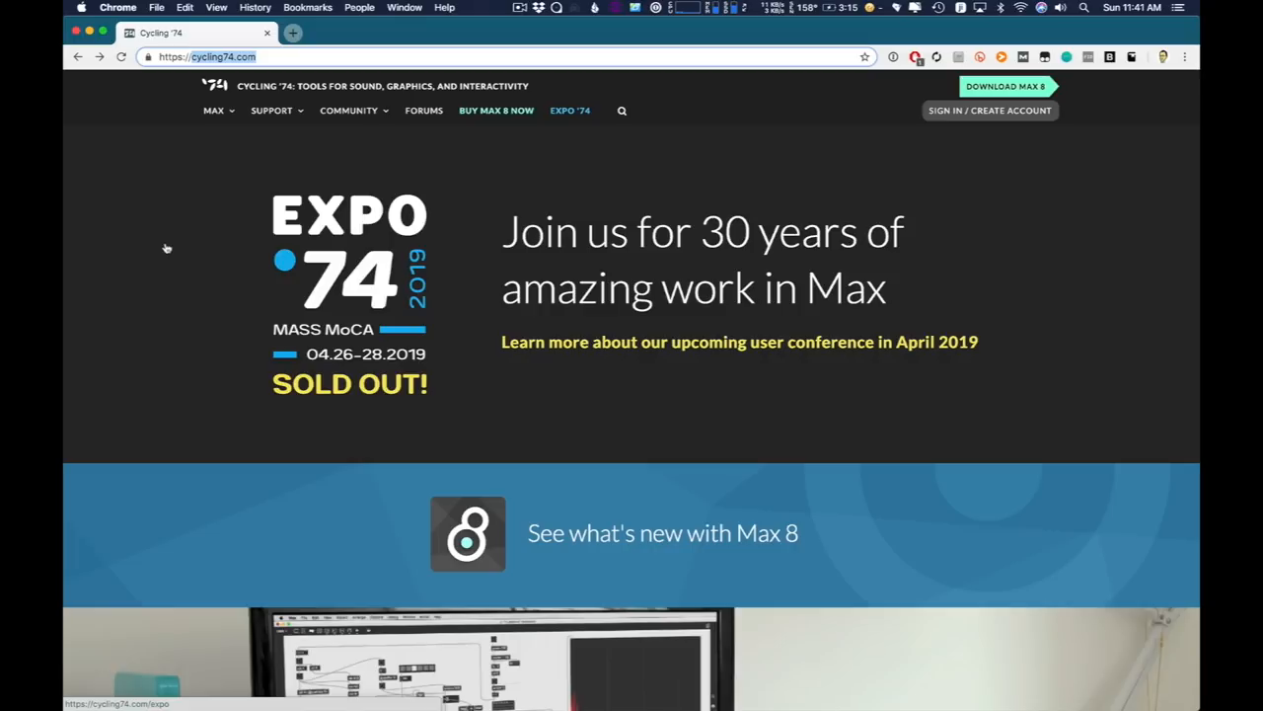
mouse_move(912, 117)
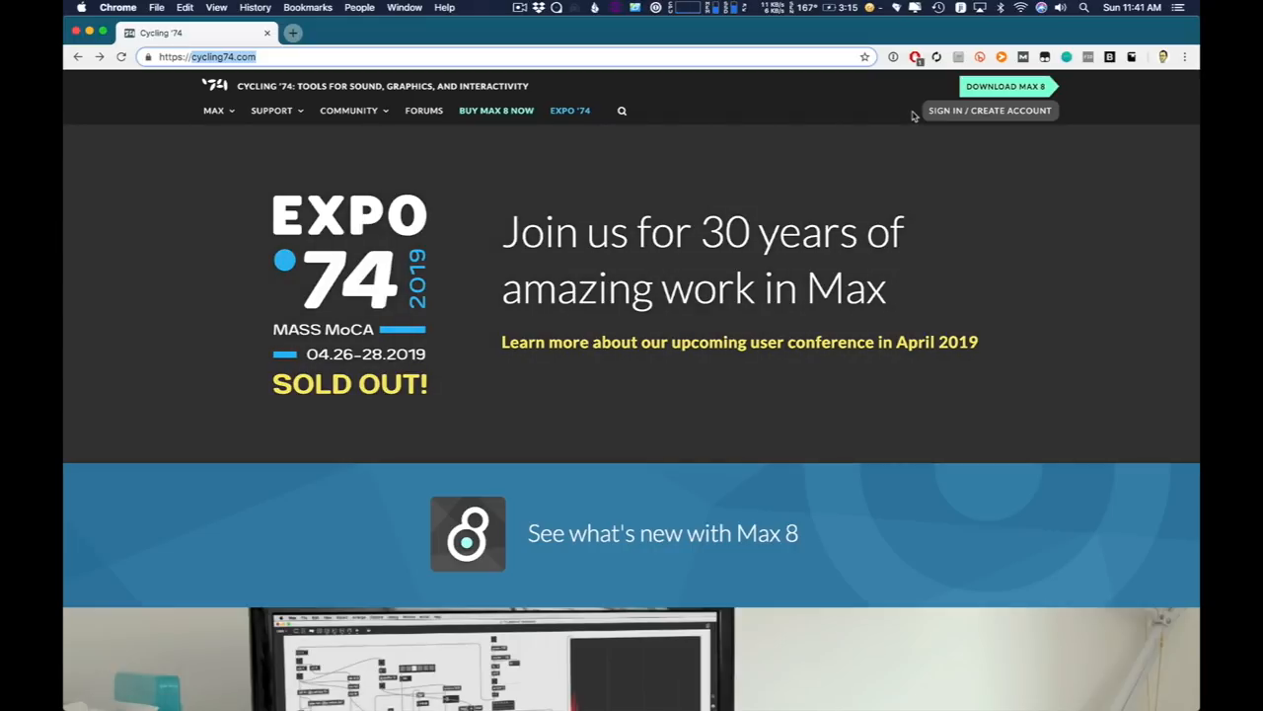
mouse_move(1005, 87)
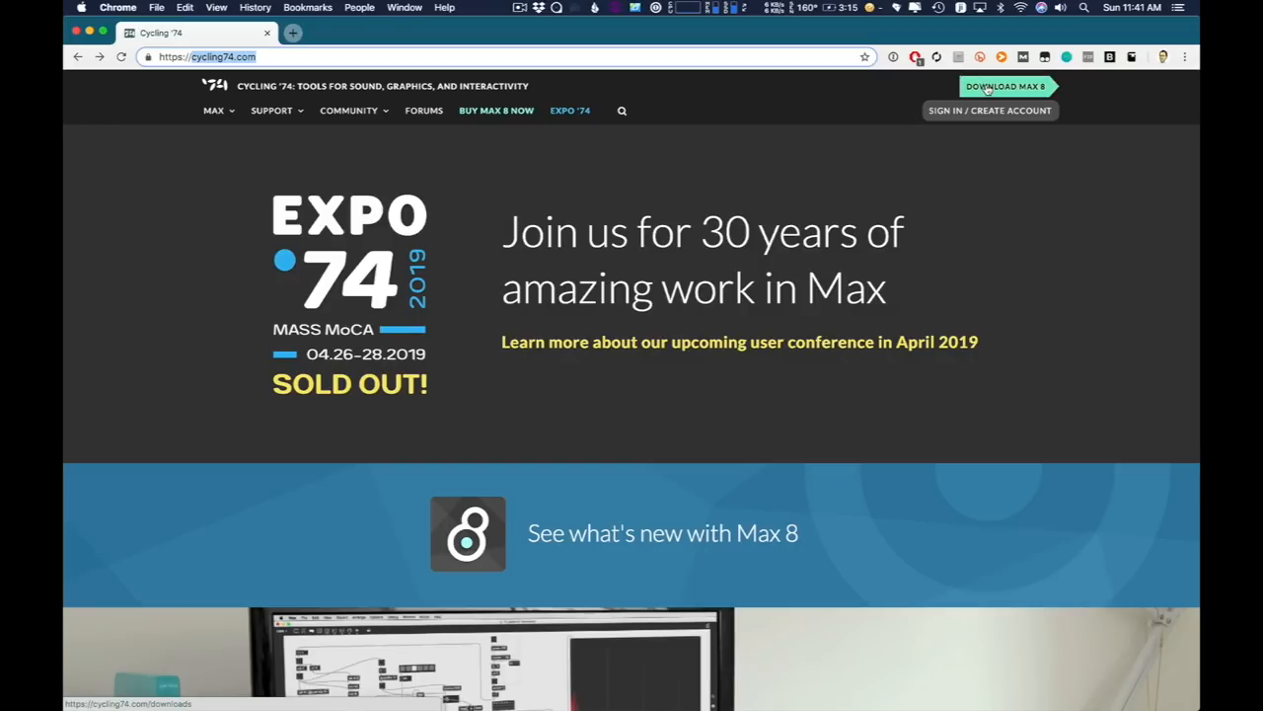
Show the Max 8.0.5 Windows 64-bit installer on the cycling74.com download page
click(1005, 87)
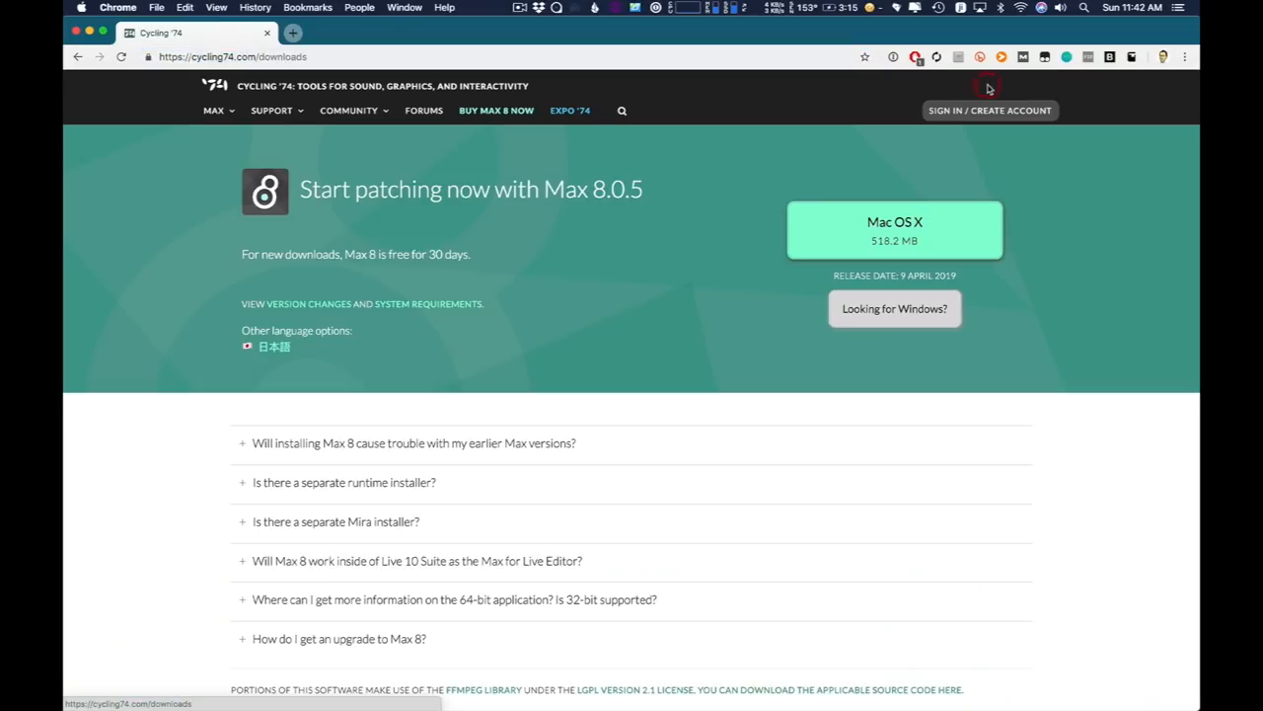
click(894, 229)
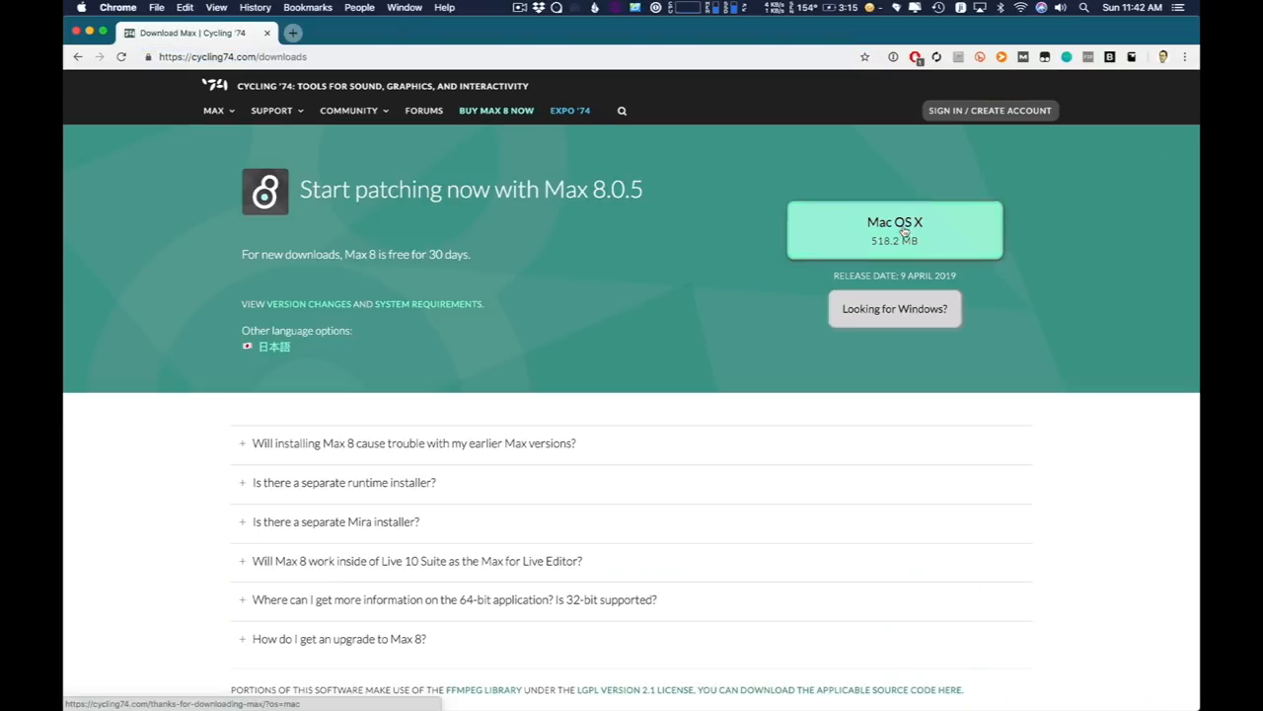
click(894, 308)
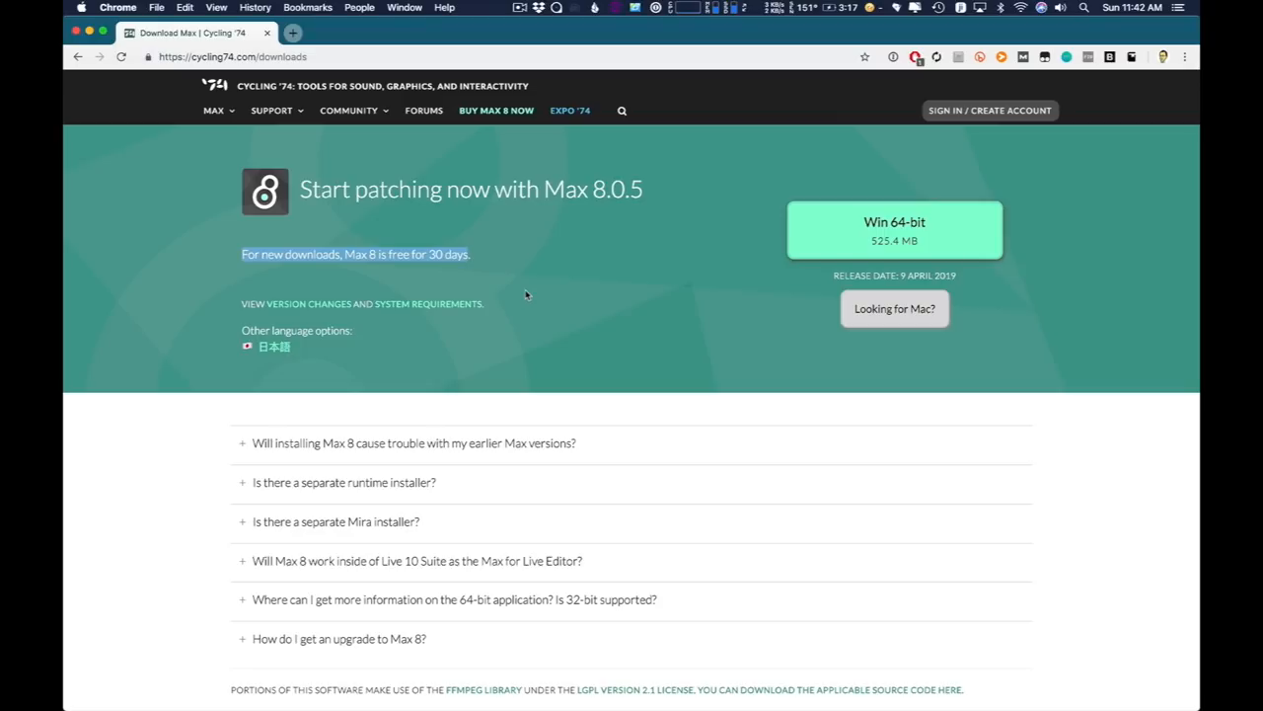
mouse_move(521, 125)
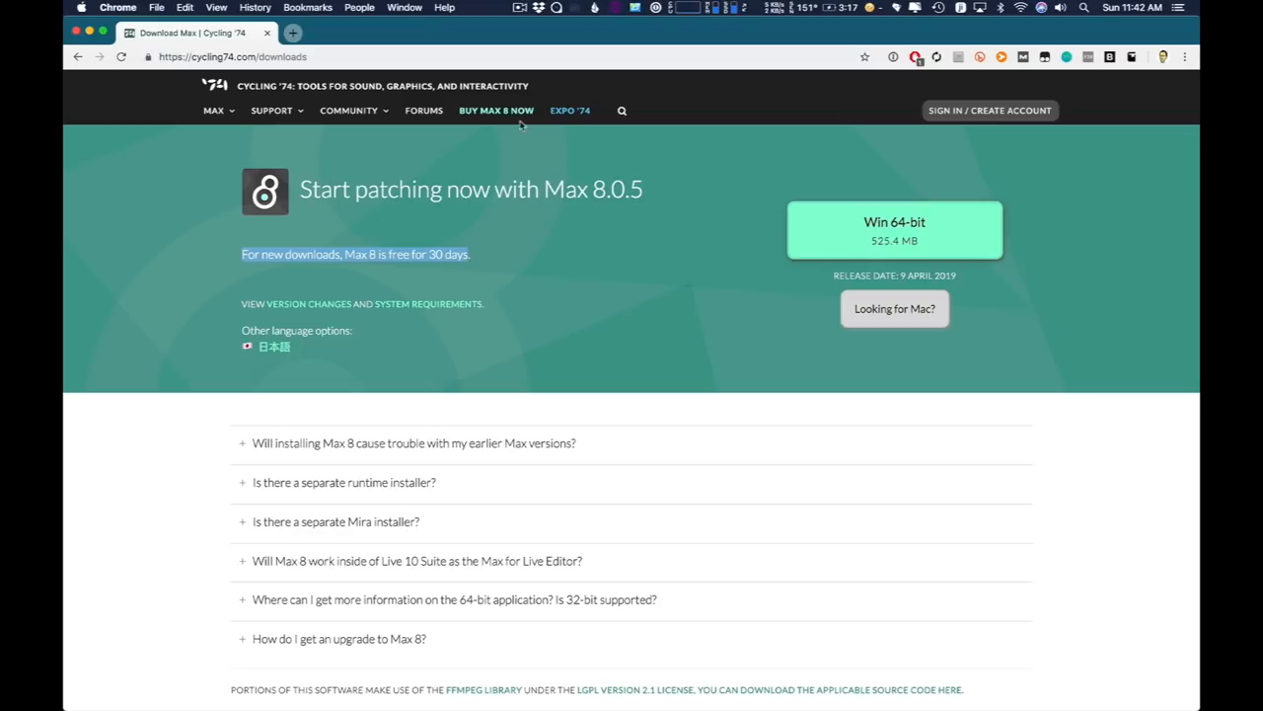
mouse_move(497, 110)
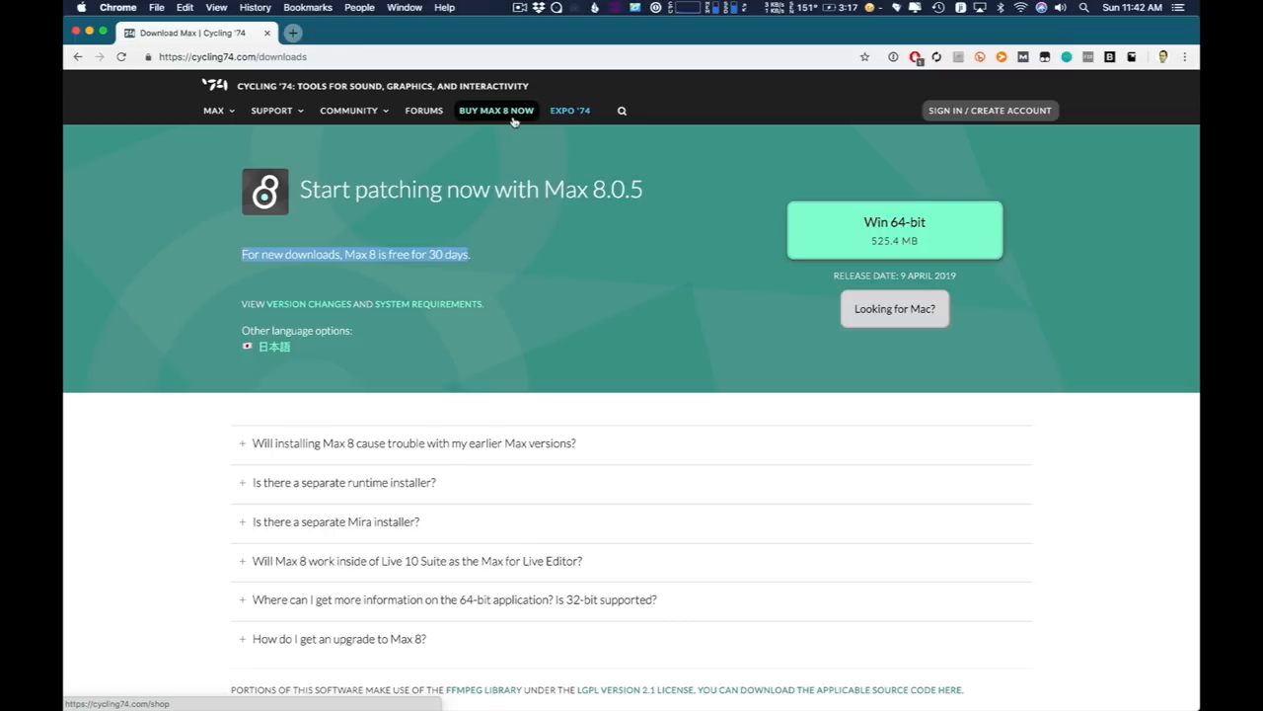
View the Max 8 shop page with student and teacher pricing expanded
click(496, 111)
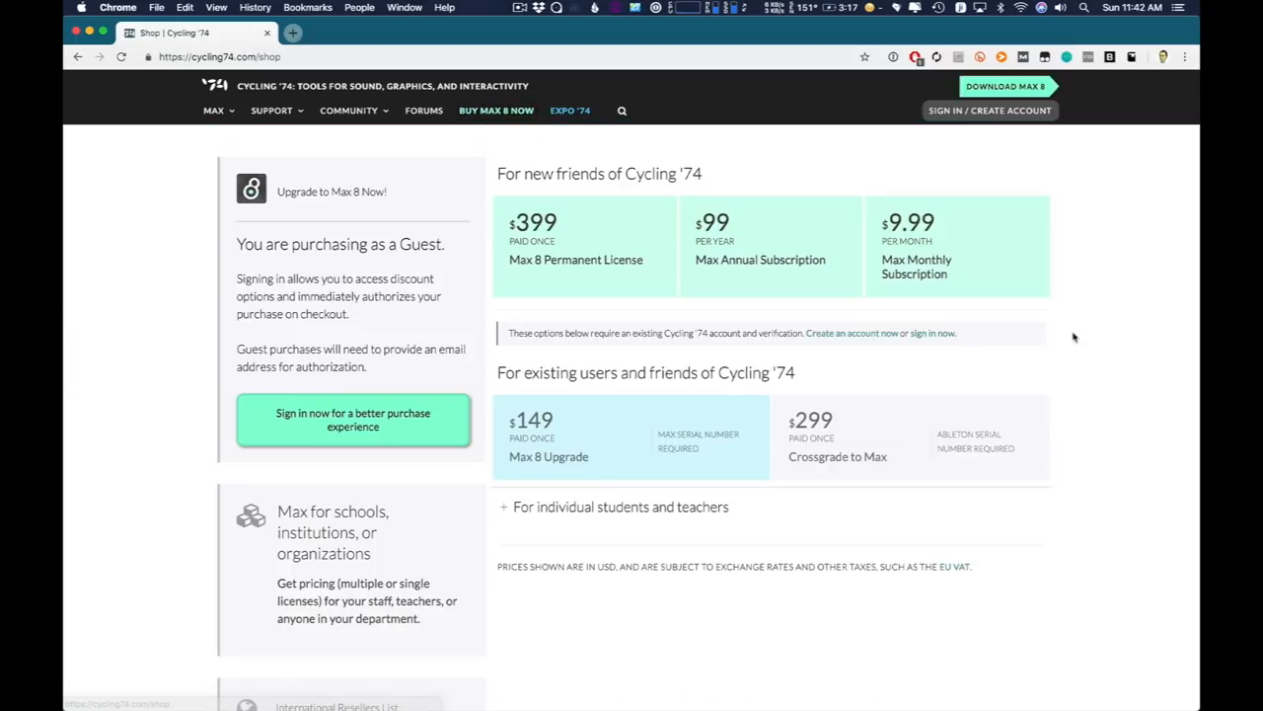
mouse_move(774, 292)
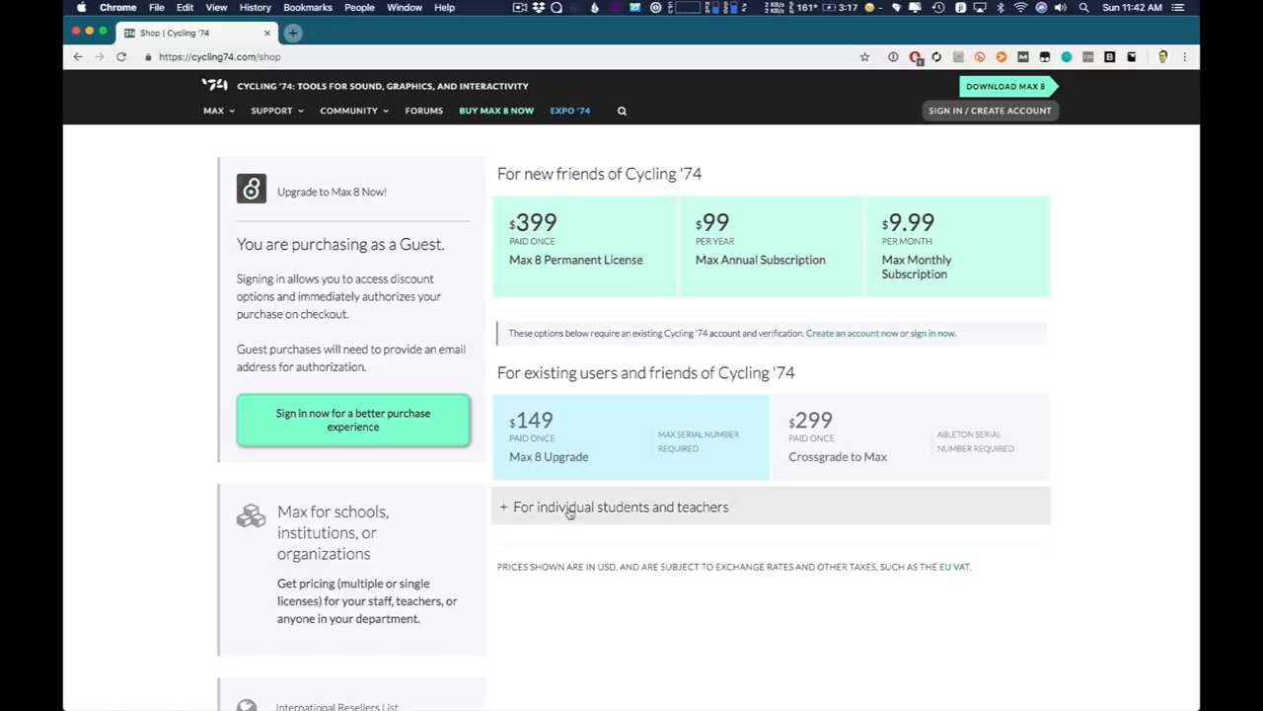
click(619, 505)
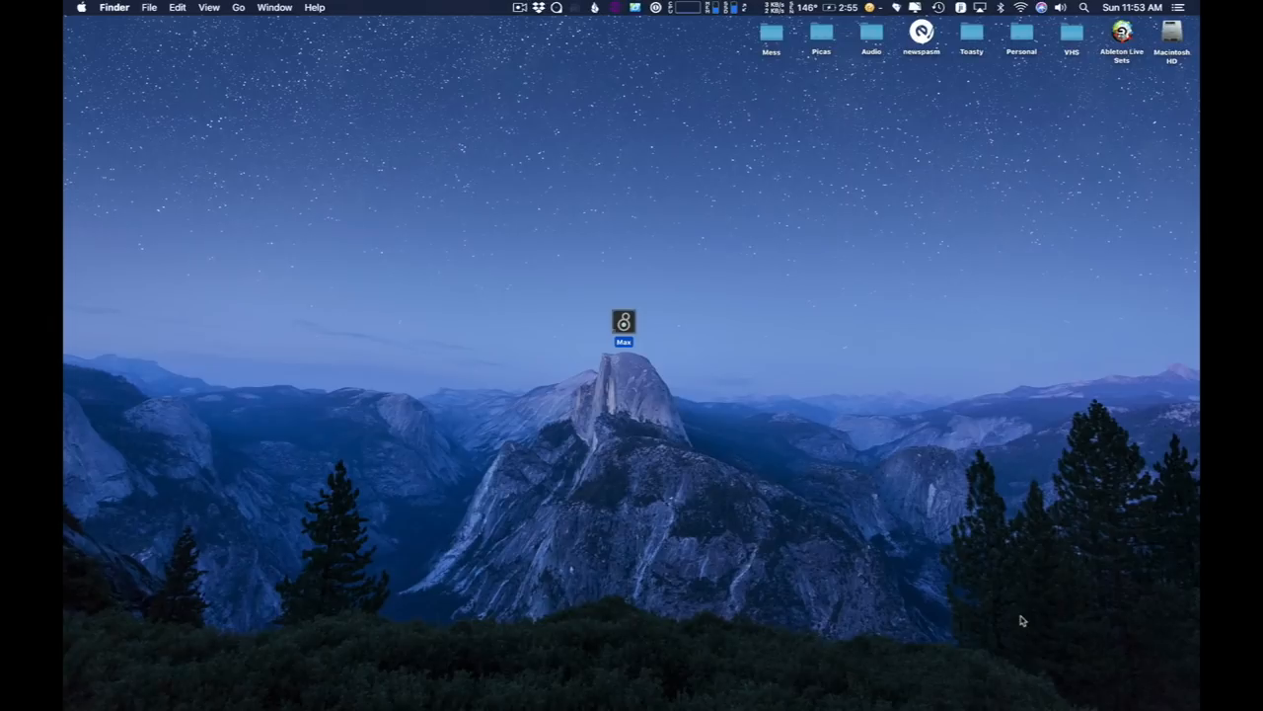
mouse_move(876, 464)
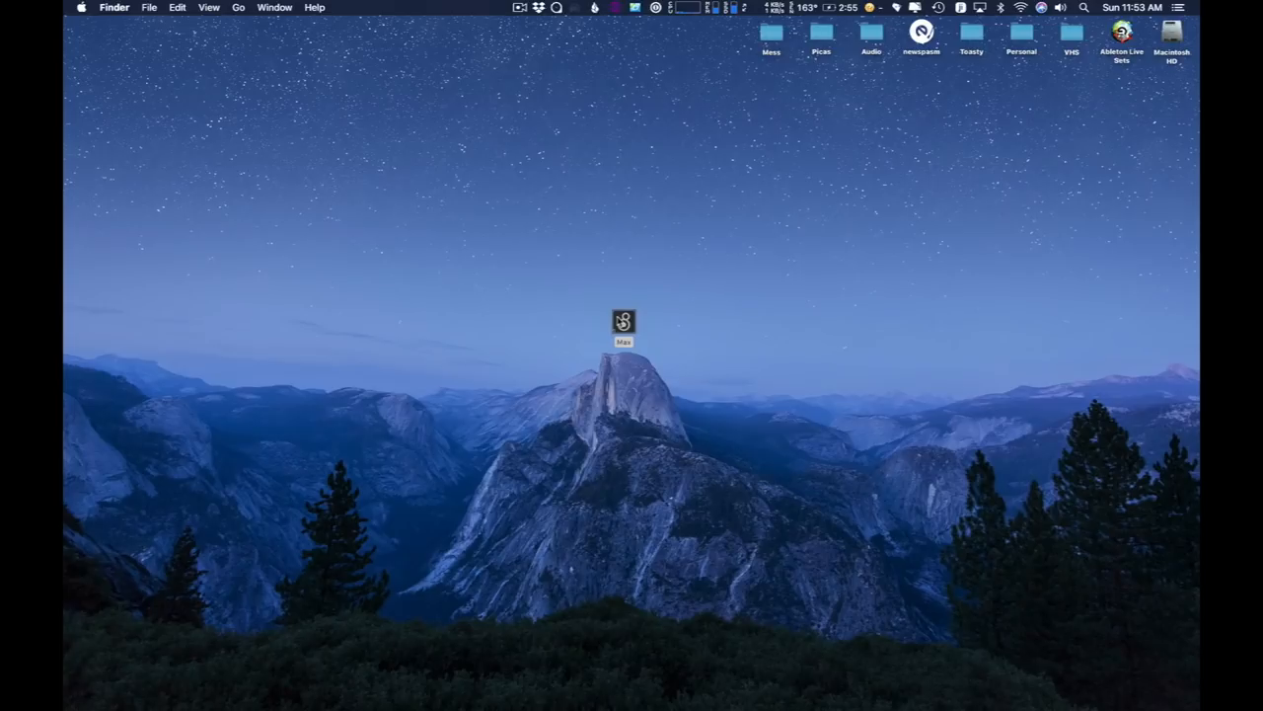
Launch Max from the desktop icon so the Max Console appears
double_click(624, 320)
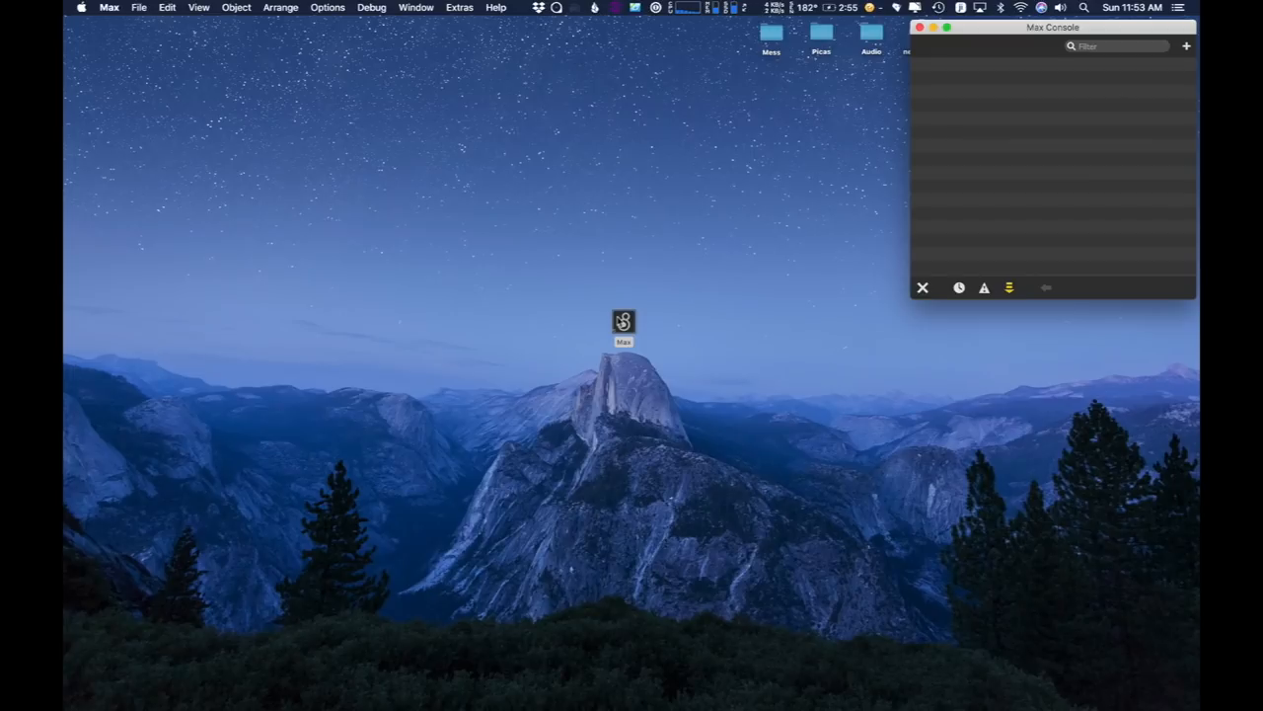
mouse_move(371, 120)
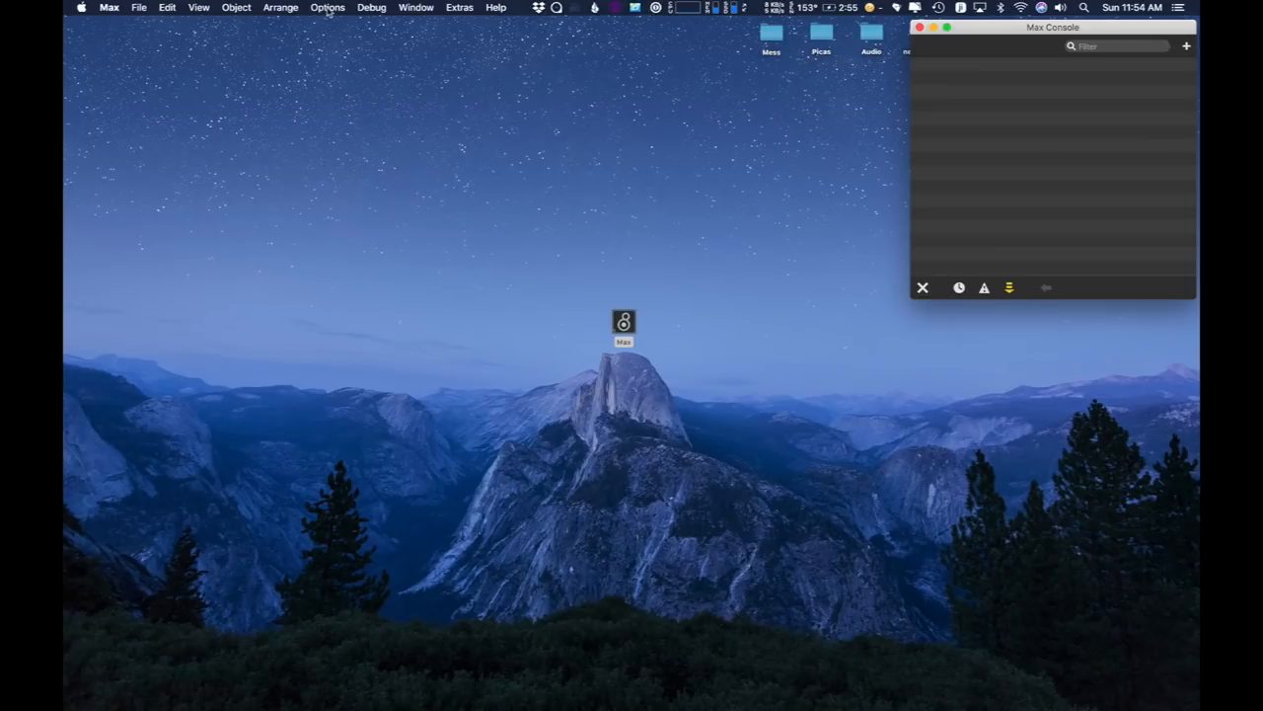
Set Audio Status input to External Microphone and output to MacBook Pro Speakers, then close it
click(327, 7)
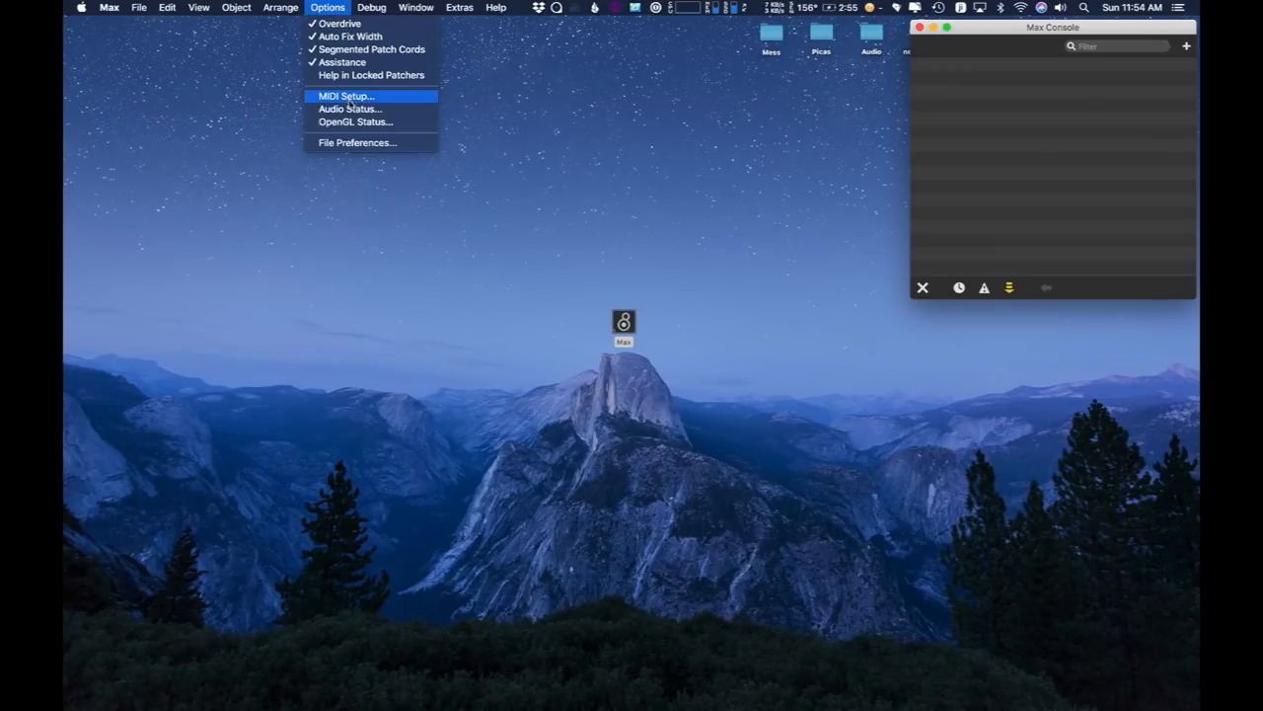
mouse_move(349, 109)
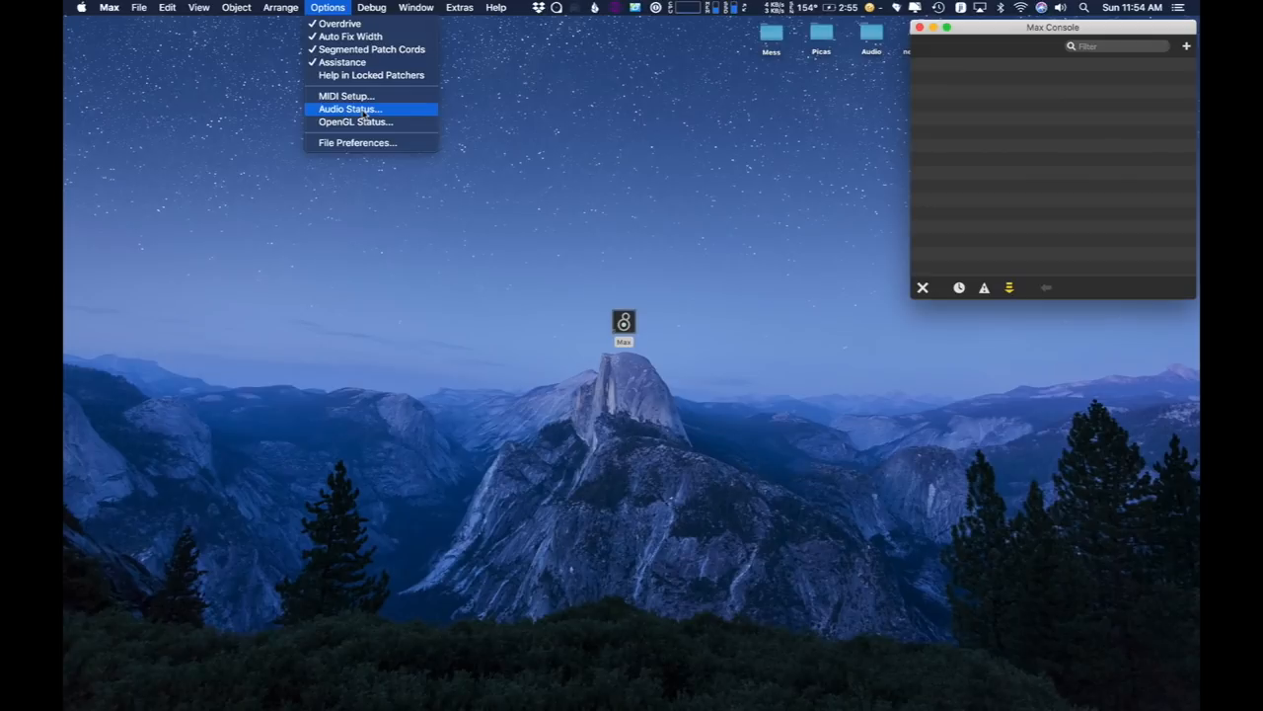
click(348, 109)
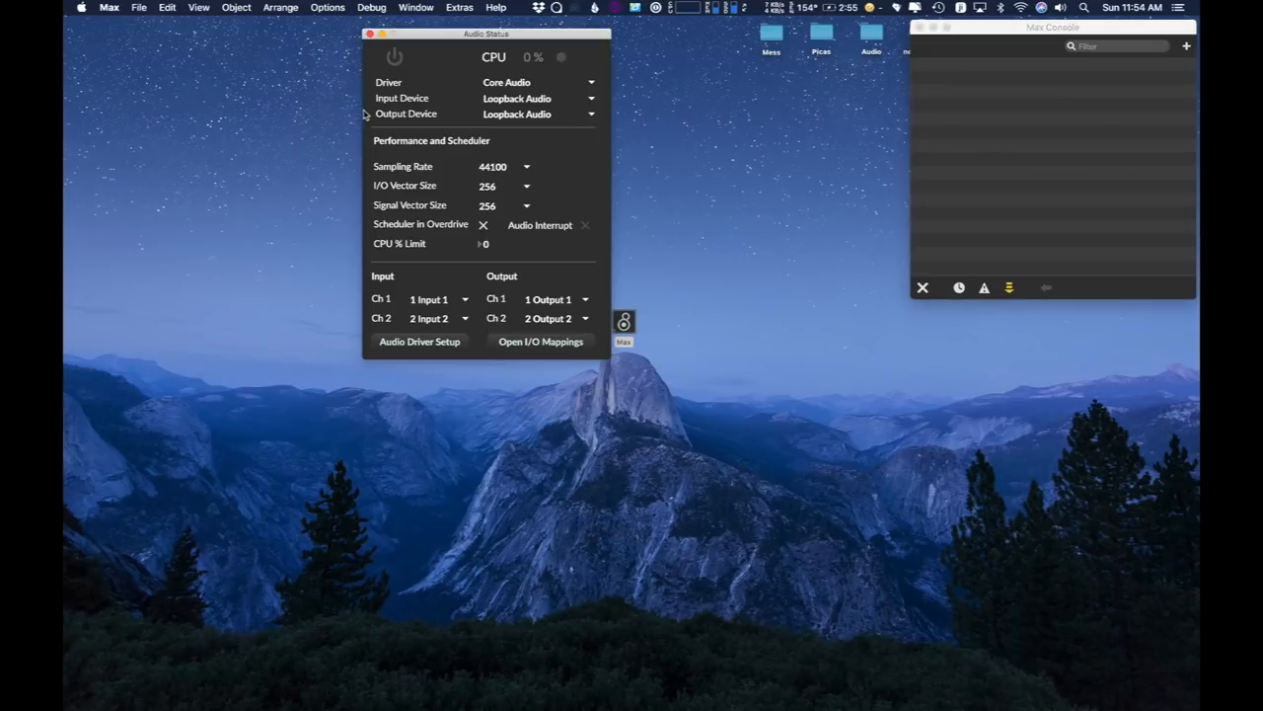
mouse_move(439, 284)
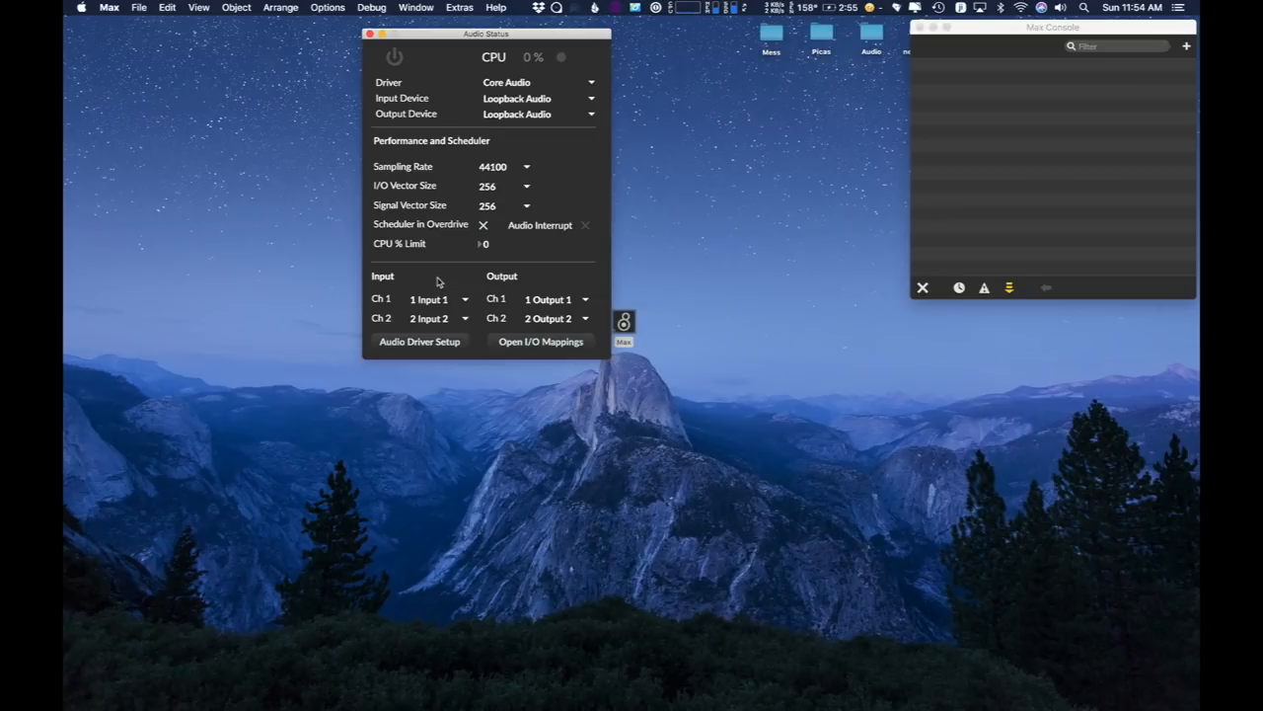
mouse_move(379, 109)
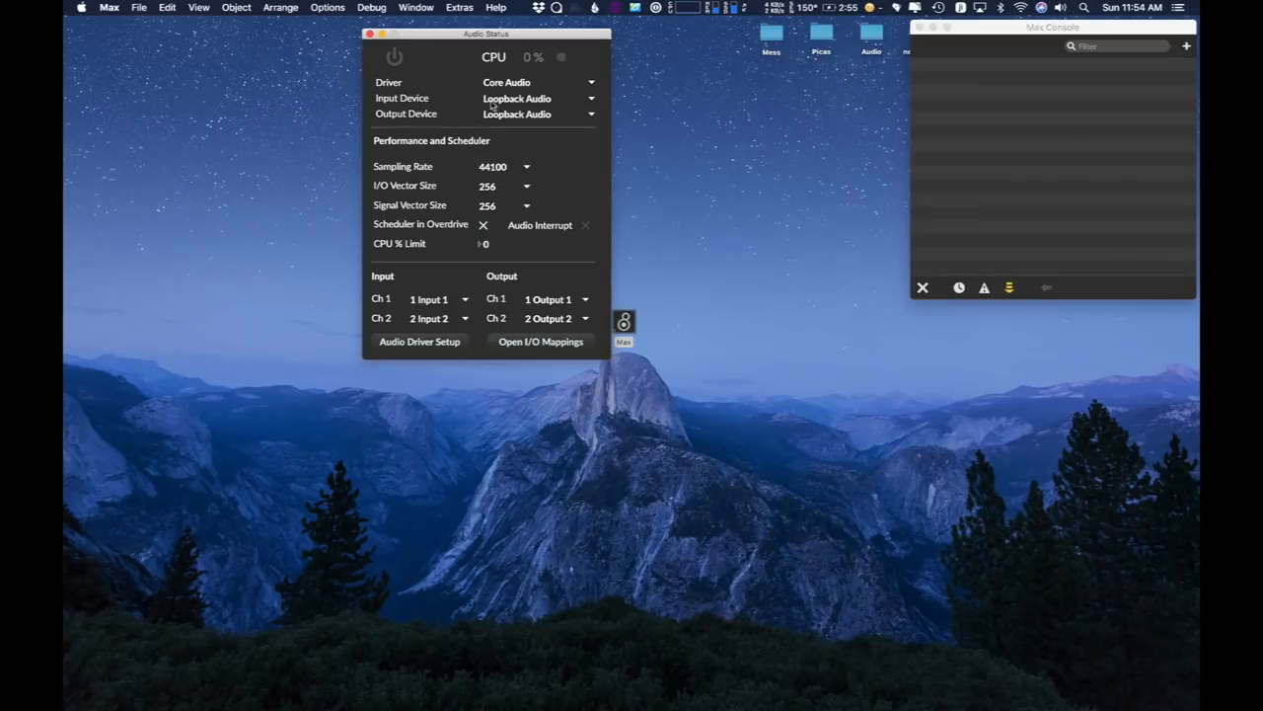
click(537, 98)
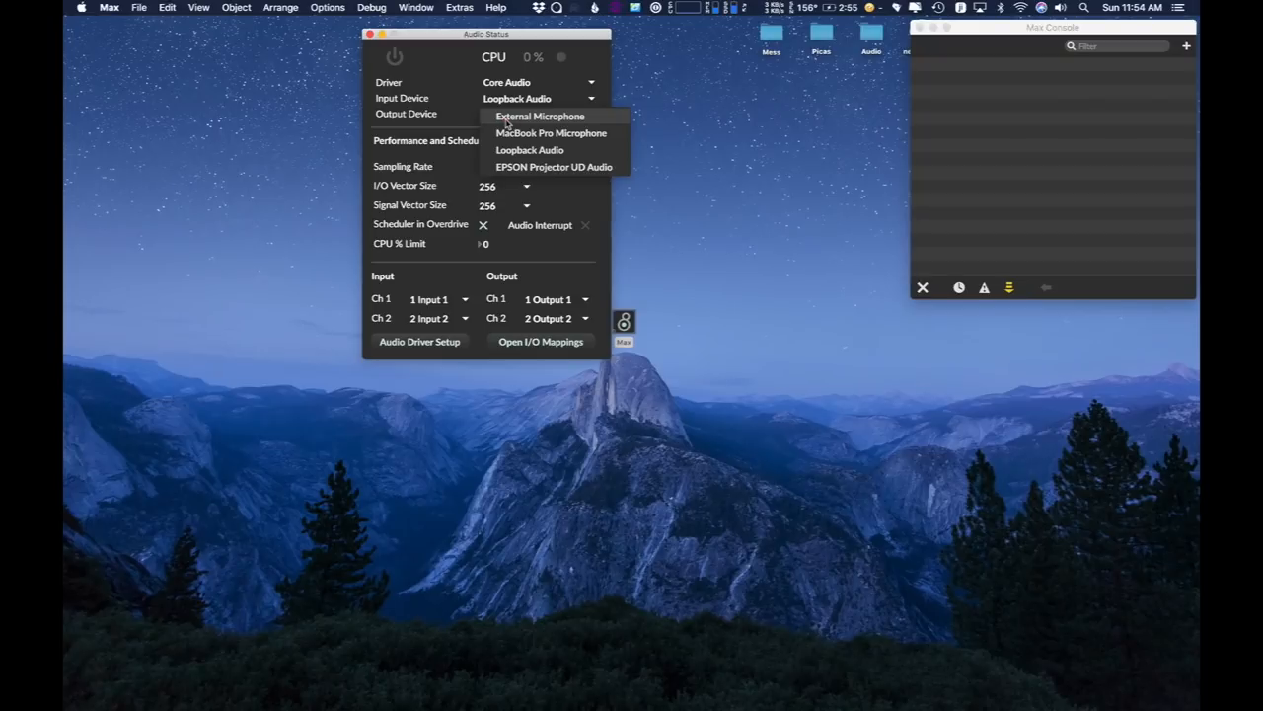
click(539, 115)
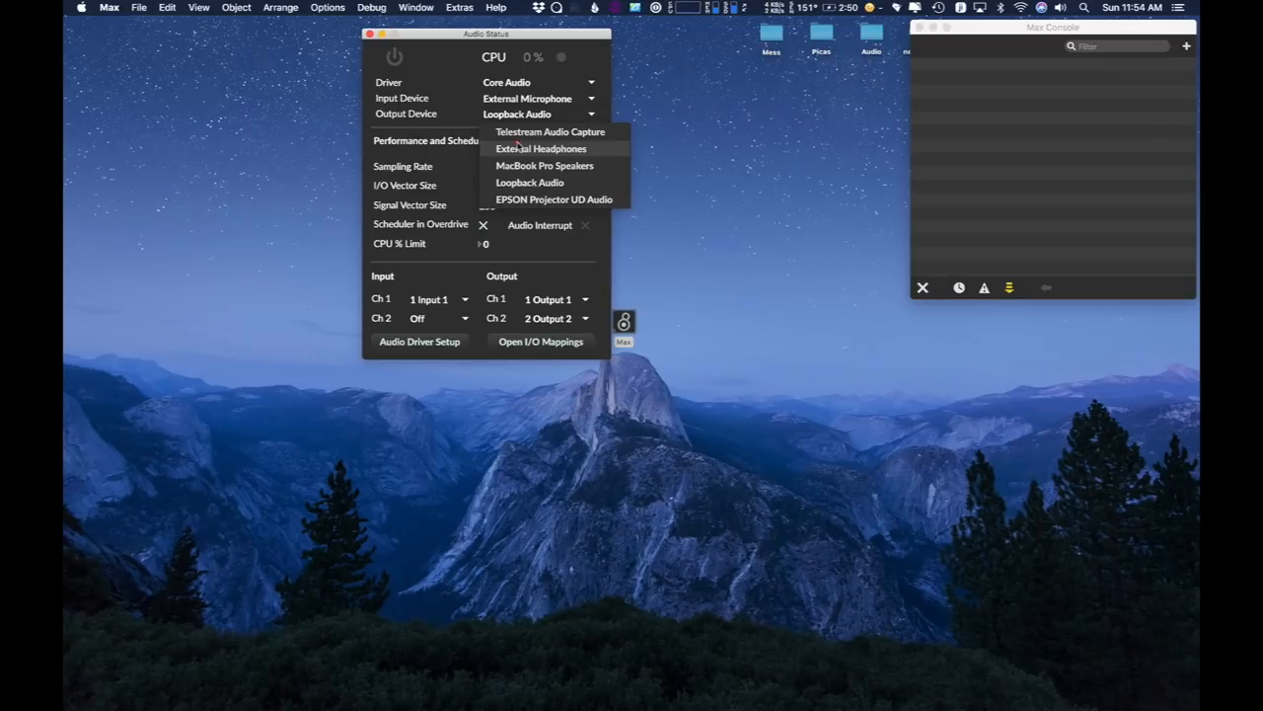
mouse_move(544, 166)
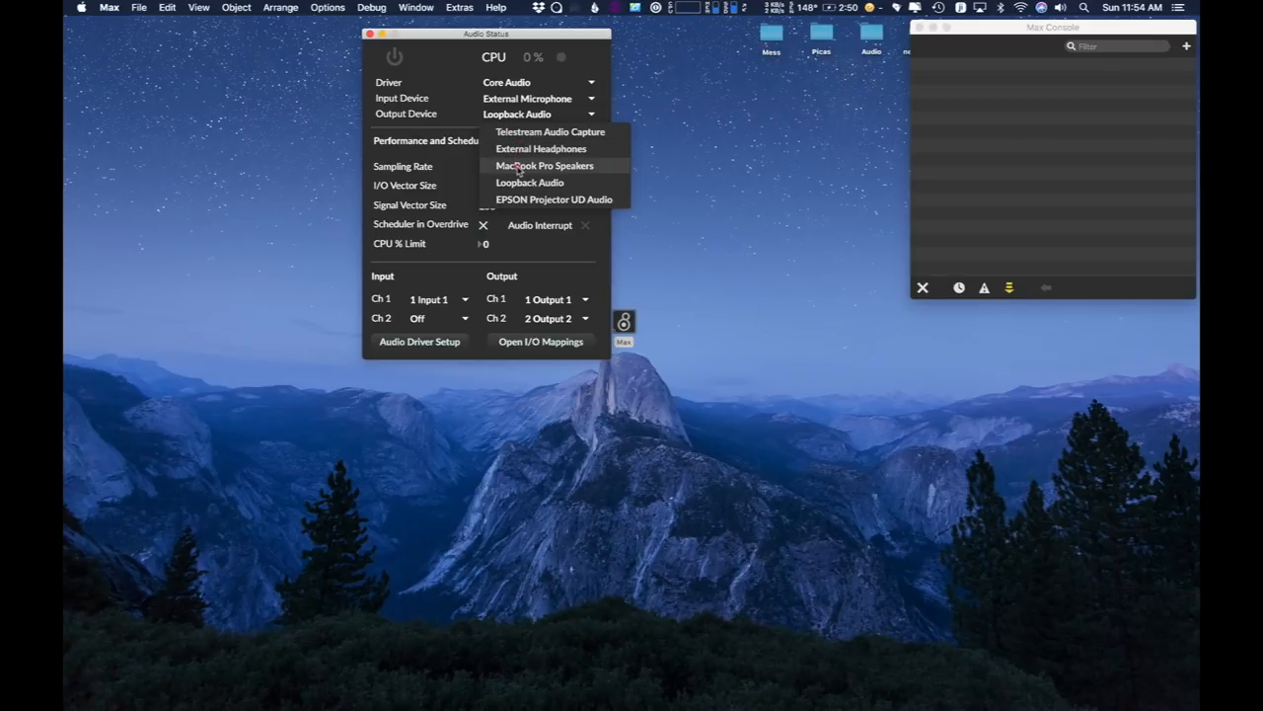
mouse_move(531, 150)
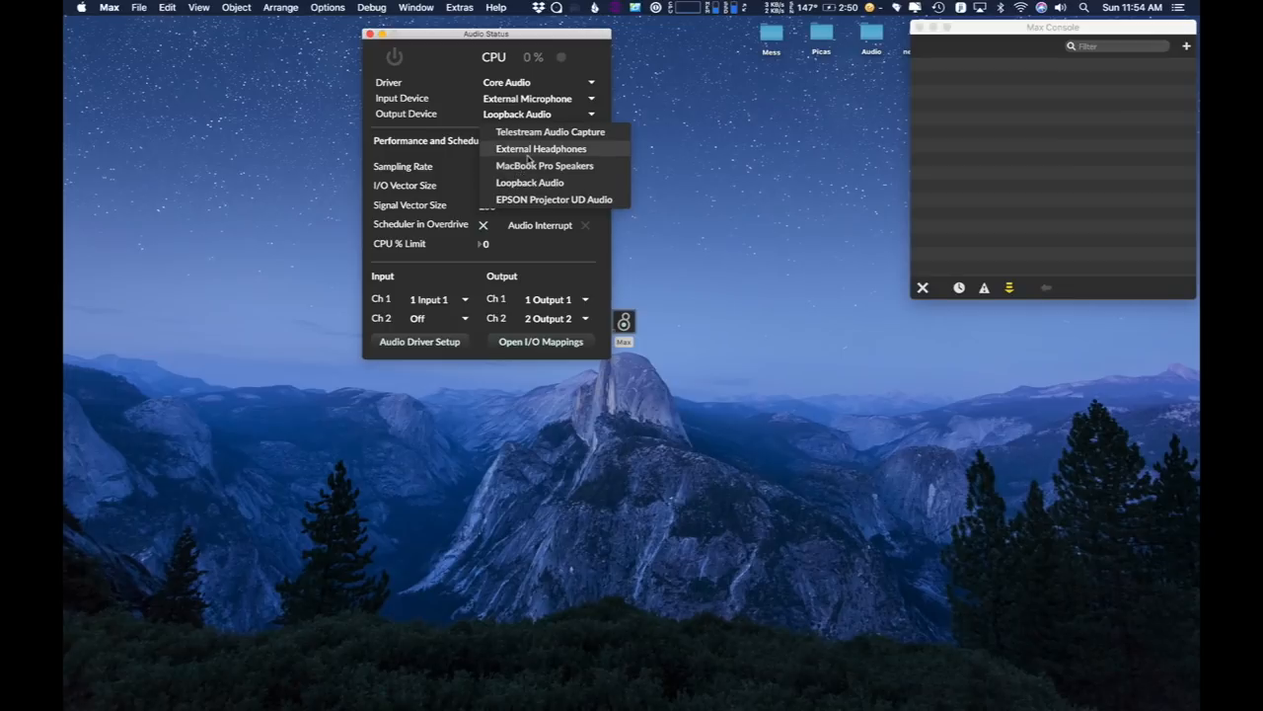
click(545, 166)
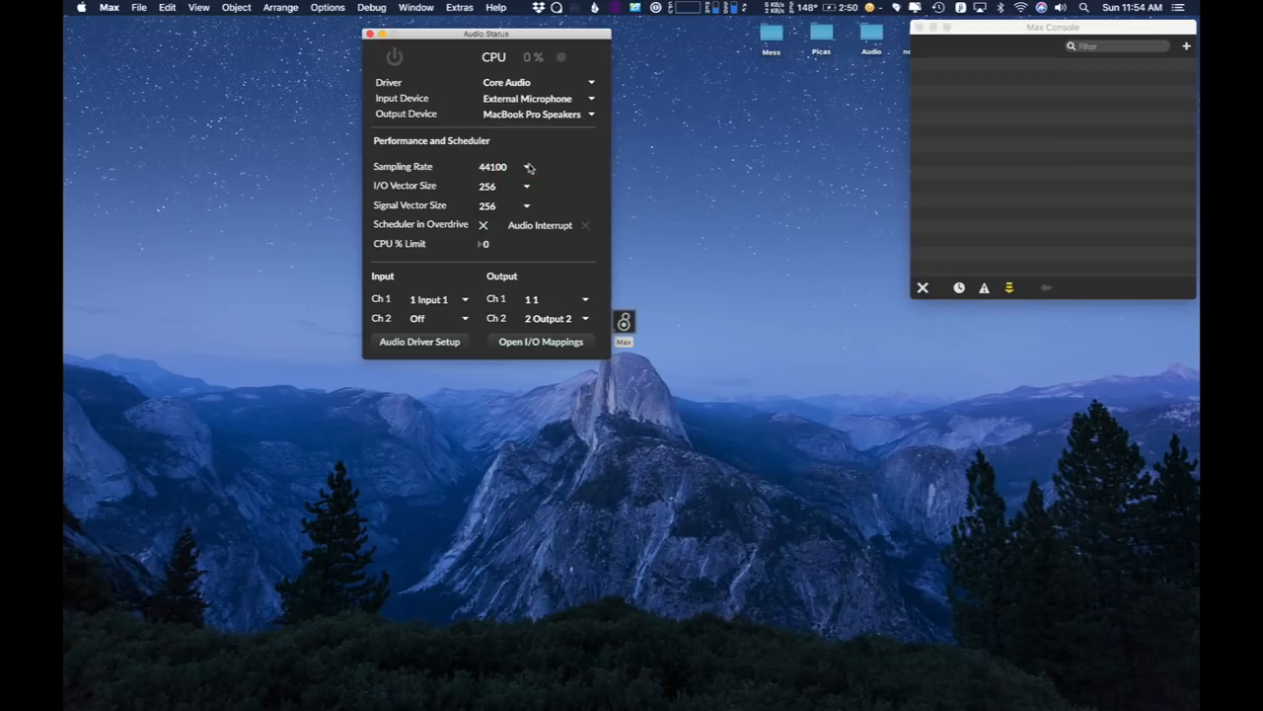
click(371, 34)
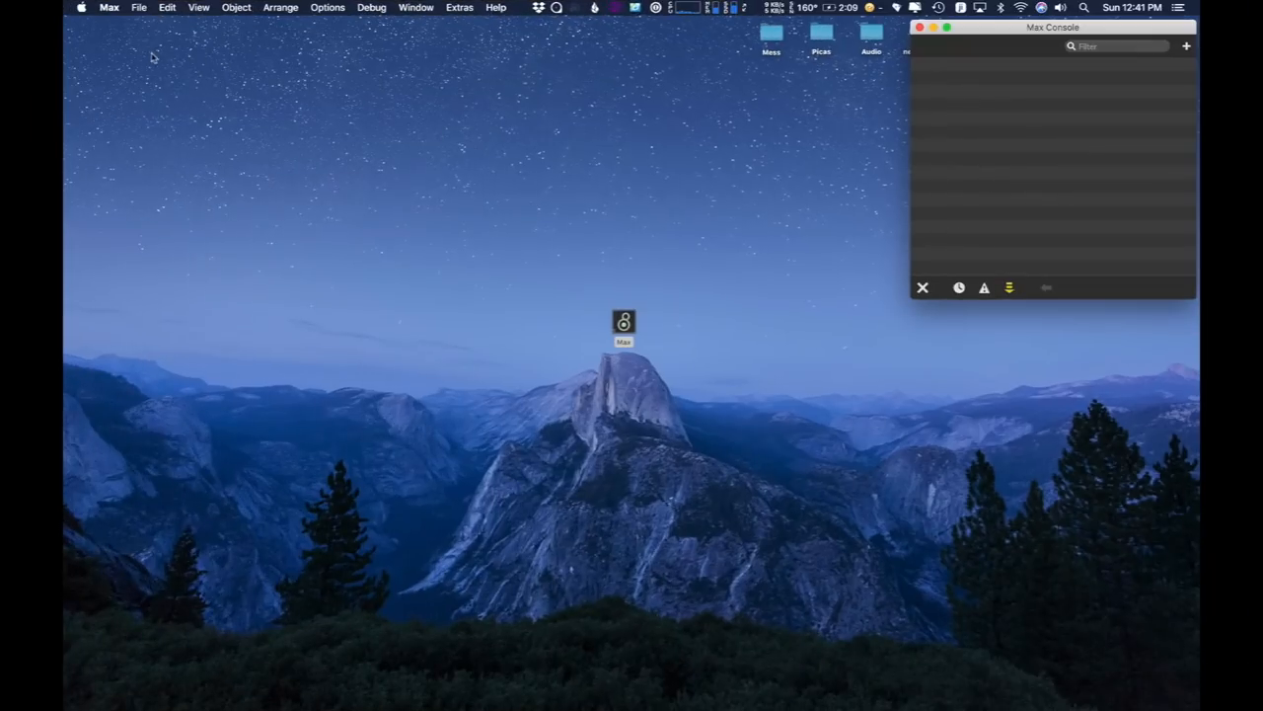
click(138, 8)
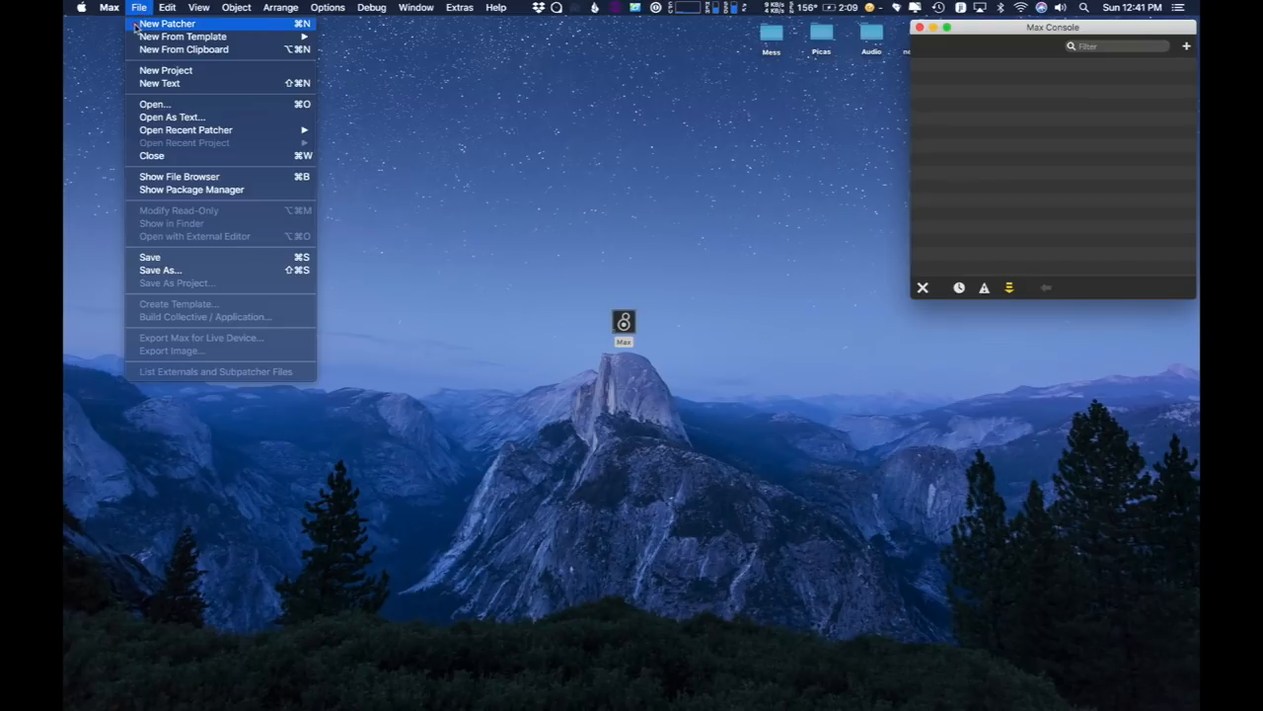
click(166, 24)
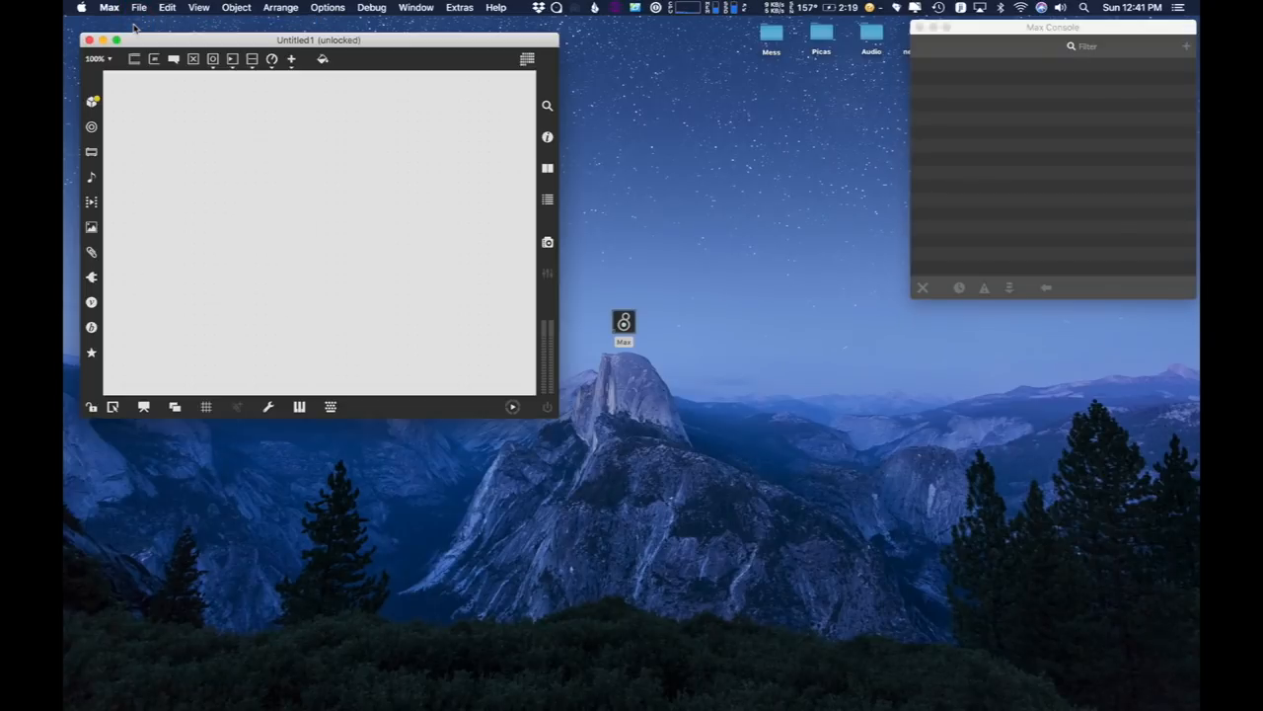
mouse_move(336, 233)
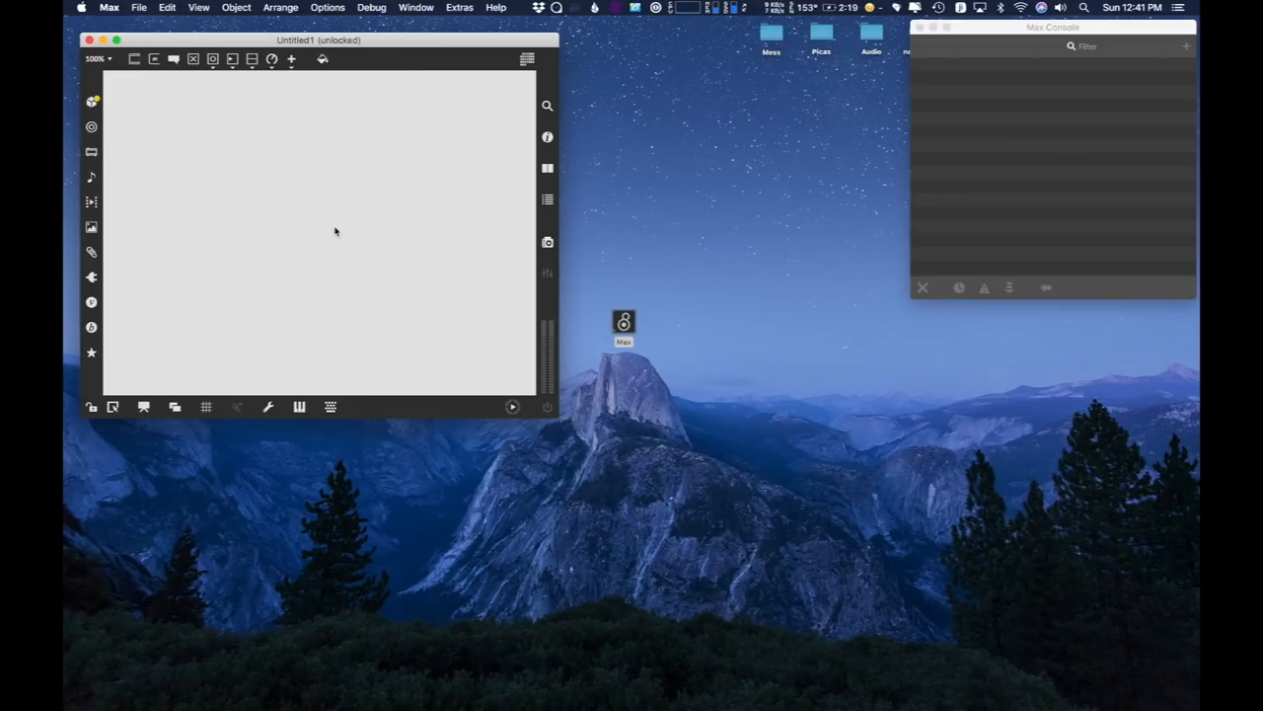
mouse_move(166, 103)
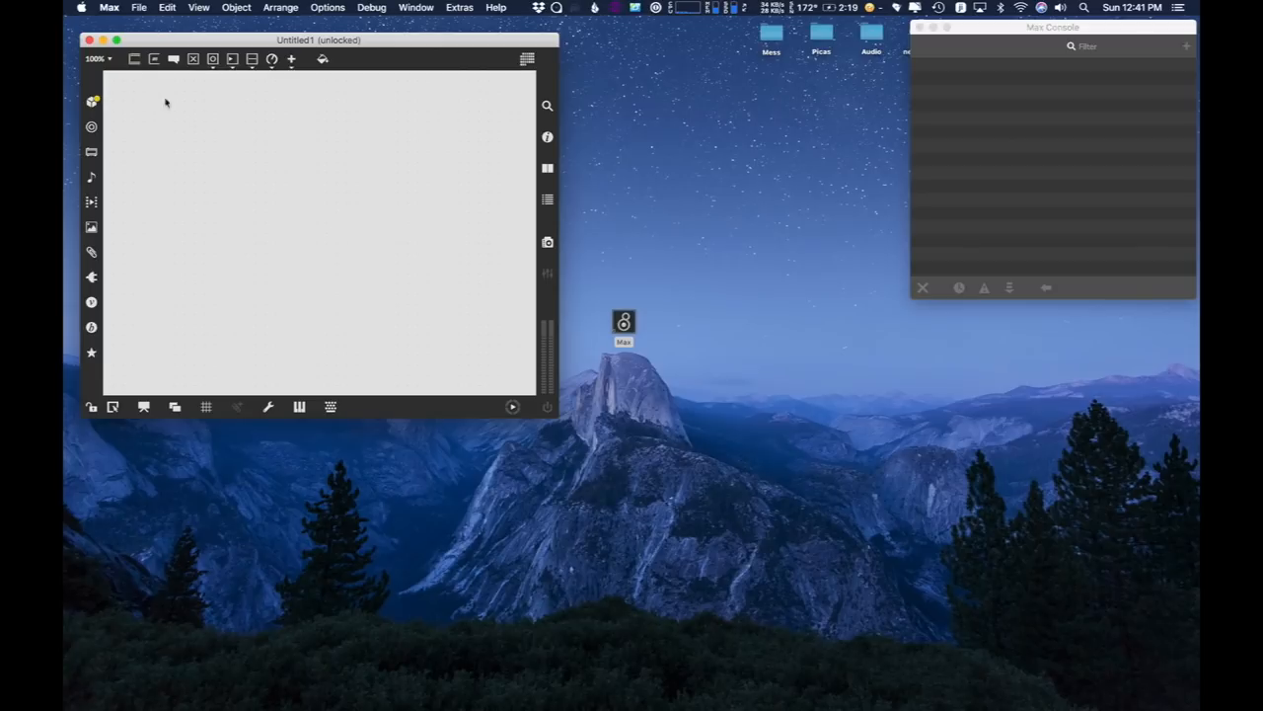
mouse_move(174, 59)
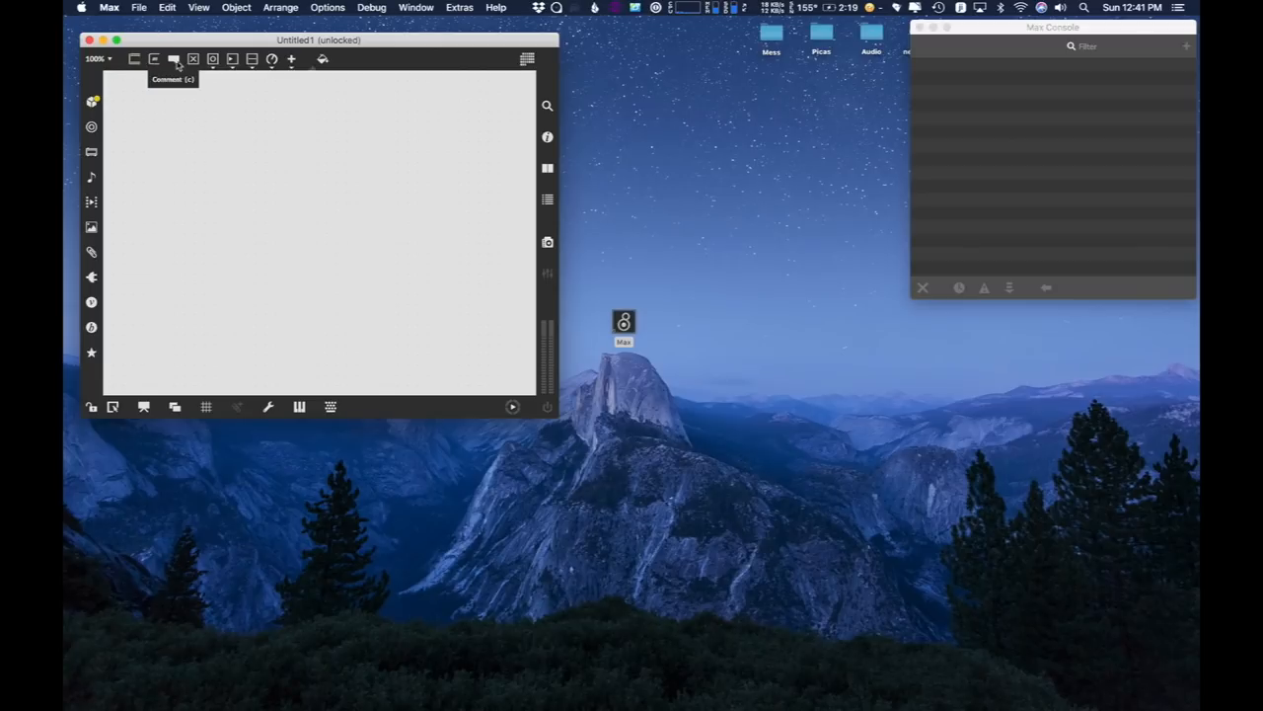
mouse_move(272, 59)
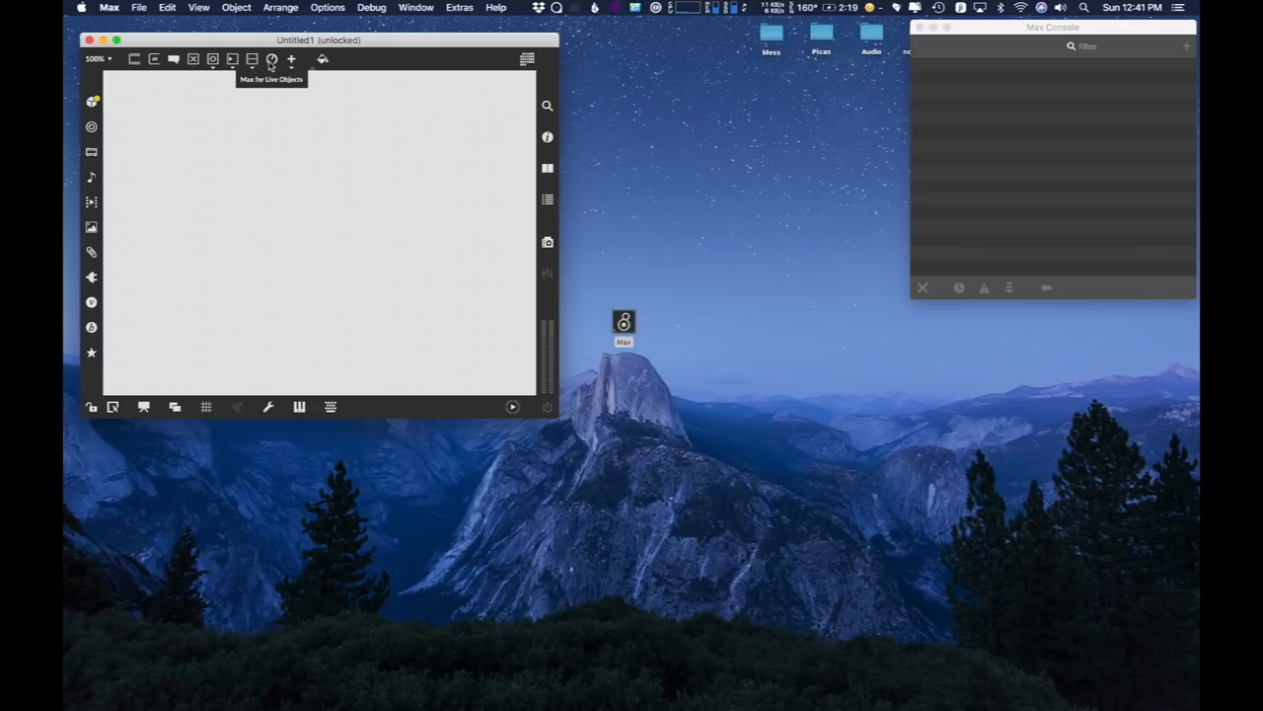
mouse_move(213, 59)
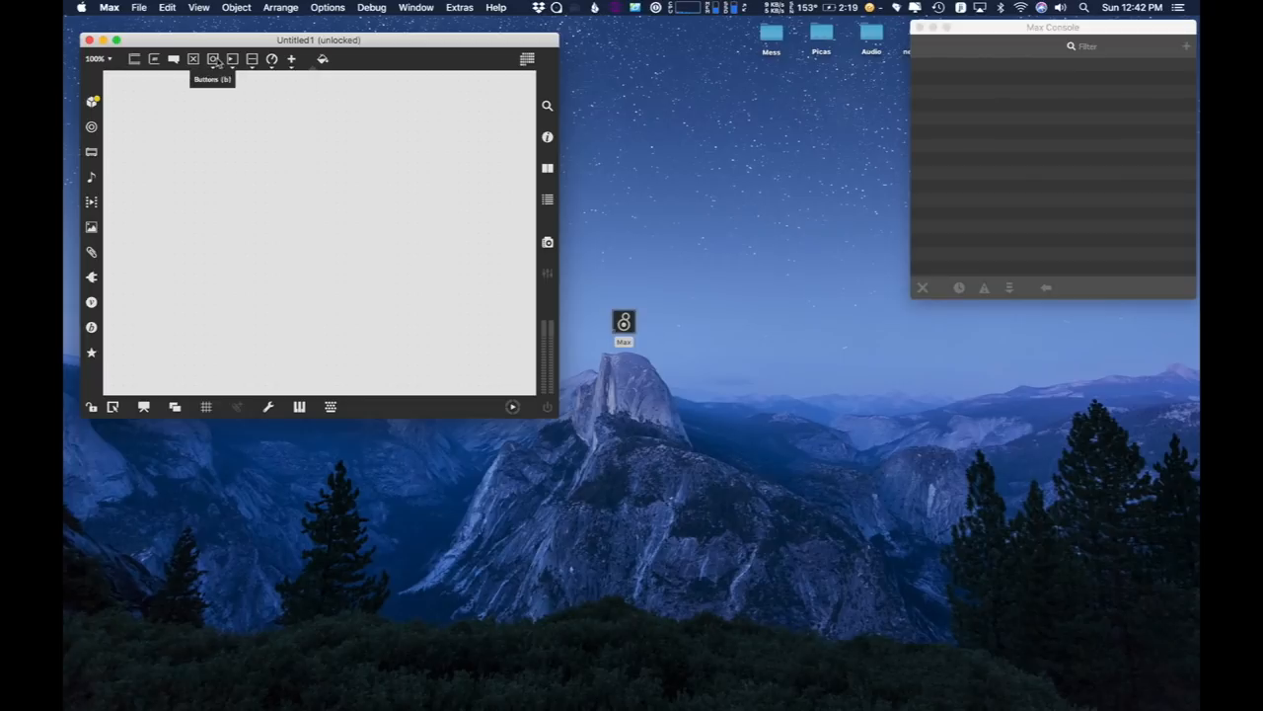
mouse_move(134, 60)
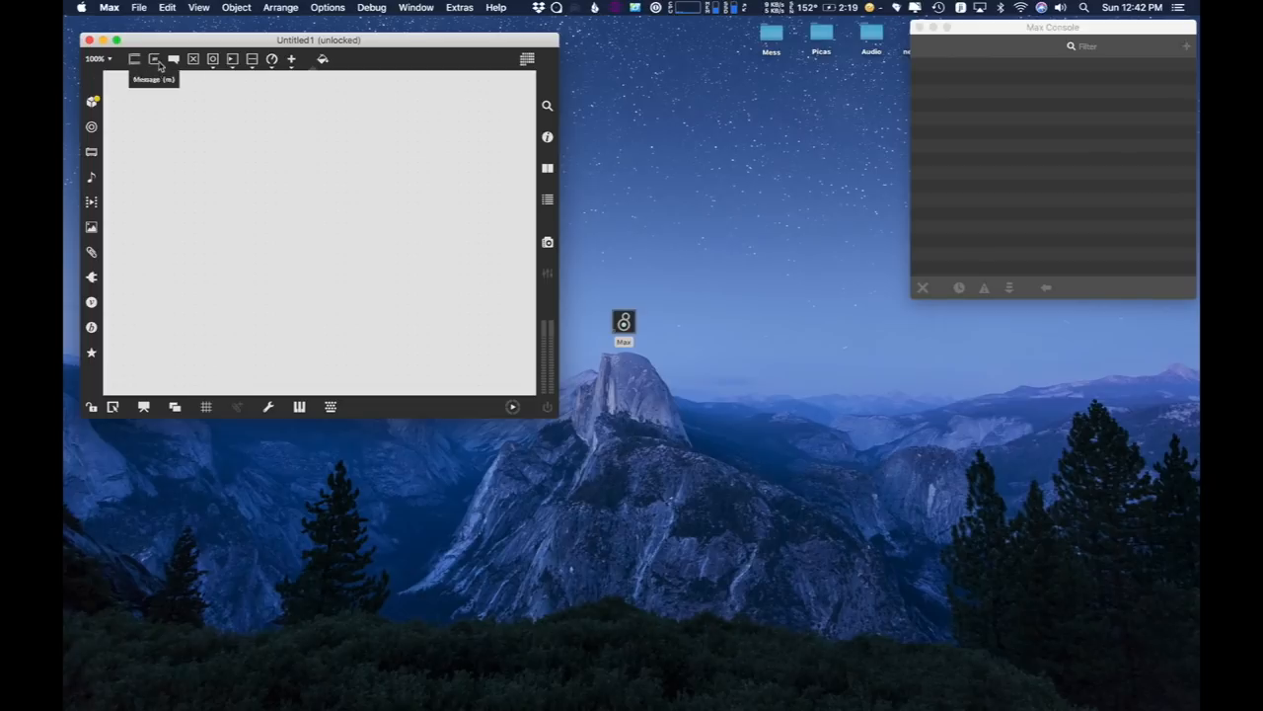
mouse_move(292, 59)
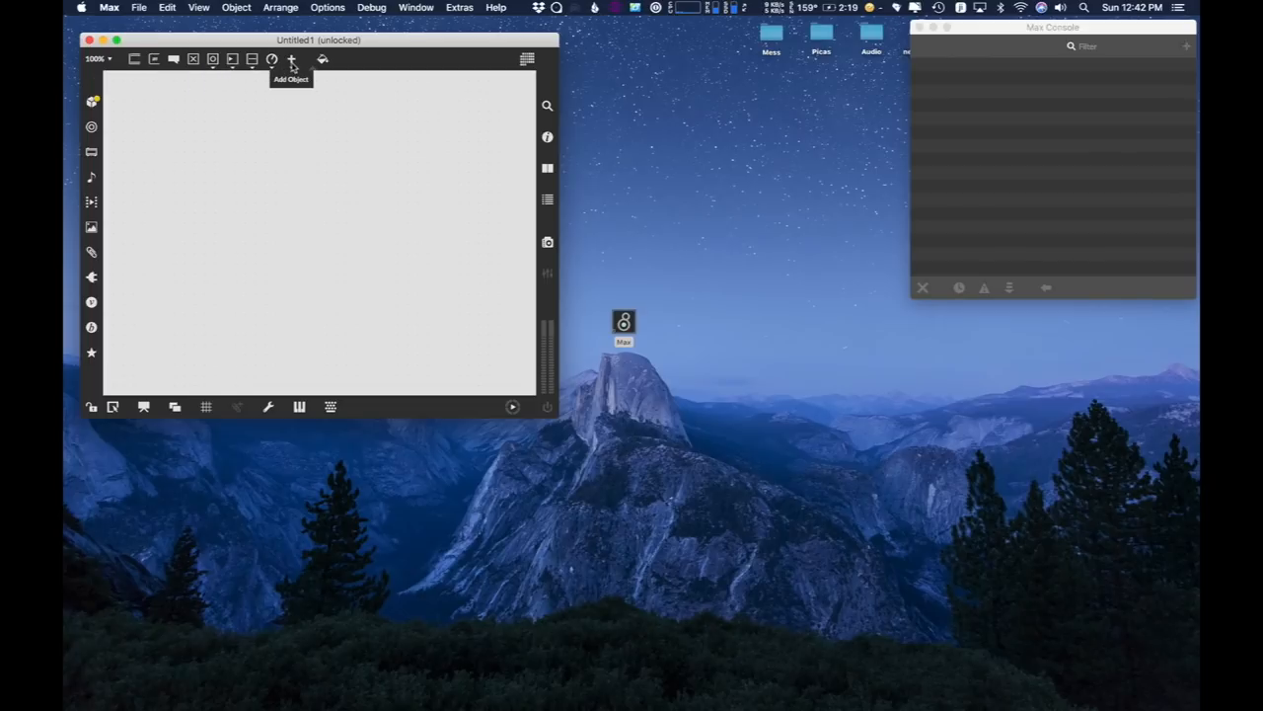
mouse_move(135, 59)
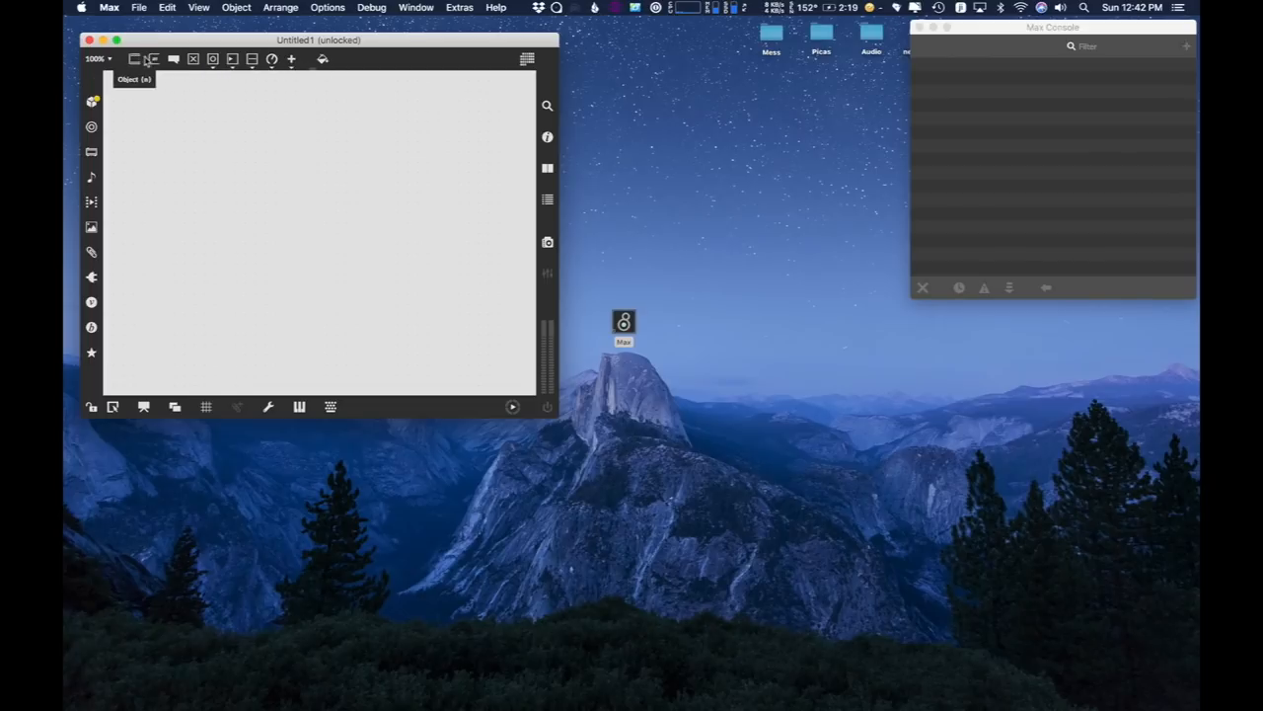
mouse_move(435, 57)
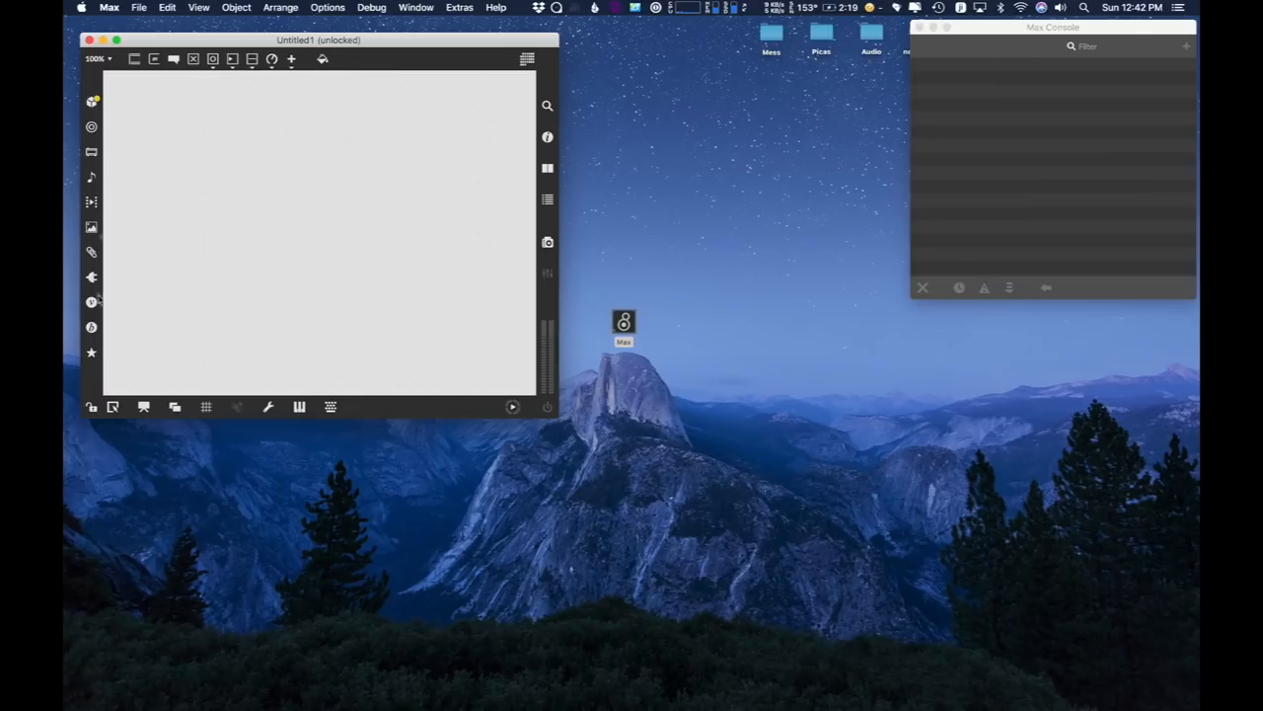
mouse_move(91, 371)
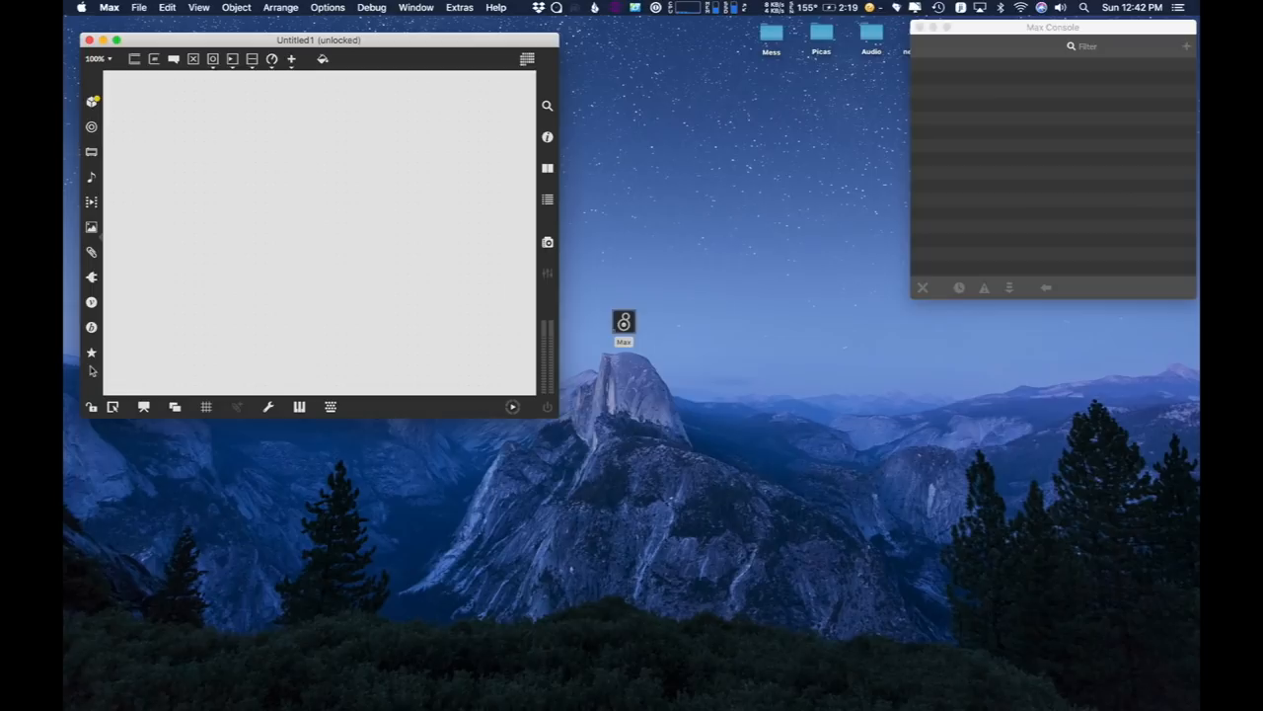
mouse_move(249, 415)
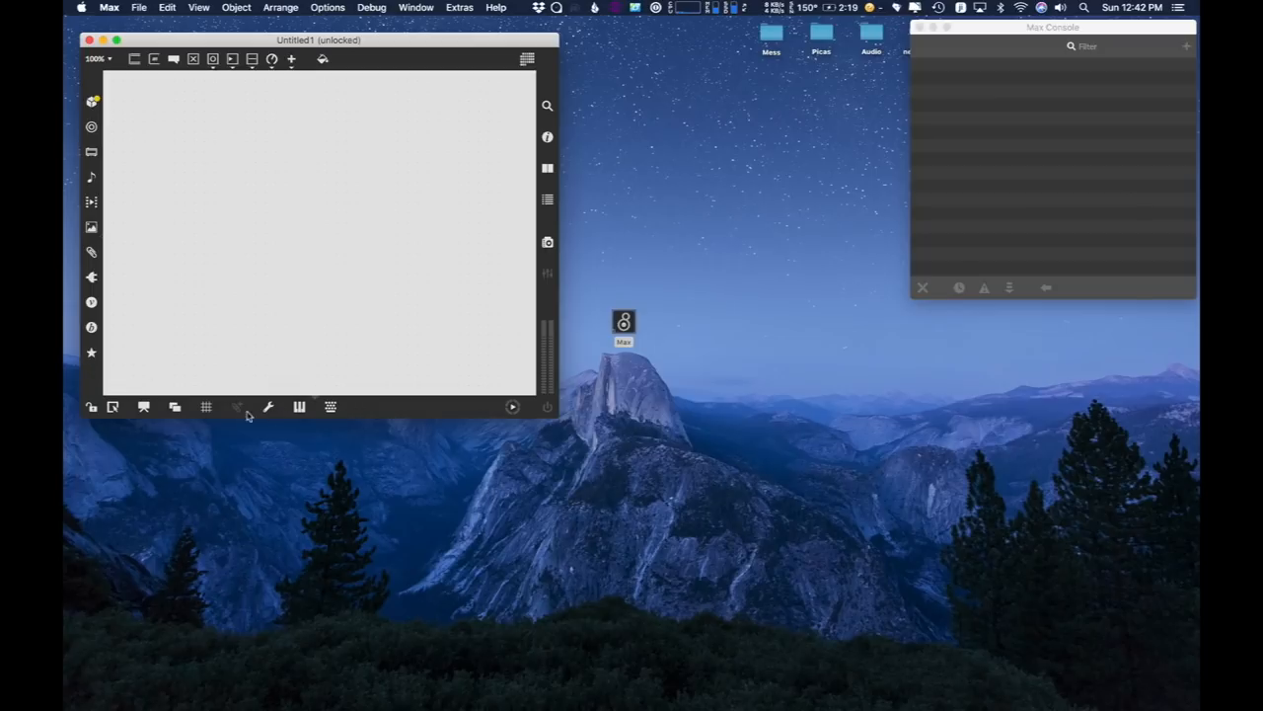
mouse_move(90, 406)
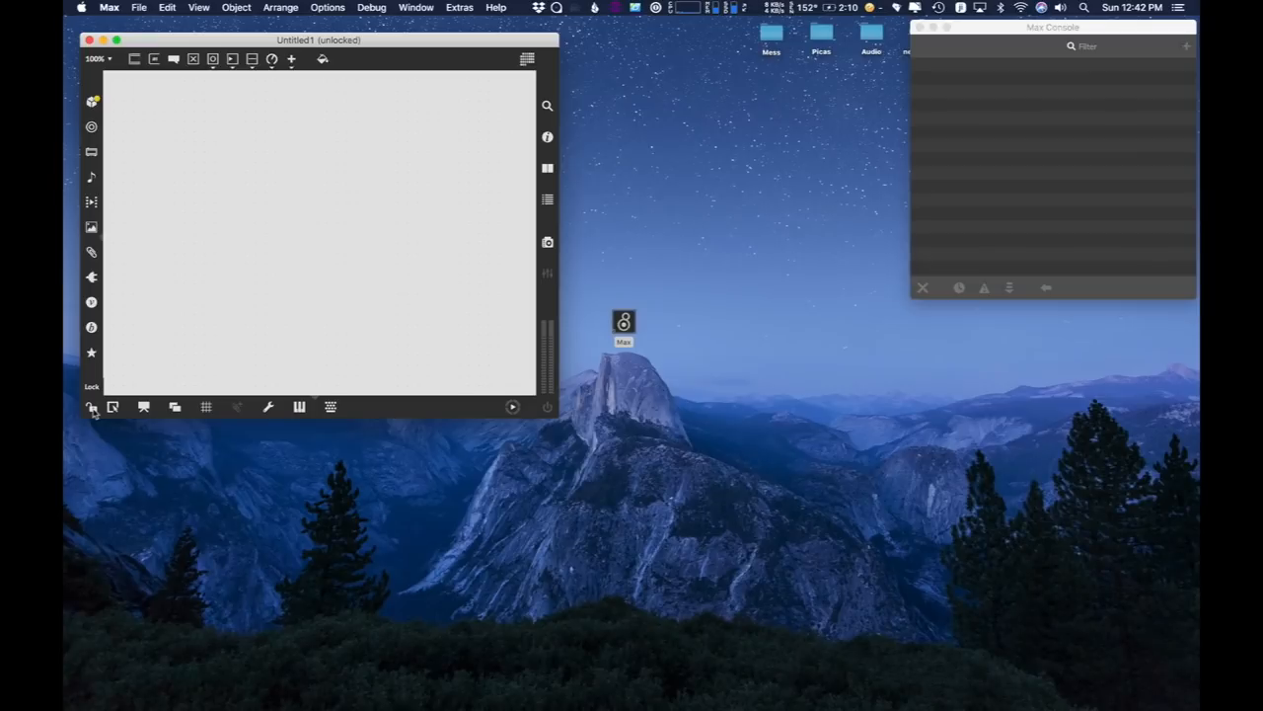
click(91, 406)
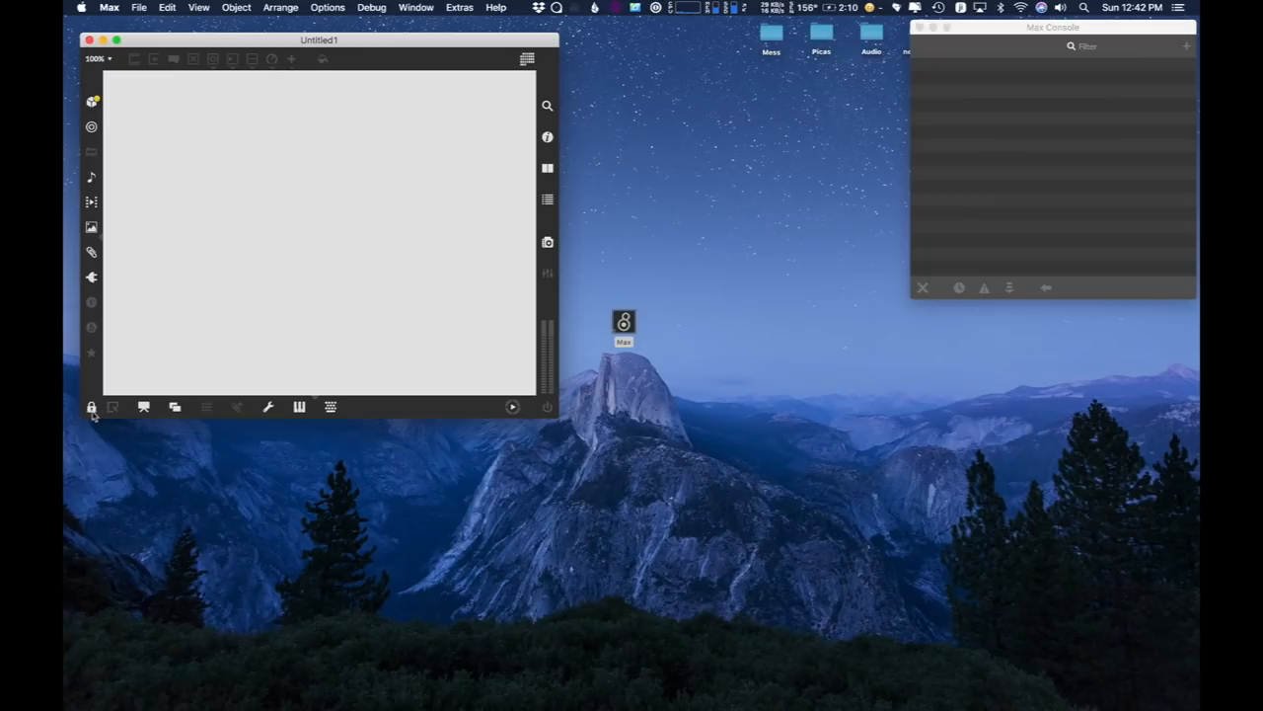
click(91, 407)
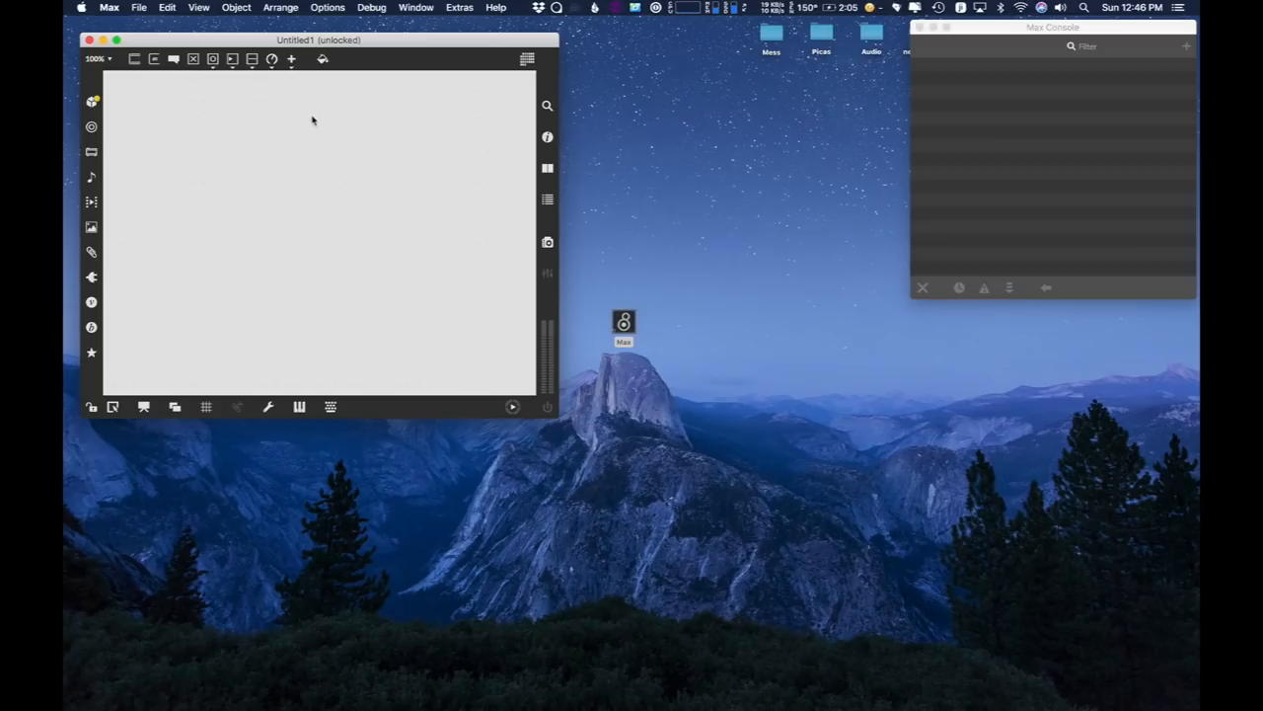
mouse_move(251, 91)
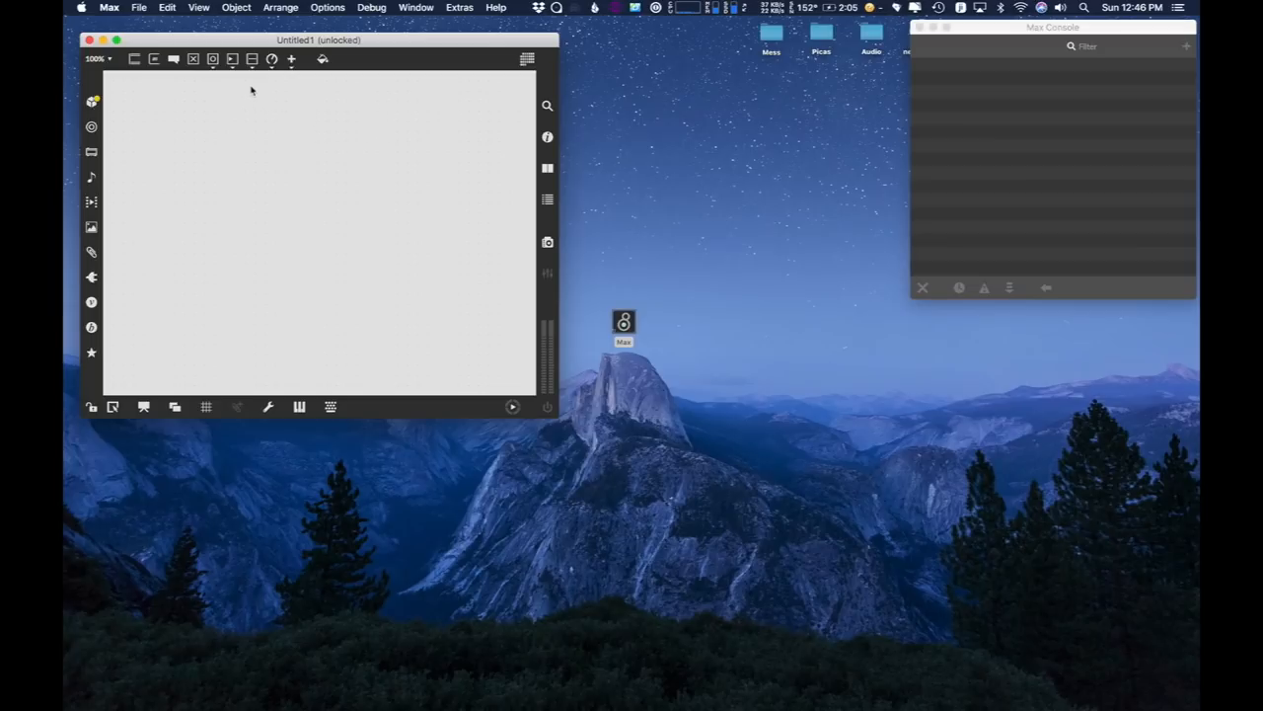
mouse_move(320, 146)
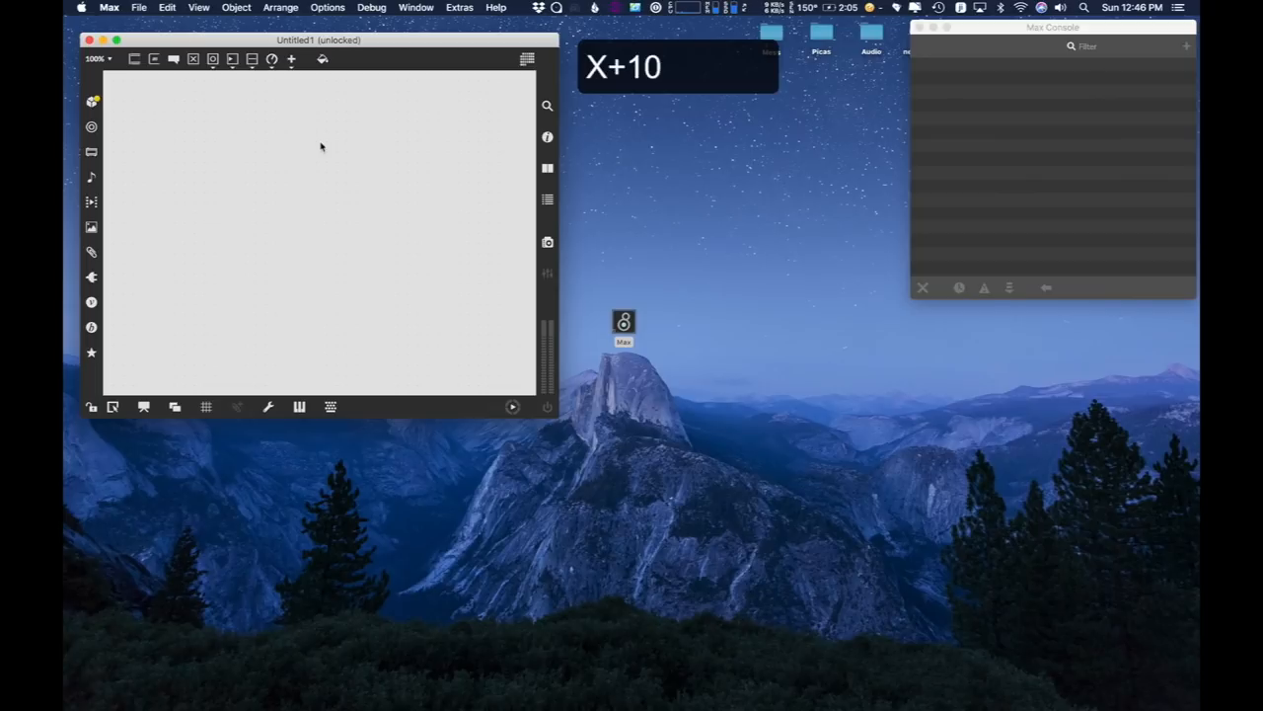
text(=Y)
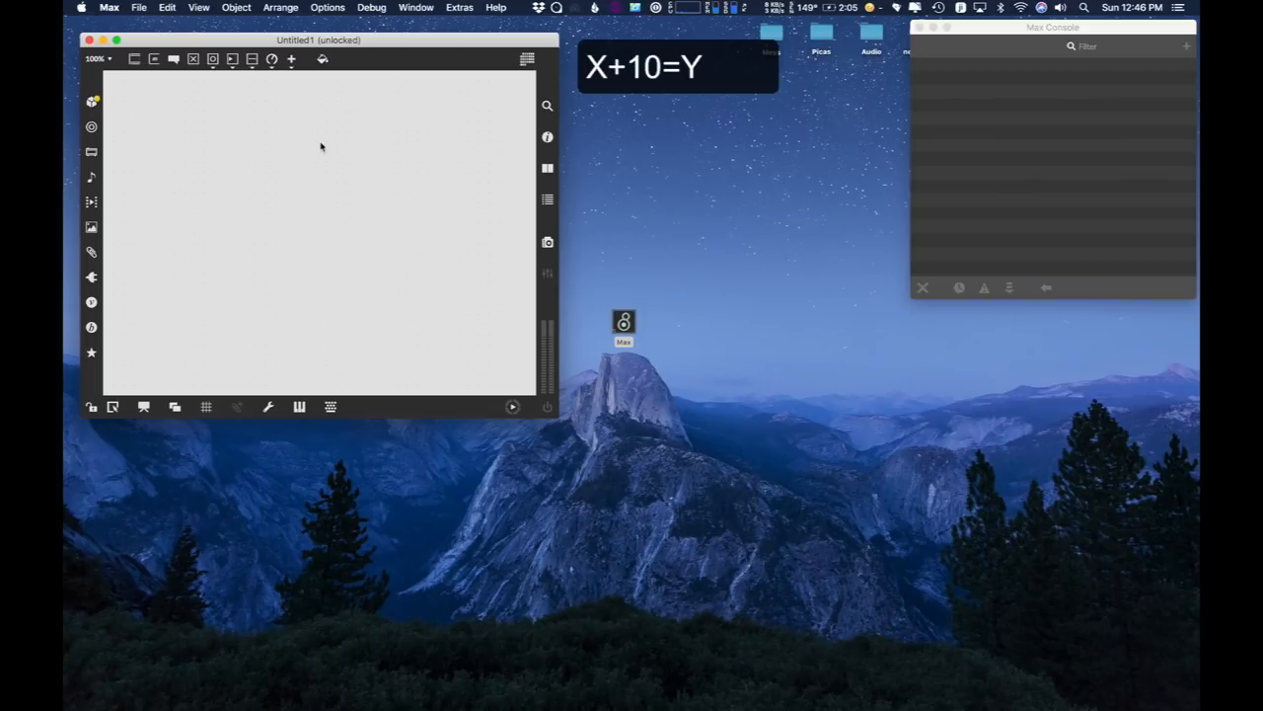
mouse_move(273, 103)
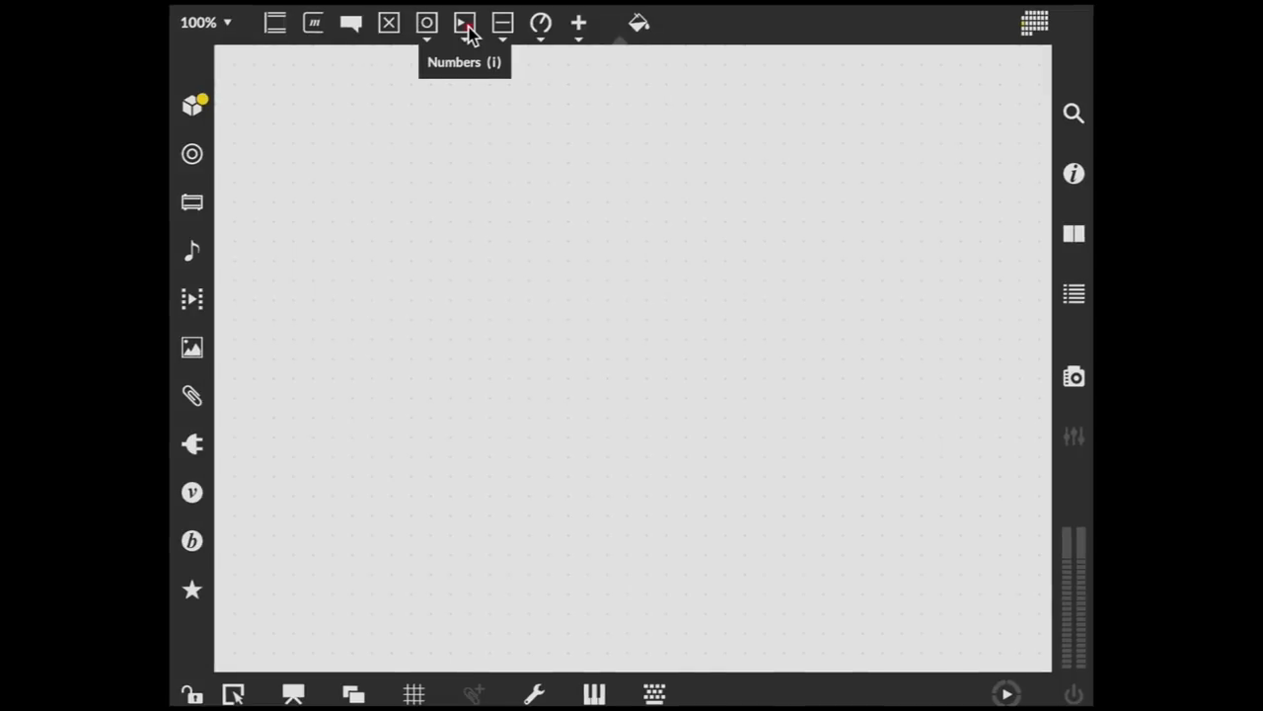
Add a number box, lock the patch, and drag its value to 16
click(466, 24)
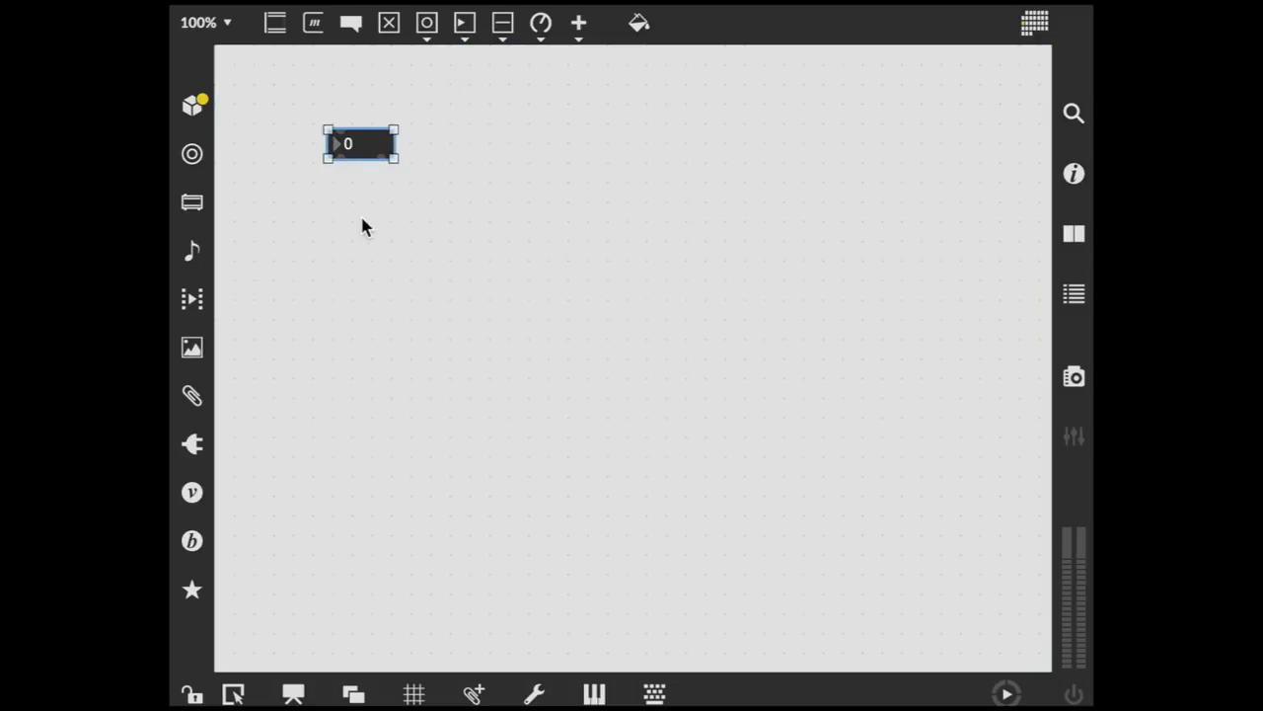
mouse_move(368, 241)
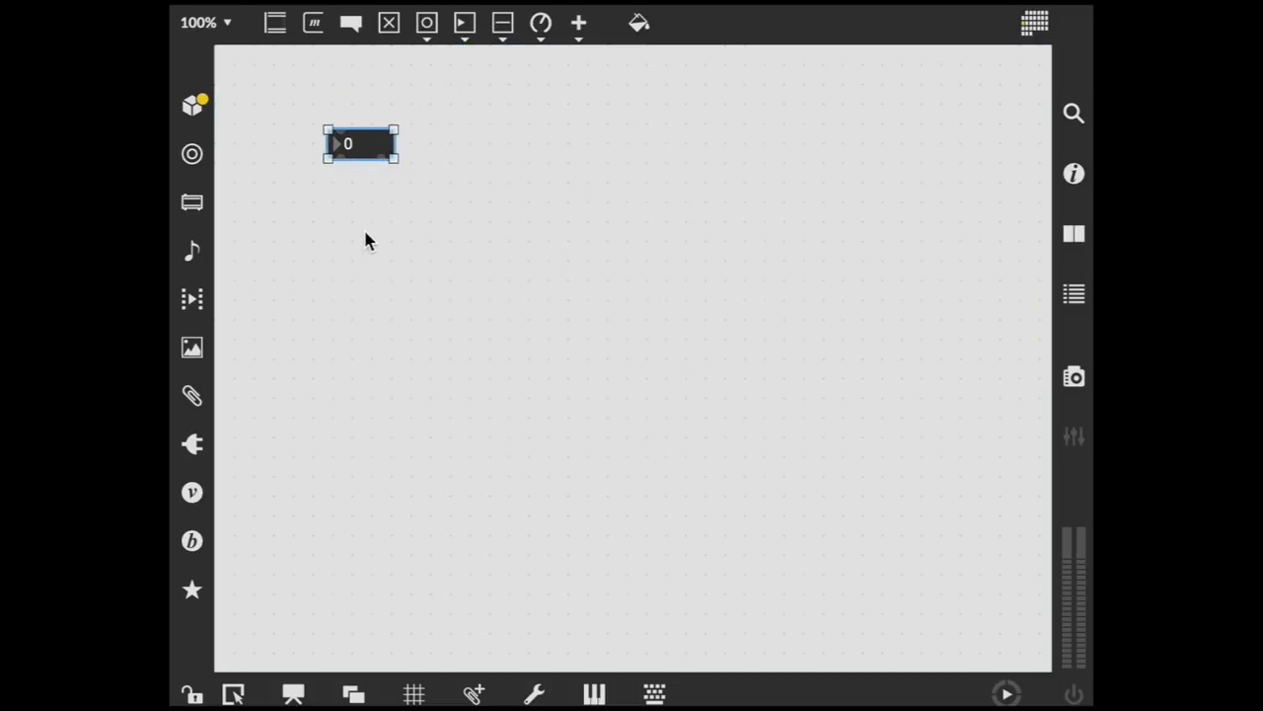
mouse_move(257, 560)
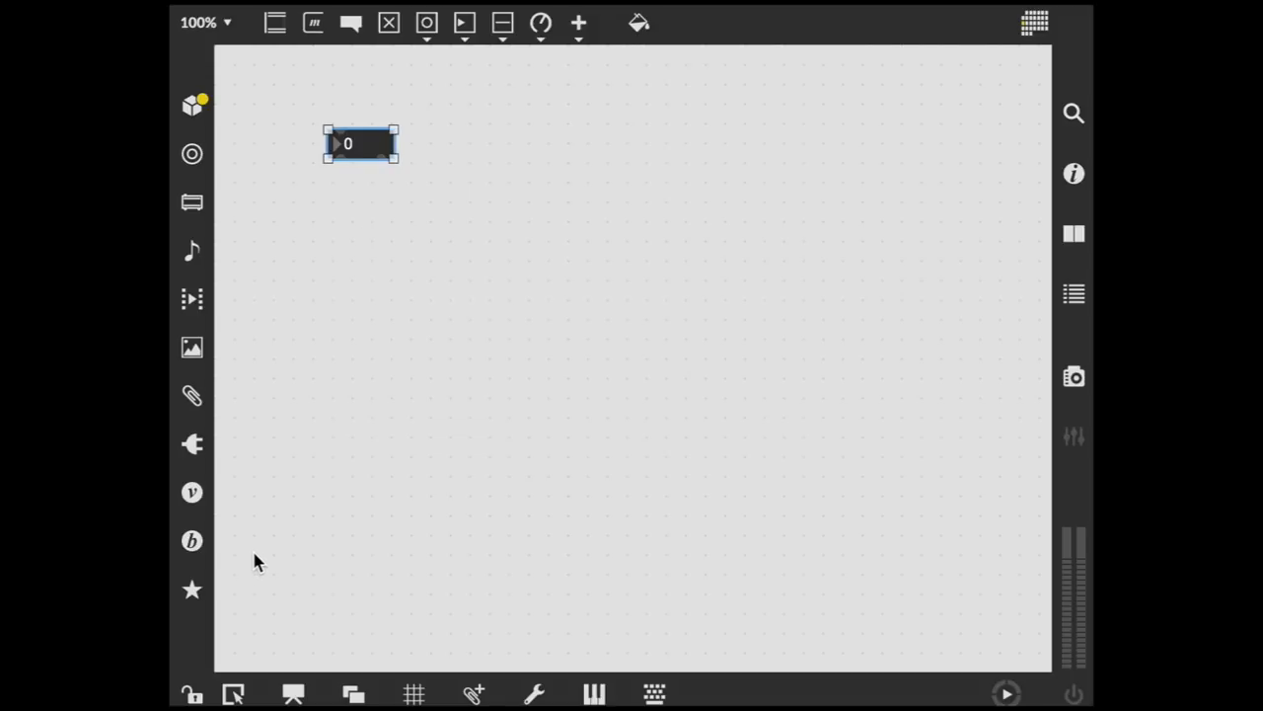
mouse_move(193, 695)
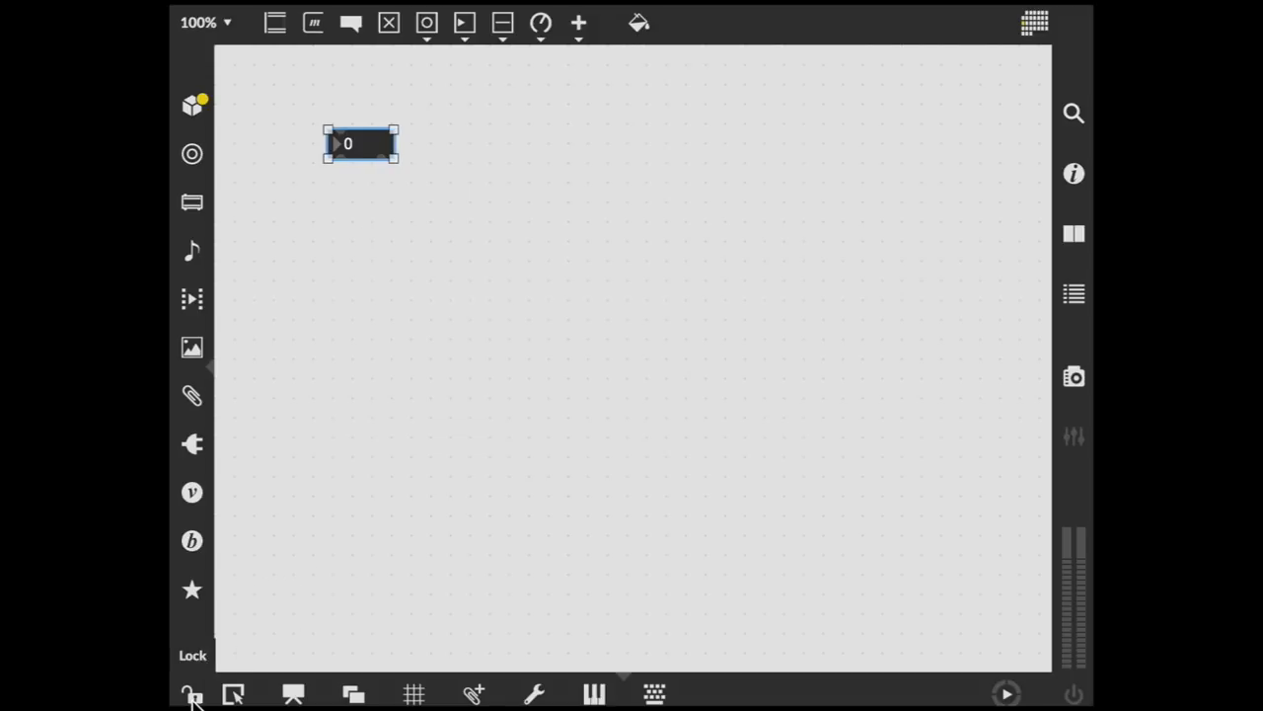
click(361, 300)
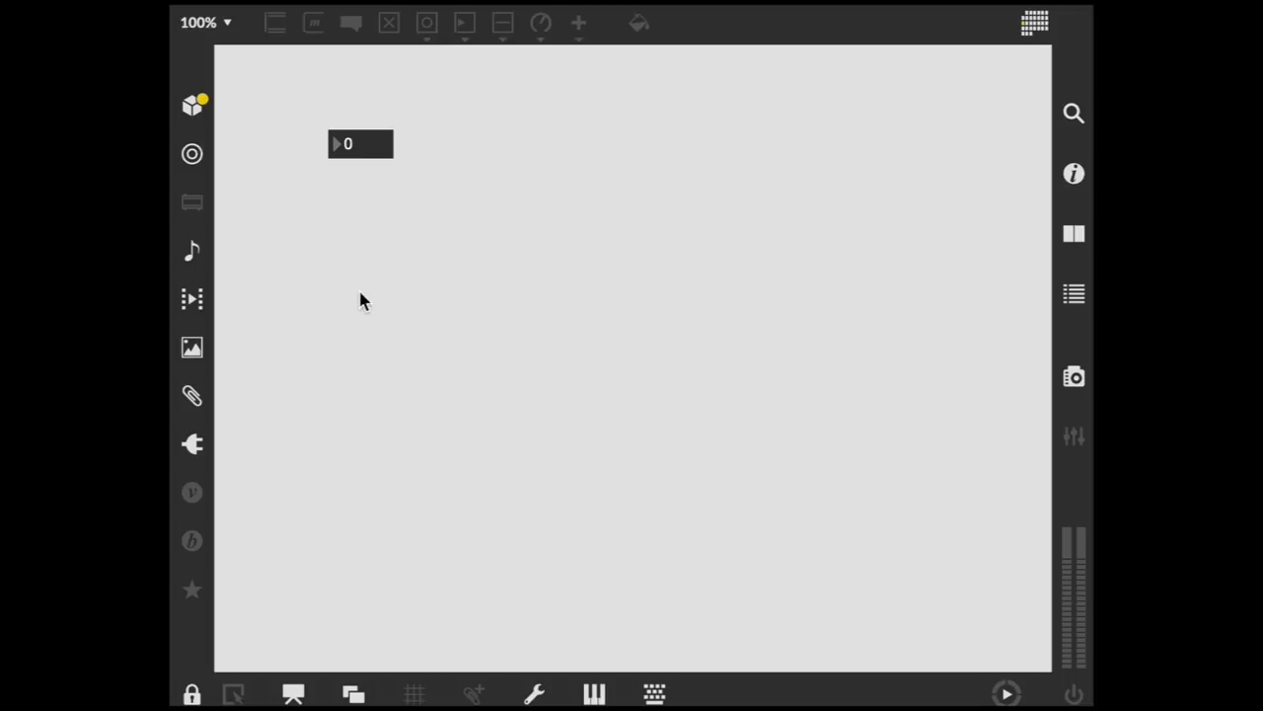
mouse_move(373, 150)
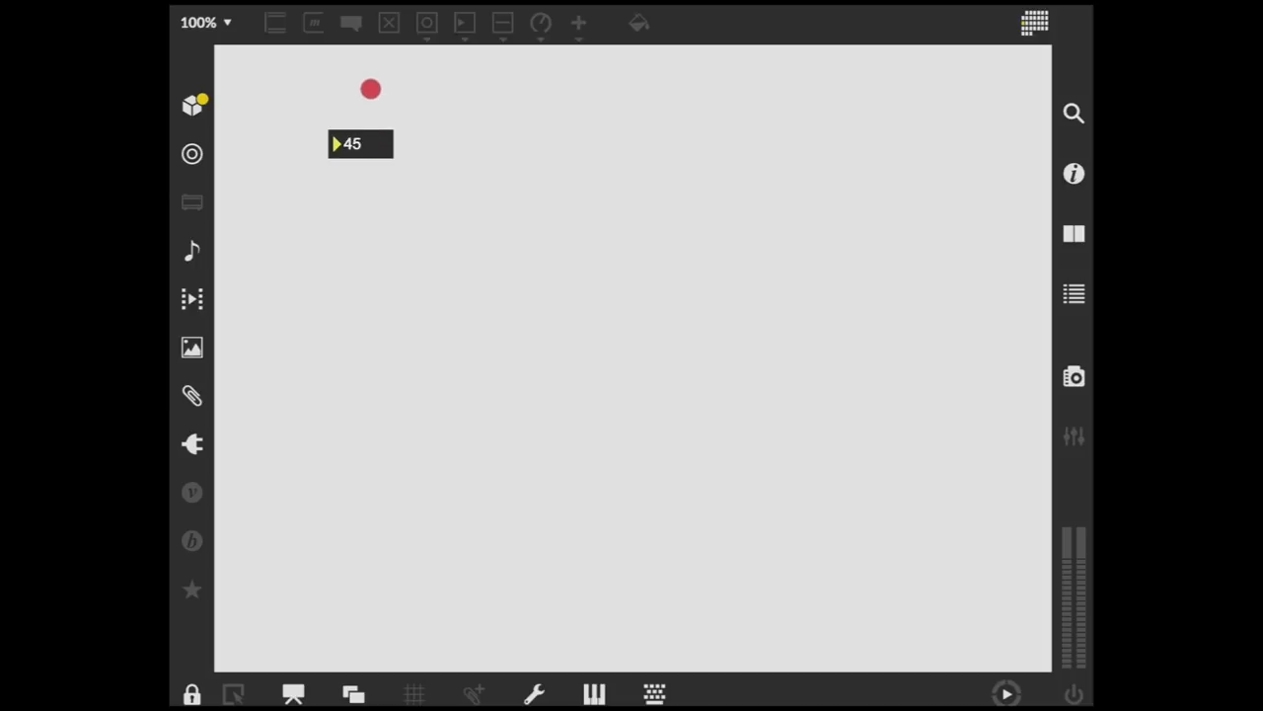
drag(371, 88, 367, 157)
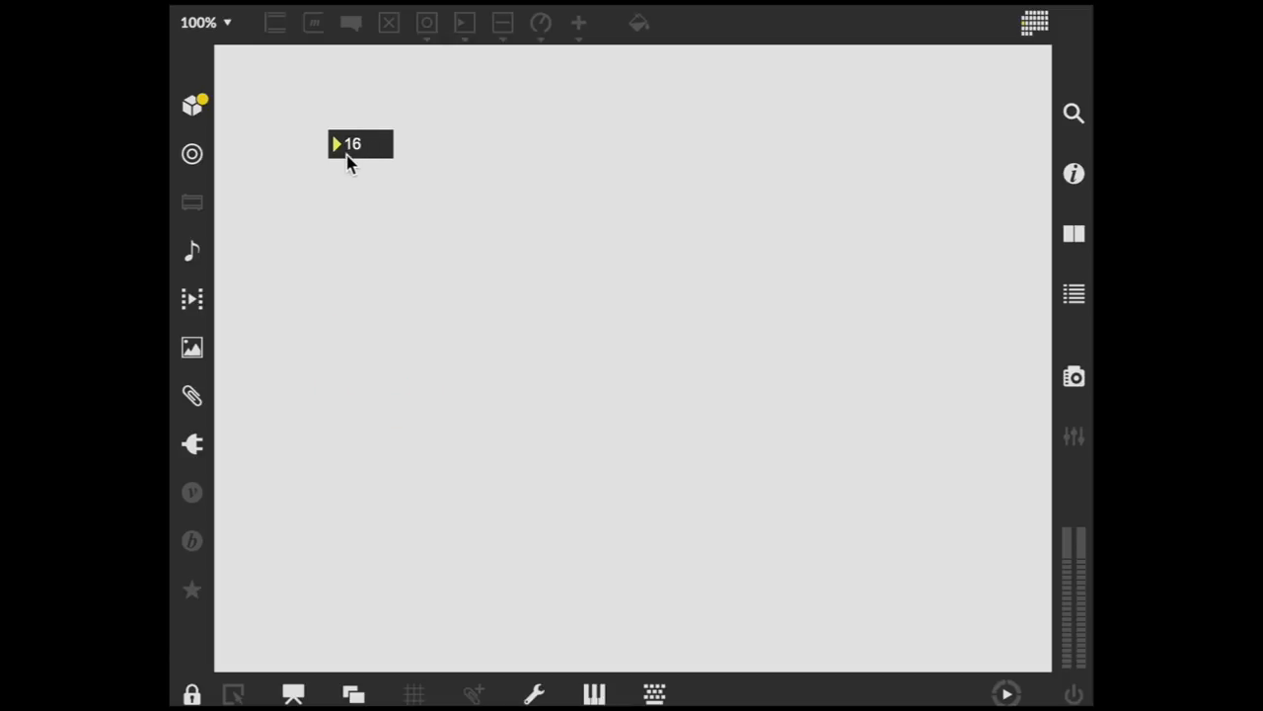
mouse_move(343, 193)
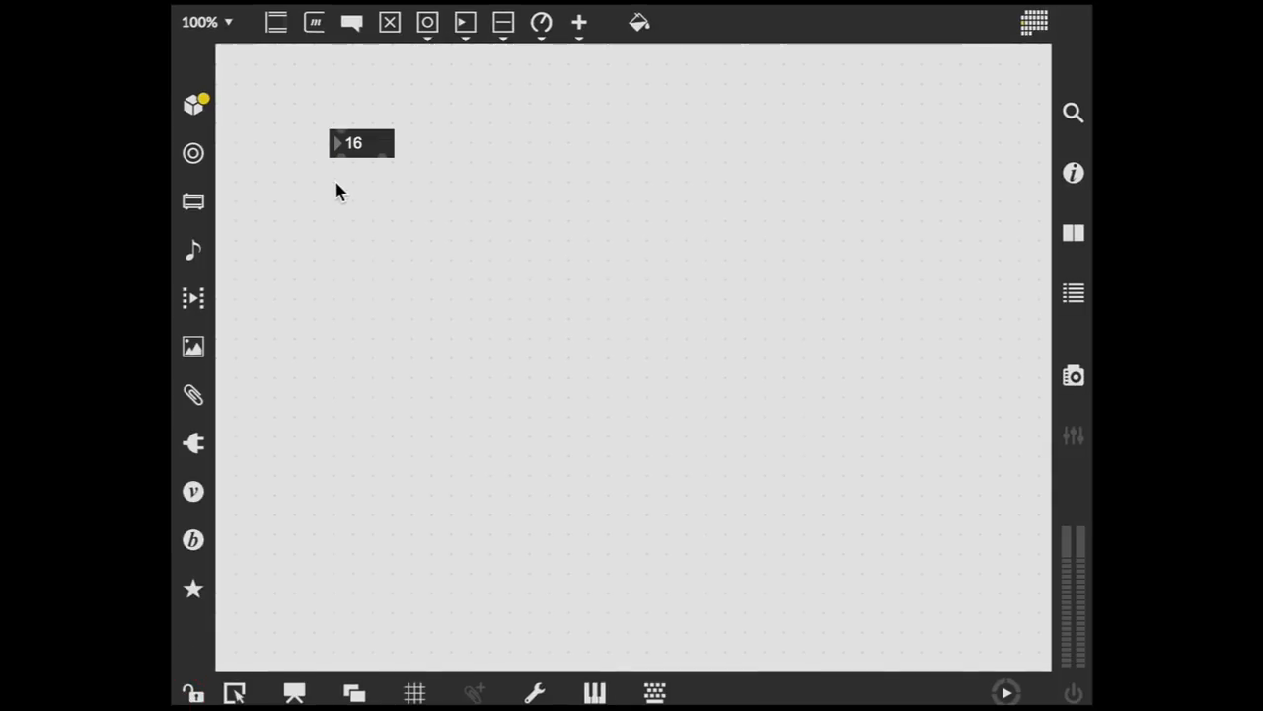
Unlock the patch for editing, keeping the number box at 16
click(339, 160)
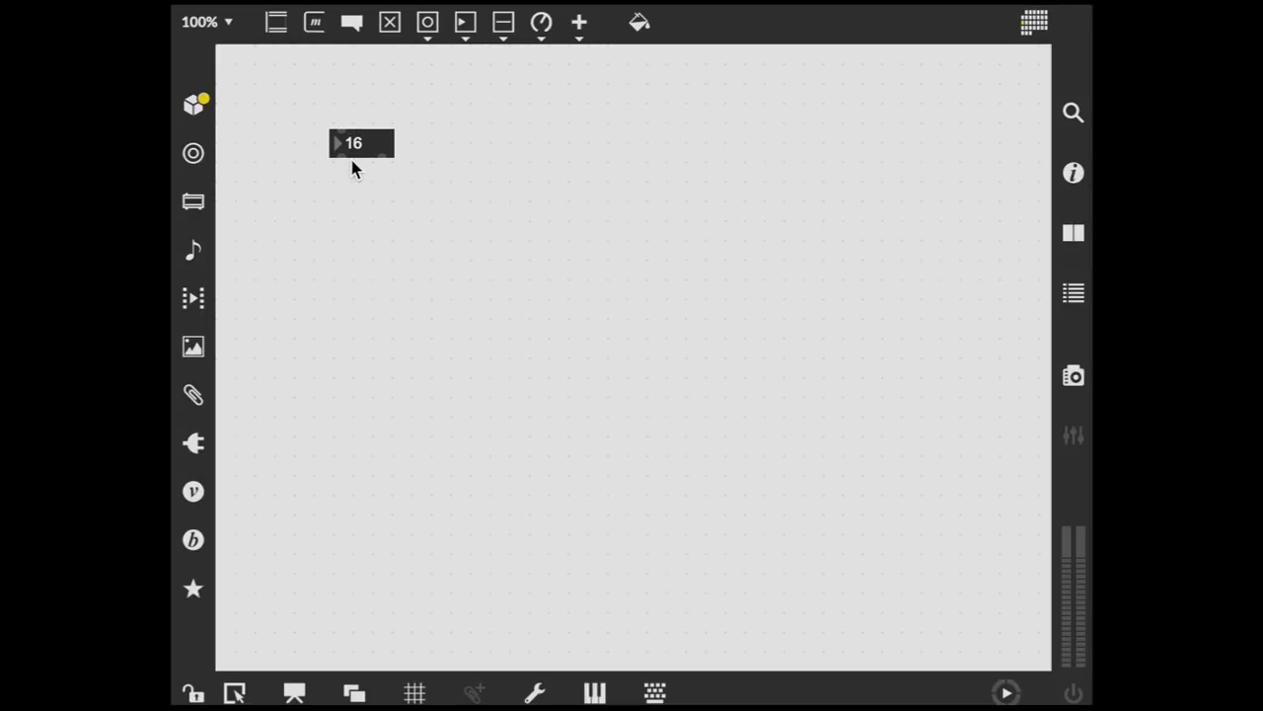
mouse_move(342, 158)
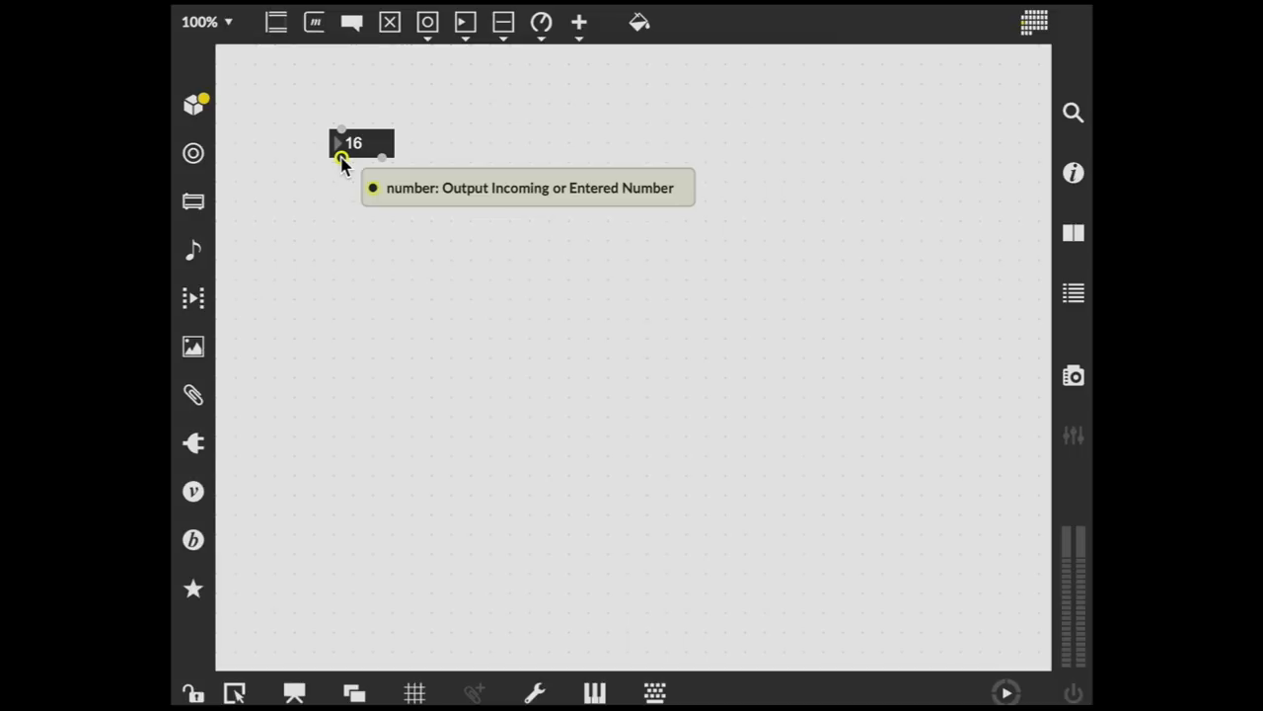
mouse_move(344, 199)
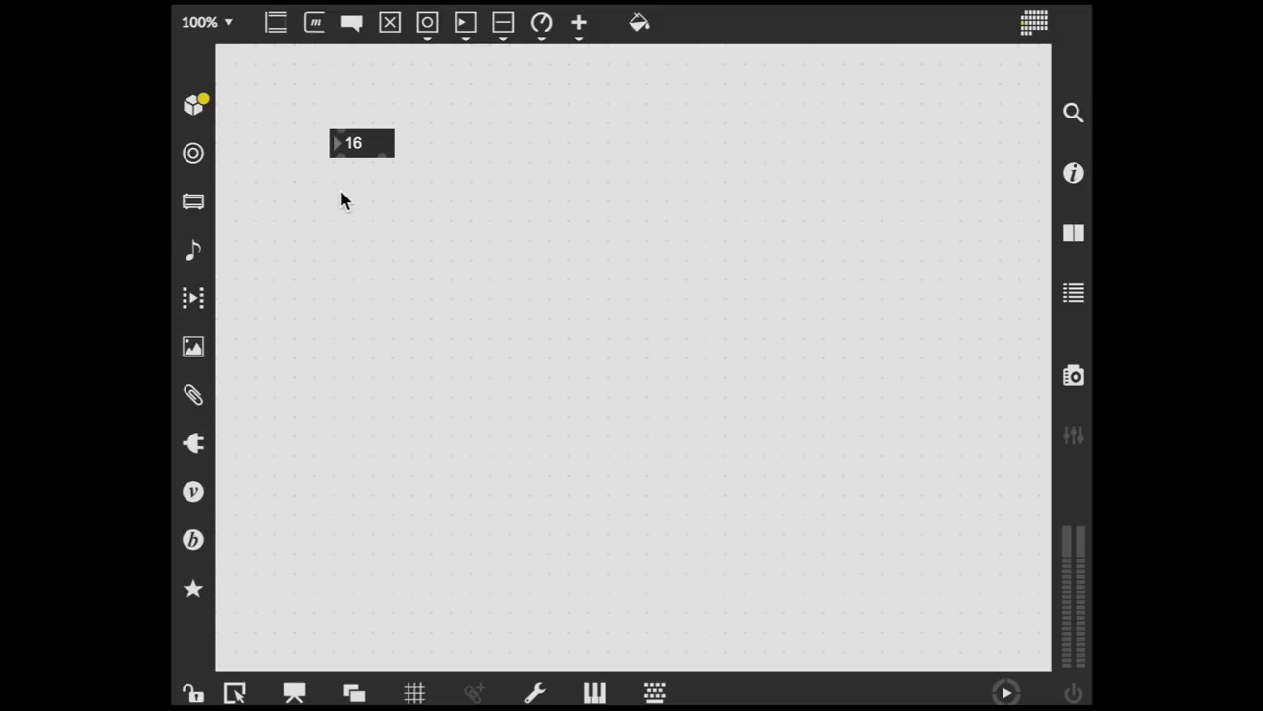
mouse_move(276, 71)
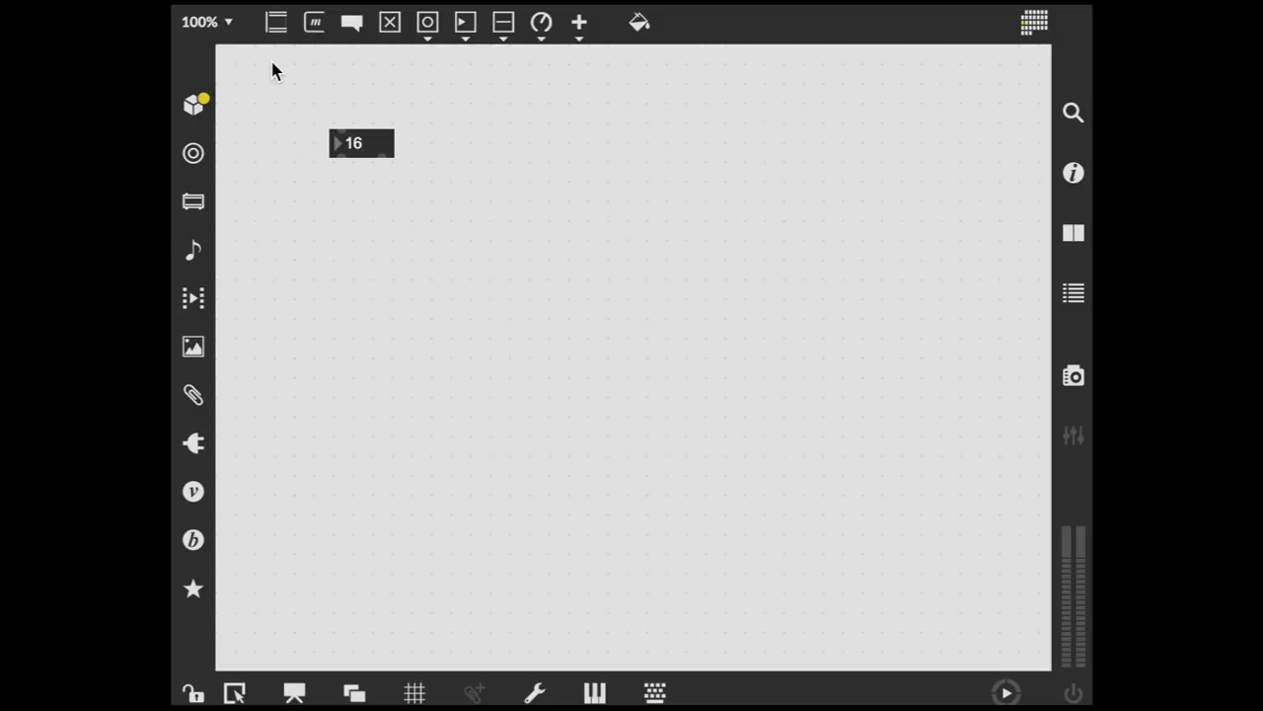
mouse_move(276, 22)
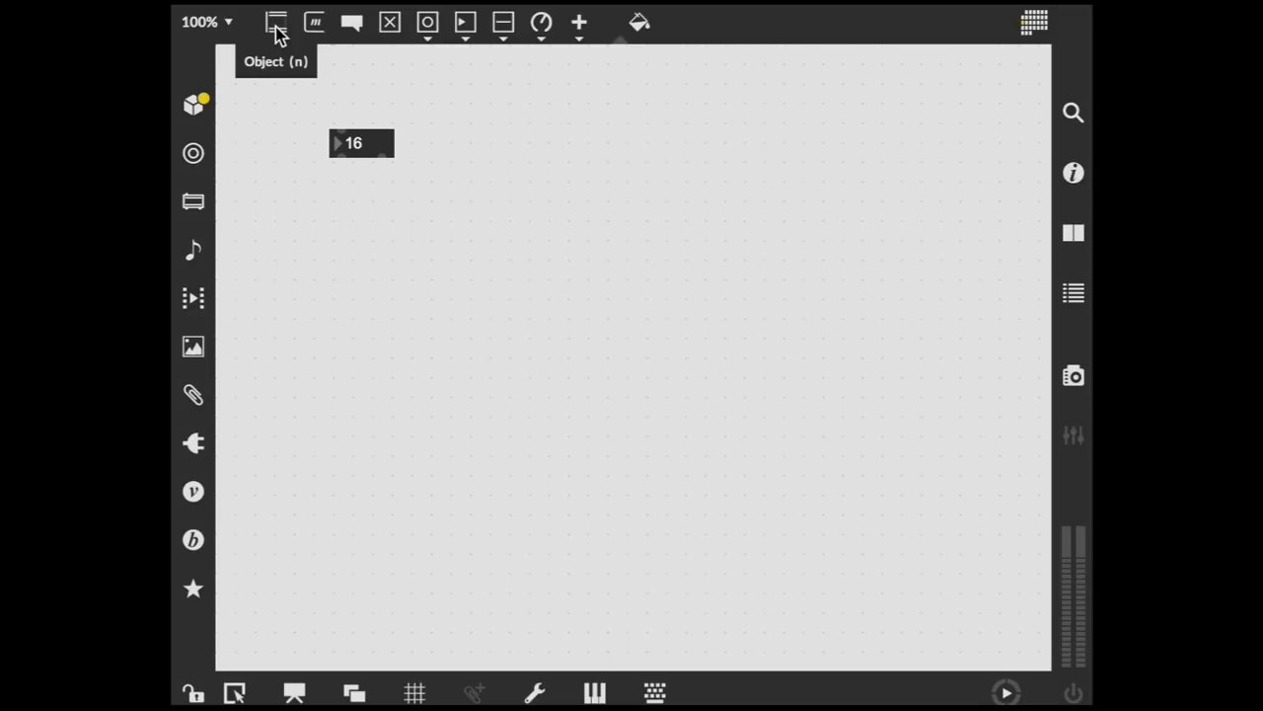
Chain the 16 number box into a '+ 10' object feeding a second number box
click(276, 22)
text(+ 10)
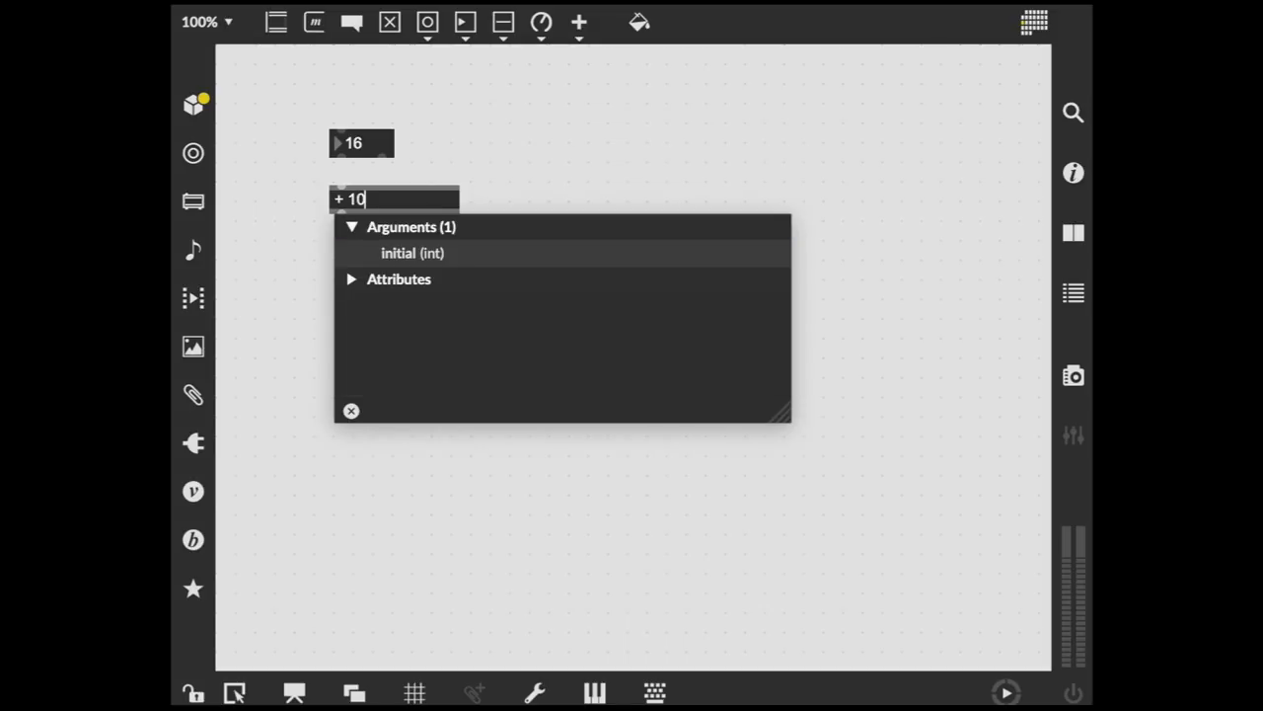
click(616, 201)
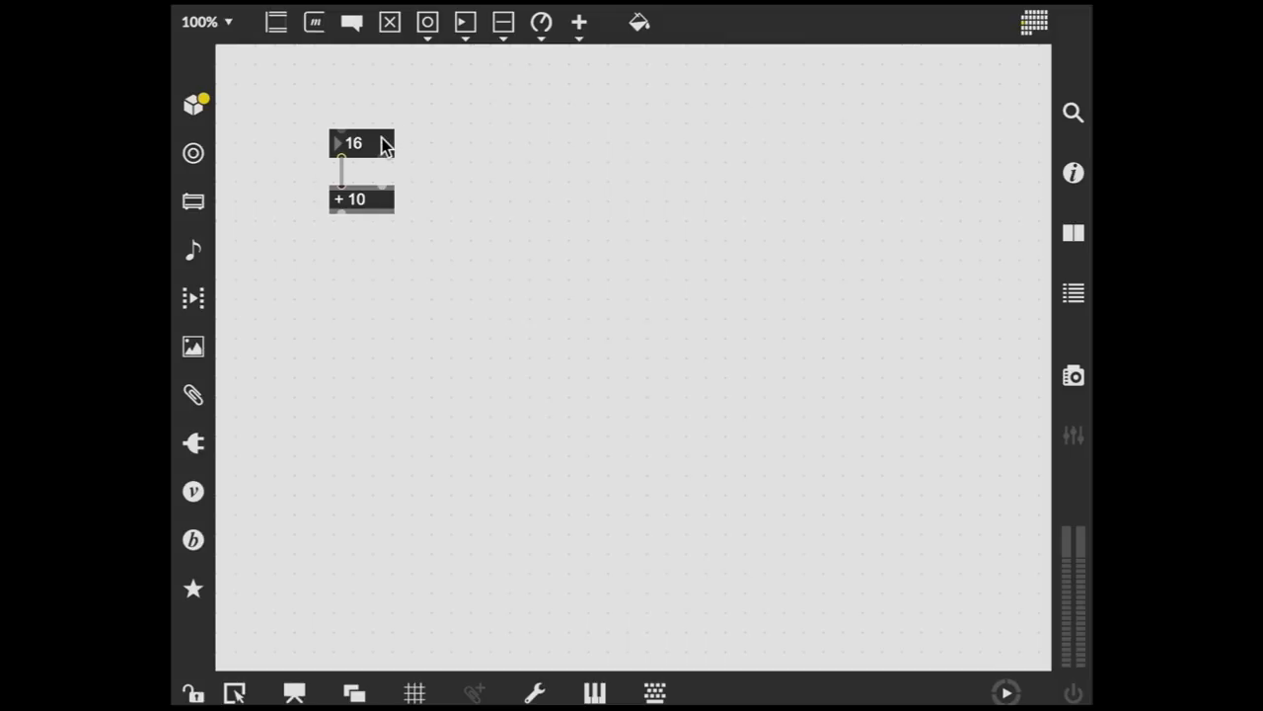
mouse_move(410, 173)
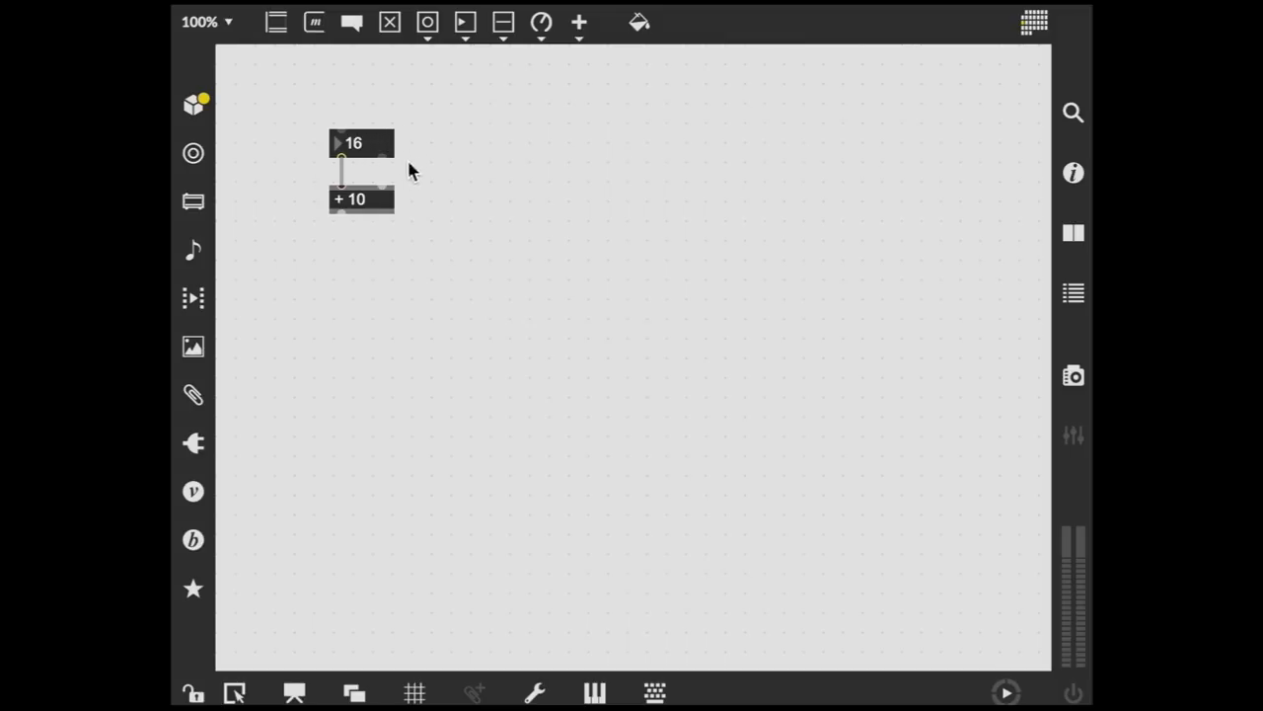
mouse_move(466, 186)
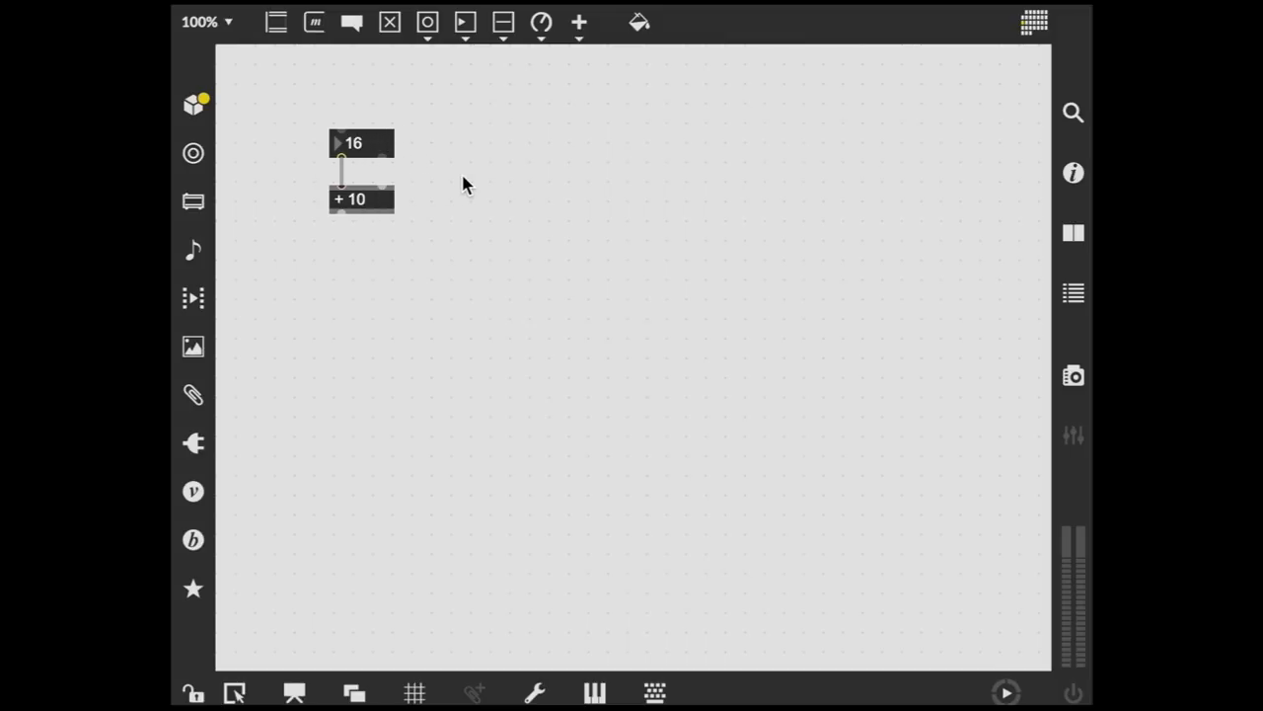
mouse_move(474, 59)
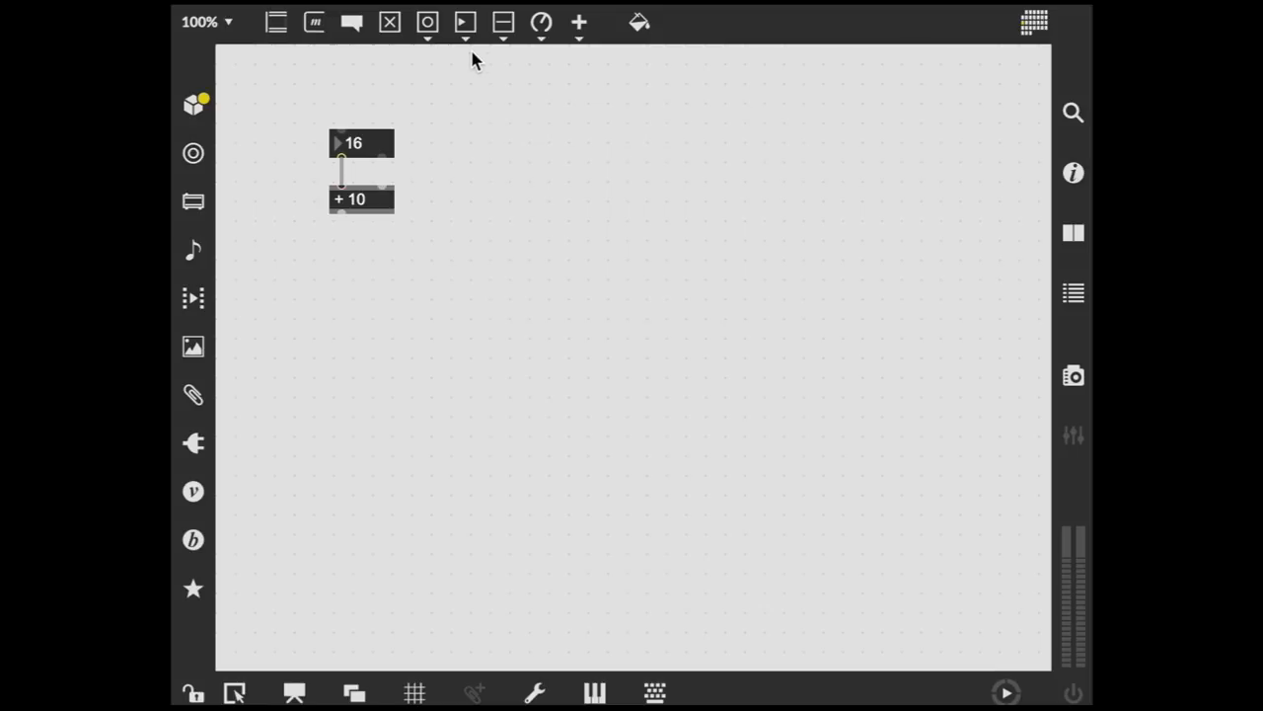
mouse_move(465, 21)
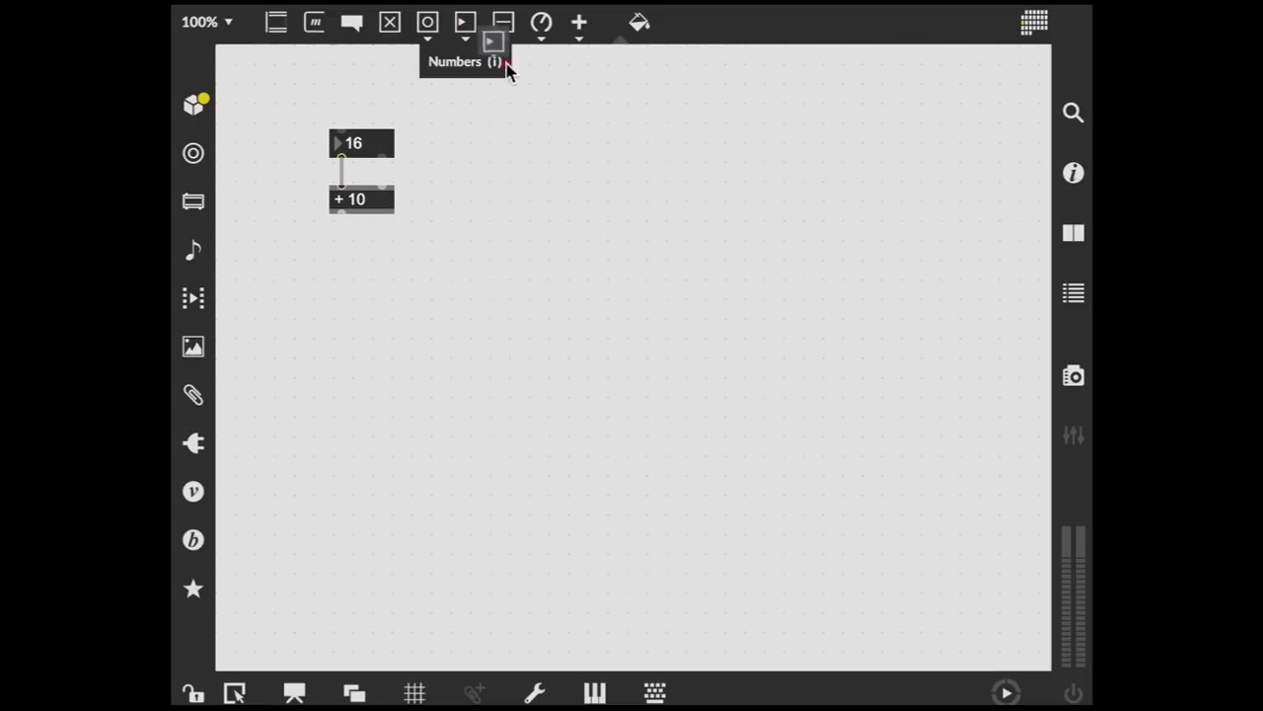
click(494, 40)
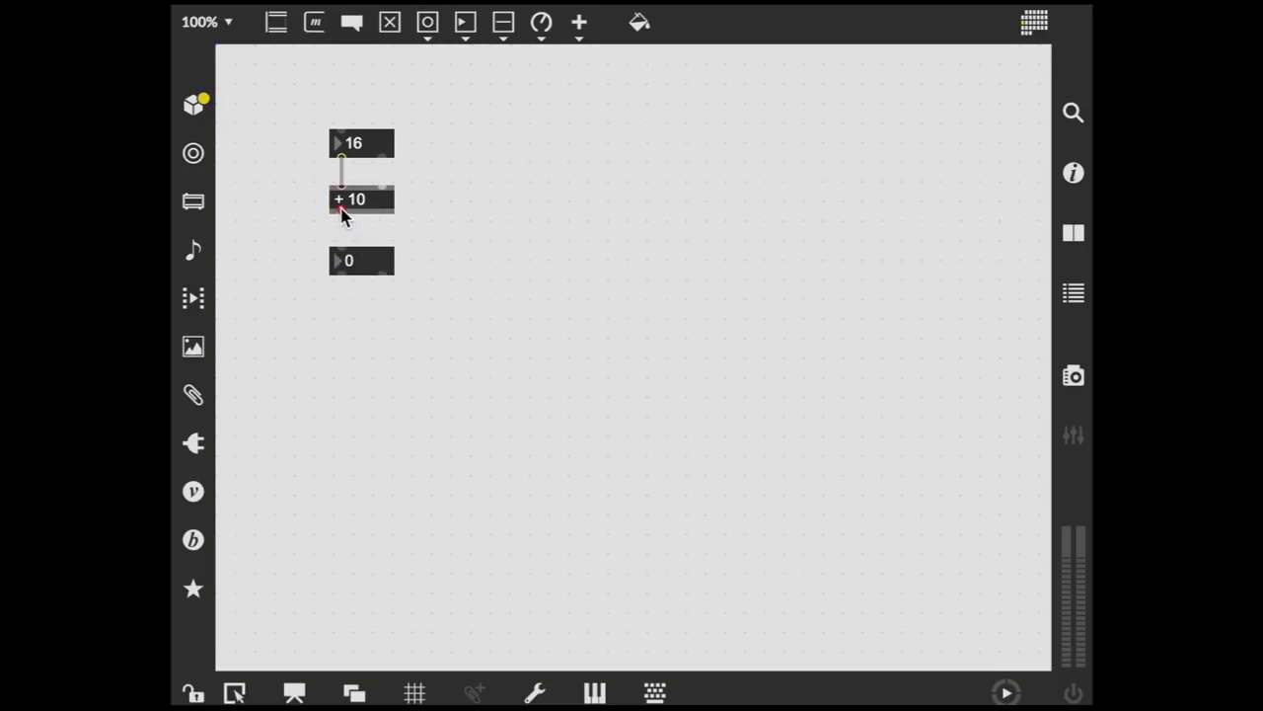
click(342, 253)
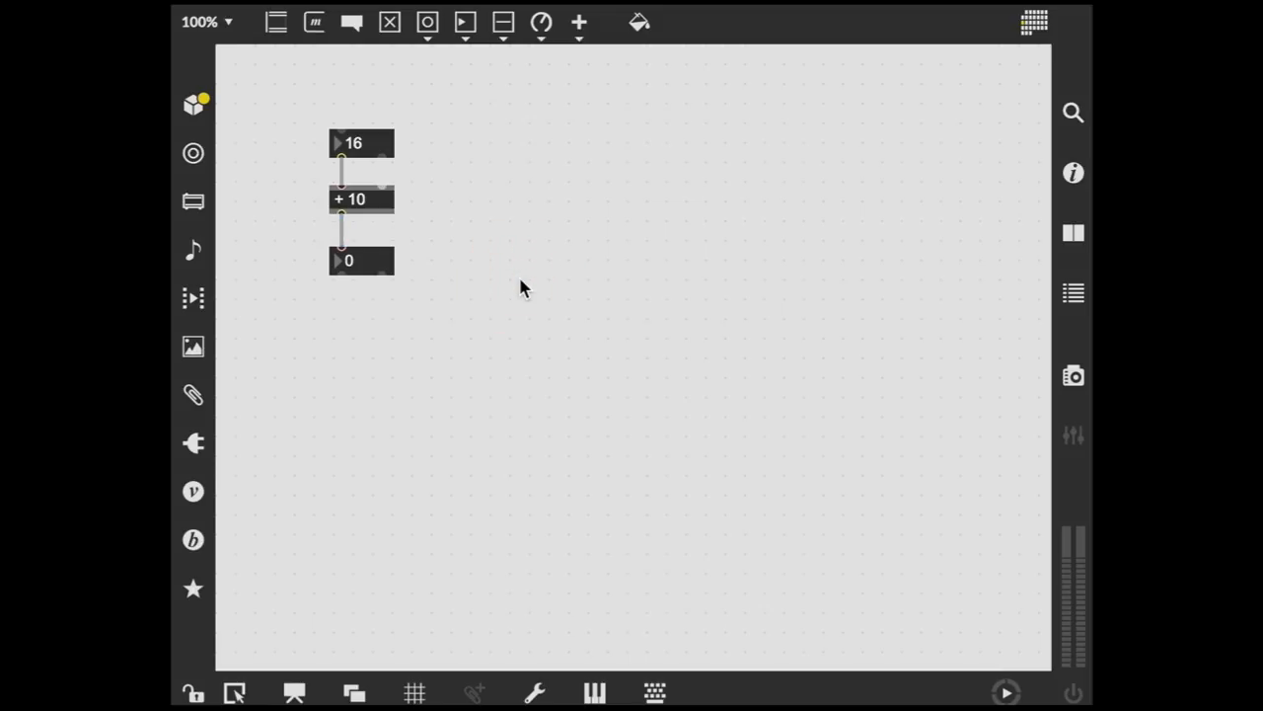
mouse_move(193, 692)
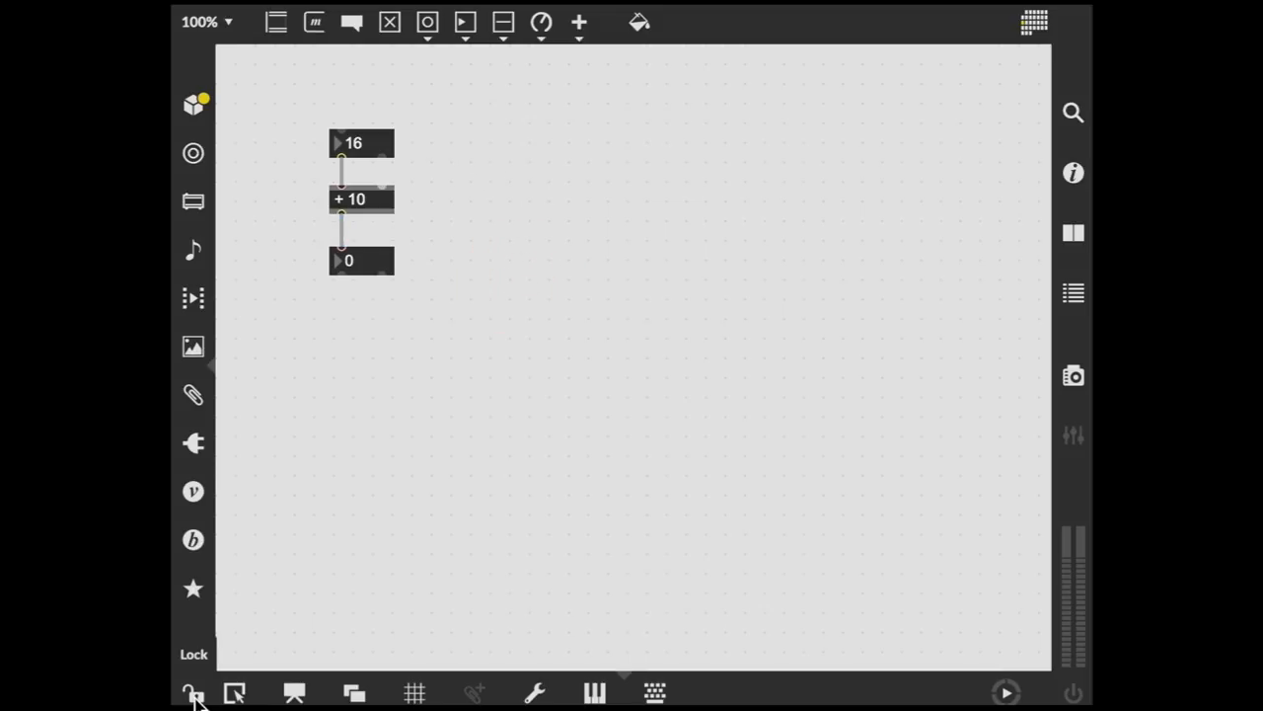
Lock the patch and raise the top number to 43 so the result reads 53
click(194, 690)
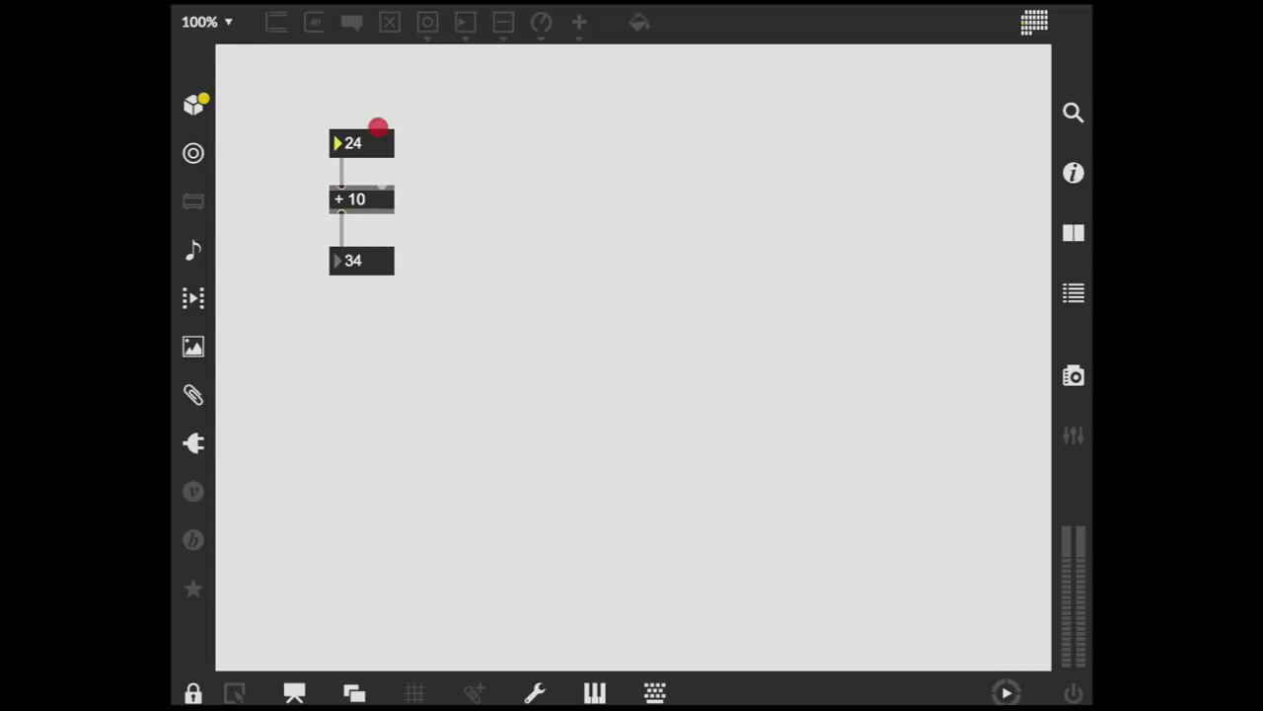
drag(379, 129, 393, 99)
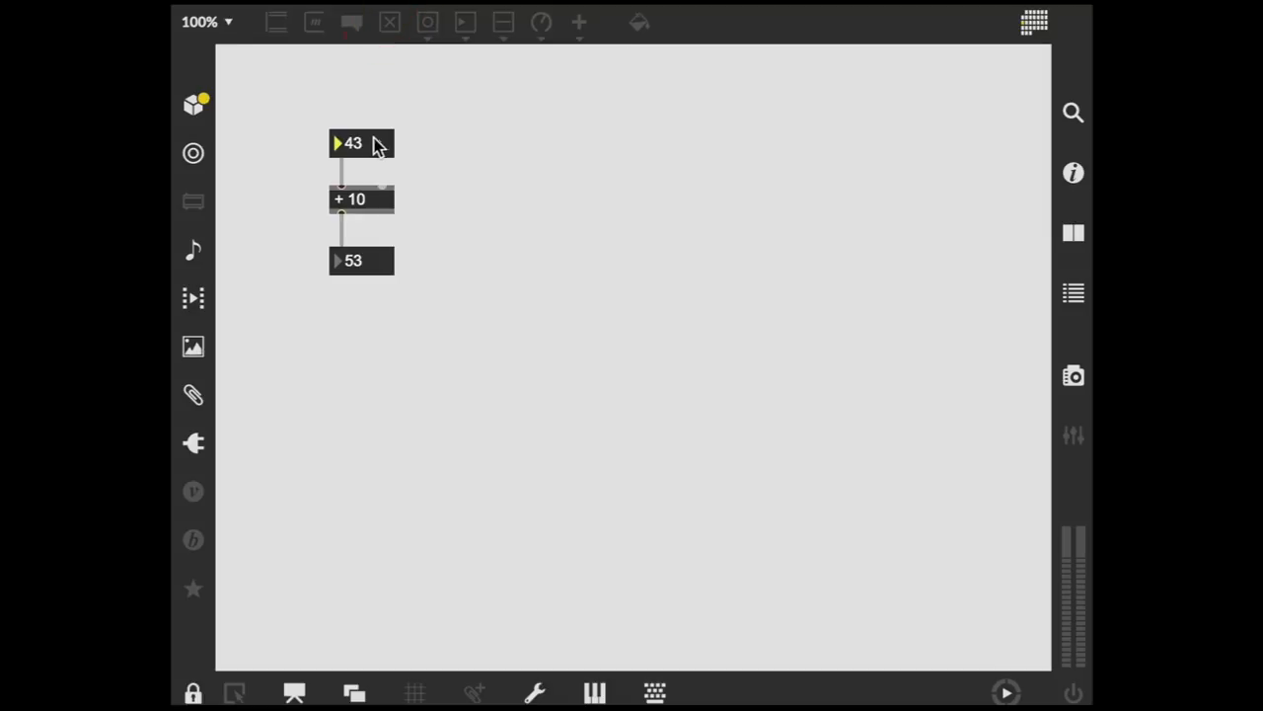
mouse_move(375, 266)
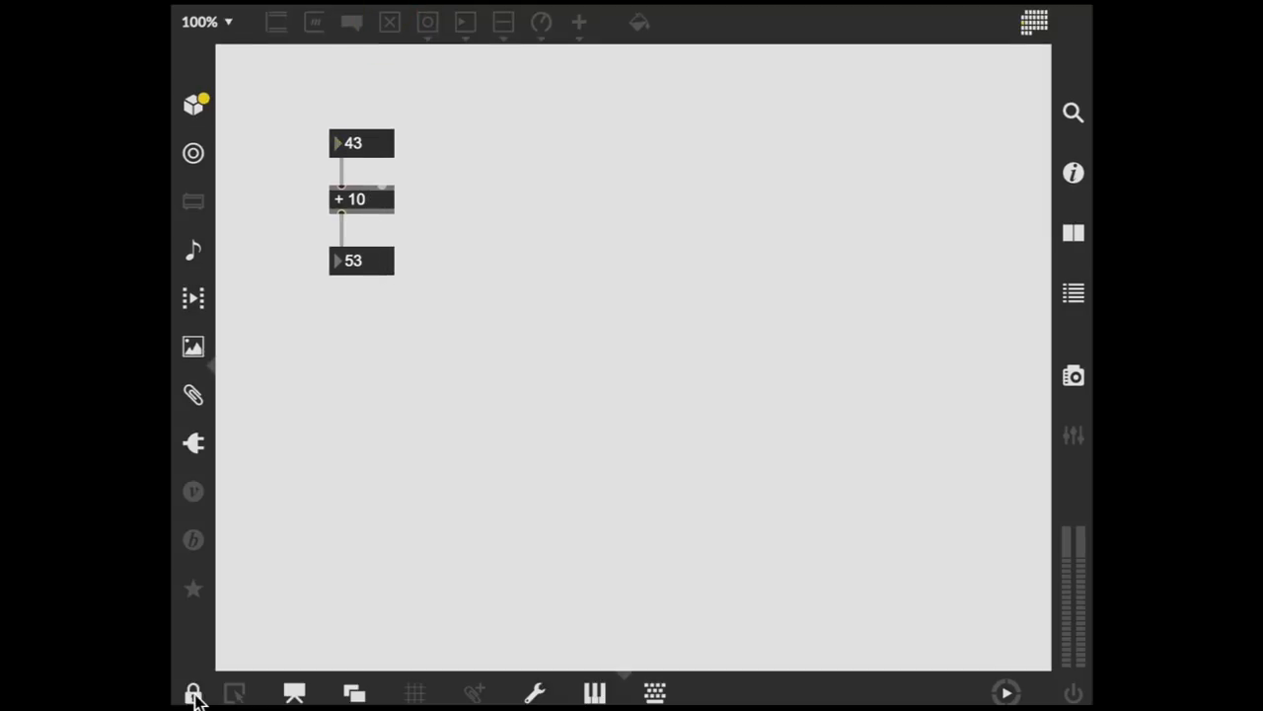
Move the top number box up and add a '* 6' object beside the adder
click(193, 691)
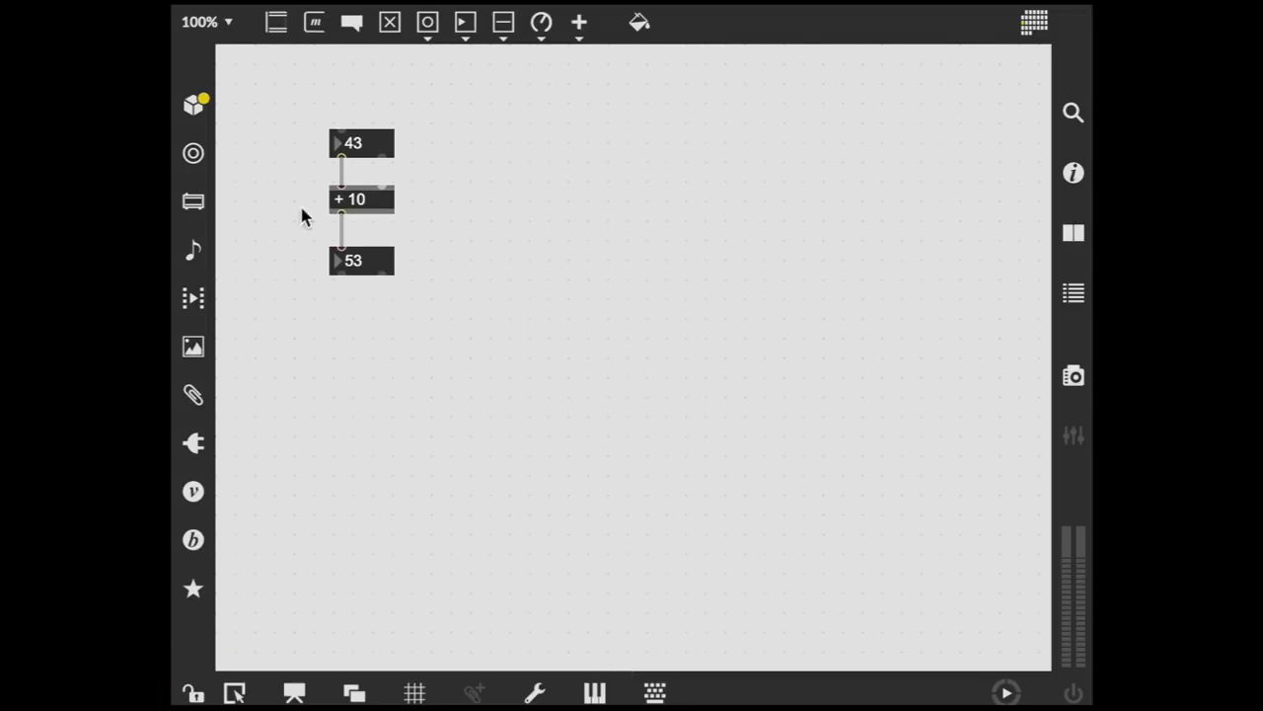
drag(364, 142, 471, 110)
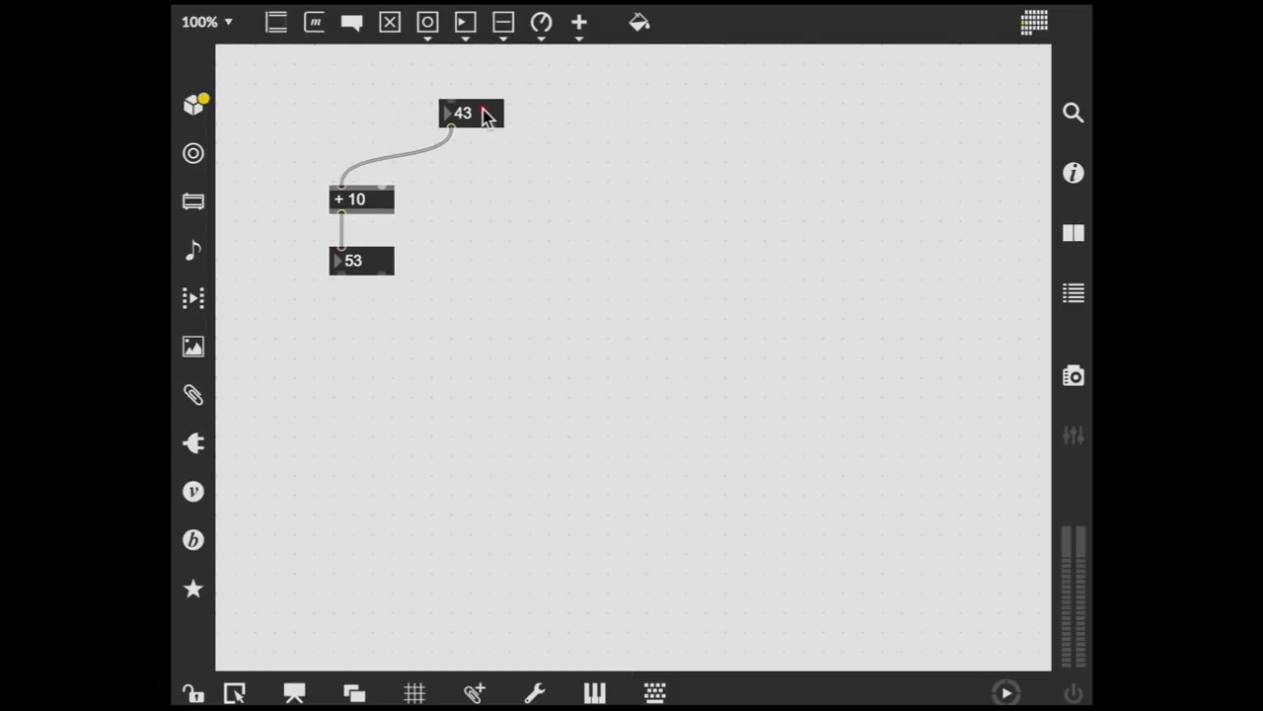
click(471, 112)
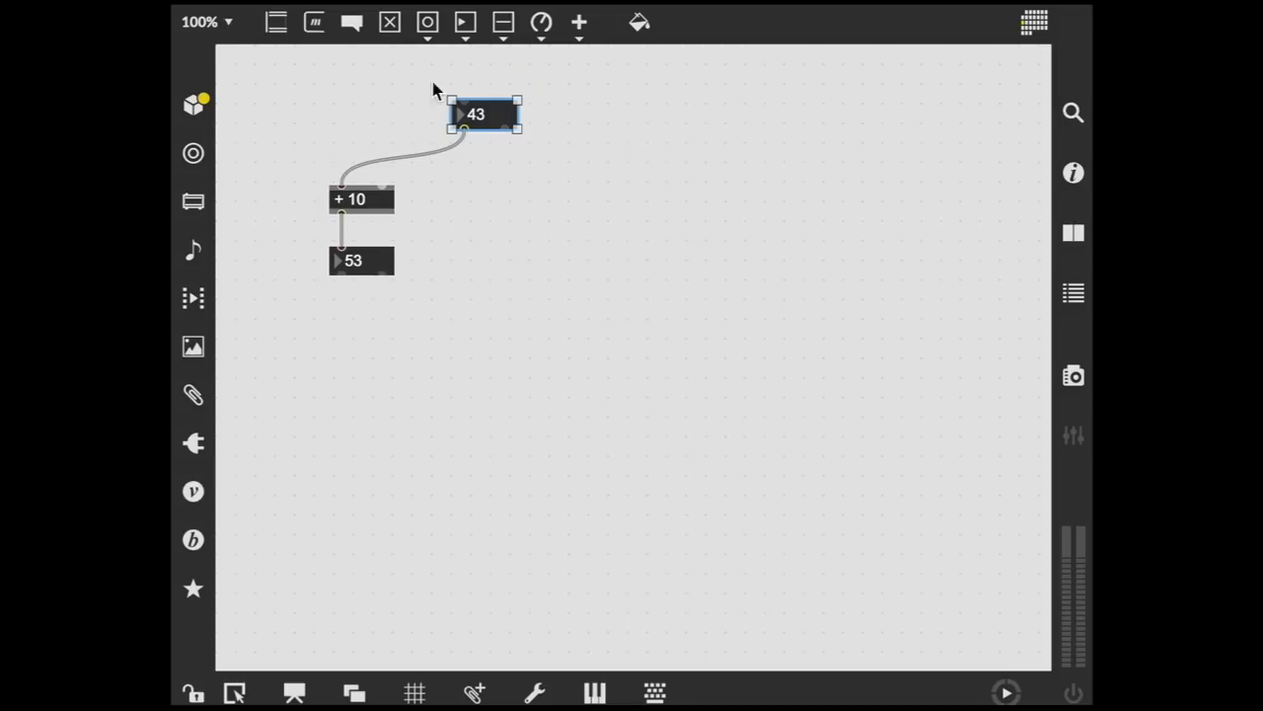
mouse_move(276, 22)
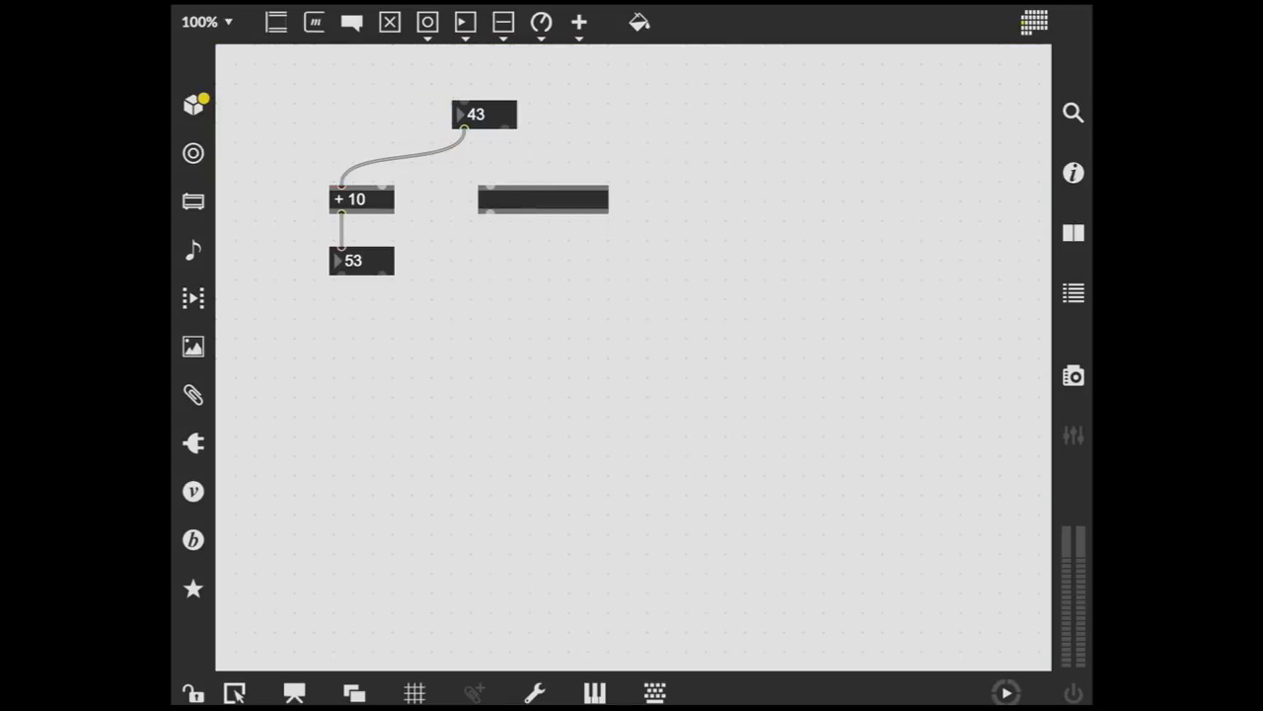
click(542, 199)
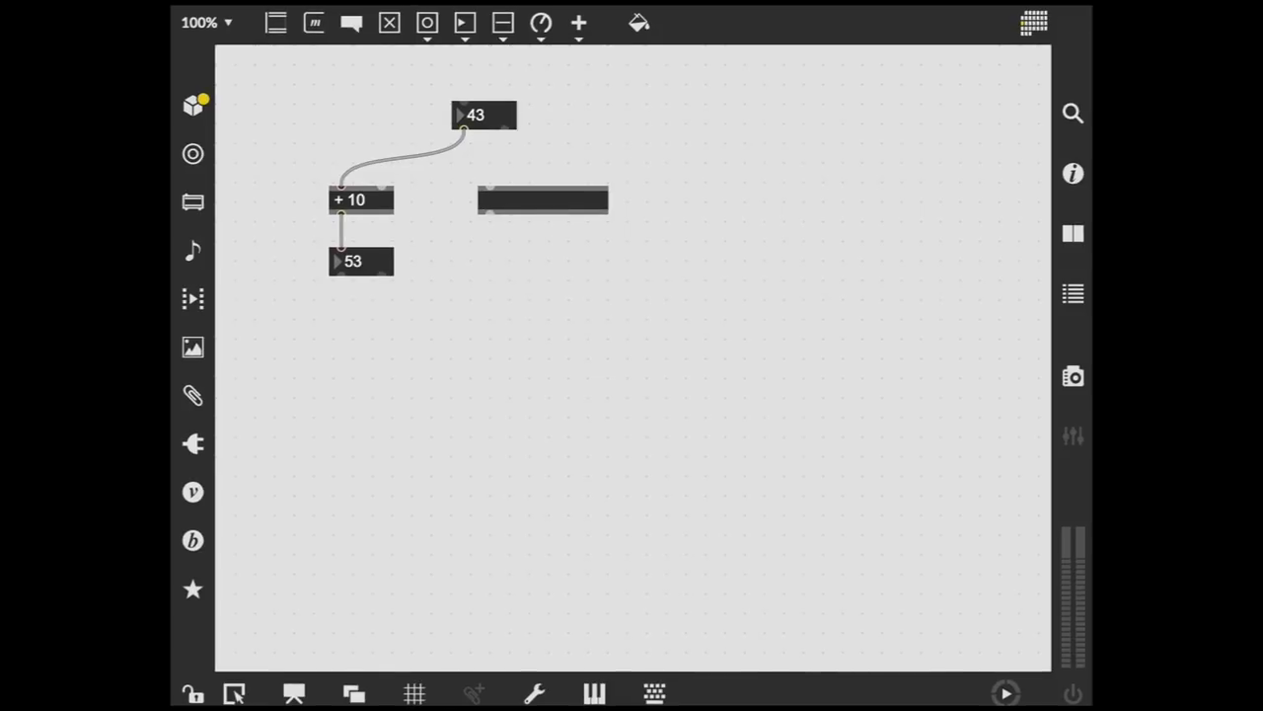
click(541, 200)
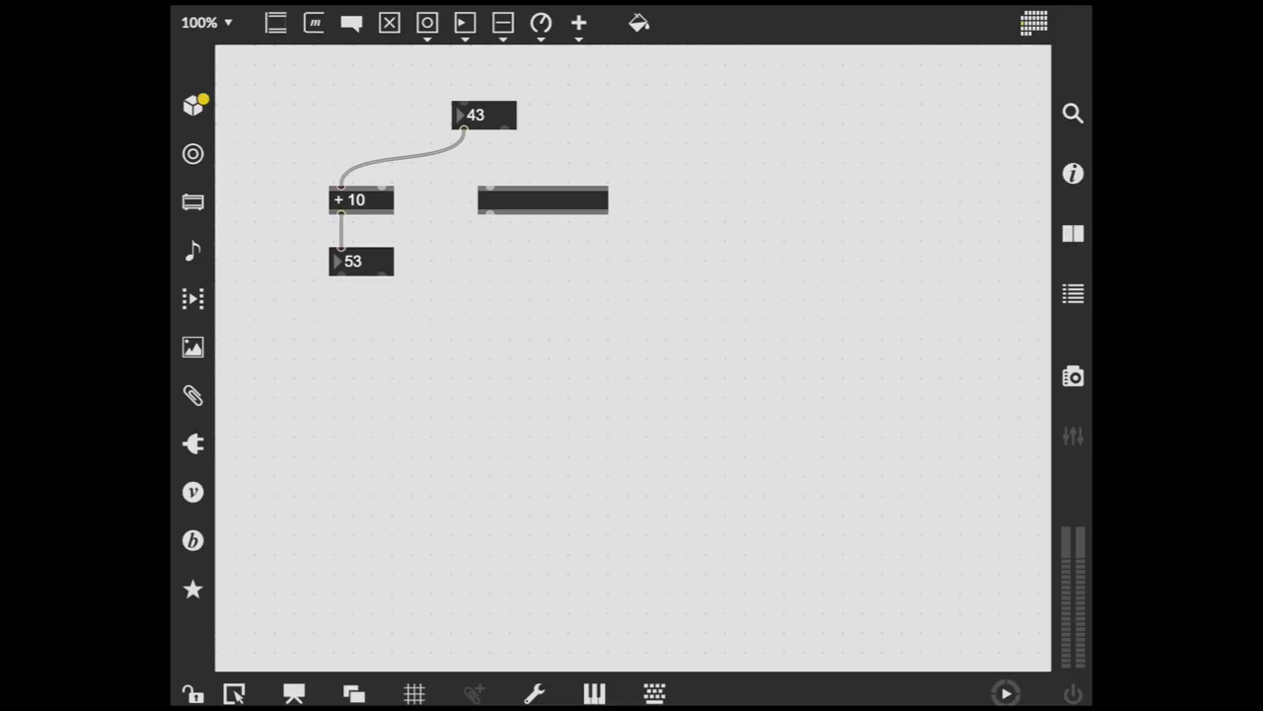
text(*)
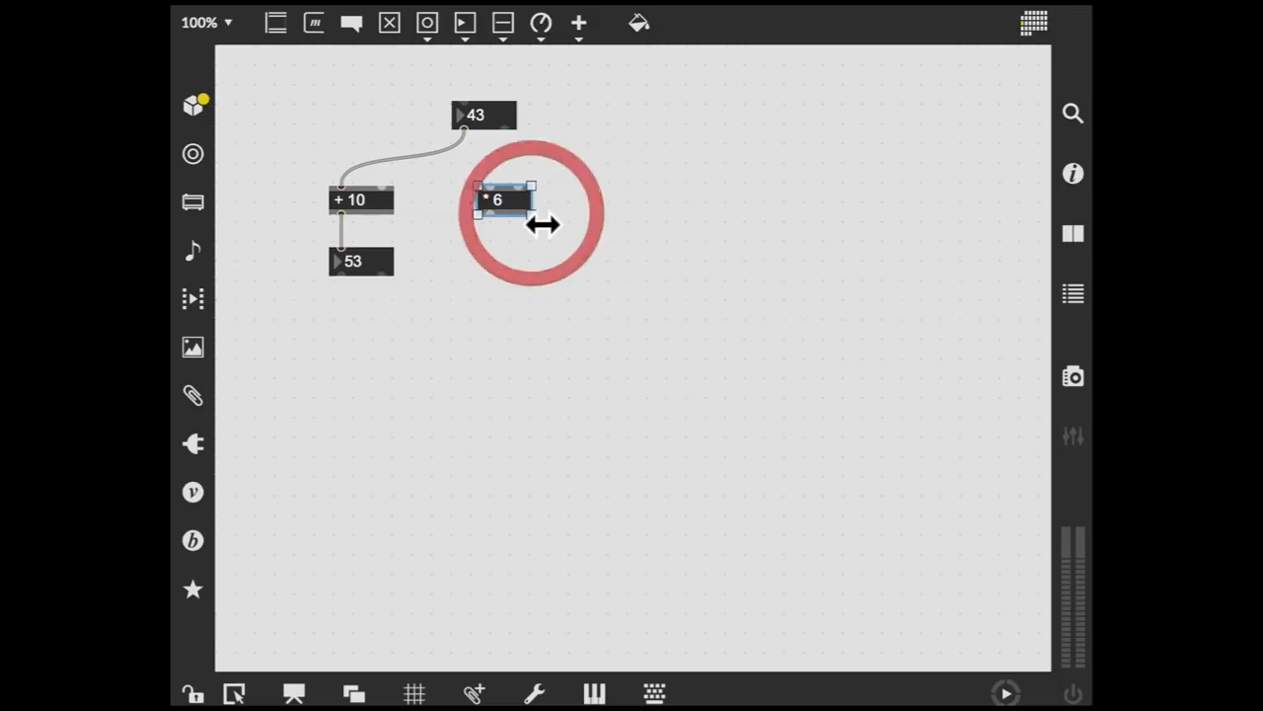
mouse_move(465, 24)
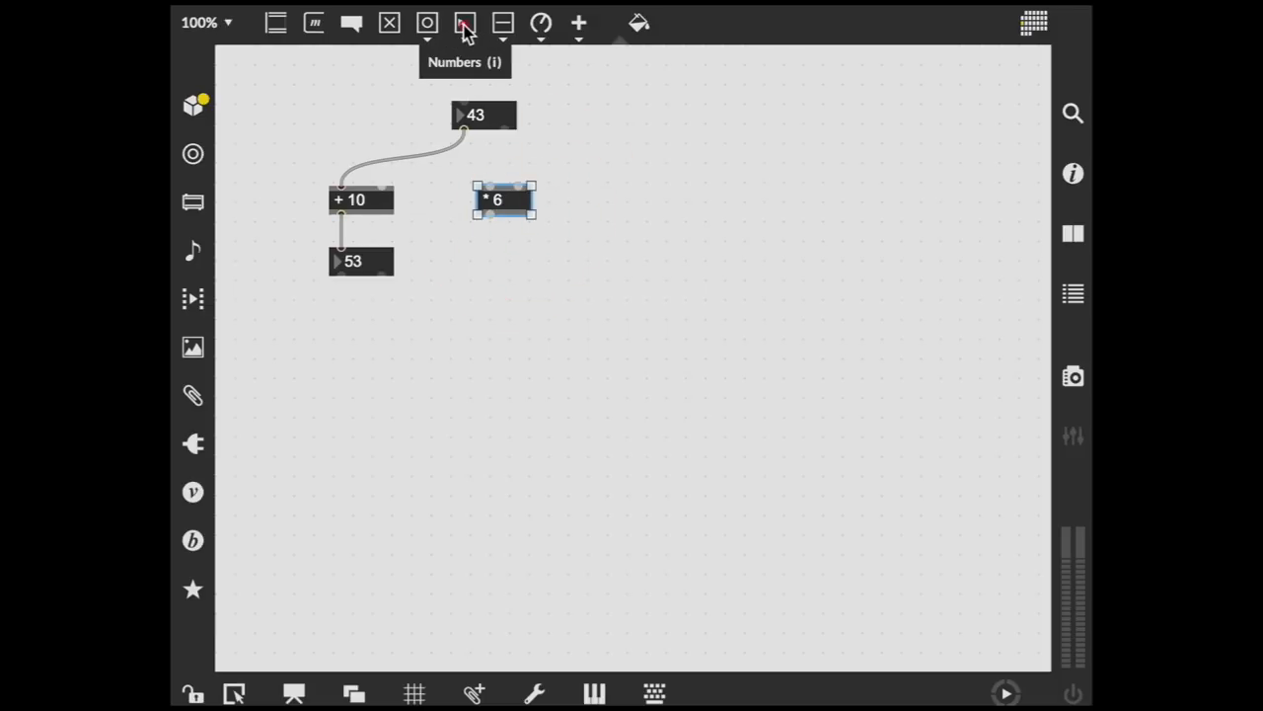
Wire the * 6 branch to its own number box and test with 44, giving 54 and 264
click(466, 23)
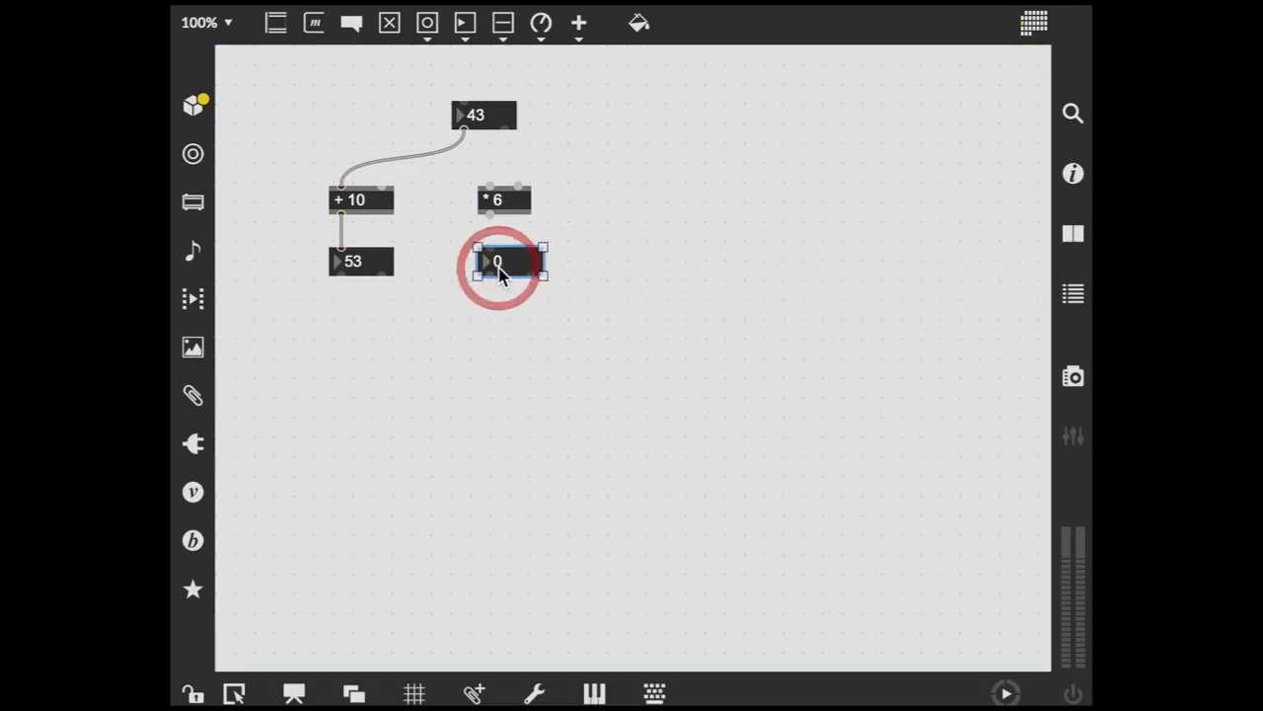
click(464, 126)
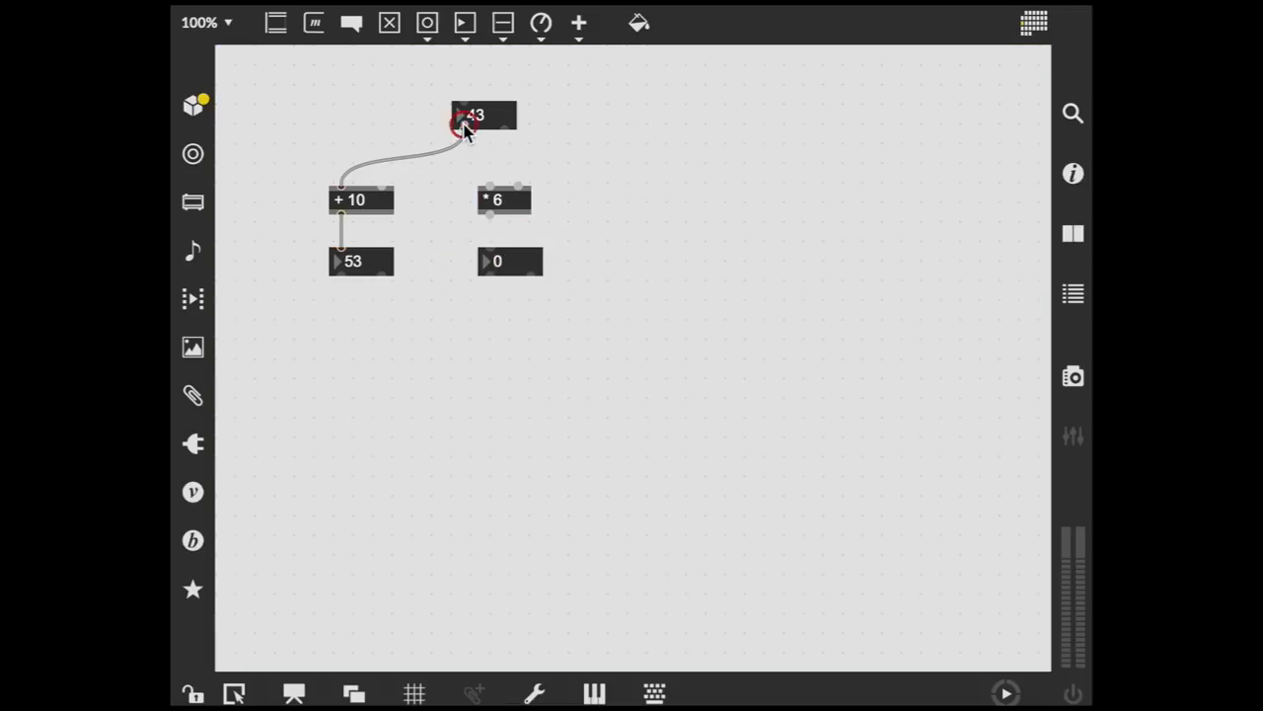
drag(464, 130, 490, 187)
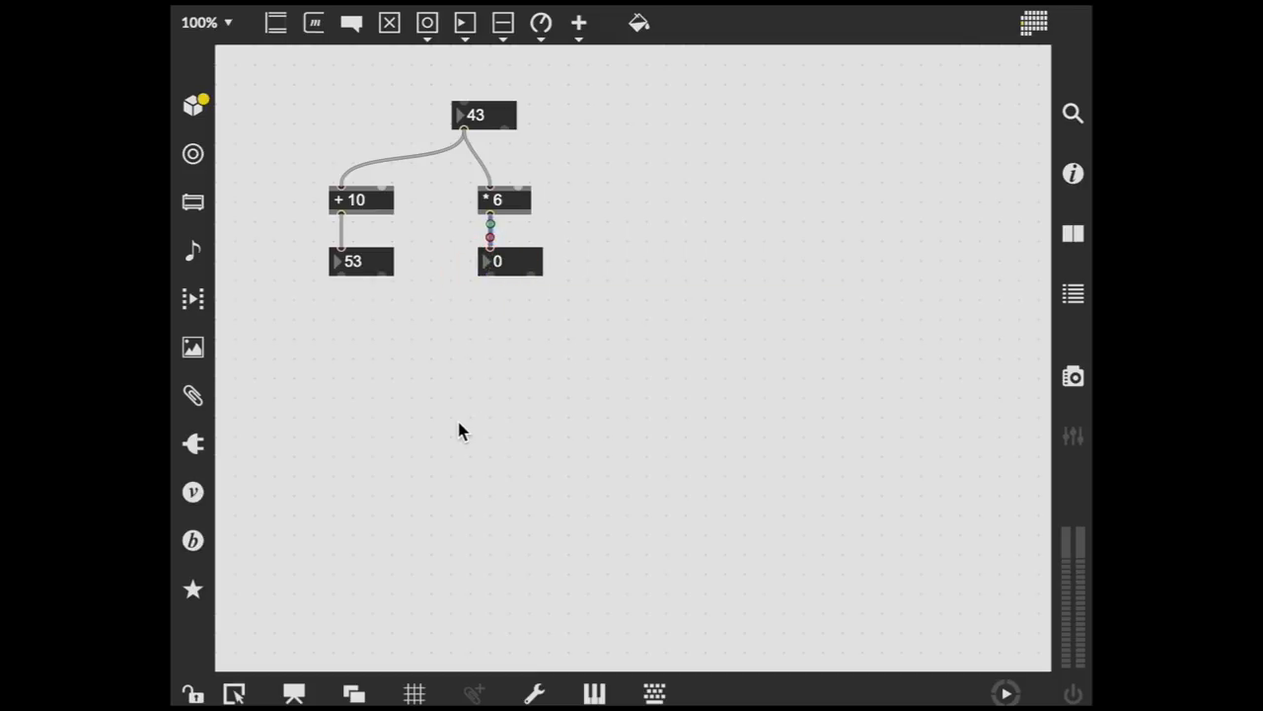
mouse_move(197, 691)
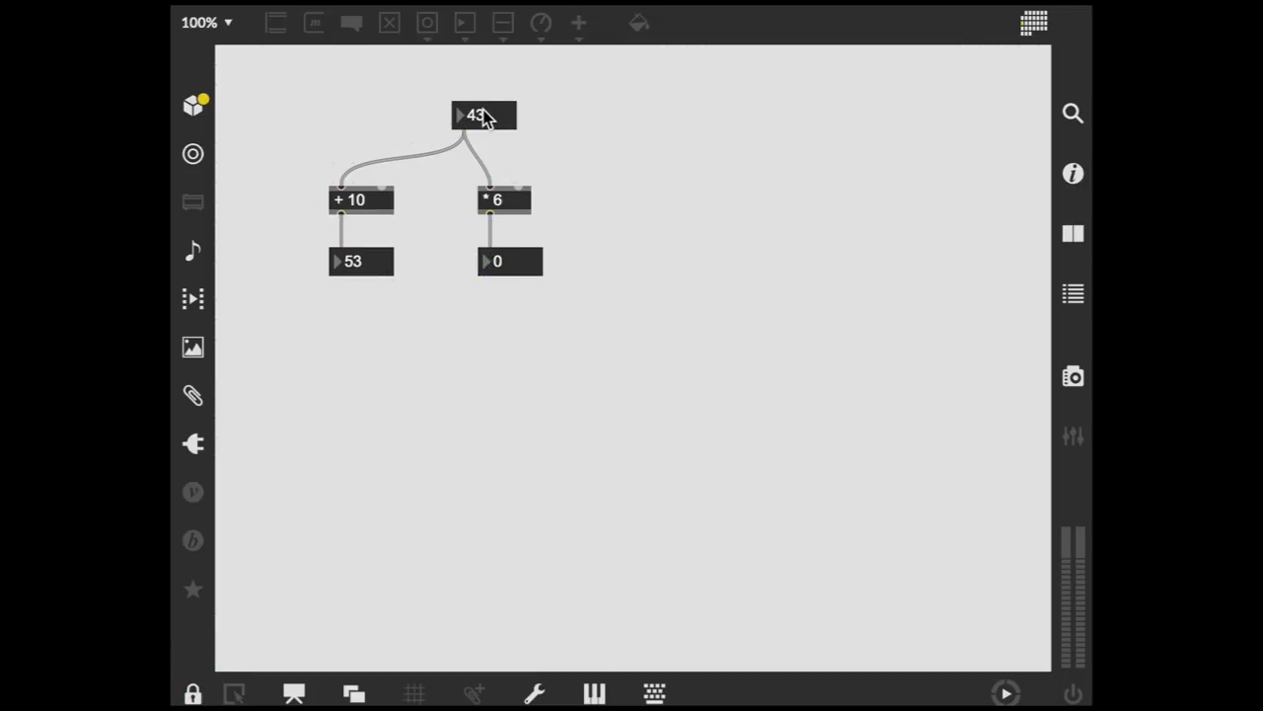
click(484, 112)
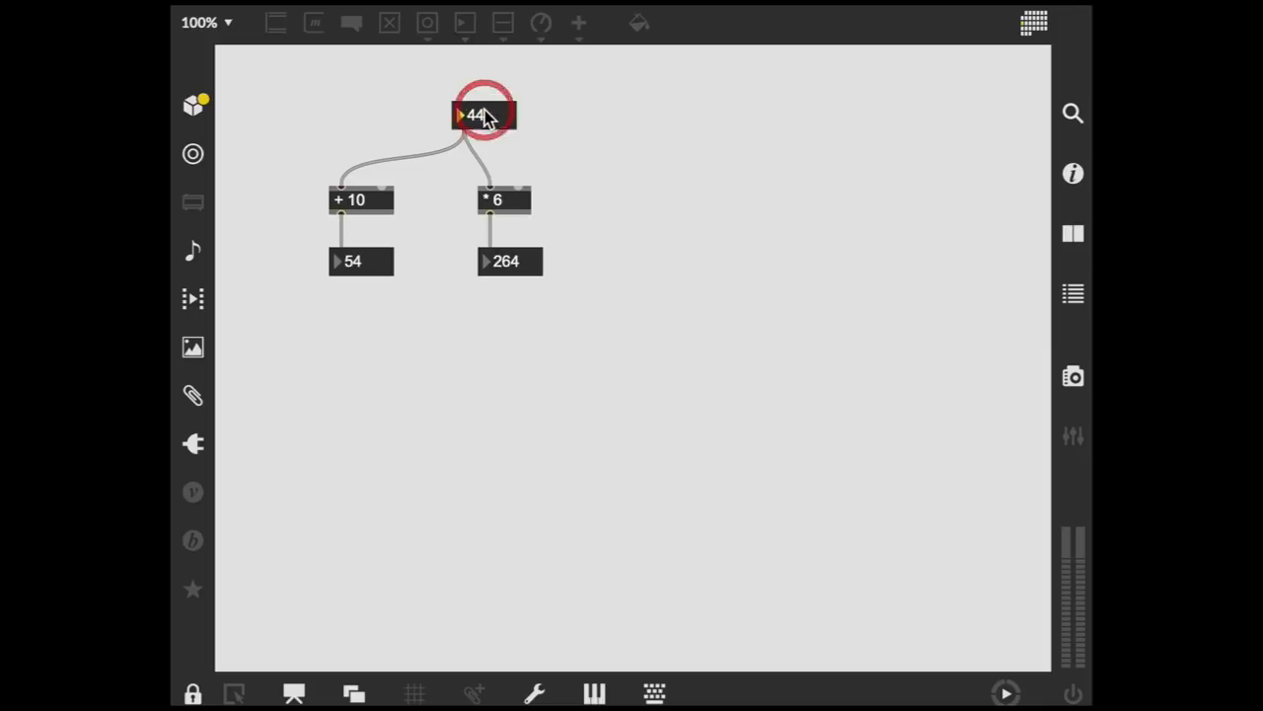
click(484, 114)
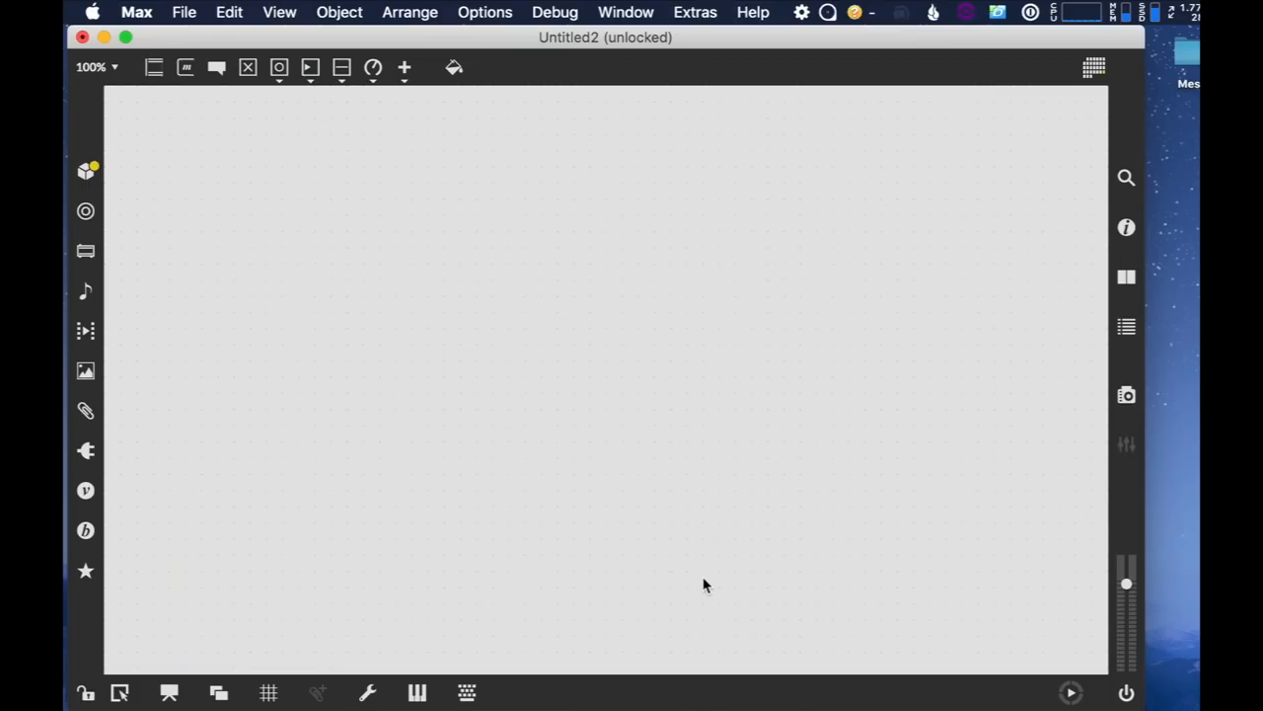
Start a new blank Untitled2 patcher for the delay patch
click(184, 12)
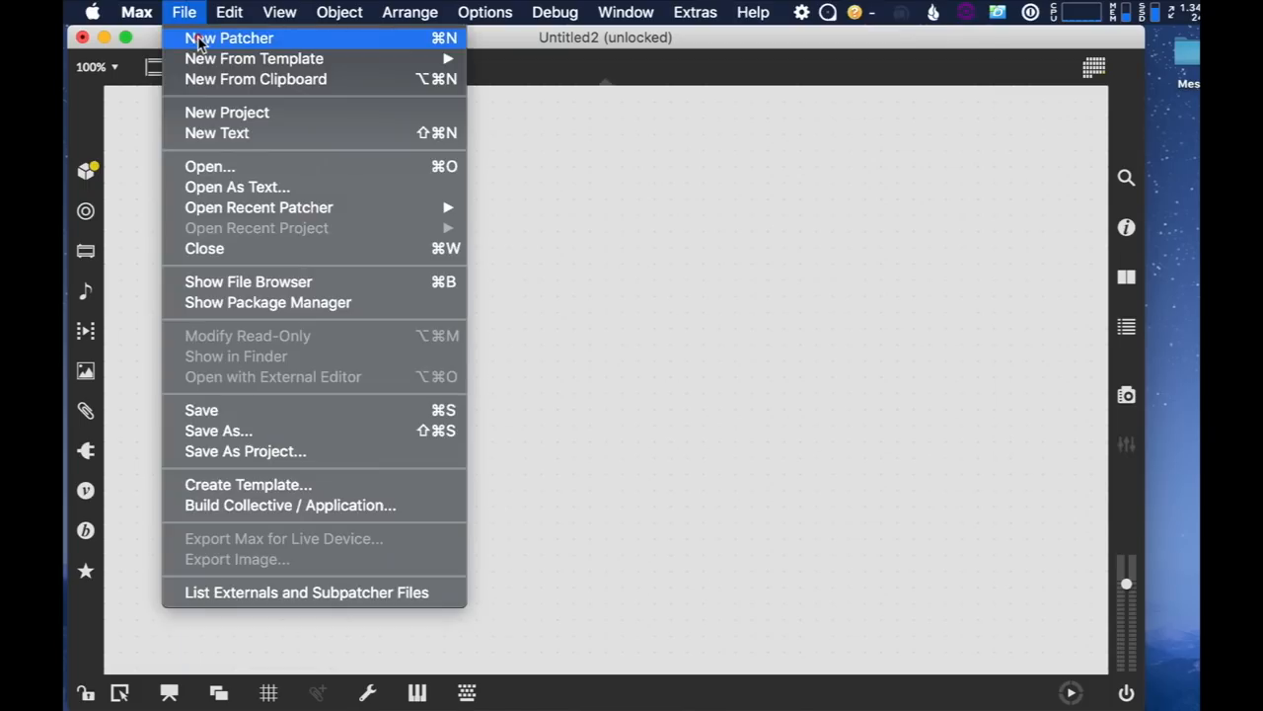
mouse_move(718, 312)
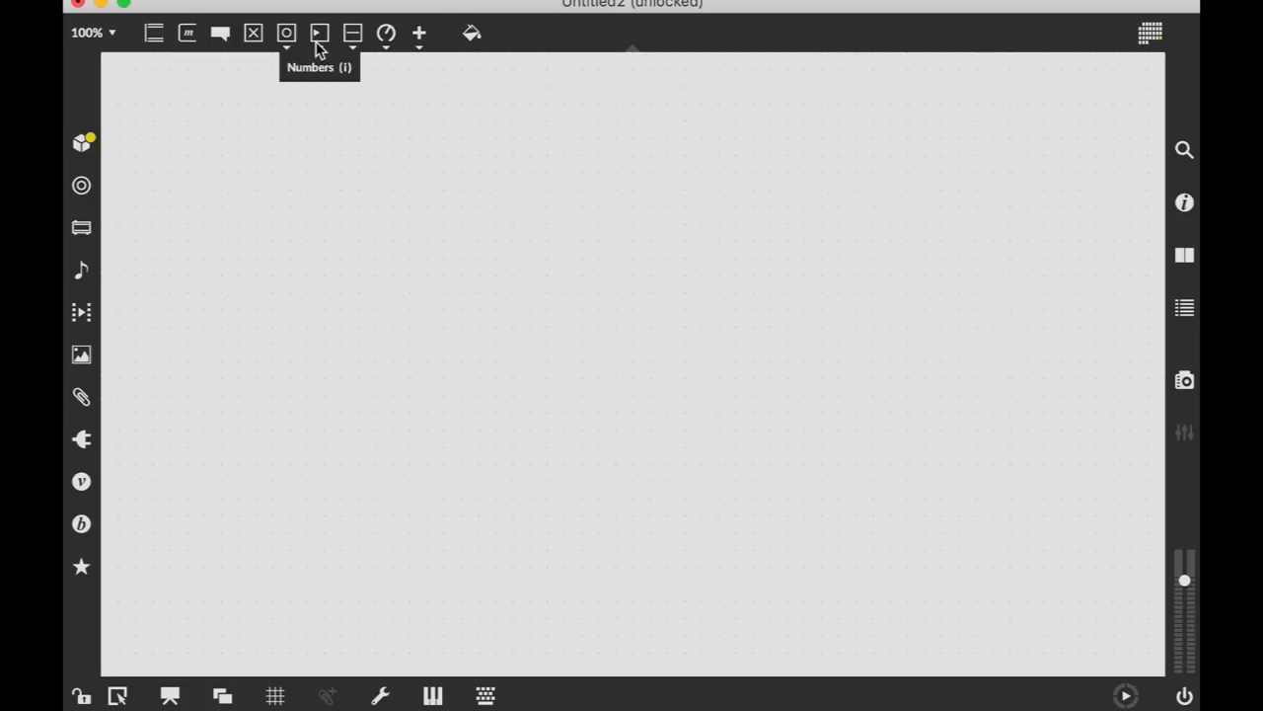
mouse_move(418, 36)
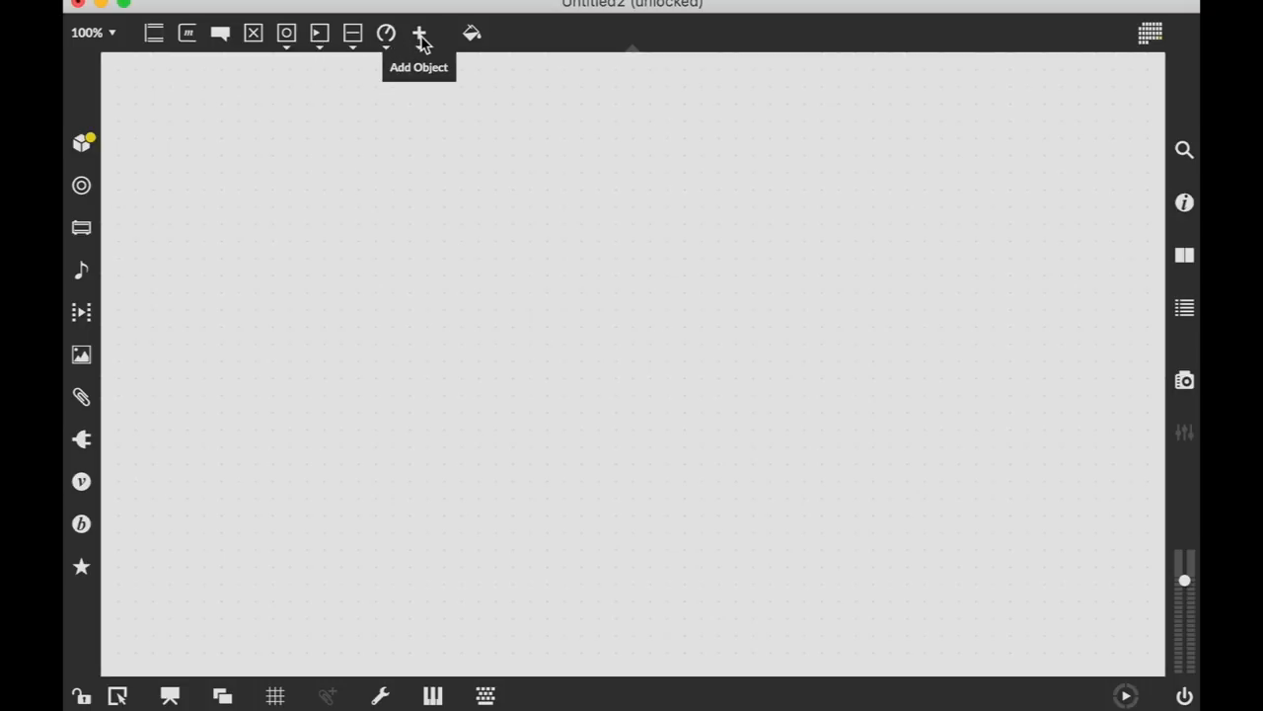
Add ezadc~, gain~ and ezdac~ audio objects from the object palette's Audio tab
click(419, 32)
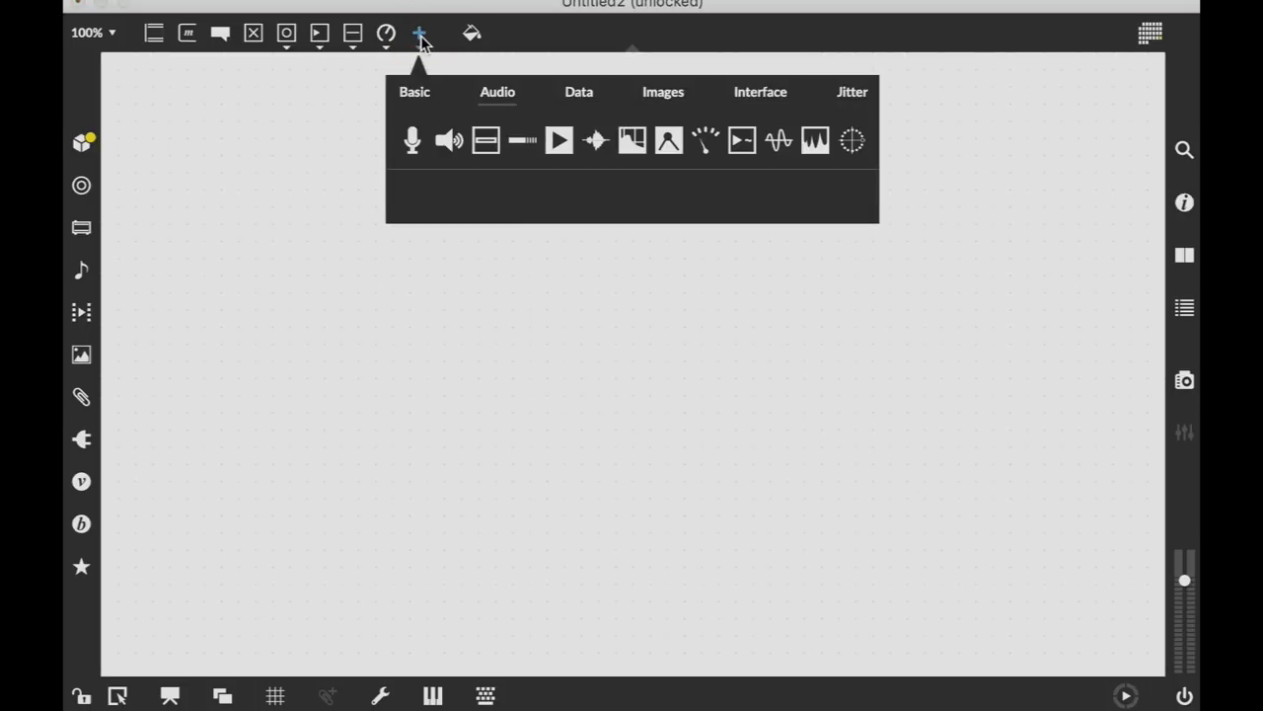
click(415, 91)
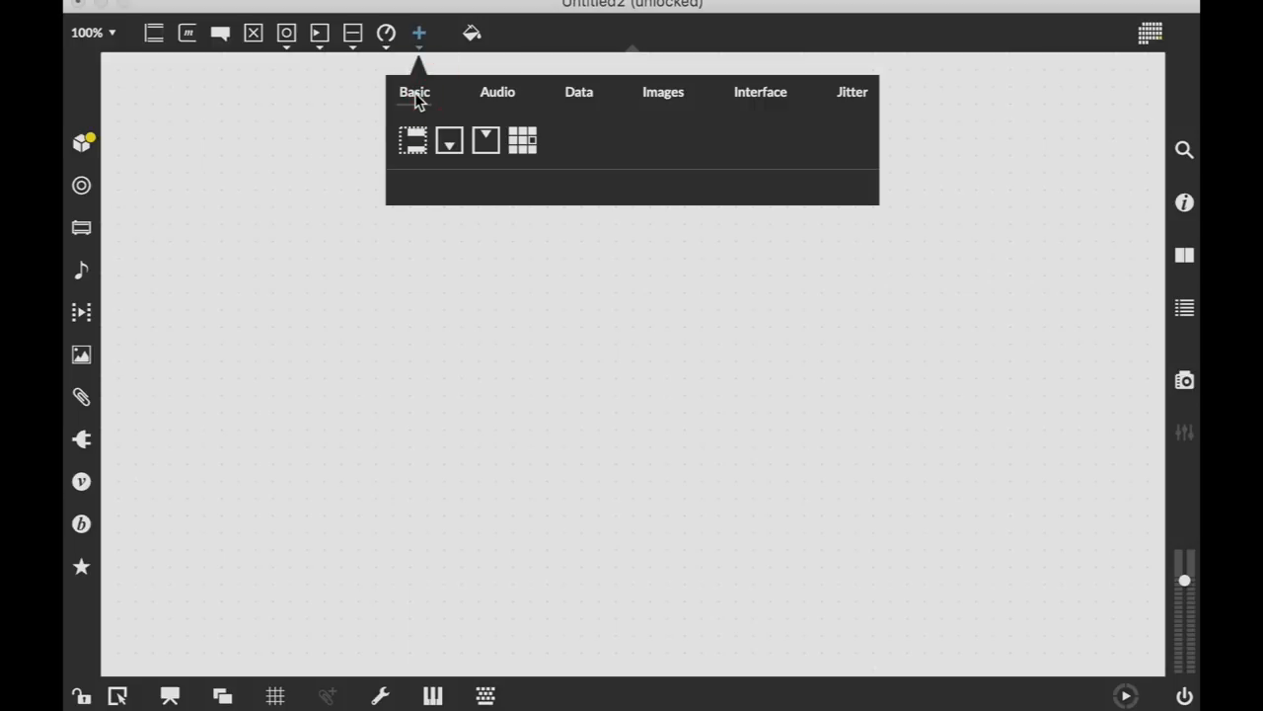
mouse_move(529, 89)
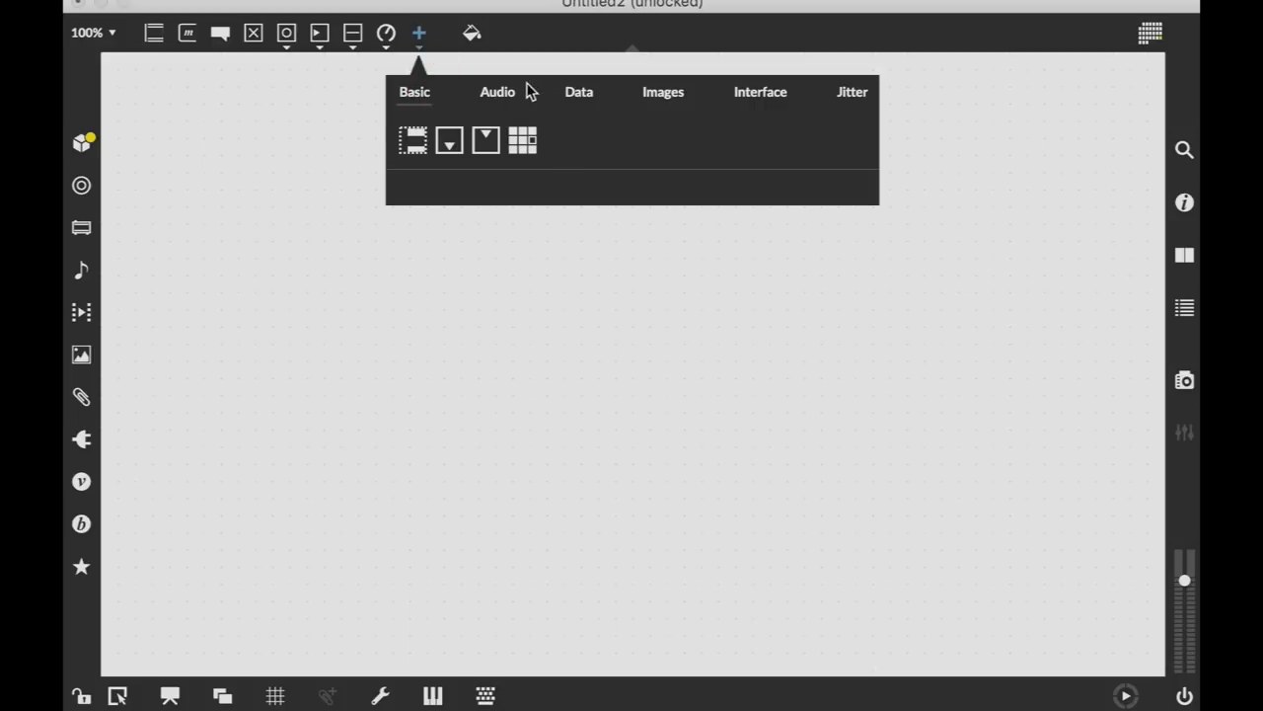
click(497, 91)
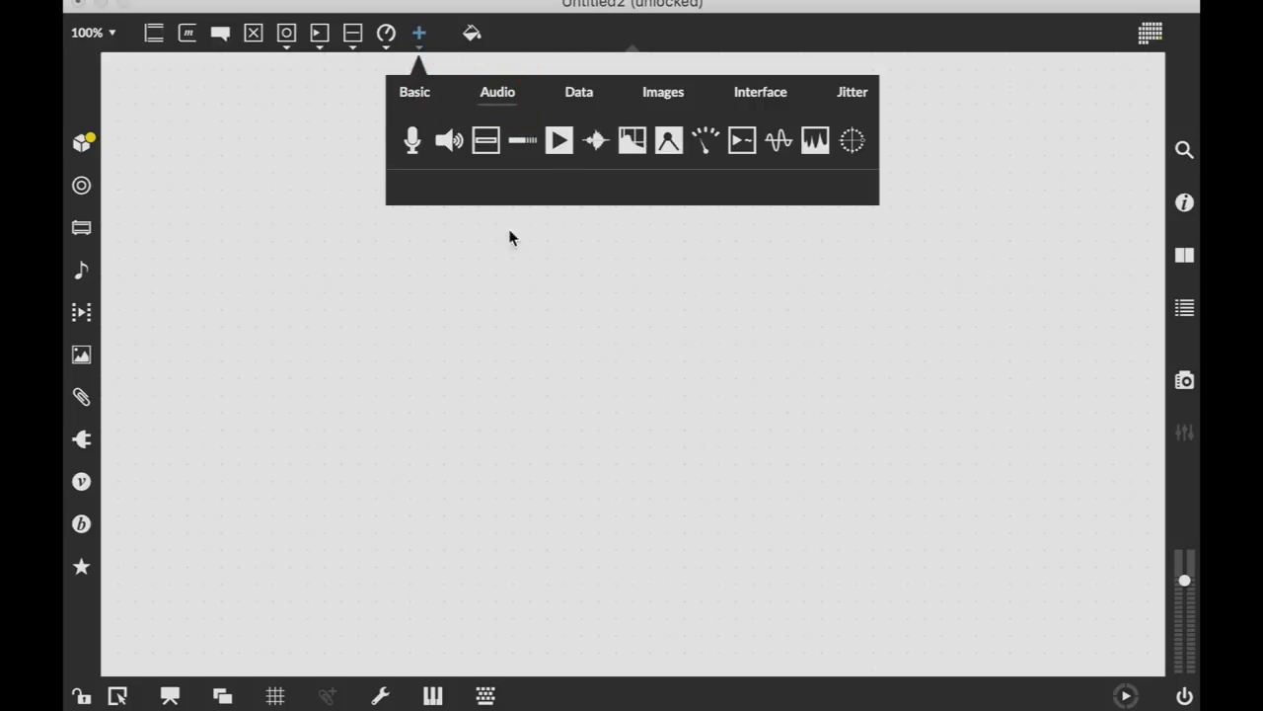
mouse_move(415, 173)
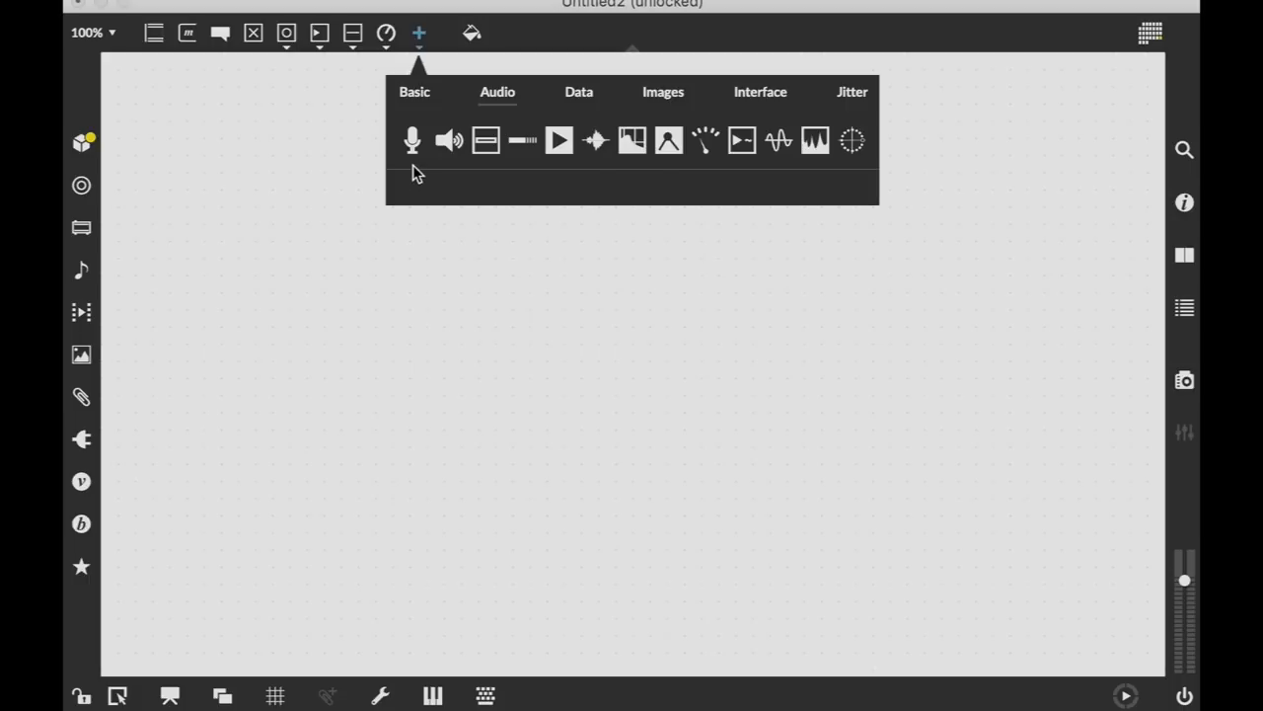
mouse_move(410, 138)
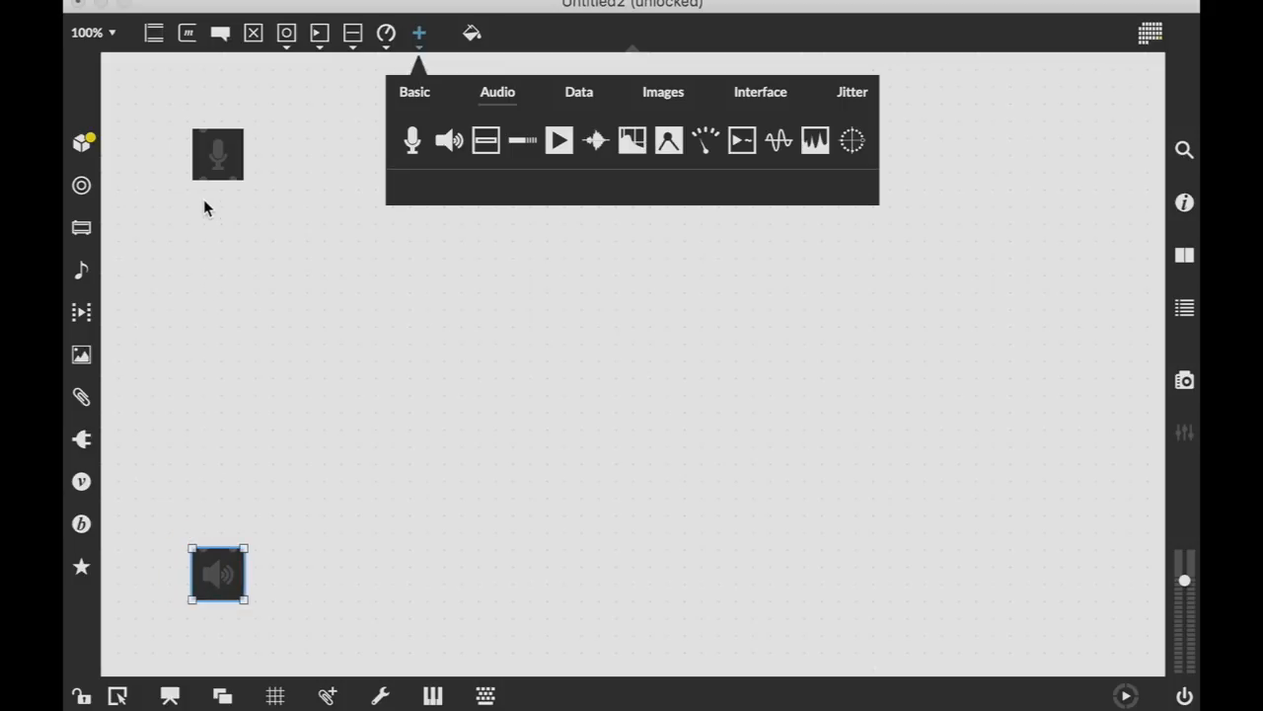
mouse_move(182, 447)
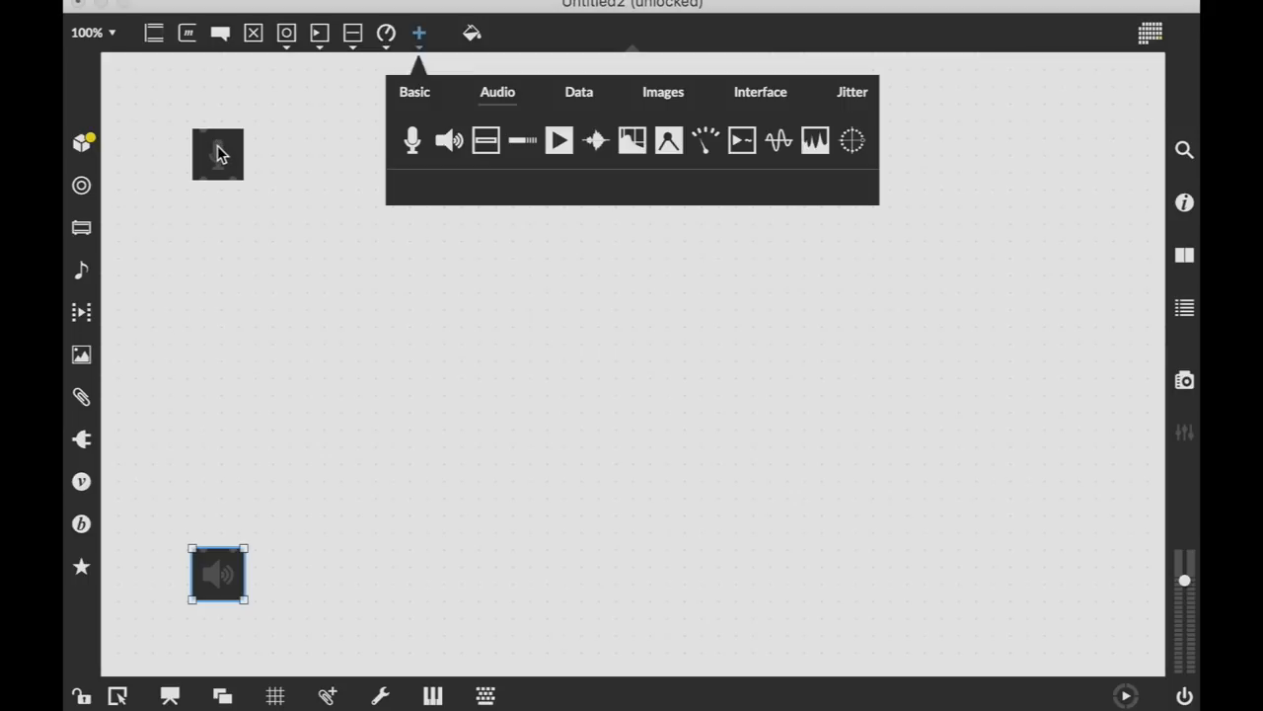
mouse_move(209, 371)
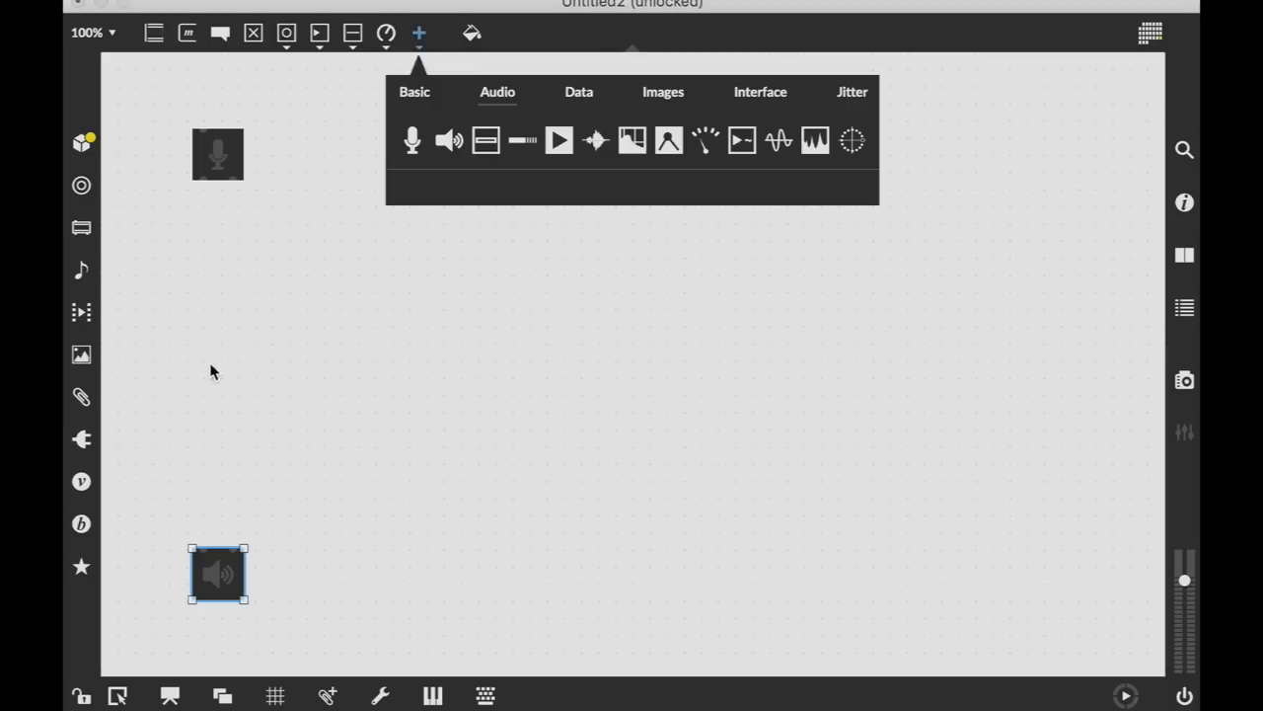
mouse_move(233, 581)
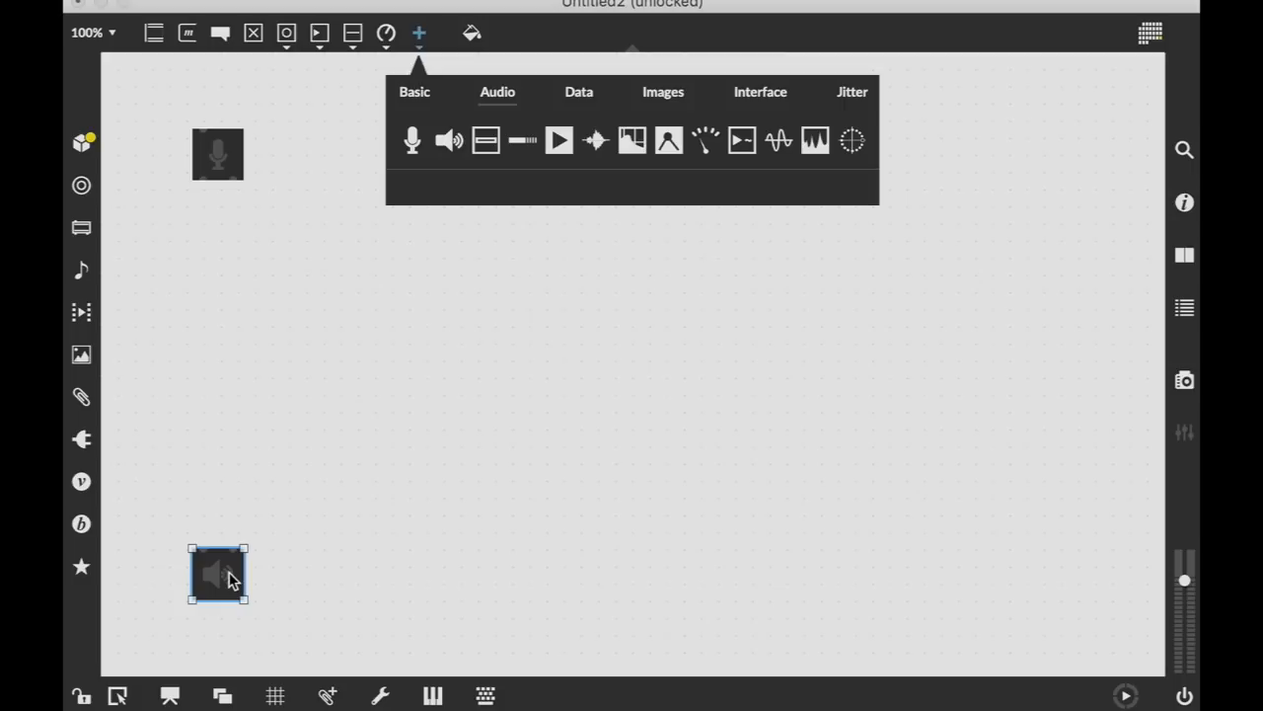
mouse_move(486, 138)
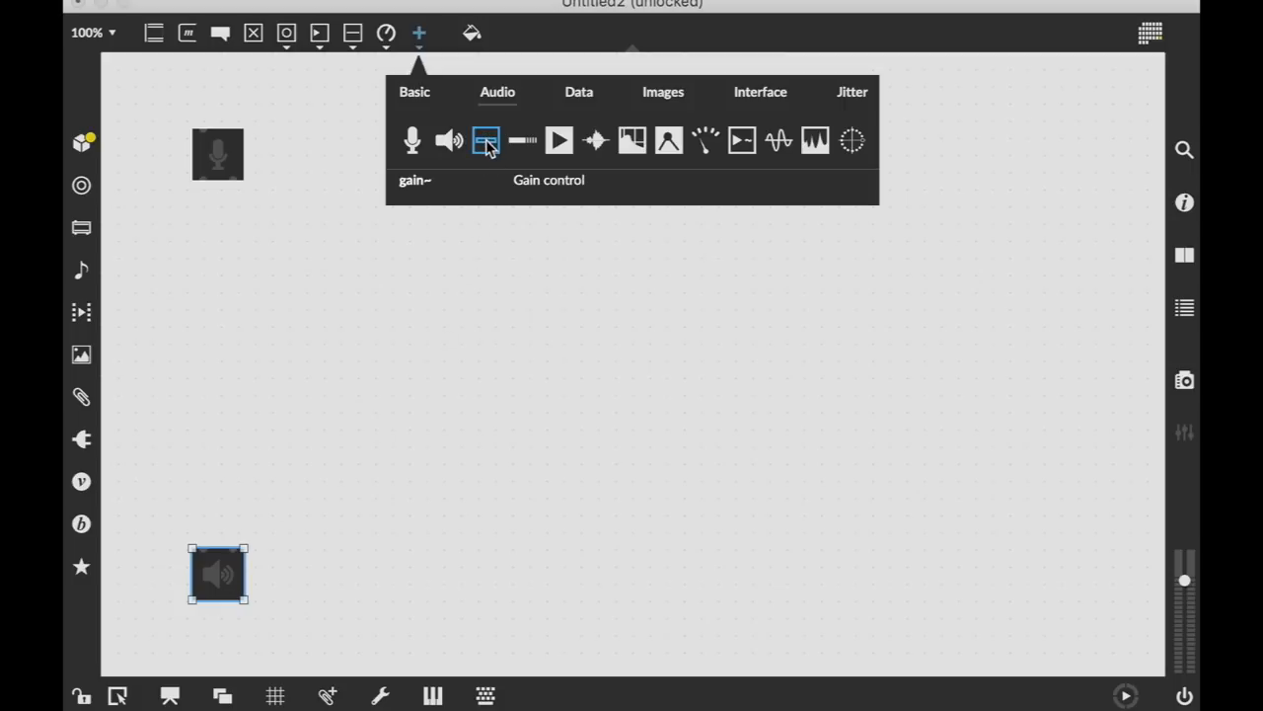
click(485, 139)
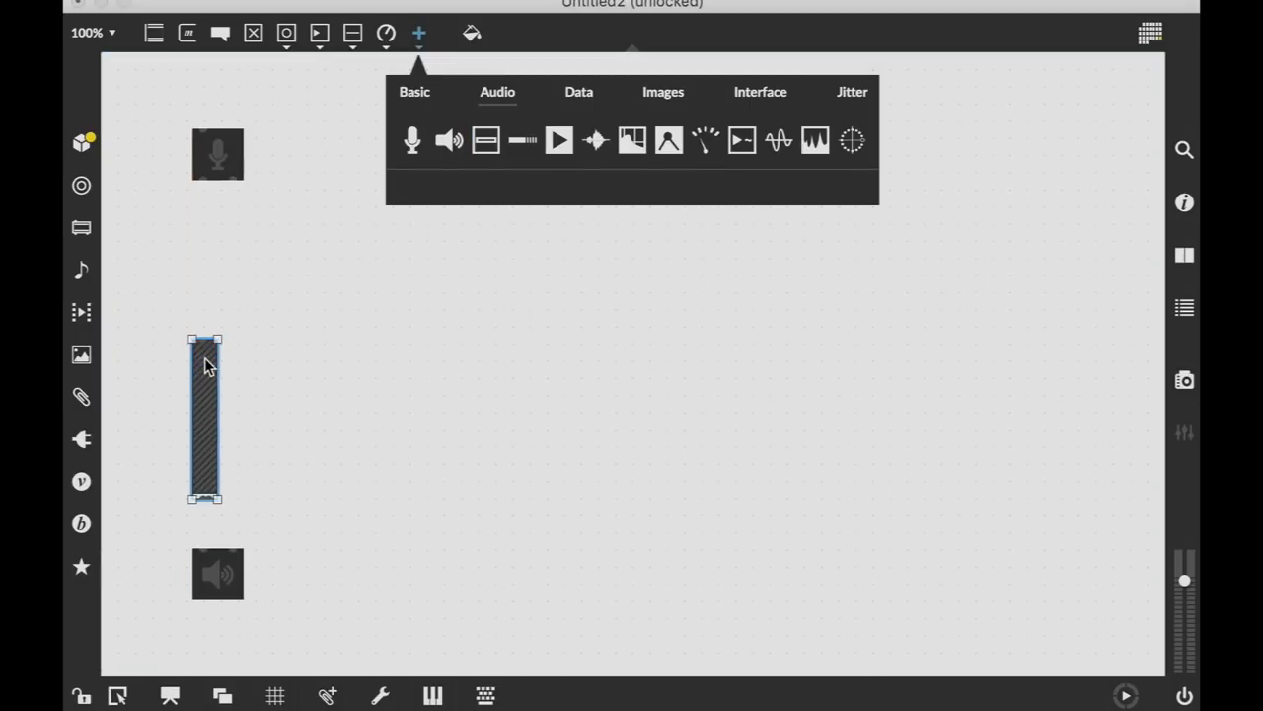
mouse_move(205, 469)
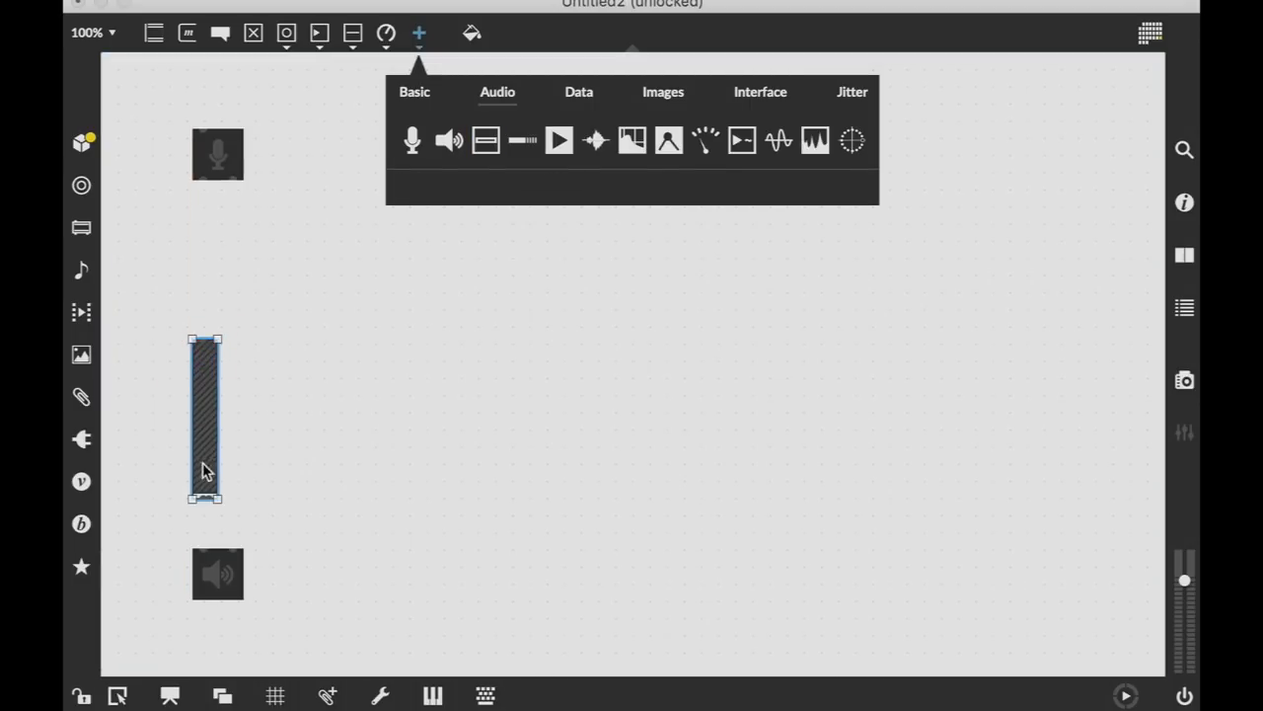
mouse_move(213, 415)
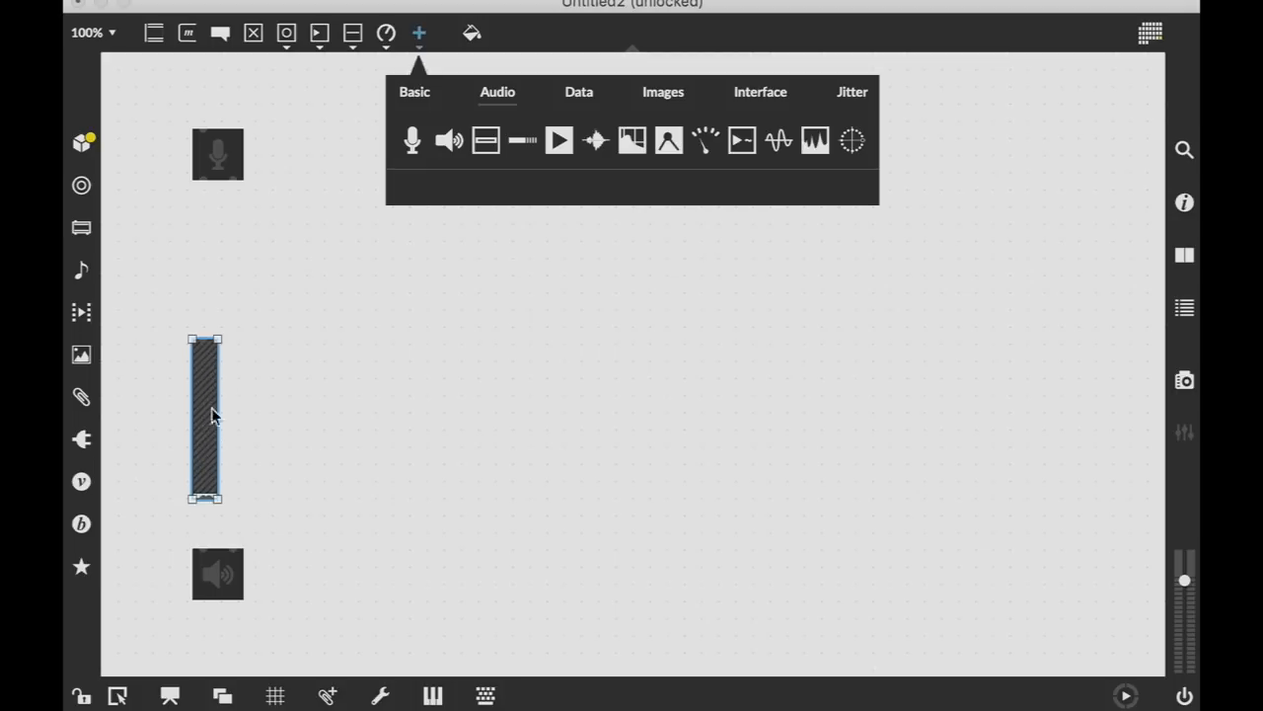
mouse_move(373, 241)
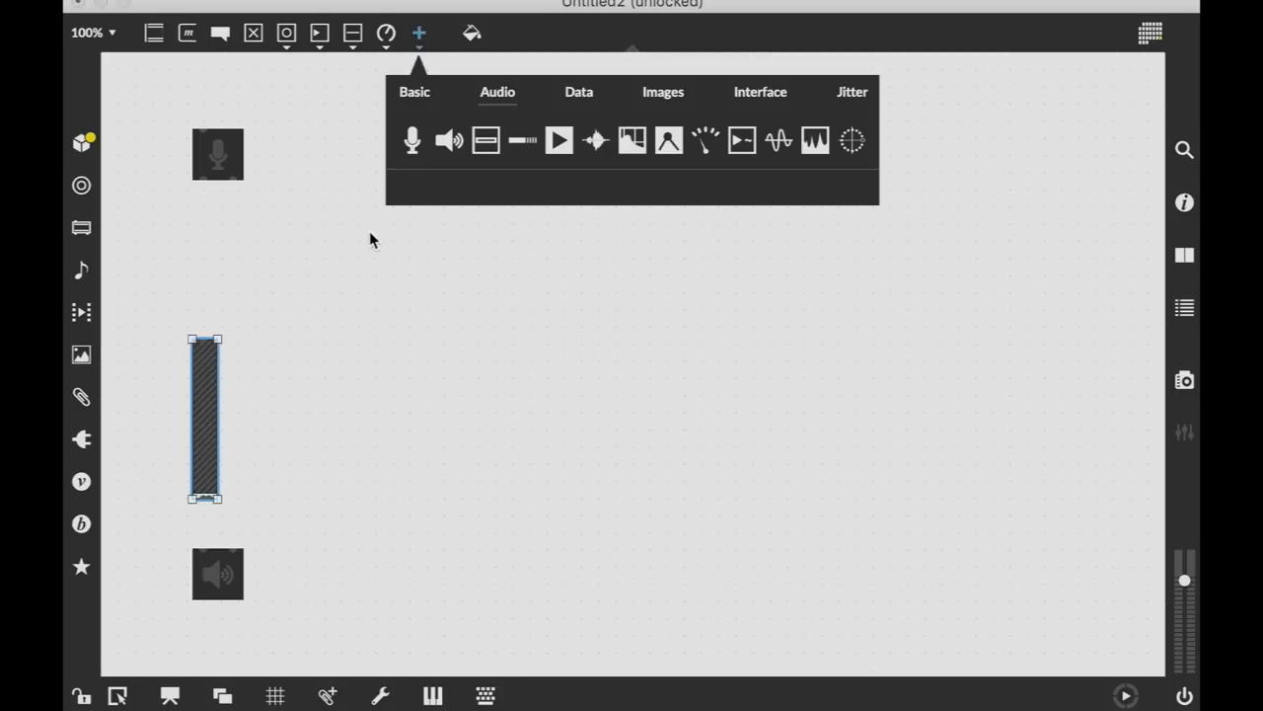
click(334, 233)
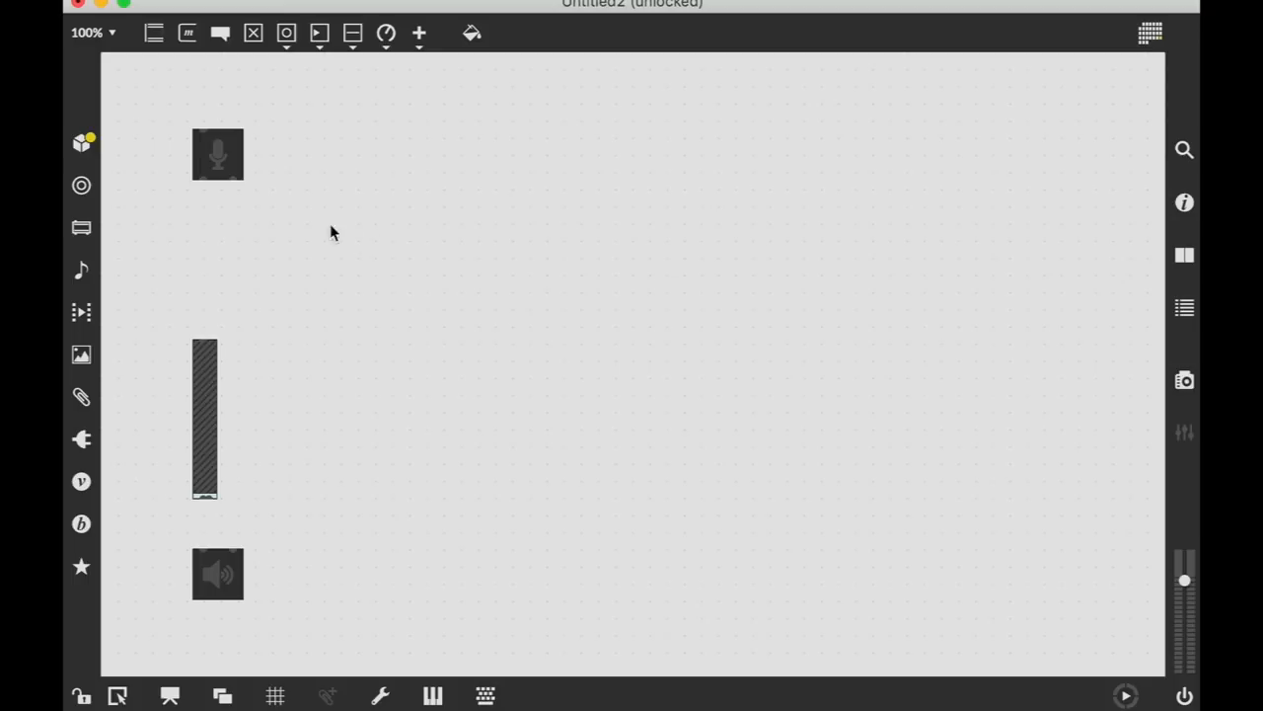
mouse_move(202, 197)
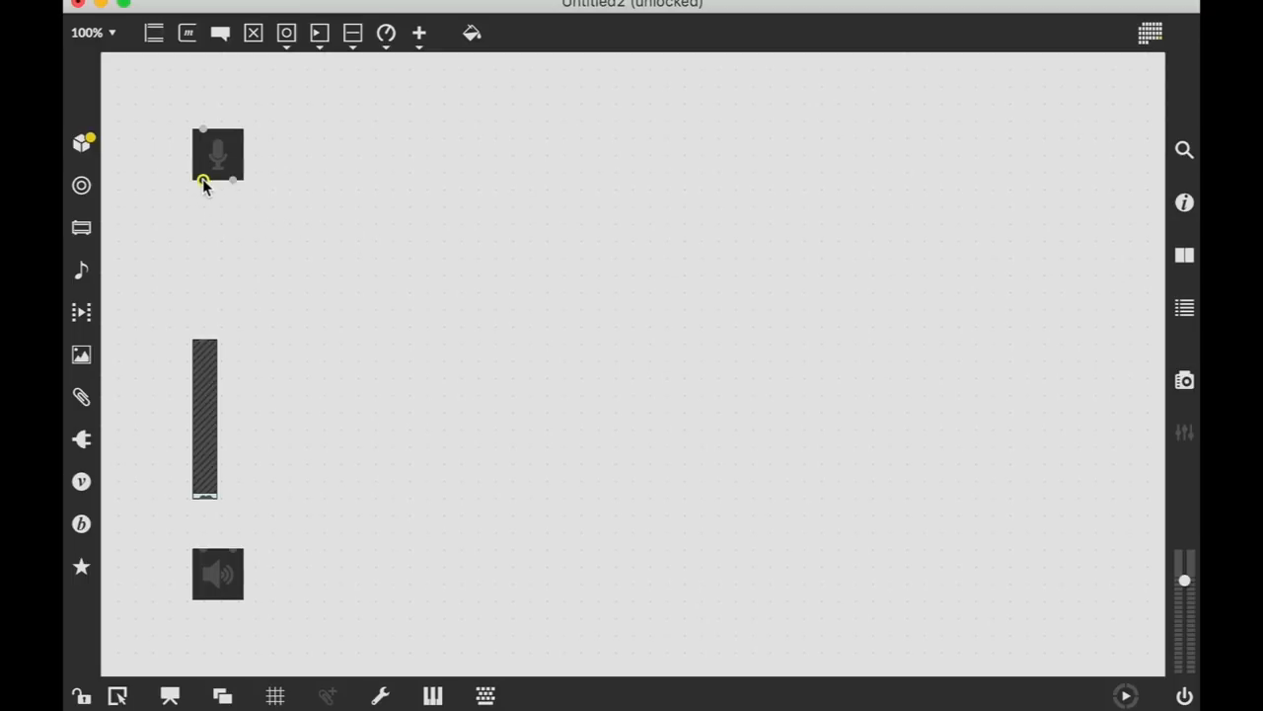
mouse_move(201, 182)
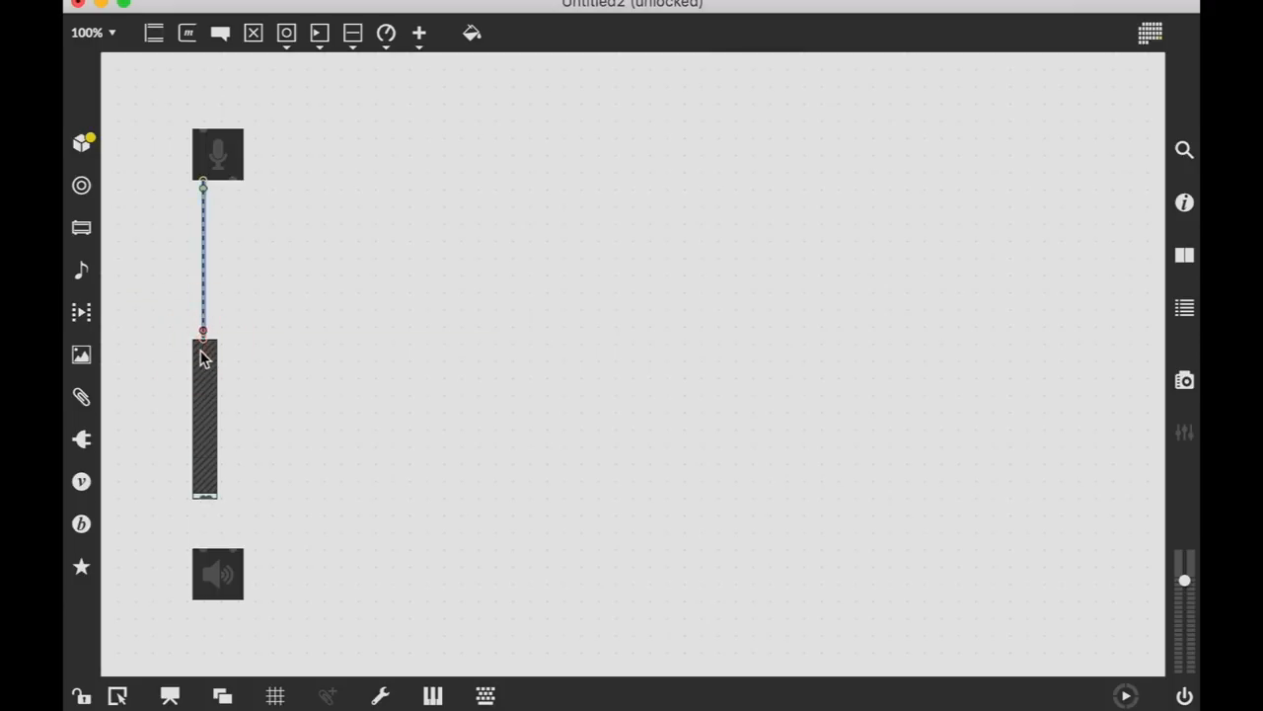
mouse_move(206, 387)
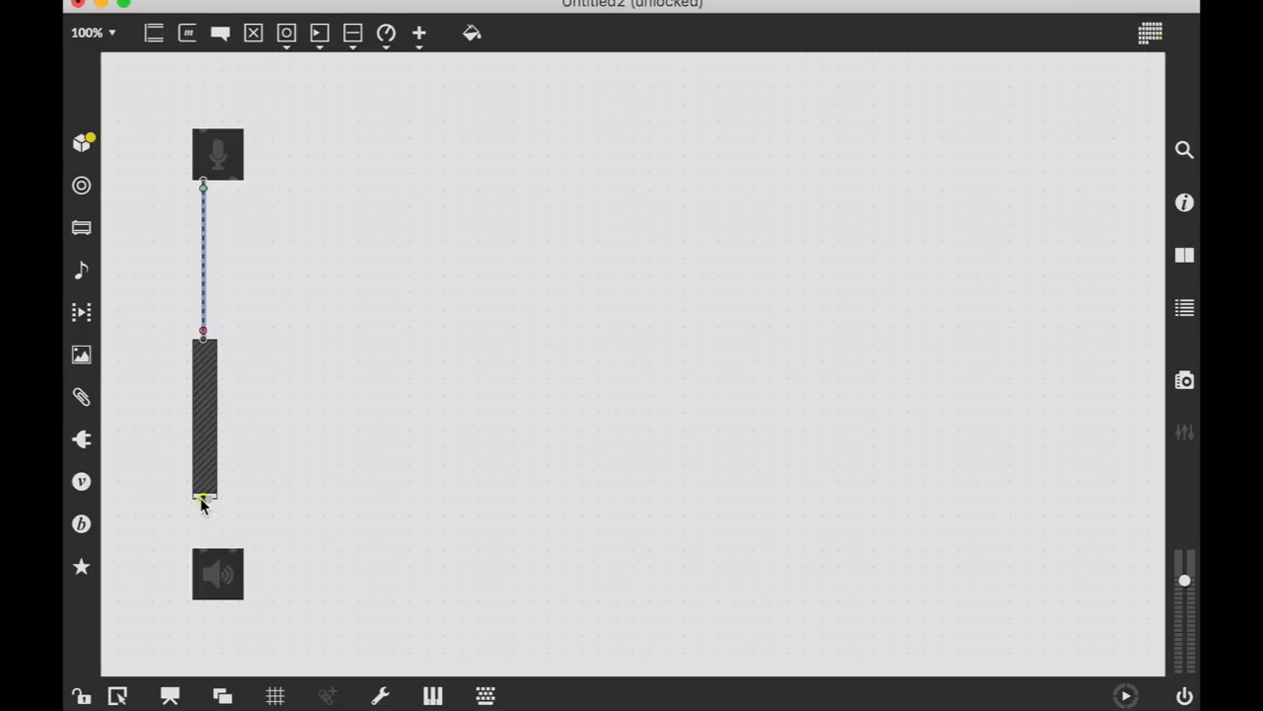
Wire ezadc~ through gain~ into ezdac~ and lock the patcher
drag(203, 497, 203, 549)
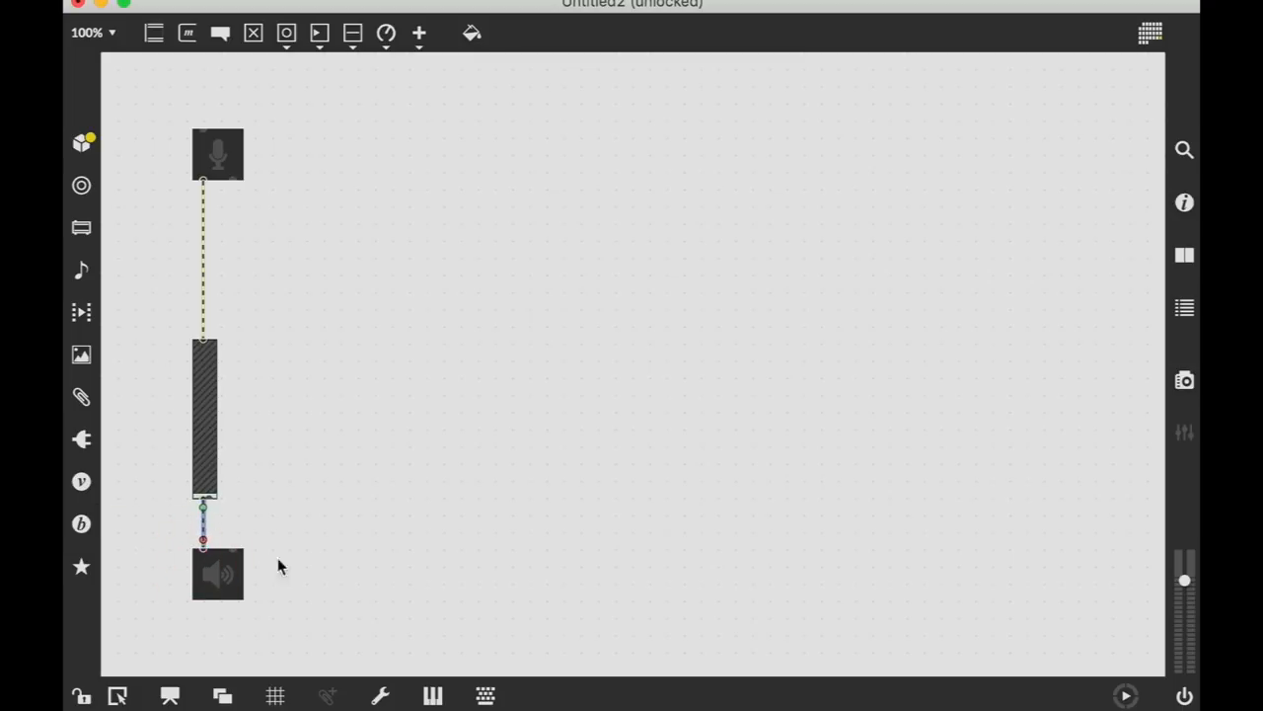
click(83, 695)
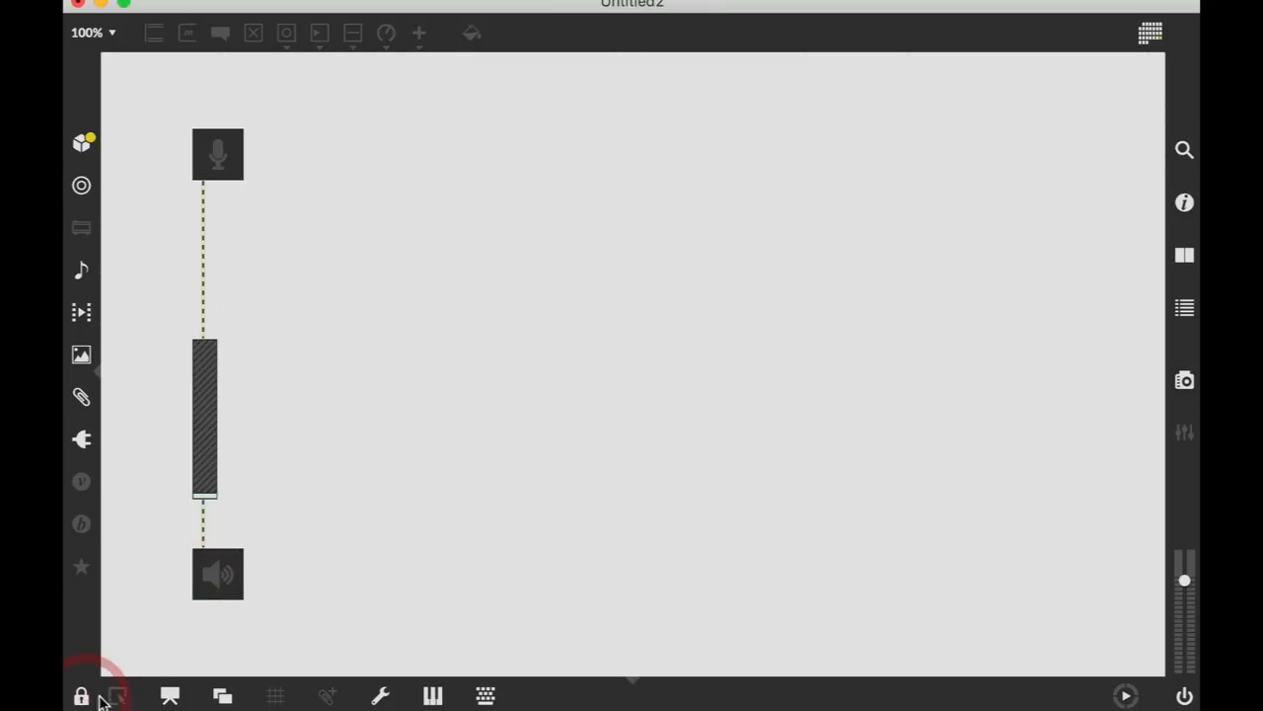
mouse_move(221, 165)
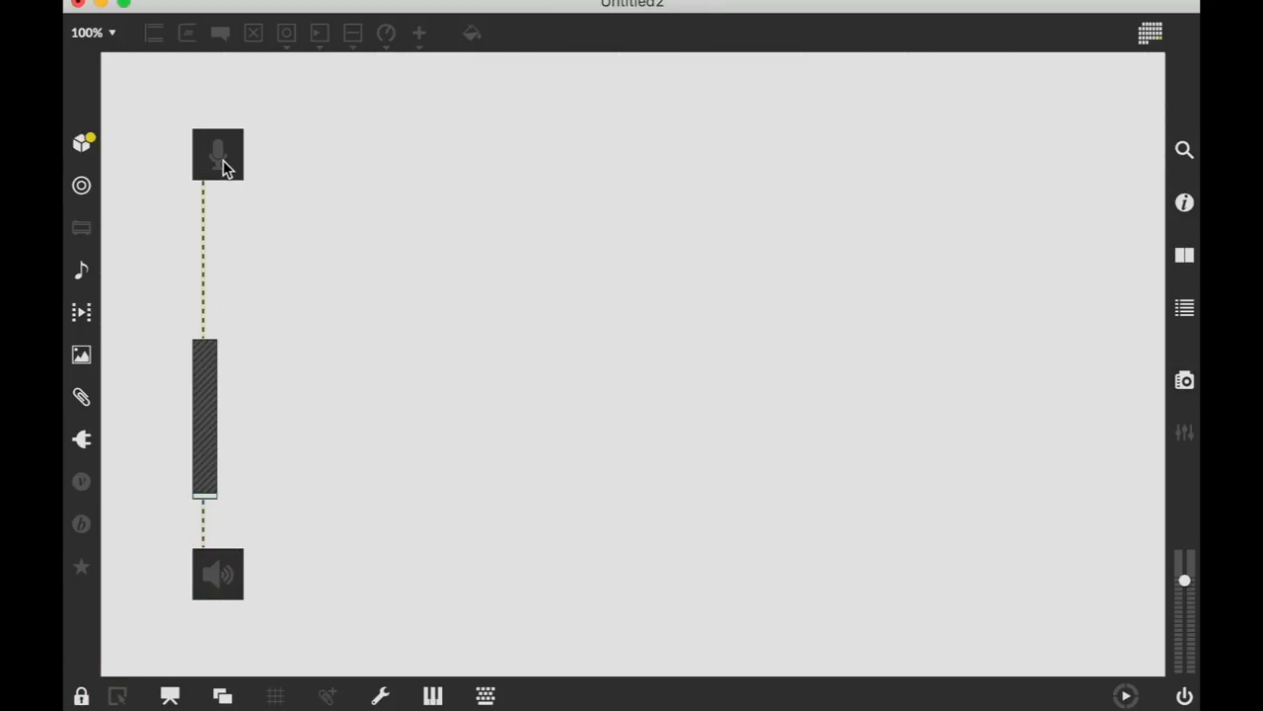
Run audio with the gain raised to about two-thirds, then switch audio off again
click(217, 156)
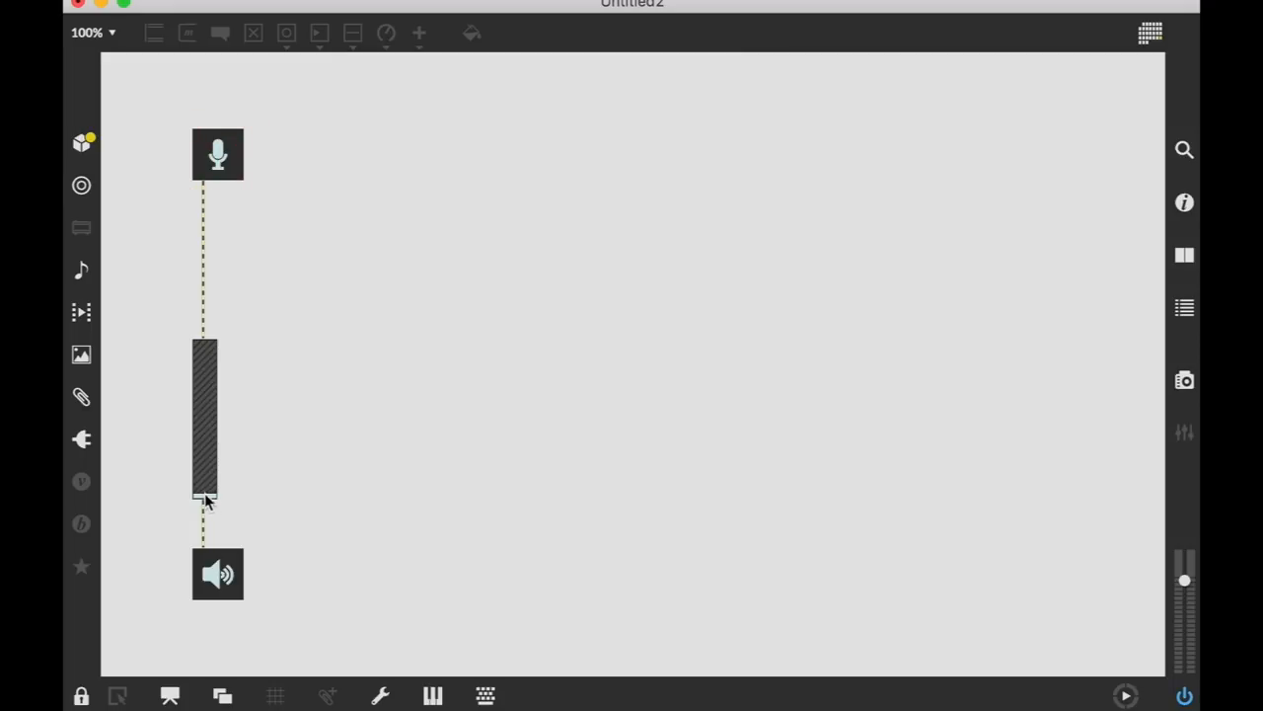
drag(205, 497, 217, 379)
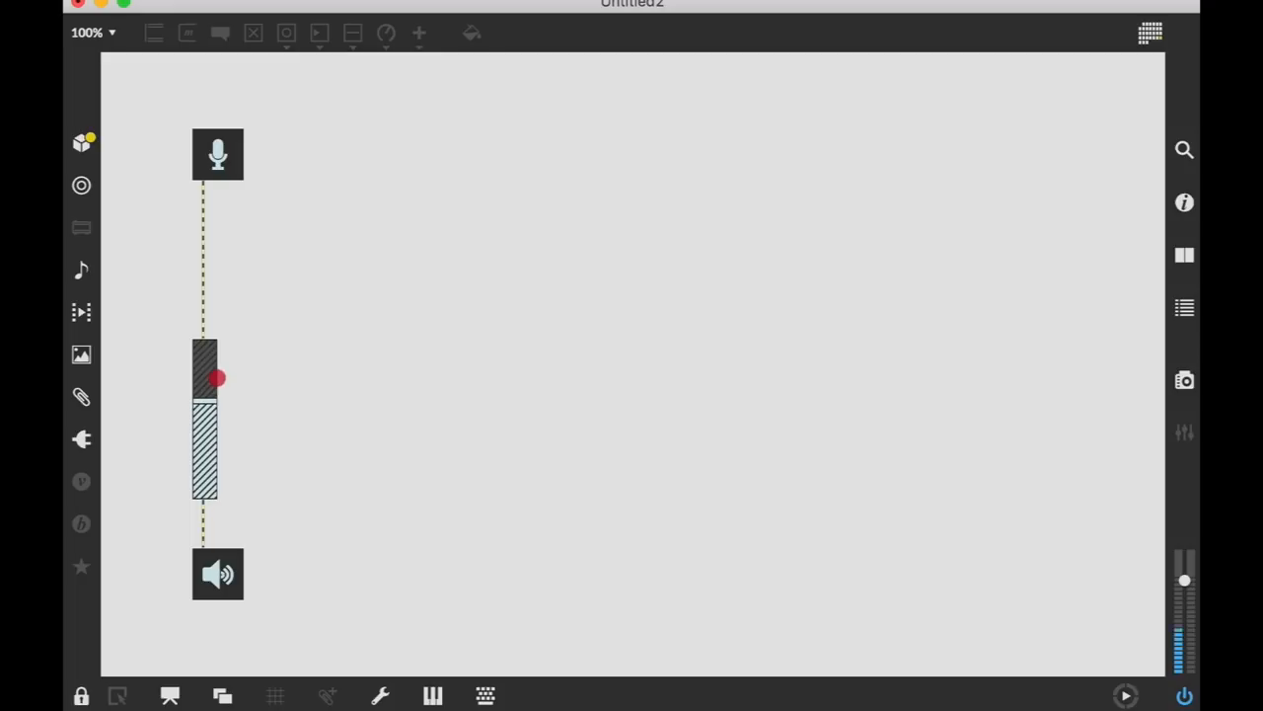
drag(217, 379, 217, 364)
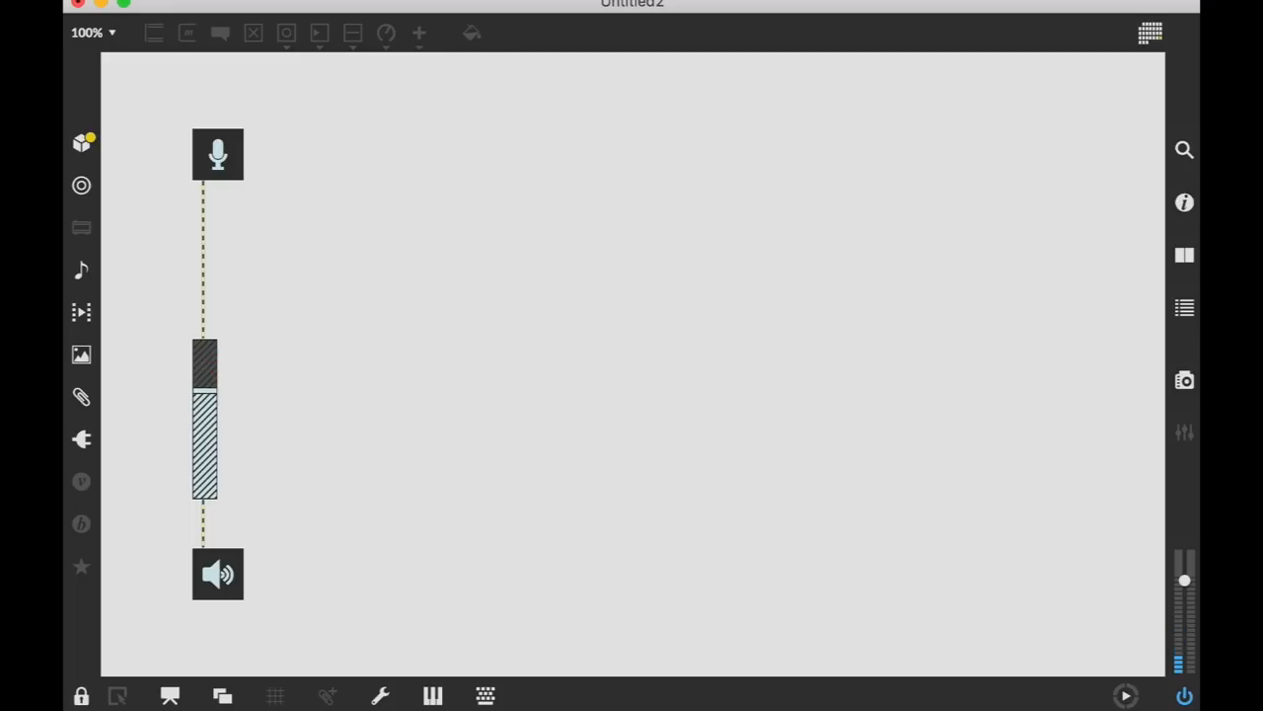
click(205, 365)
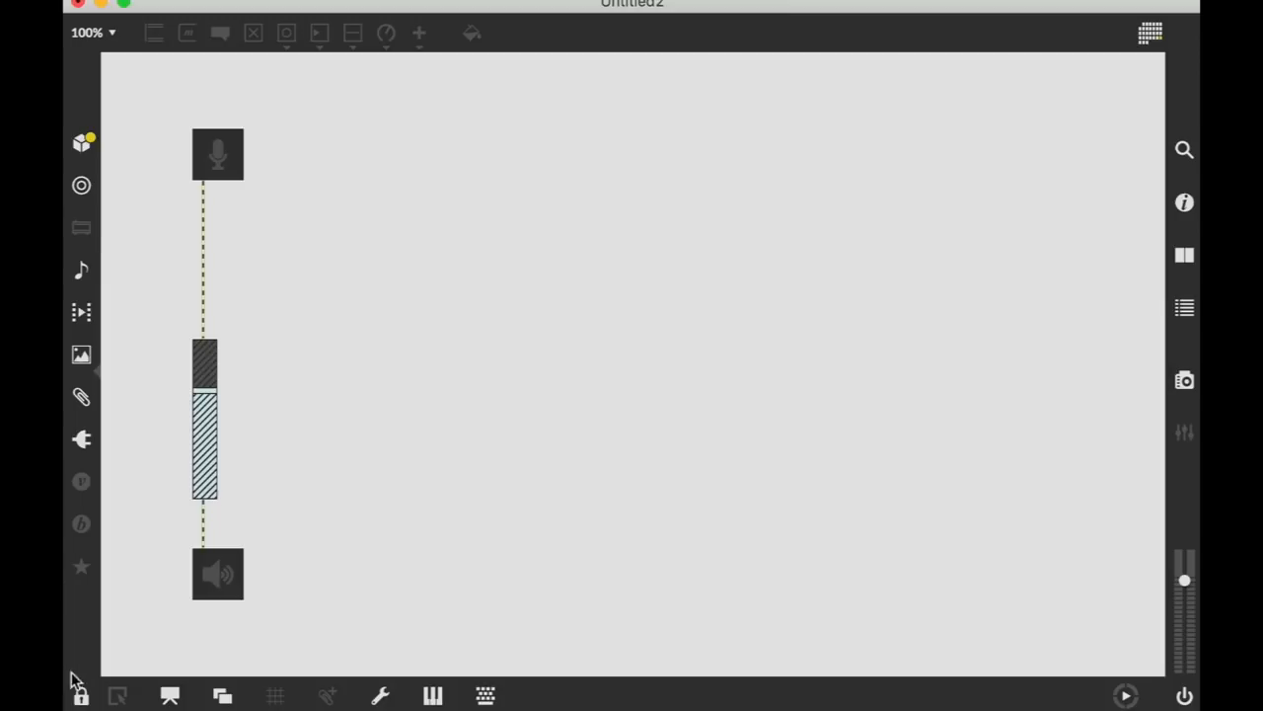
click(418, 31)
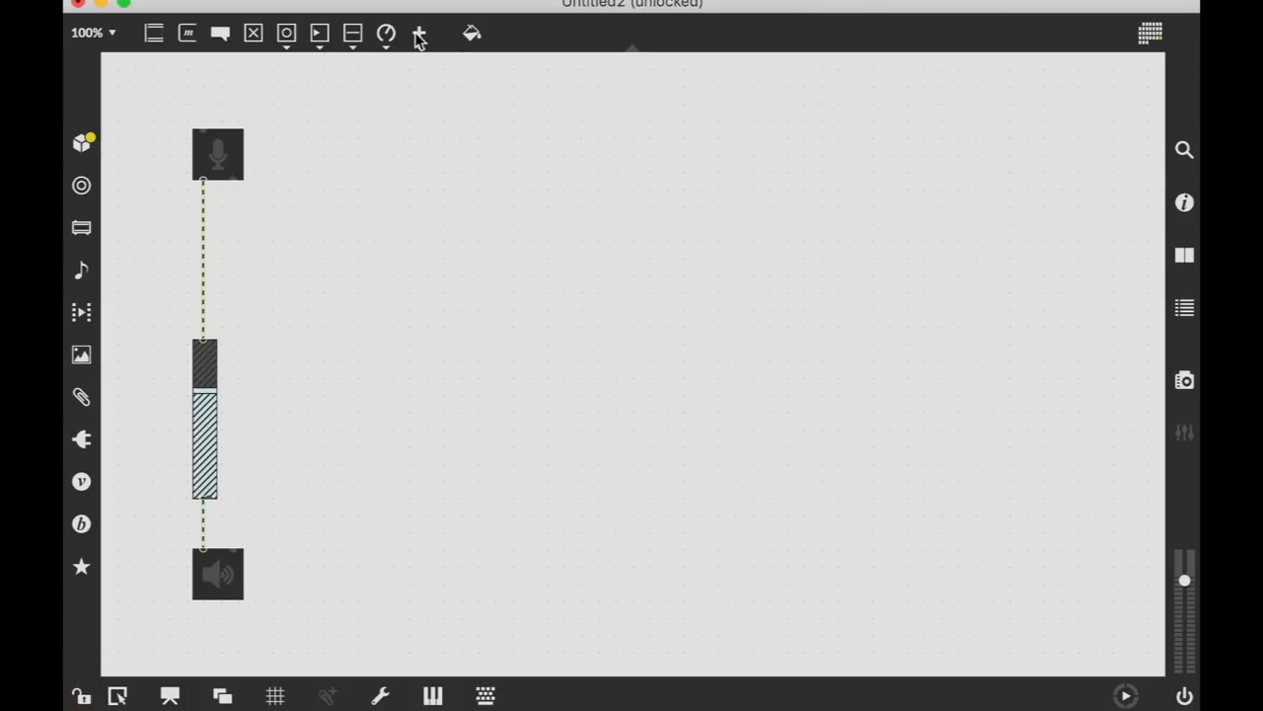
Add a levelmeter~ beside ezdac~, feed it from gain~, test live and lower the gain
click(418, 32)
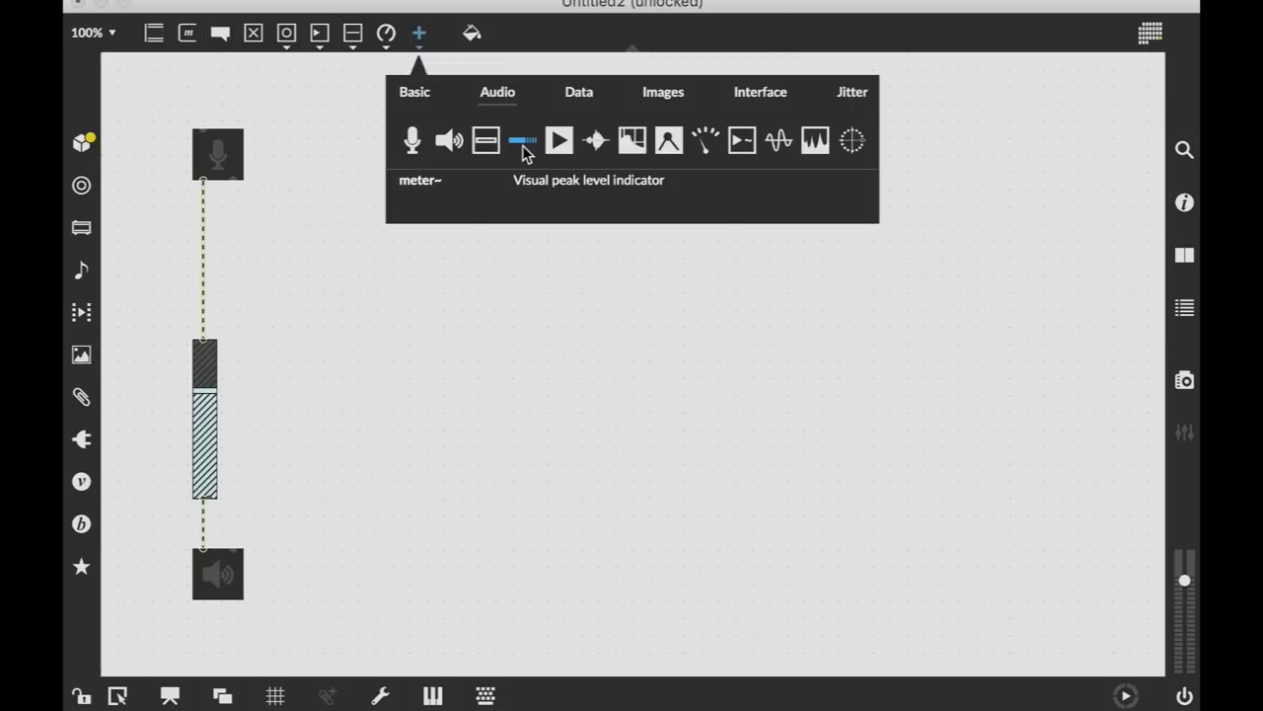
mouse_move(663, 130)
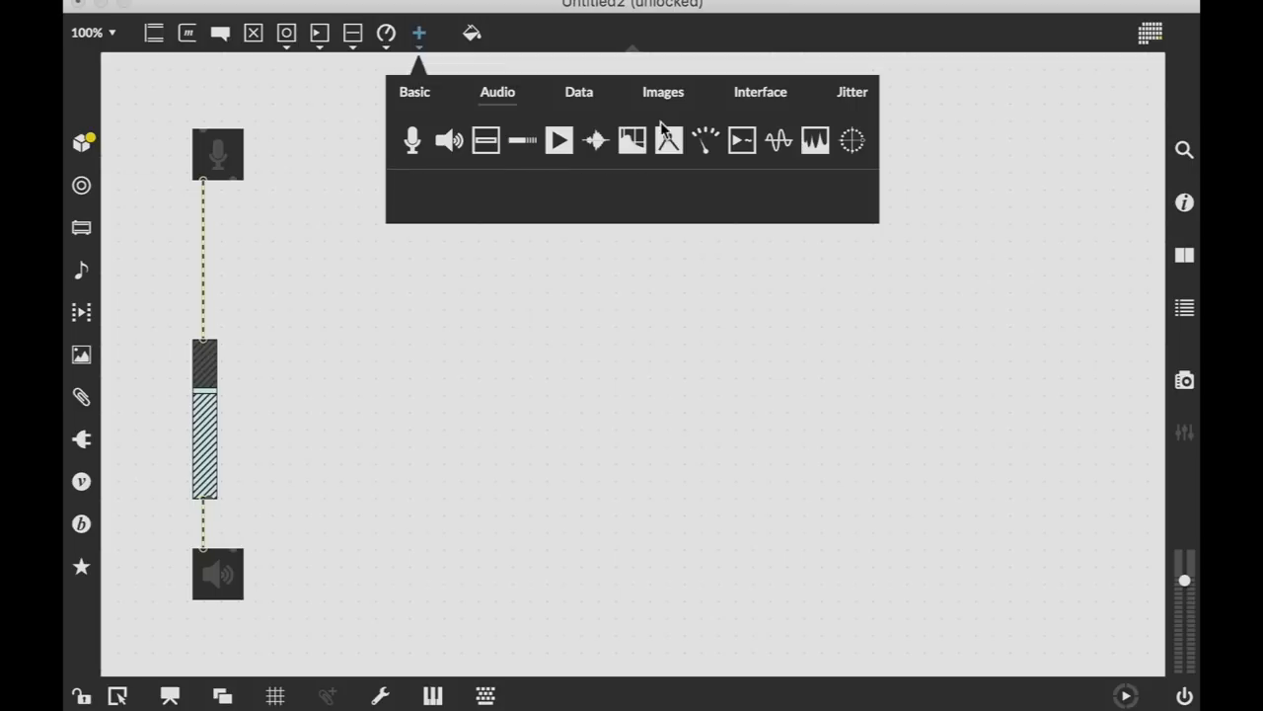
mouse_move(705, 138)
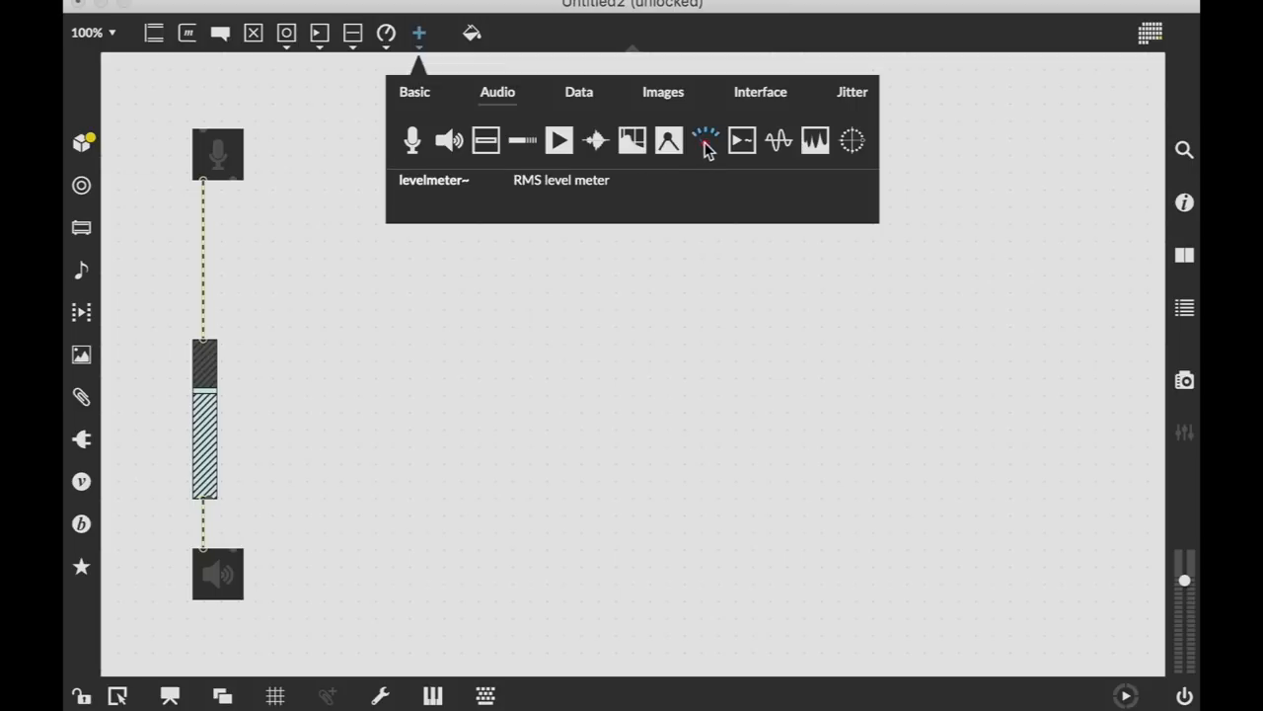
click(705, 138)
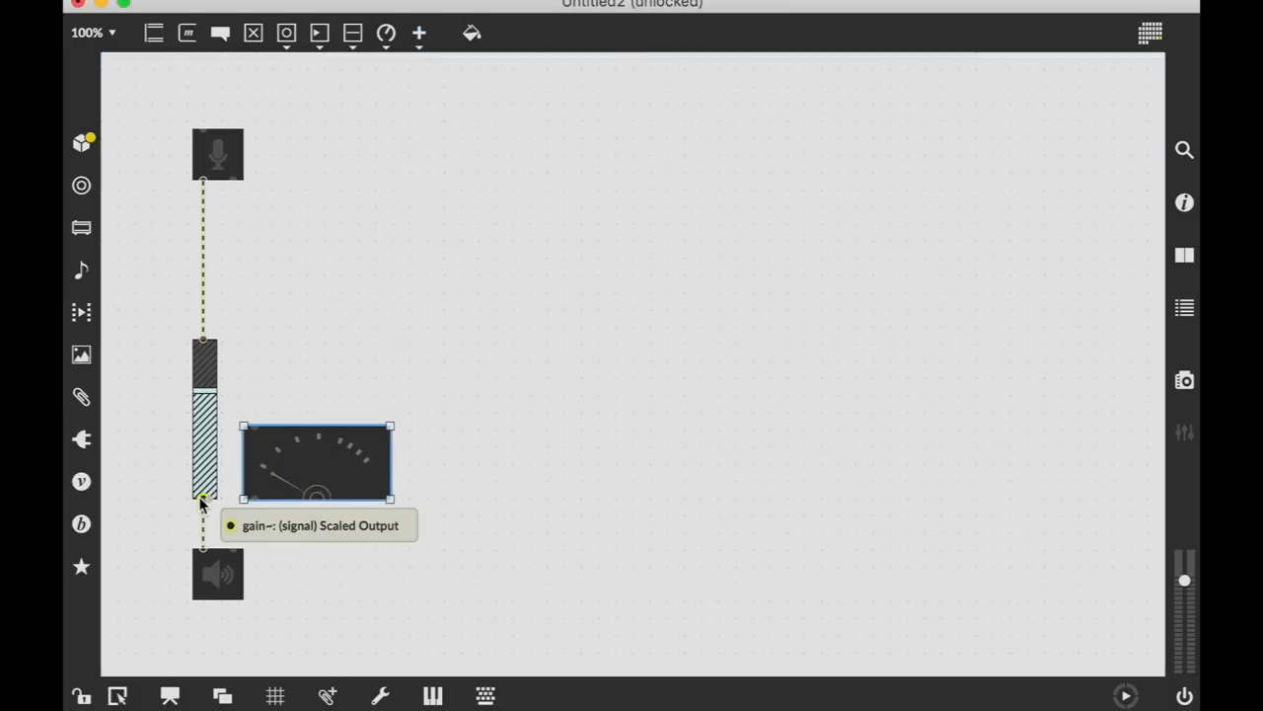
drag(316, 462, 351, 573)
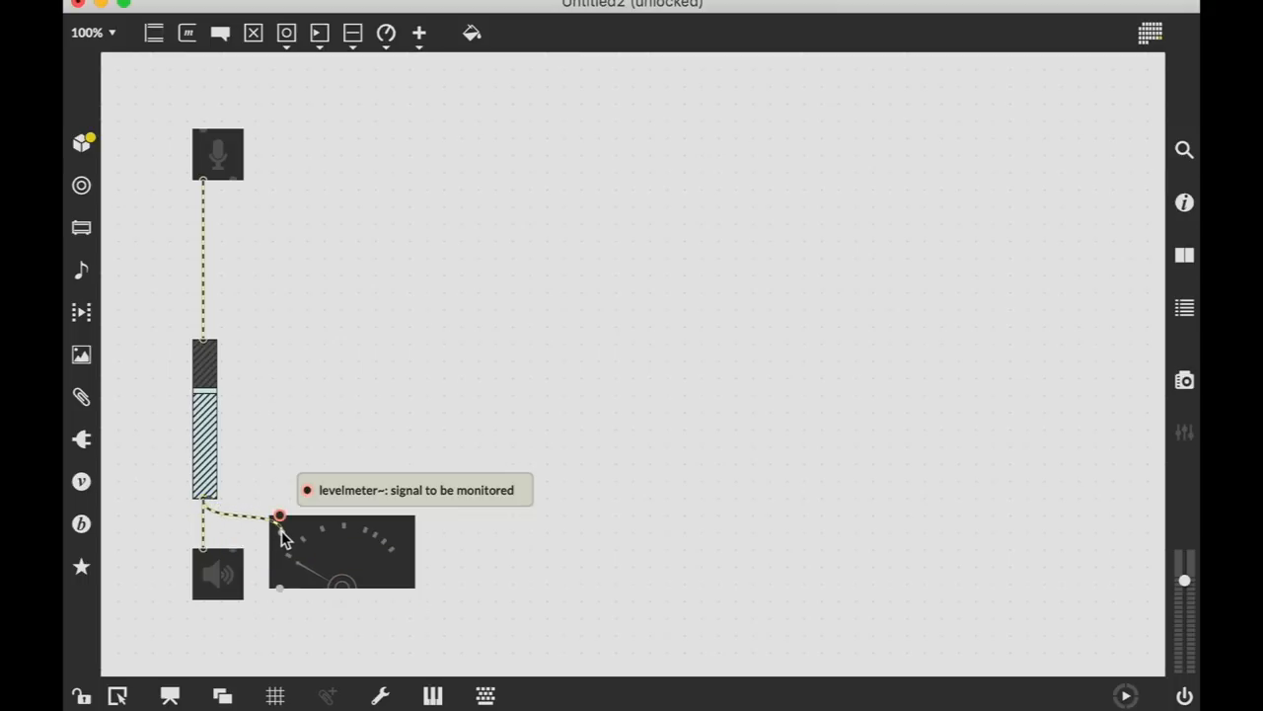
click(344, 553)
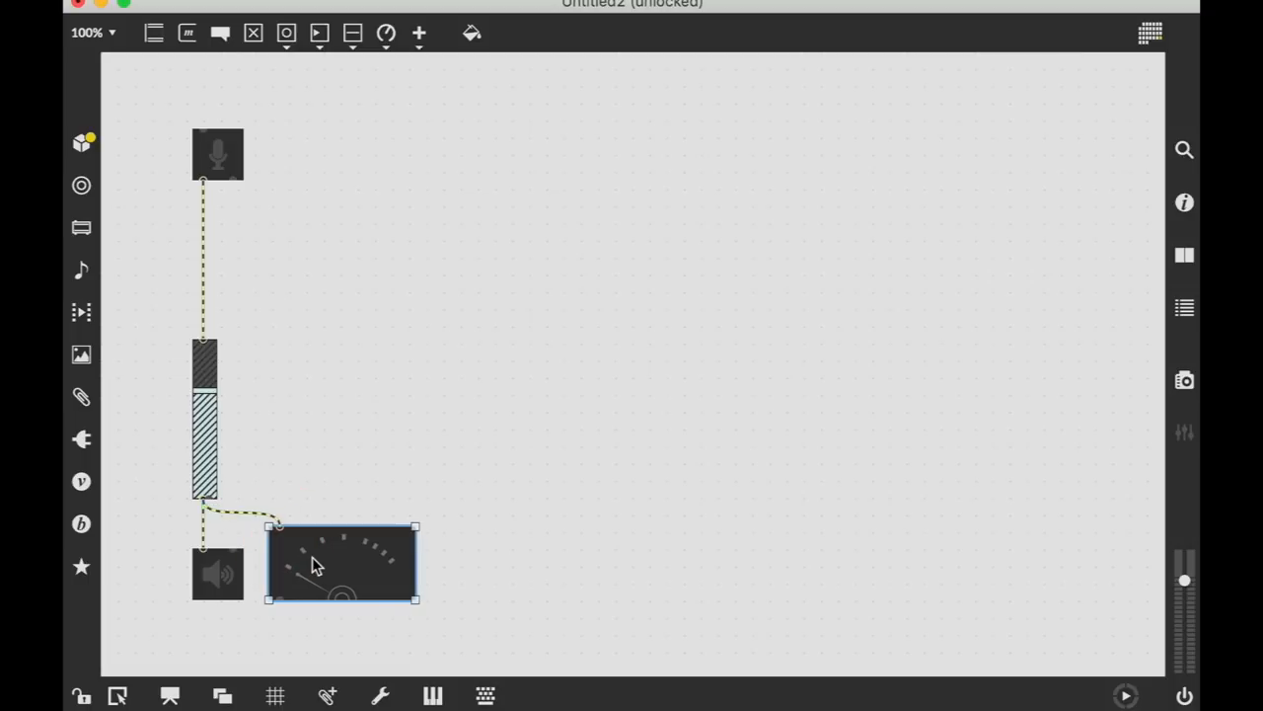
mouse_move(278, 277)
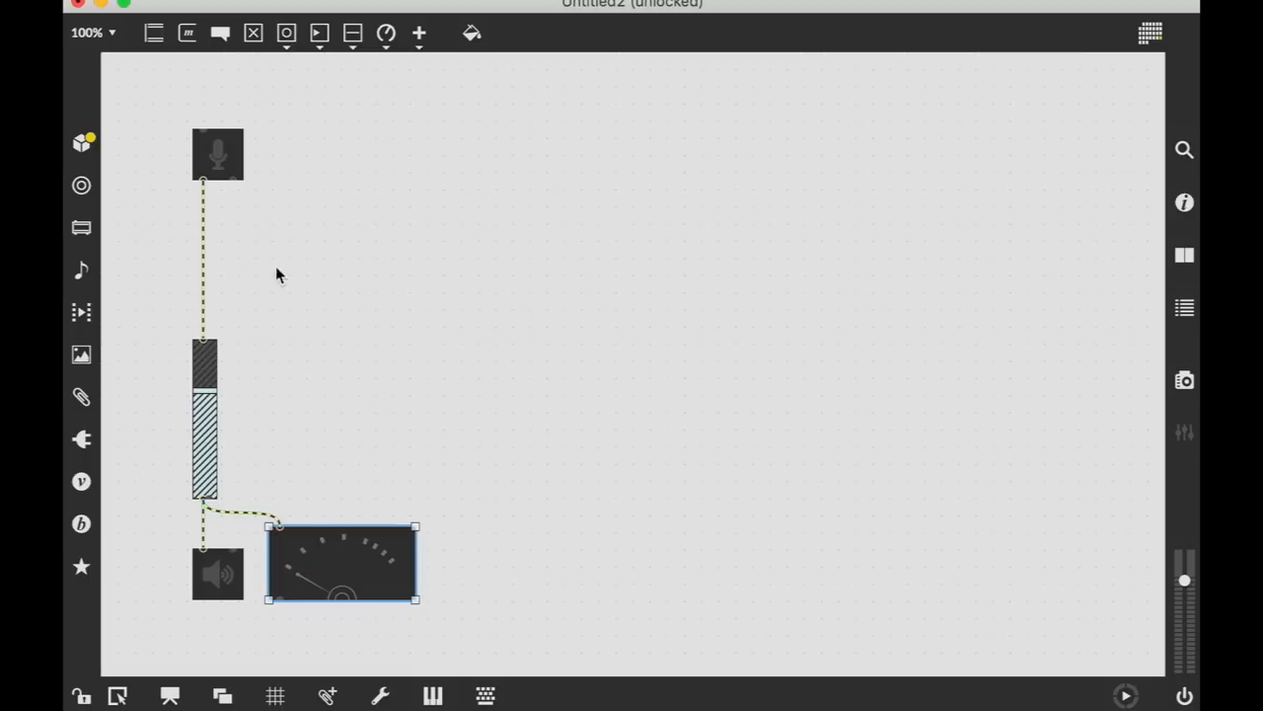
mouse_move(300, 590)
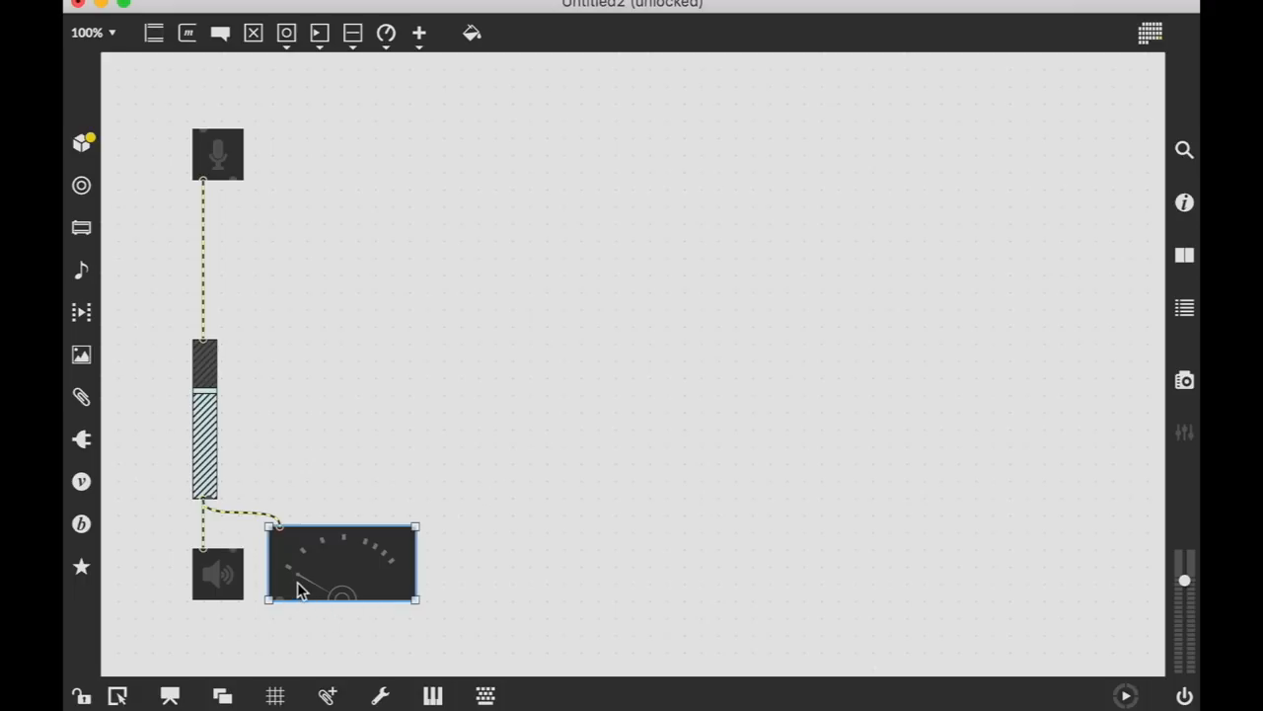
mouse_move(233, 570)
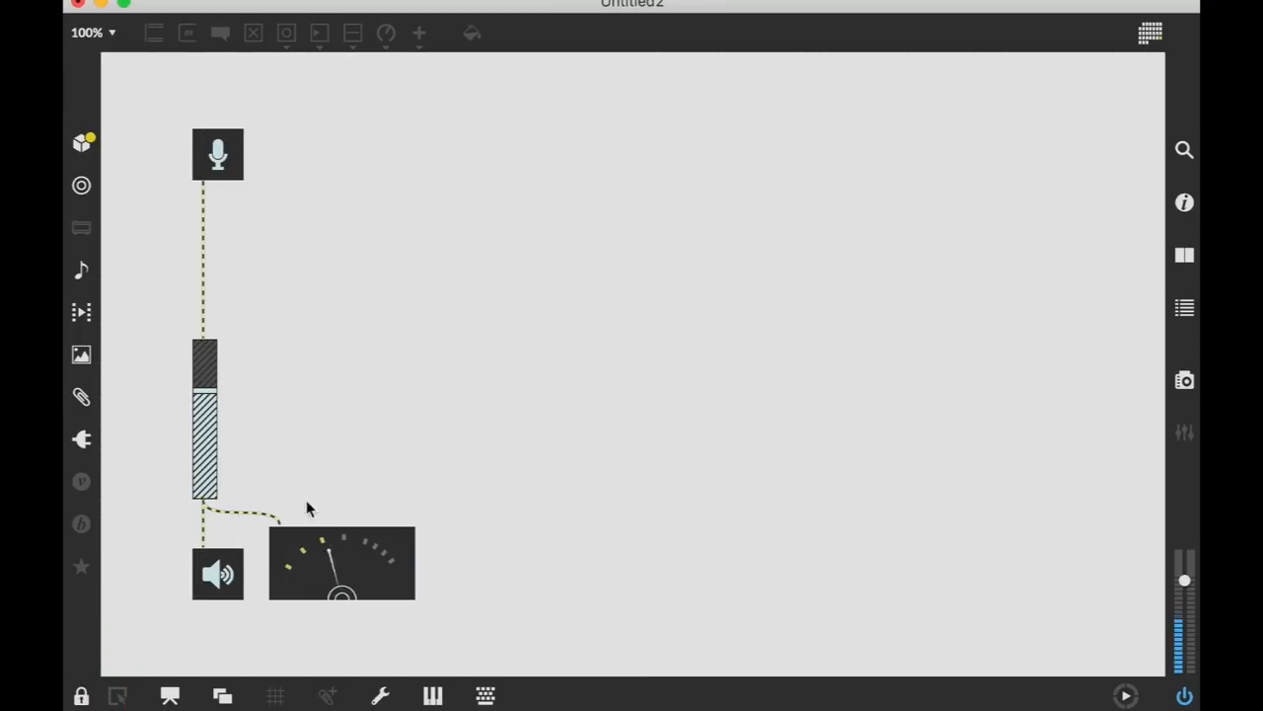
mouse_move(336, 563)
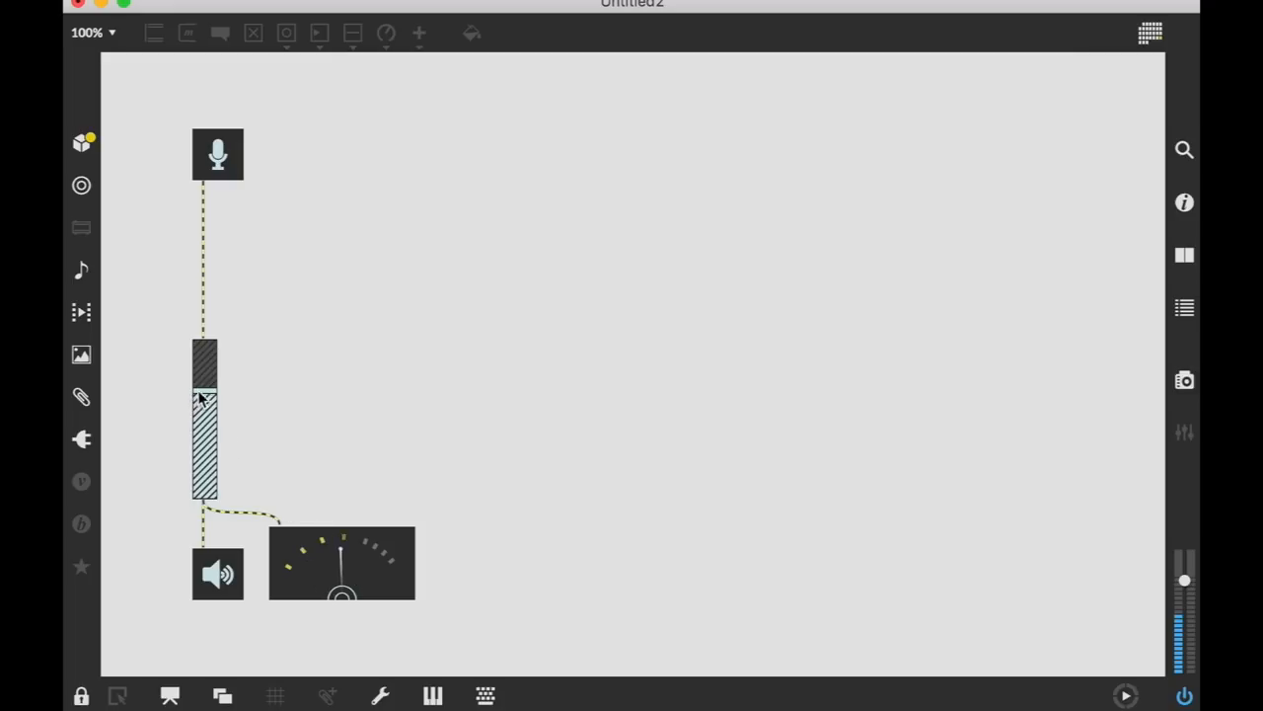
click(207, 349)
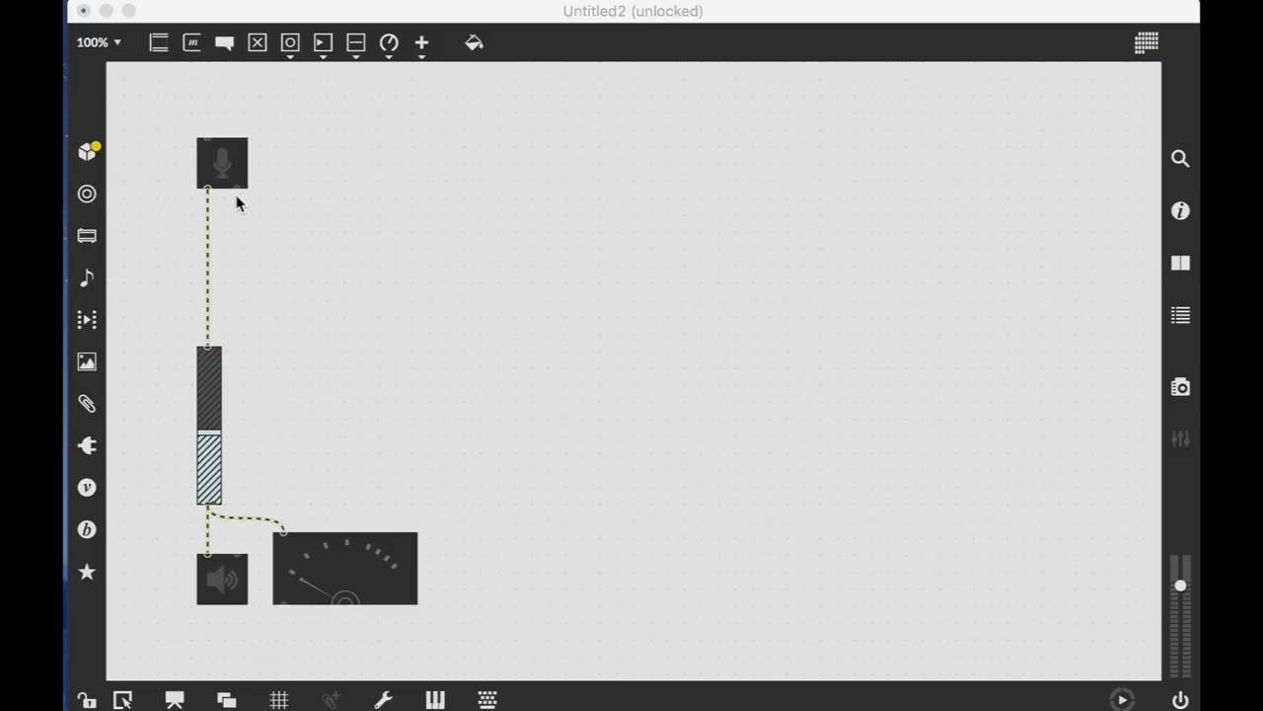
mouse_move(217, 422)
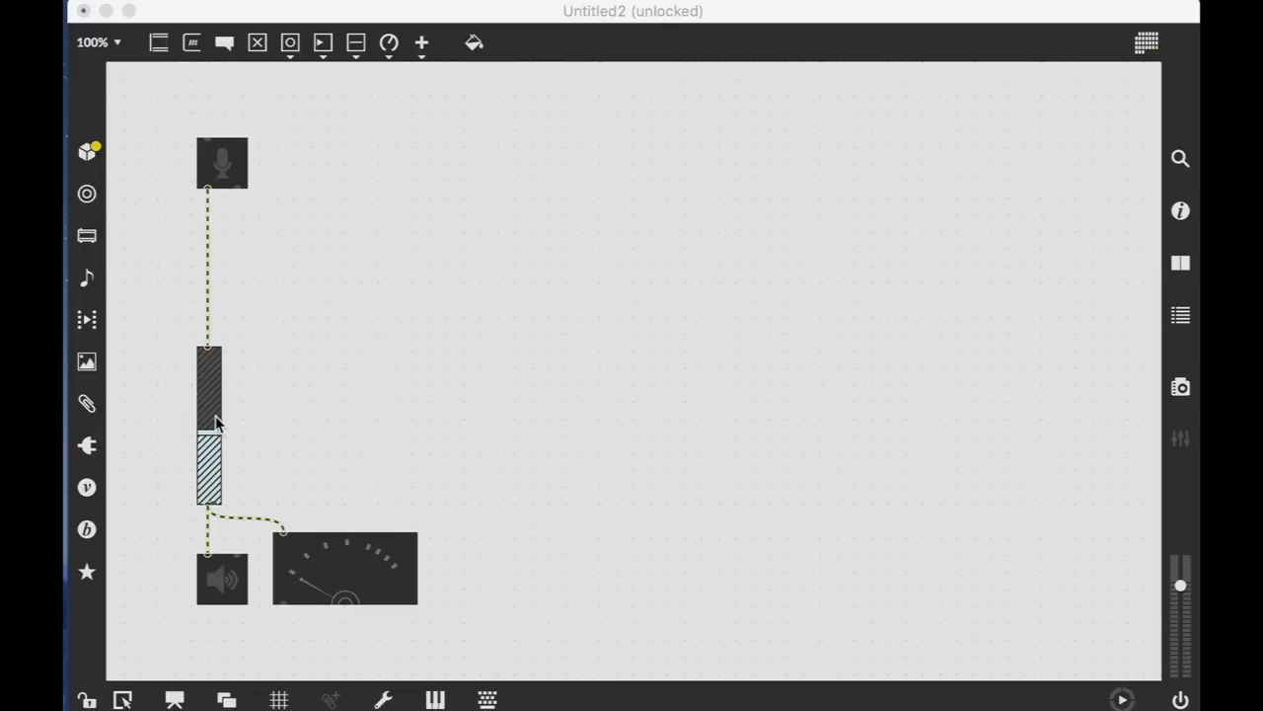
mouse_move(387, 292)
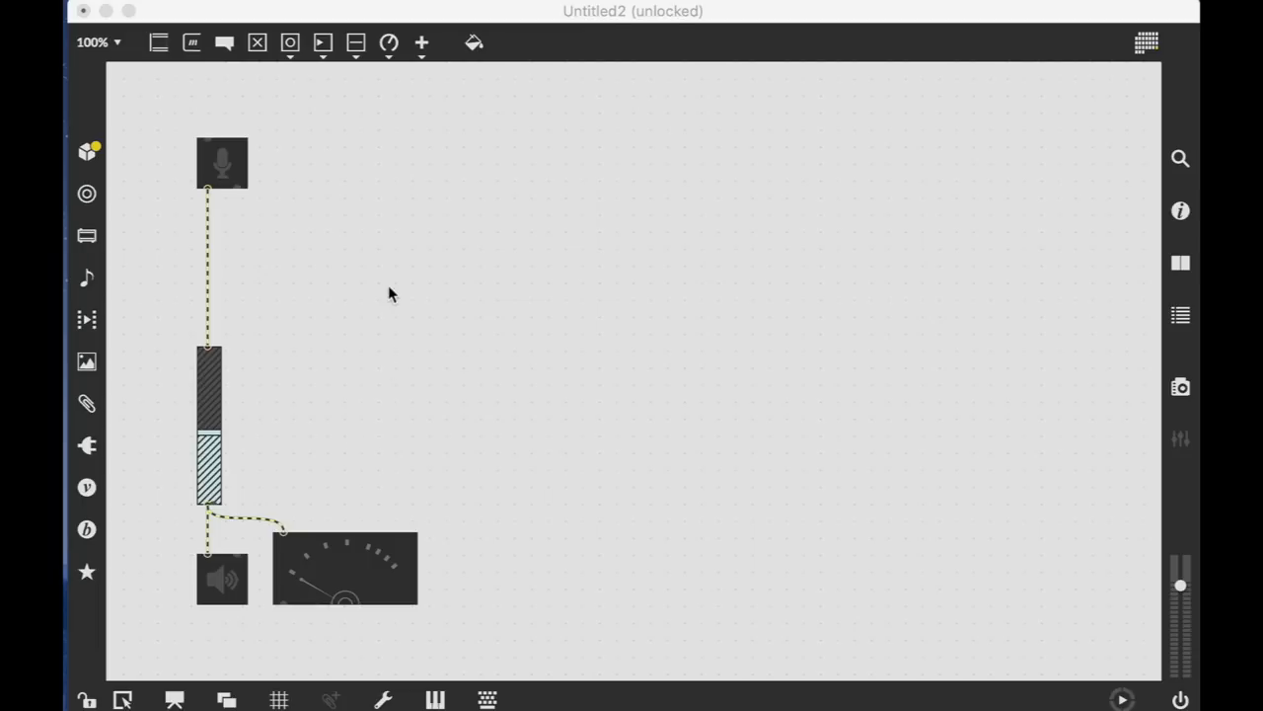
mouse_move(375, 280)
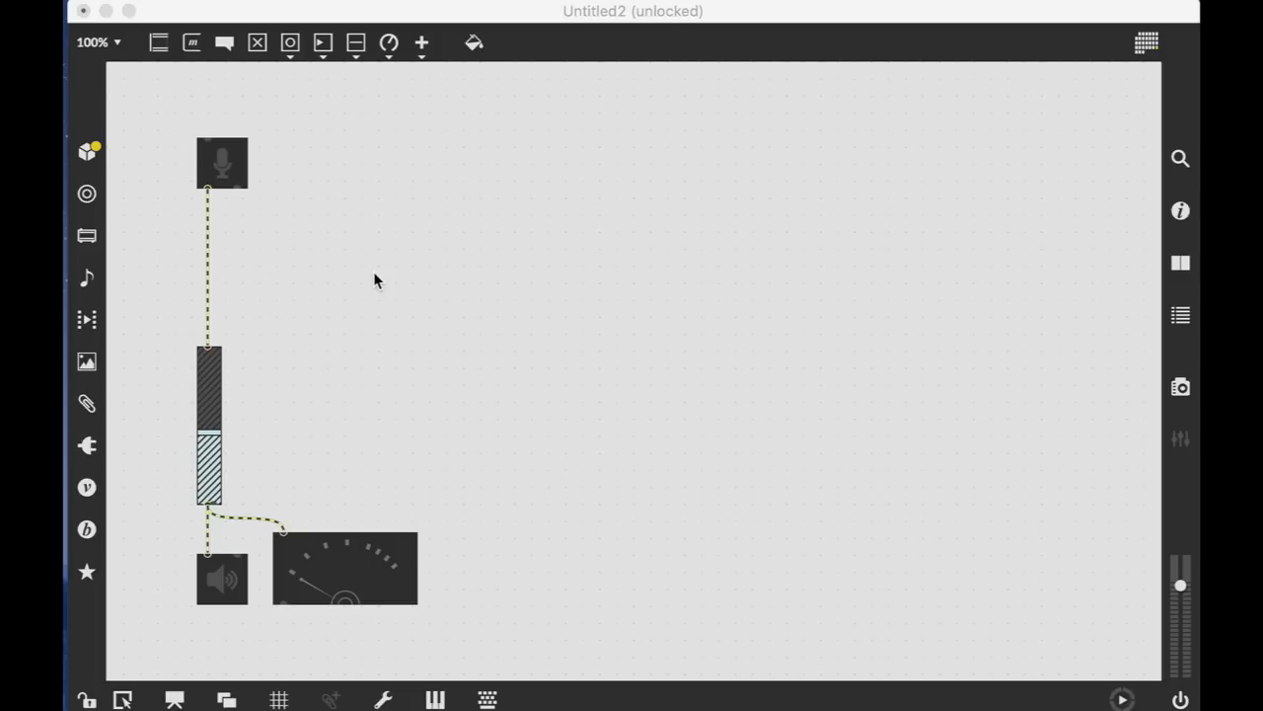
mouse_move(142, 123)
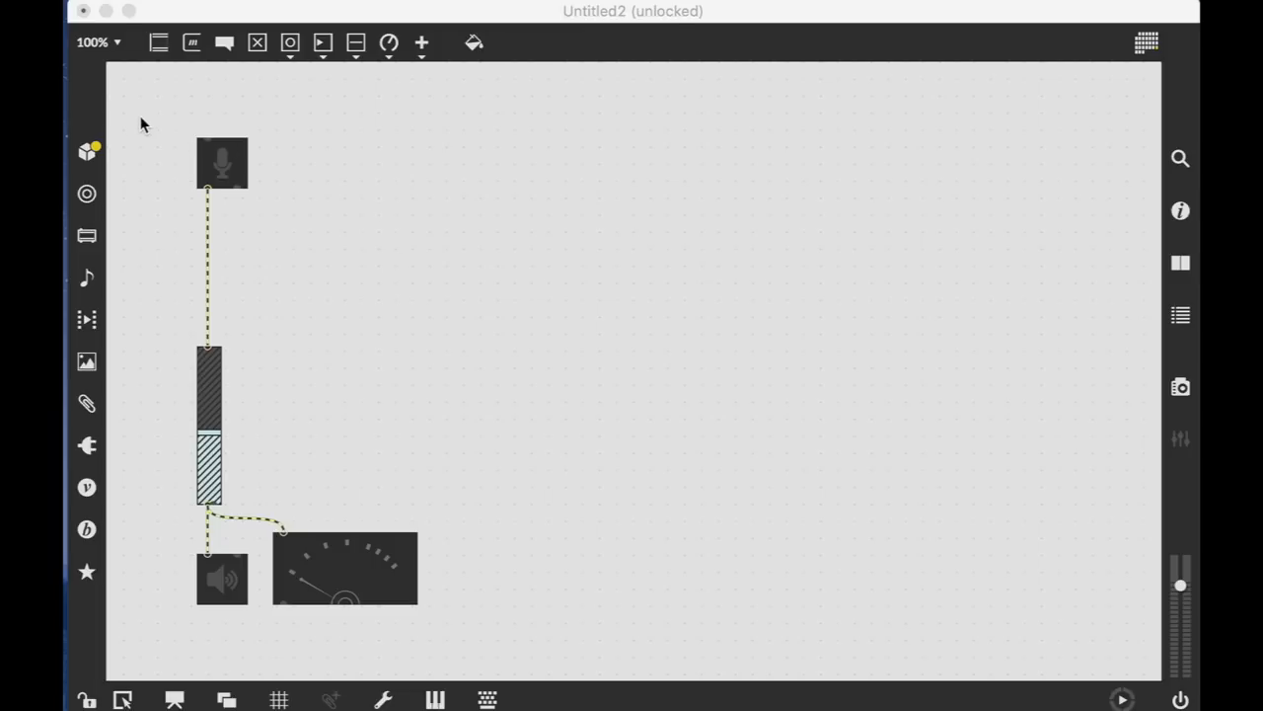
mouse_move(158, 43)
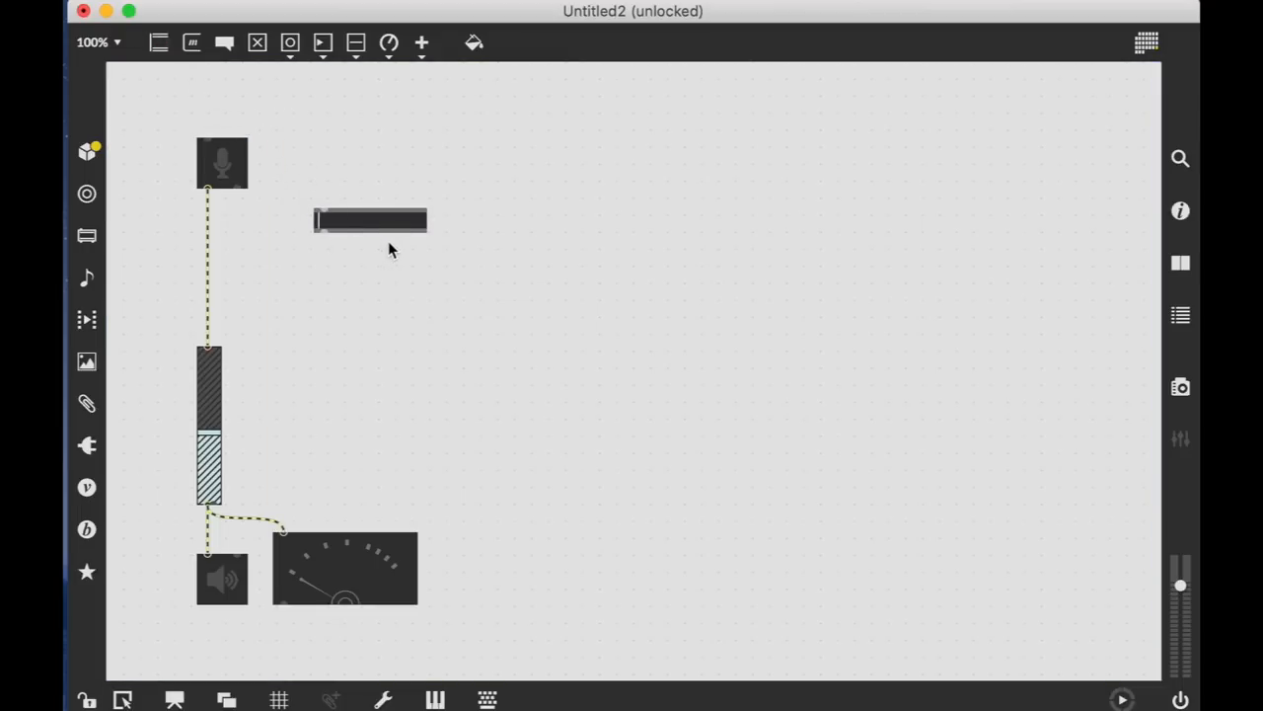
Create tapin~ 1000 and tapout~ 1000 objects and connect tapin~ into tapout~
text(tapin~ 1000)
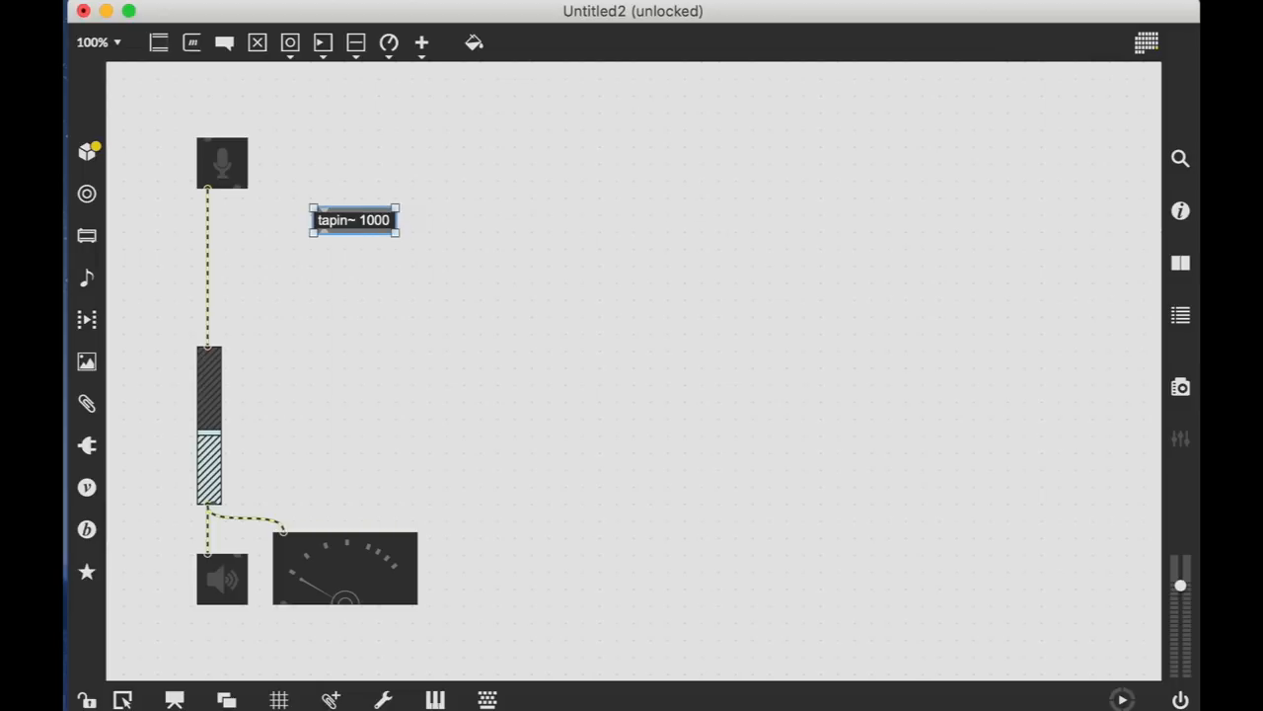
mouse_move(158, 44)
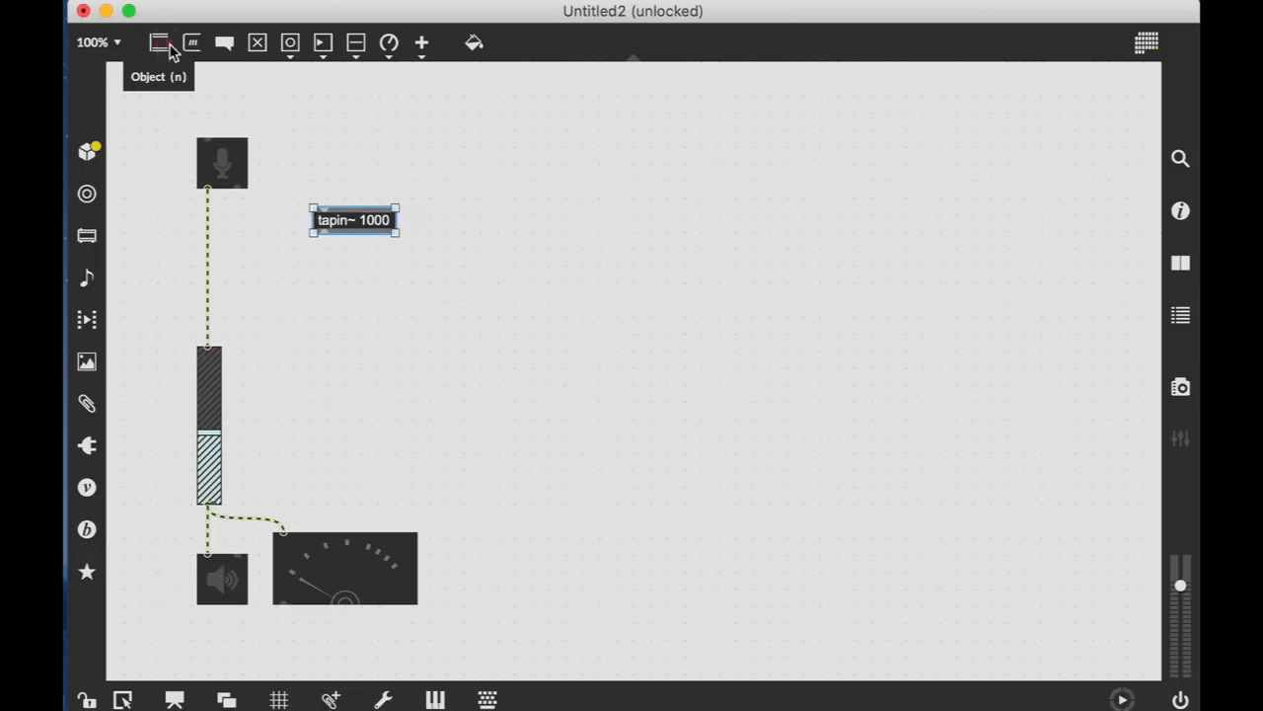
click(191, 43)
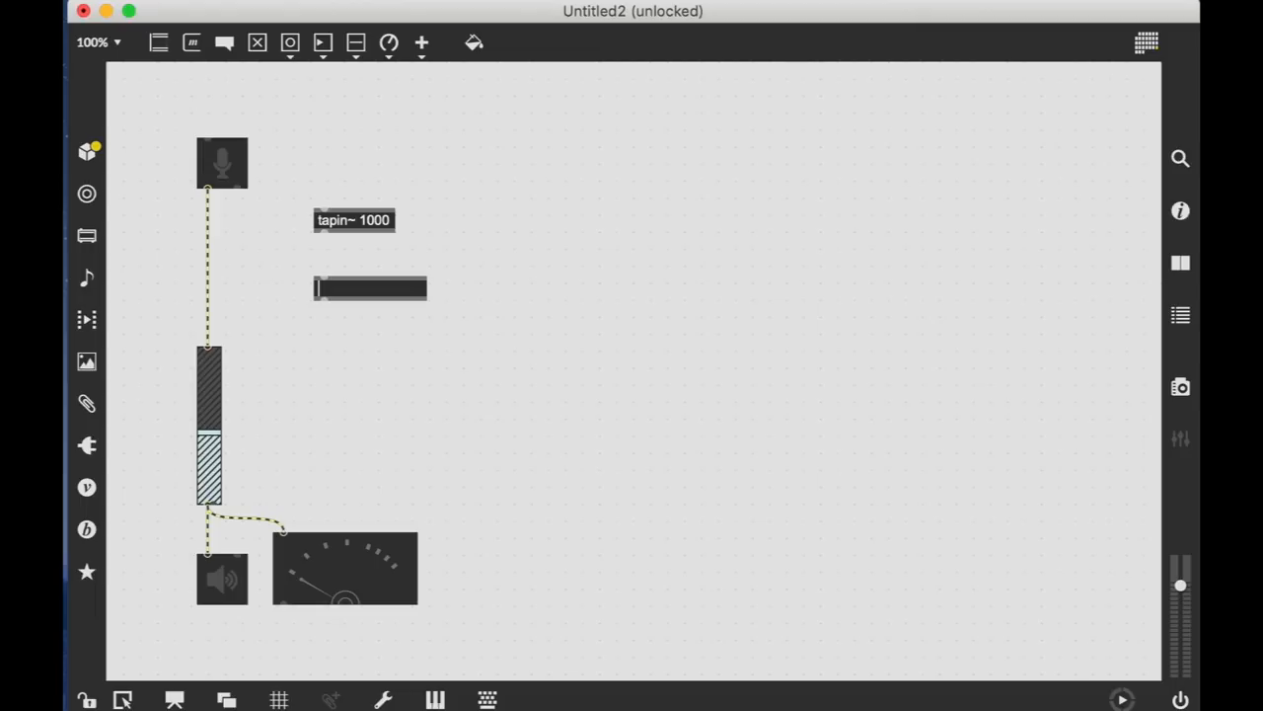
text(tapo)
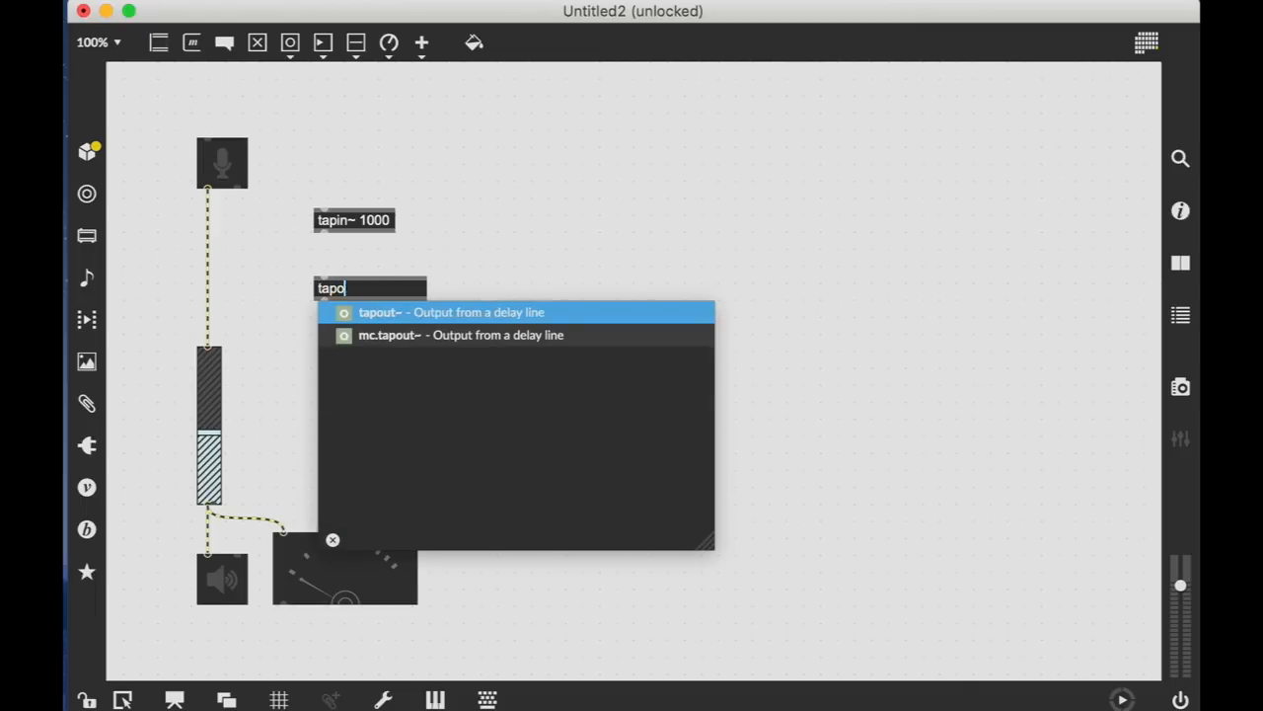
text(ut~ 1000)
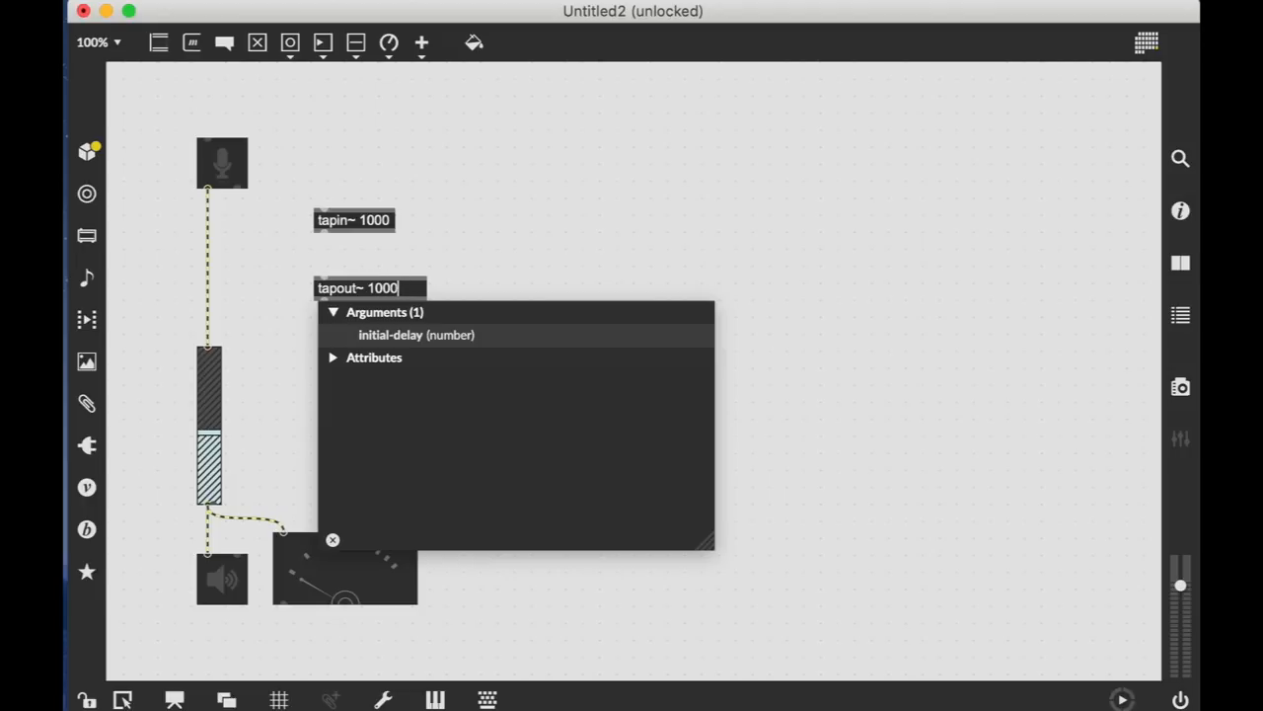
click(343, 249)
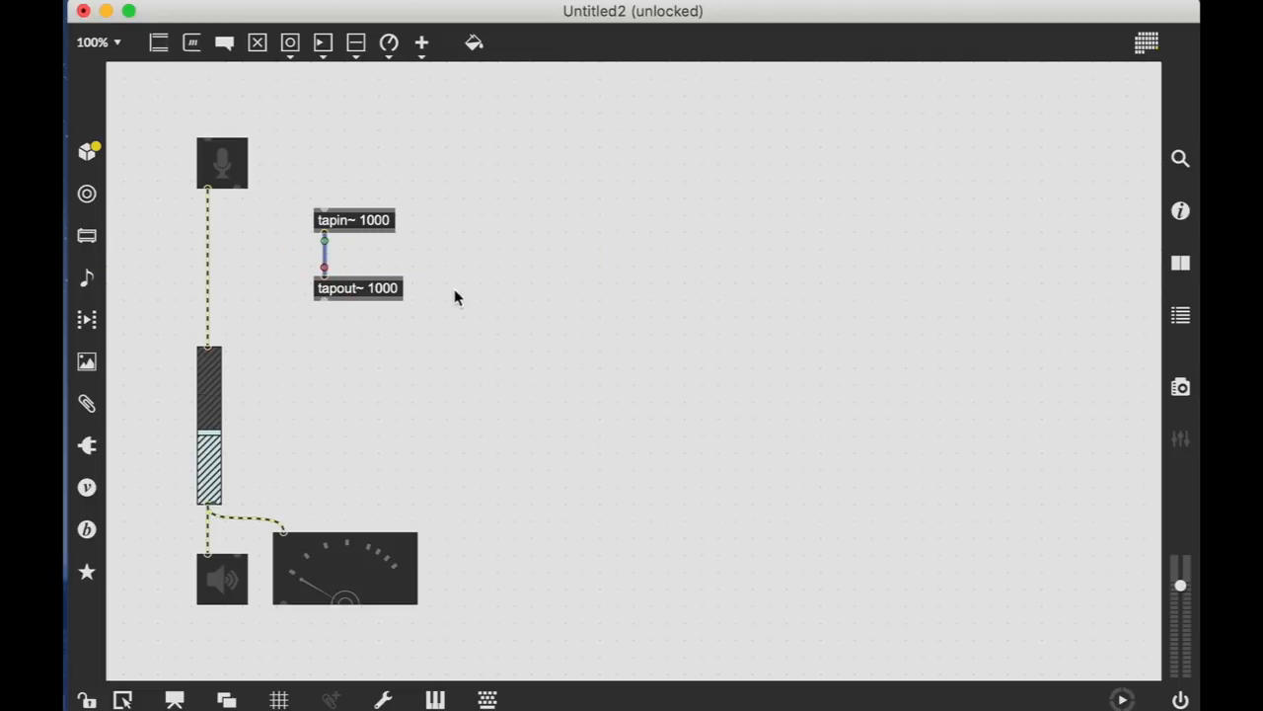
mouse_move(308, 257)
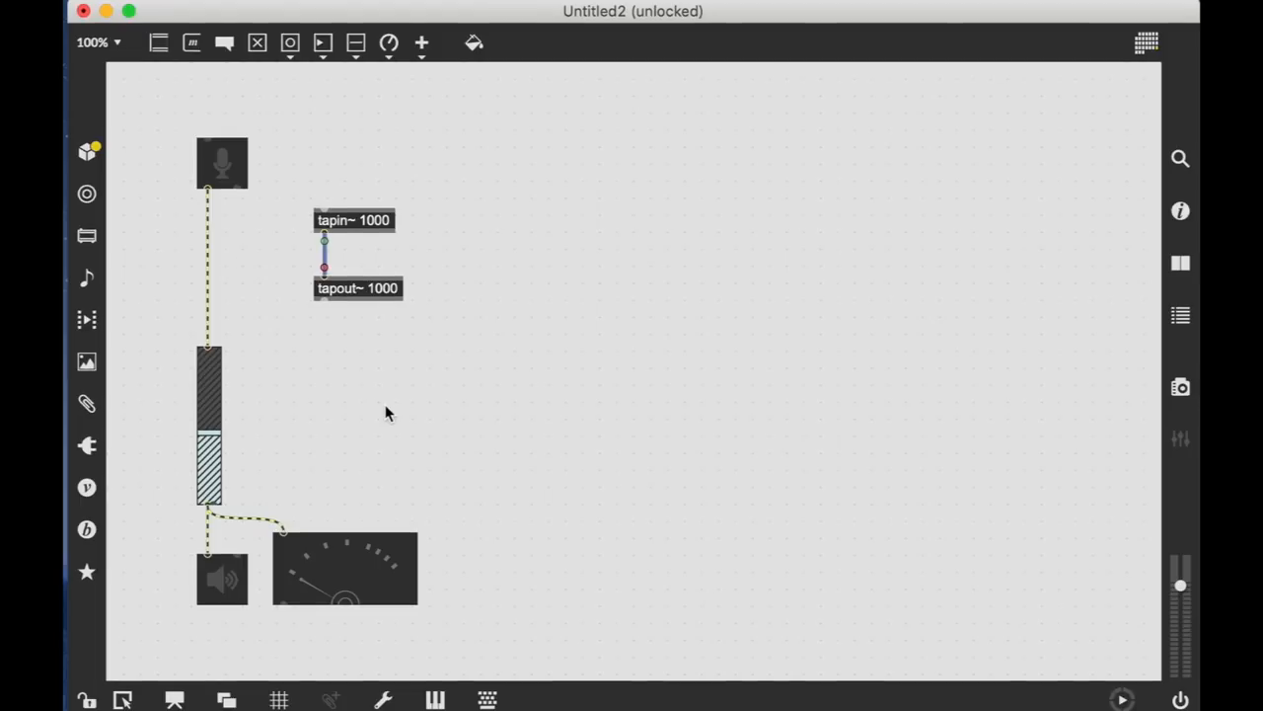
mouse_move(237, 266)
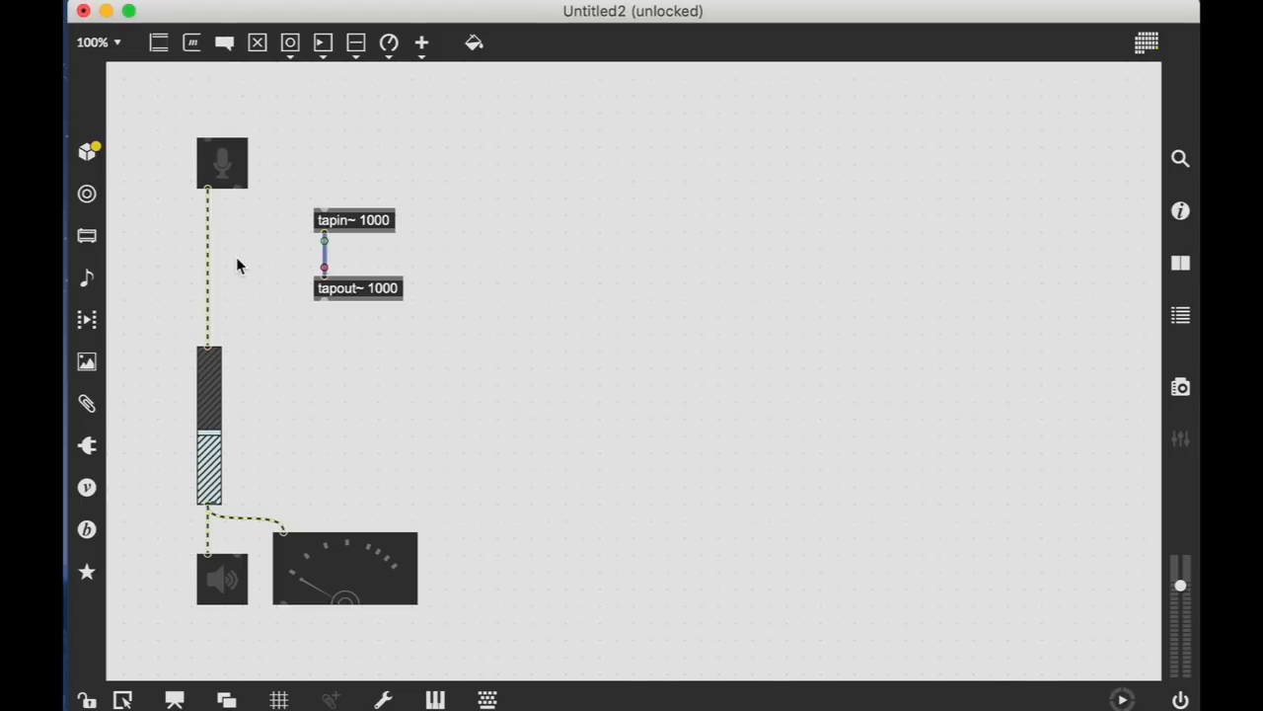
mouse_move(365, 233)
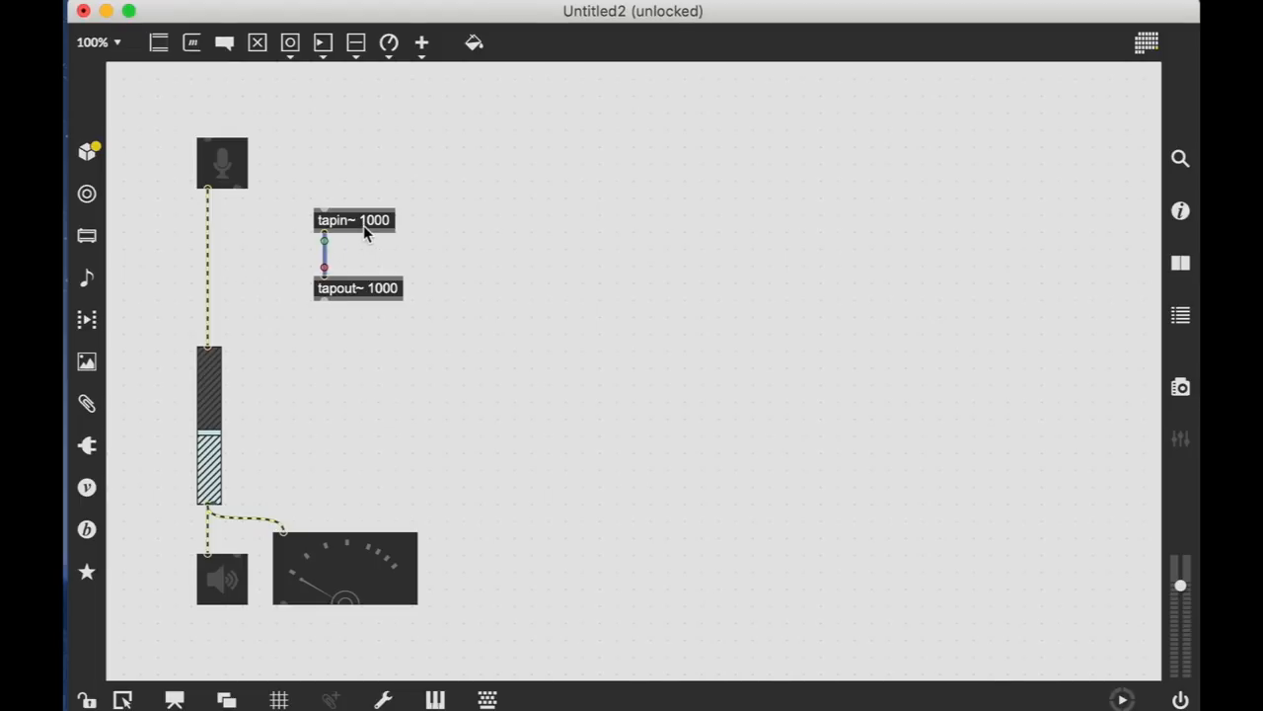
mouse_move(391, 233)
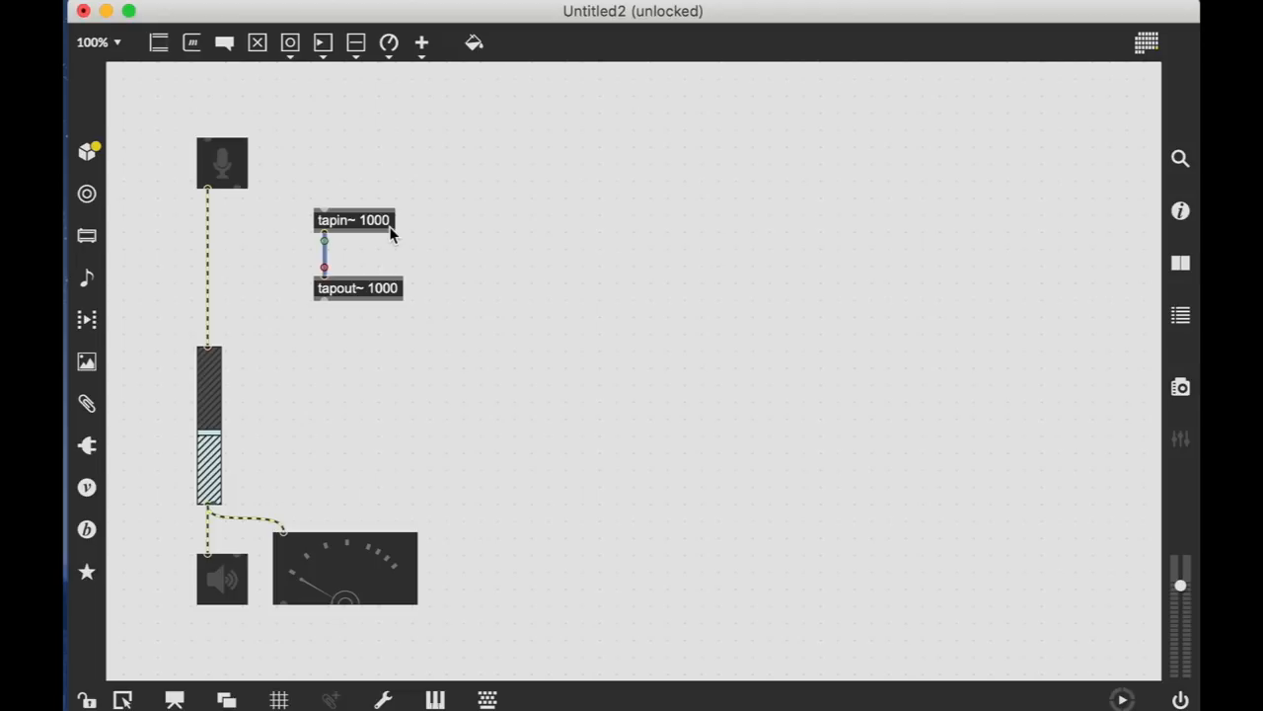
mouse_move(412, 290)
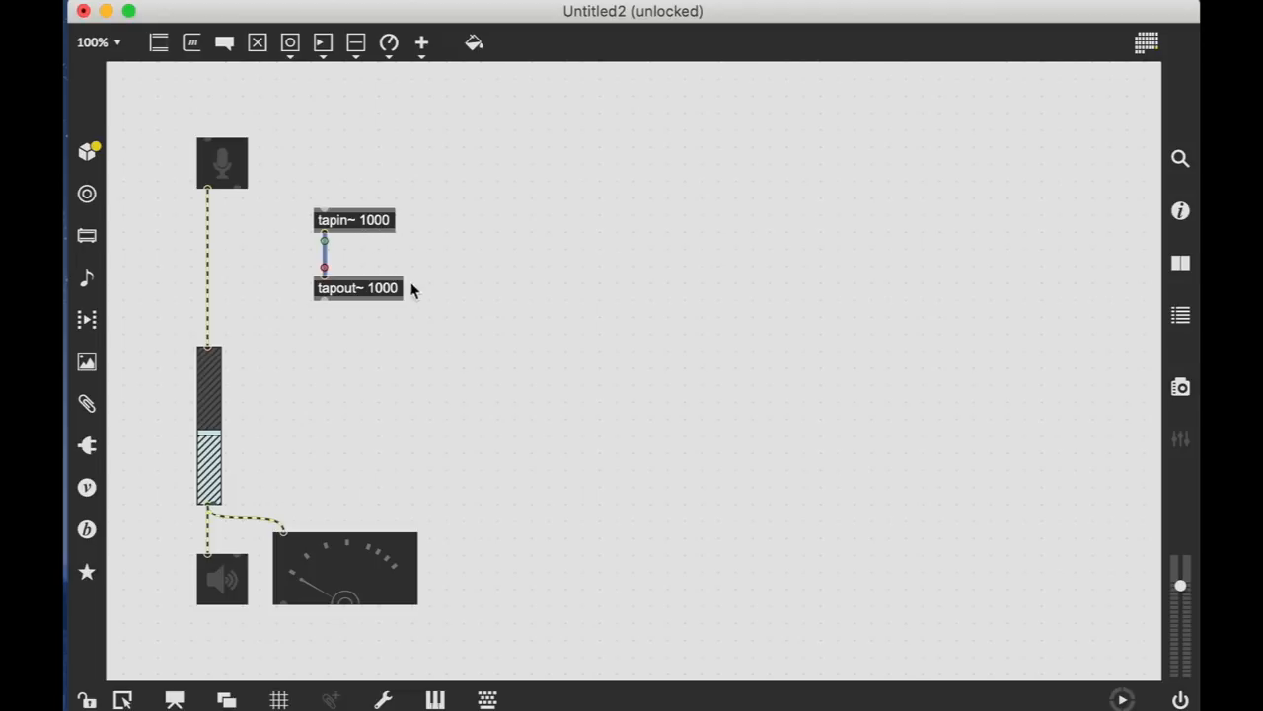
mouse_move(367, 249)
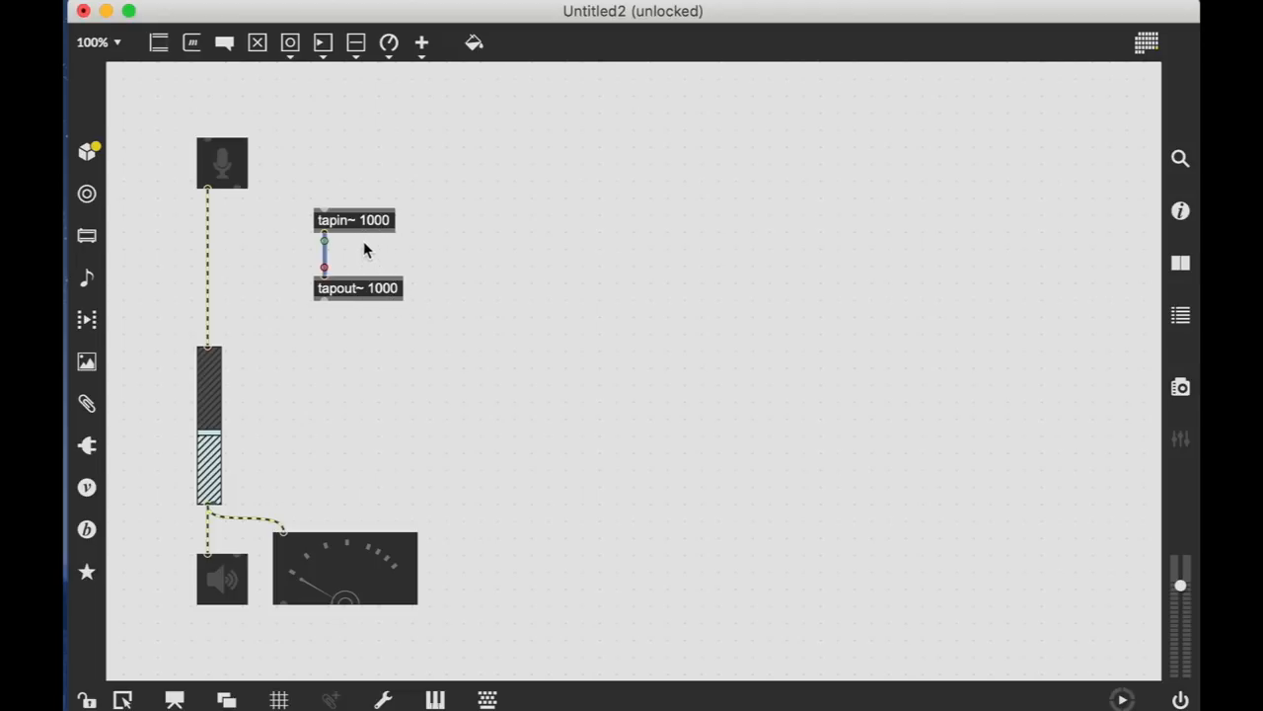
mouse_move(391, 241)
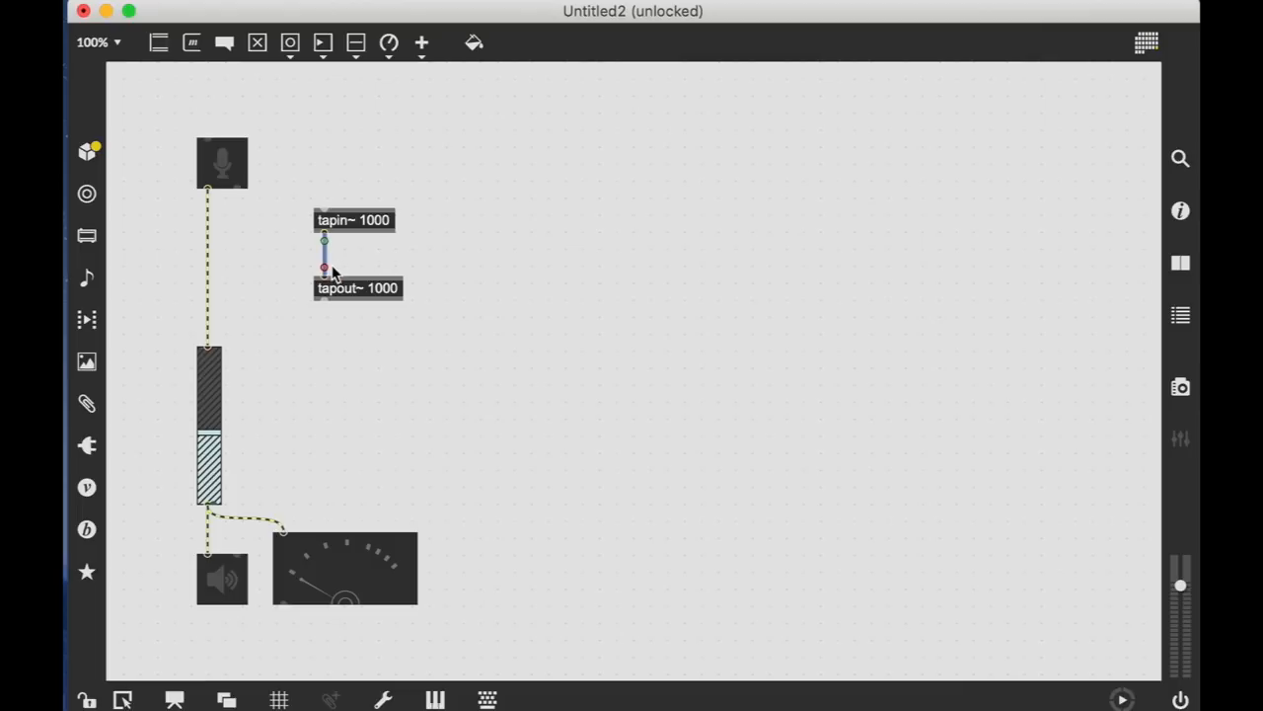
mouse_move(345, 257)
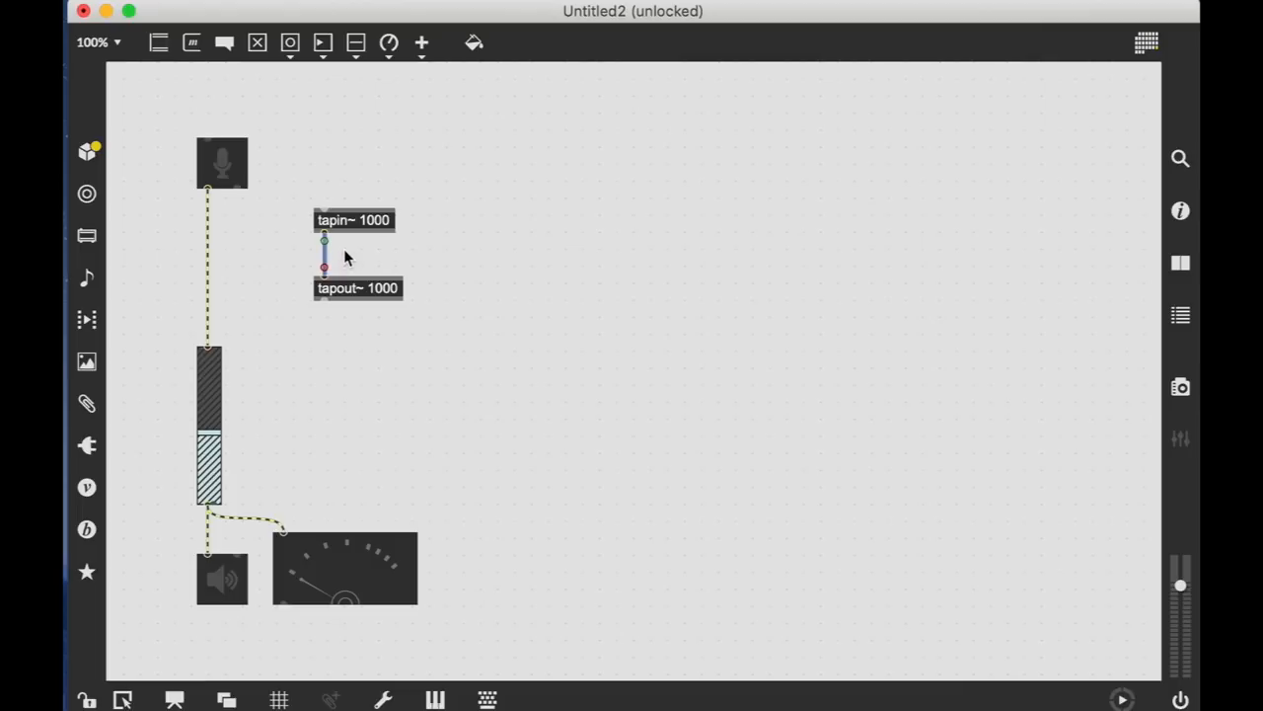
mouse_move(458, 270)
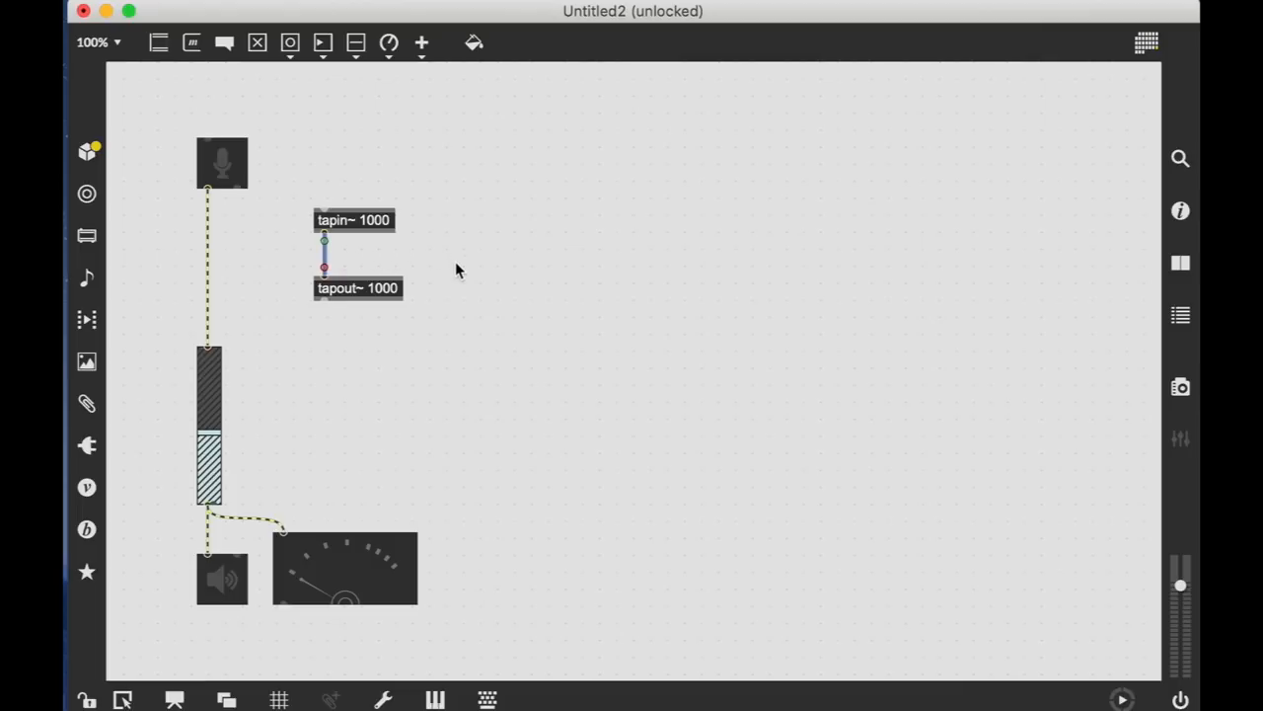
mouse_move(324, 300)
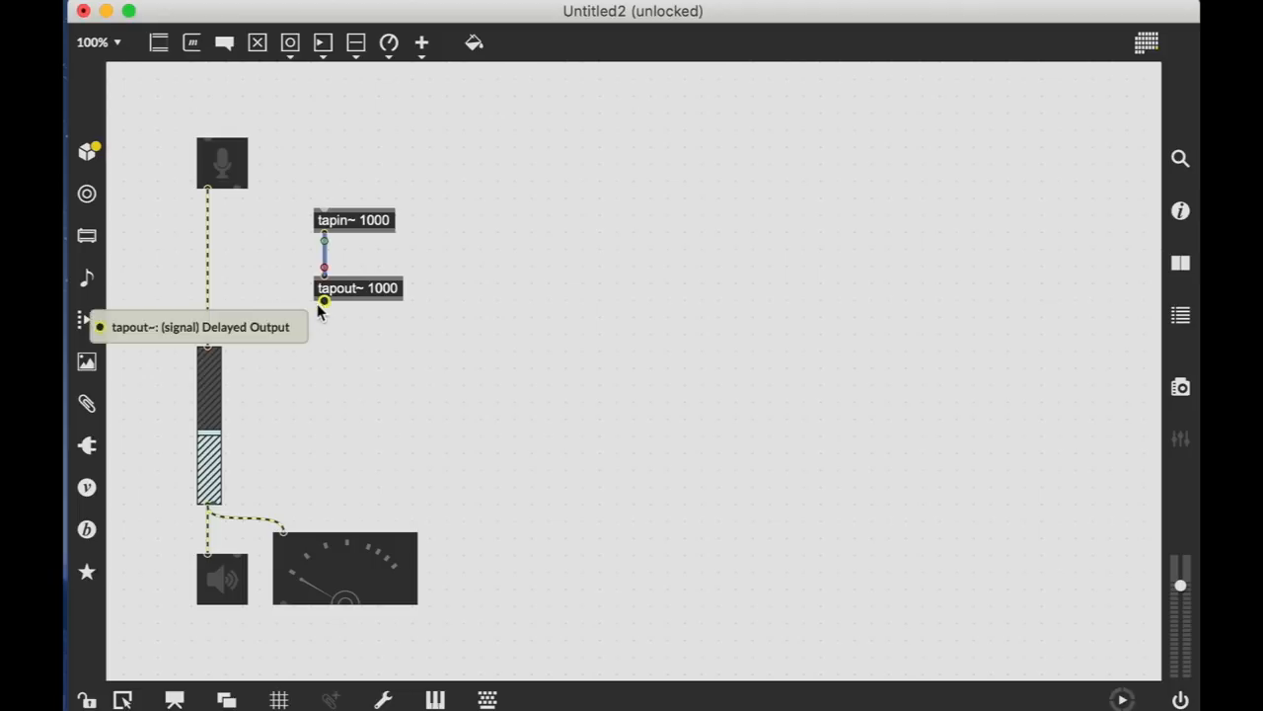
mouse_move(254, 225)
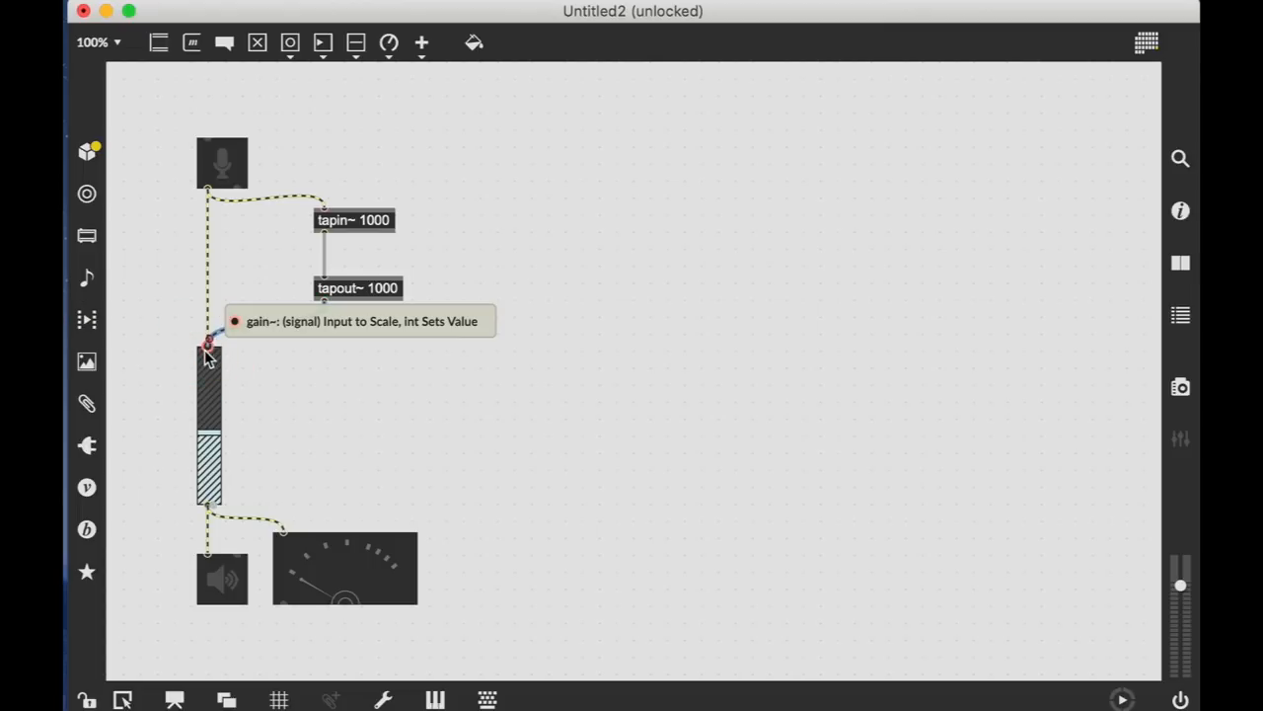
mouse_move(345, 497)
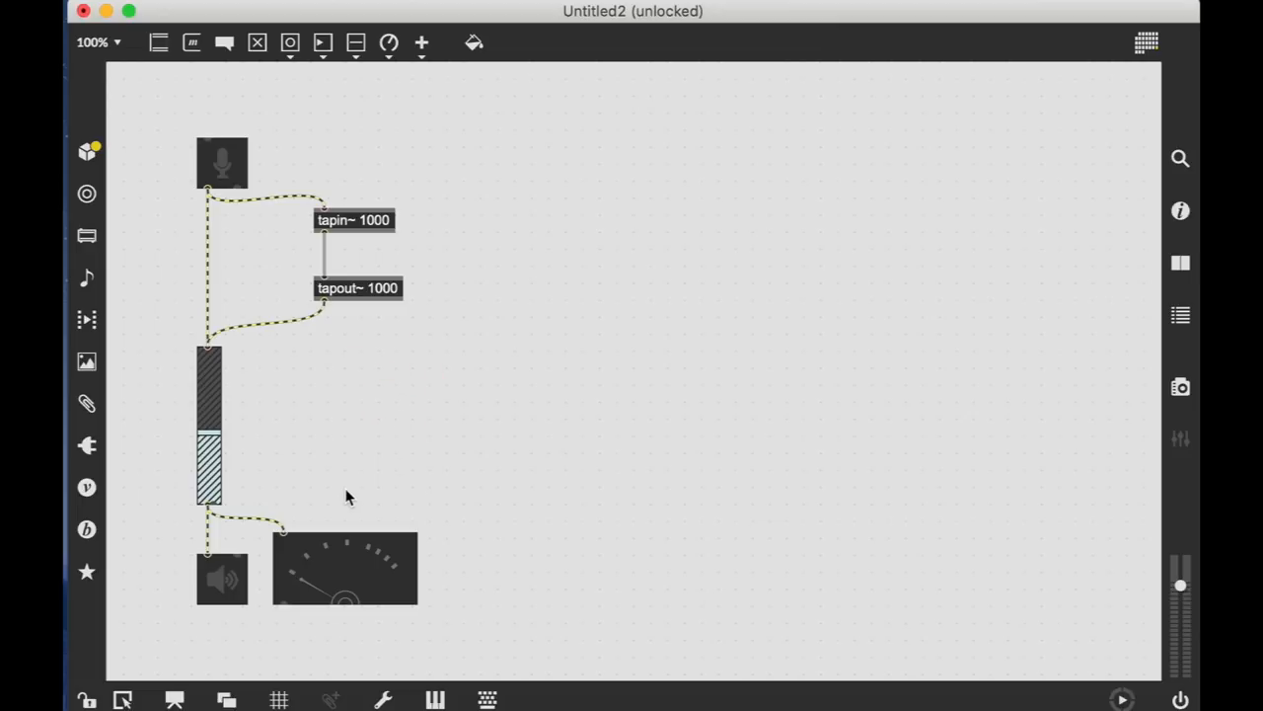
mouse_move(221, 174)
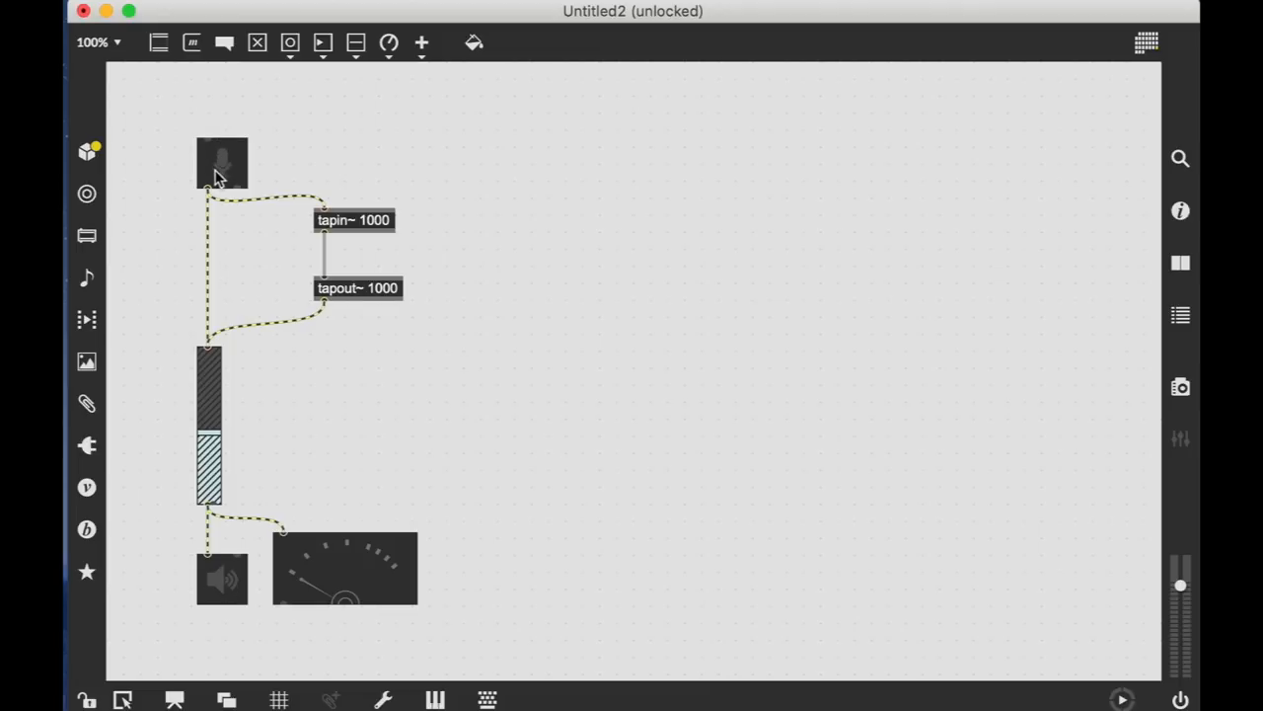
mouse_move(431, 196)
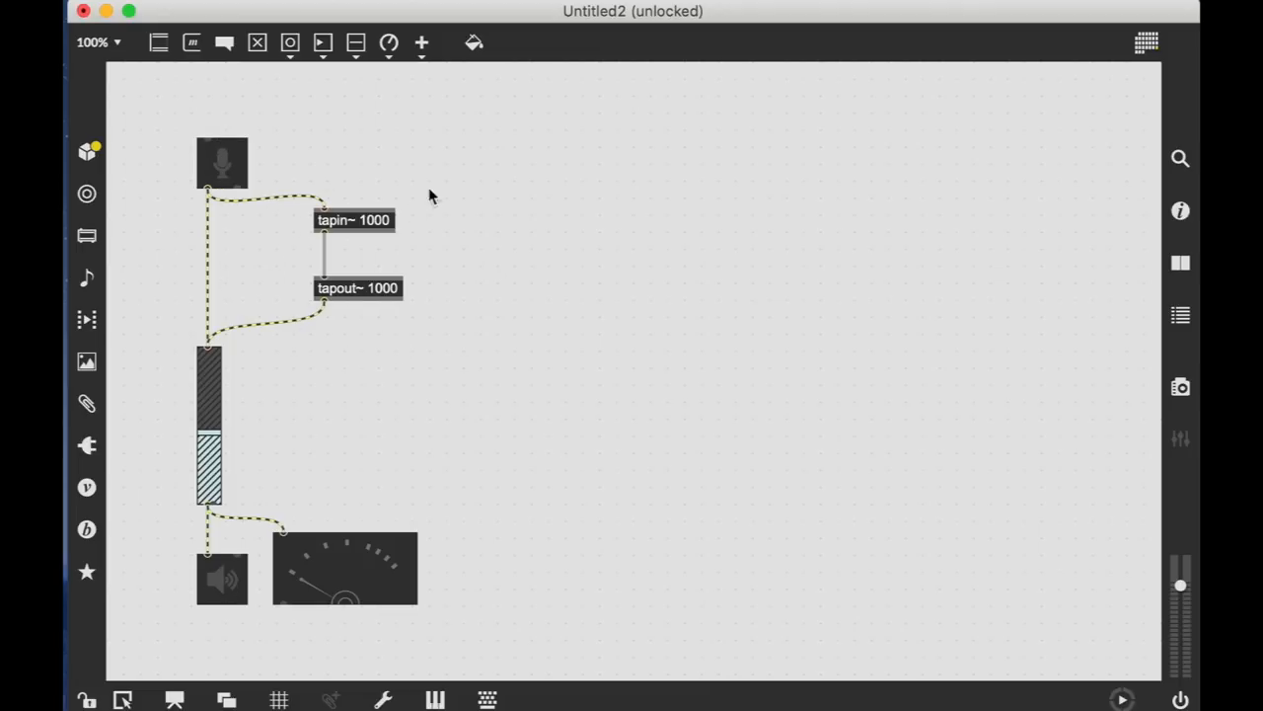
mouse_move(237, 373)
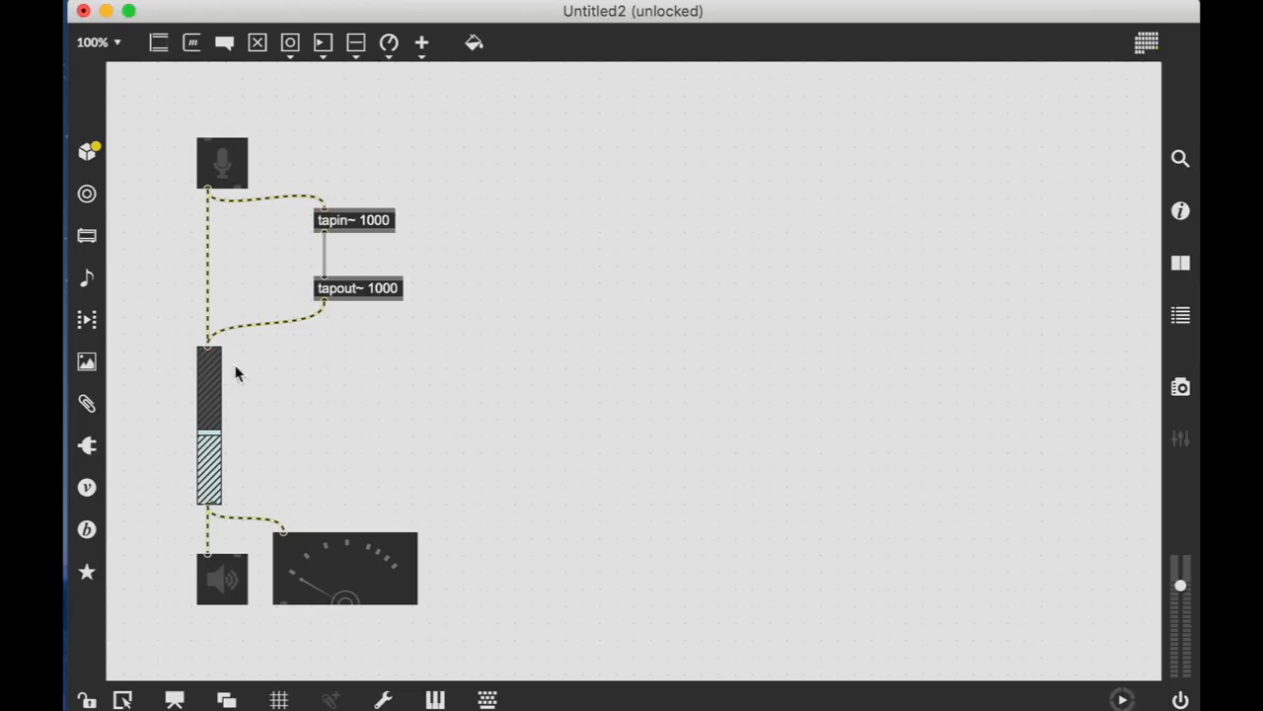
mouse_move(371, 126)
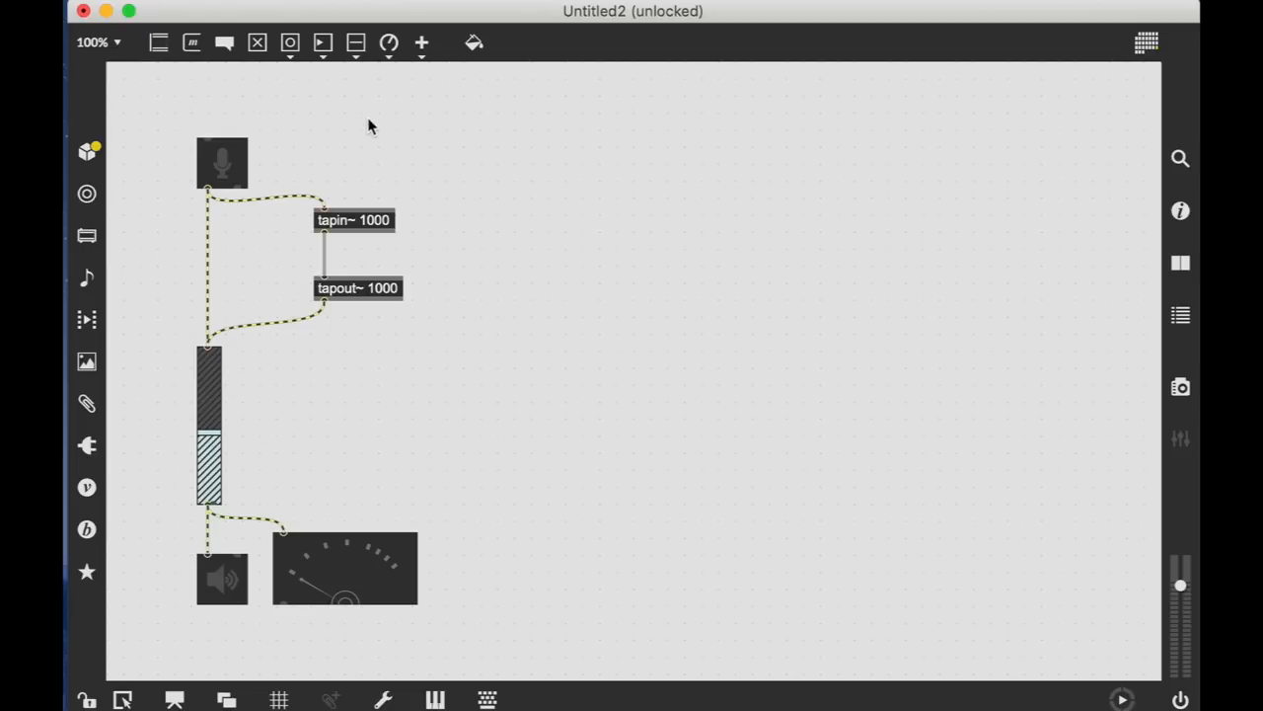
mouse_move(383, 184)
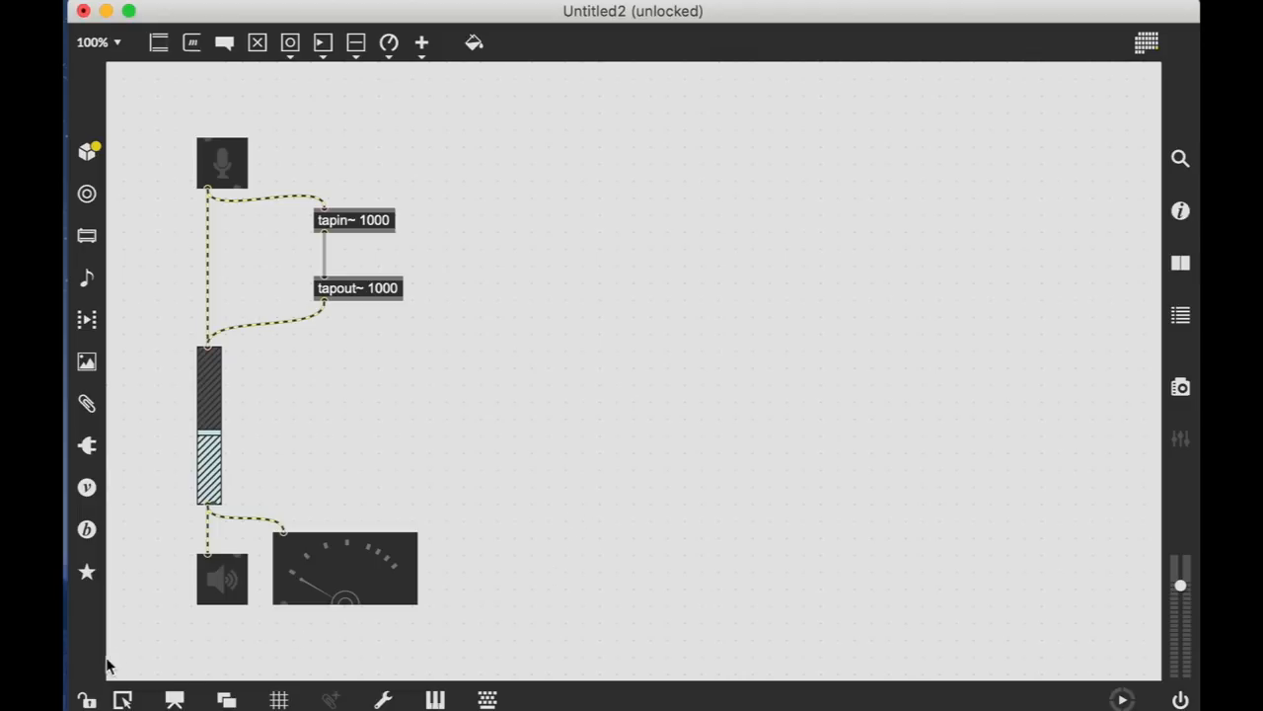
Lock the patch and switch on ezadc~ and ezdac~ to hear the delay
click(87, 698)
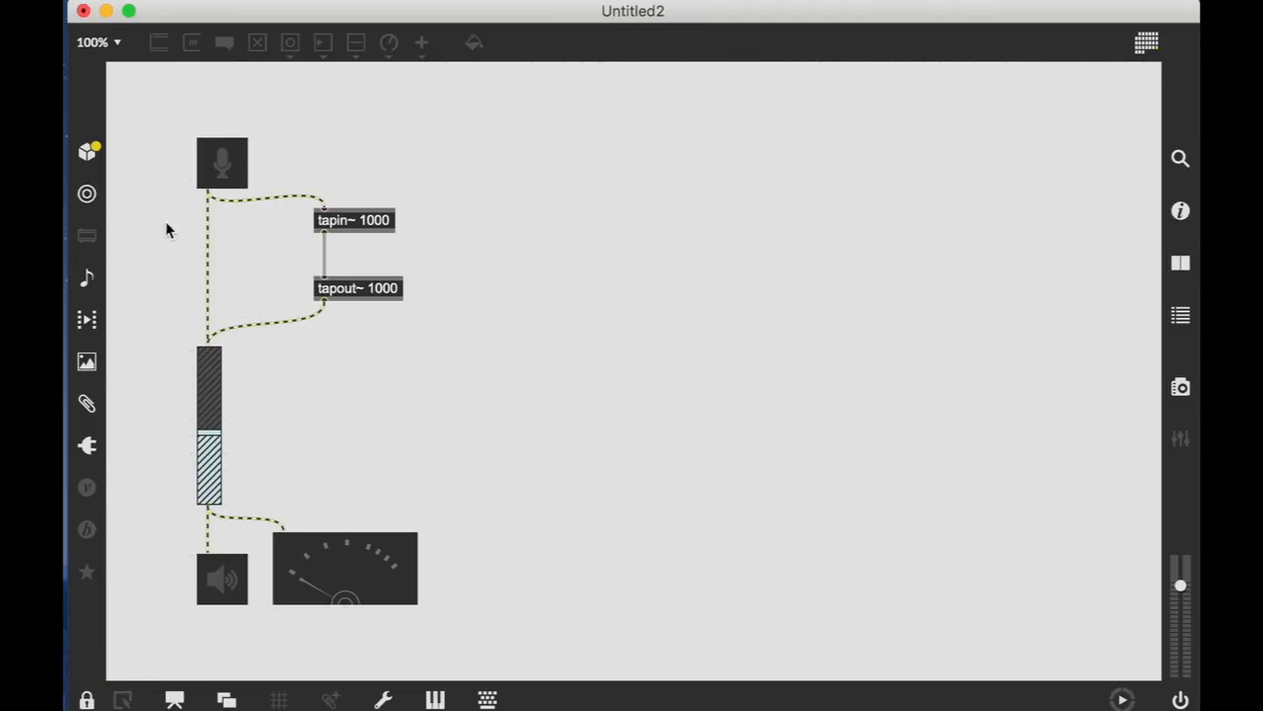
click(221, 162)
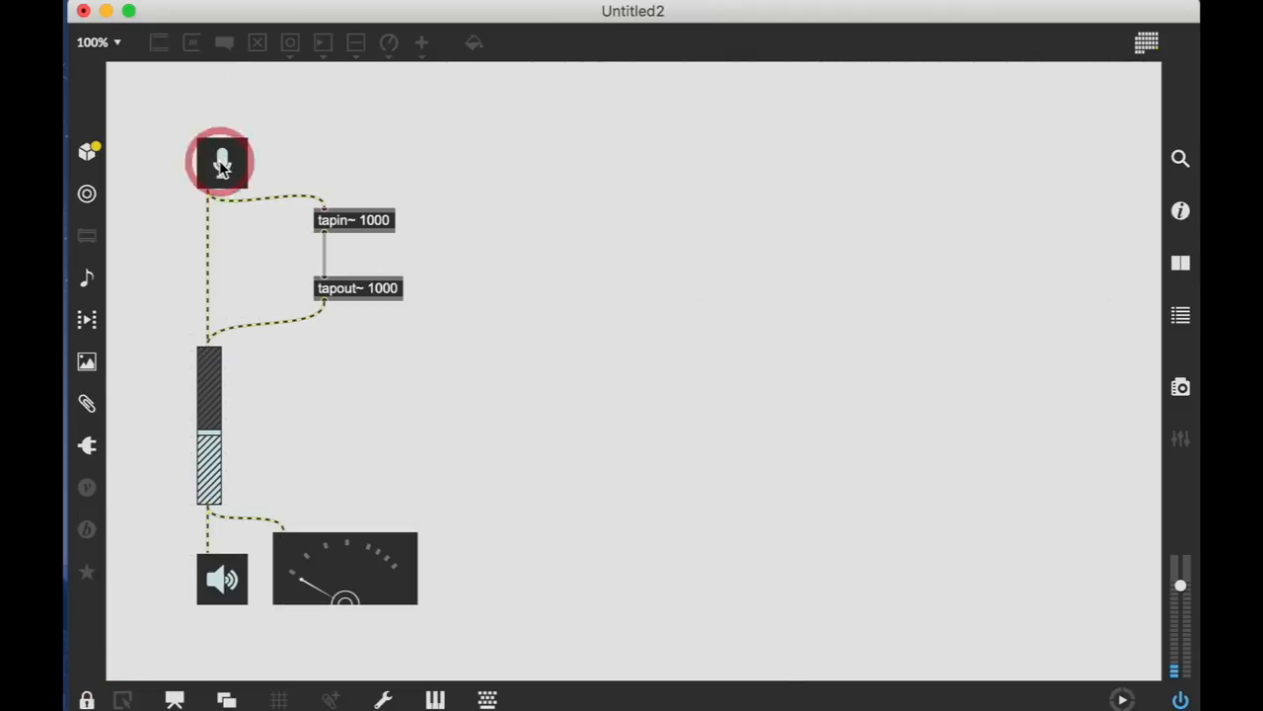
click(222, 162)
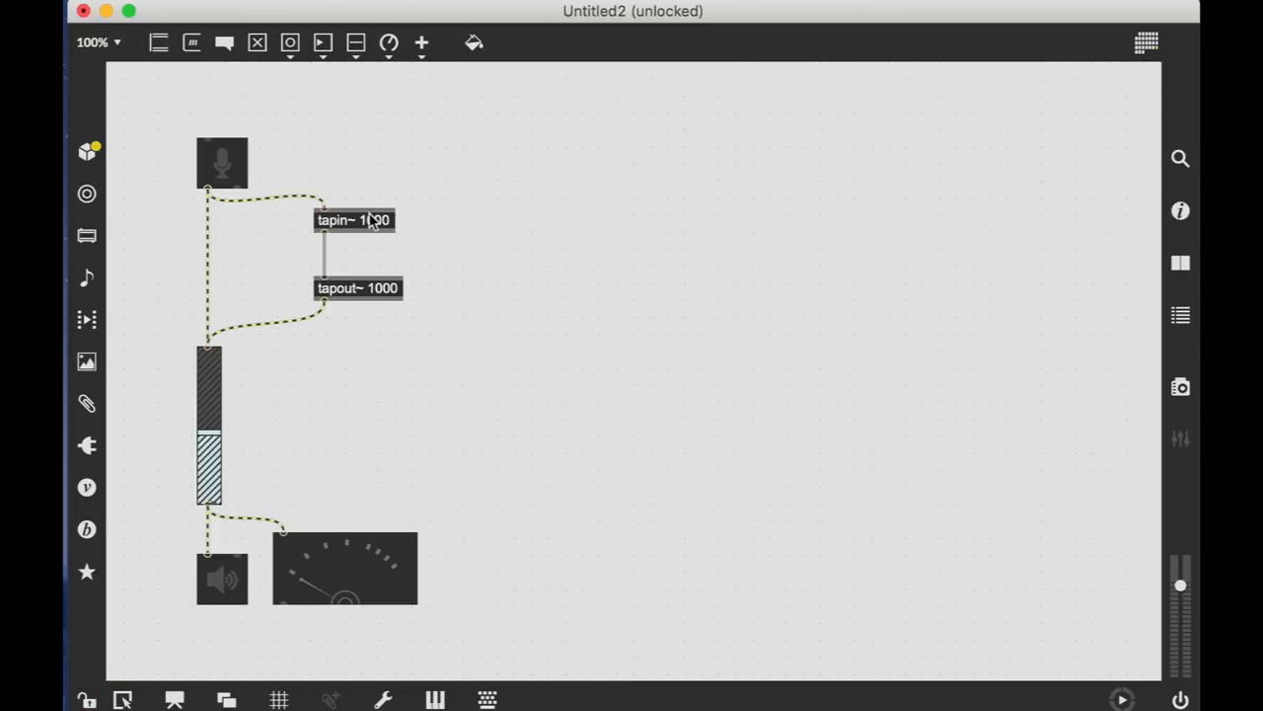
Change the tapin~ and tapout~ arguments from 1000 to 2000 ms
double_click(353, 219)
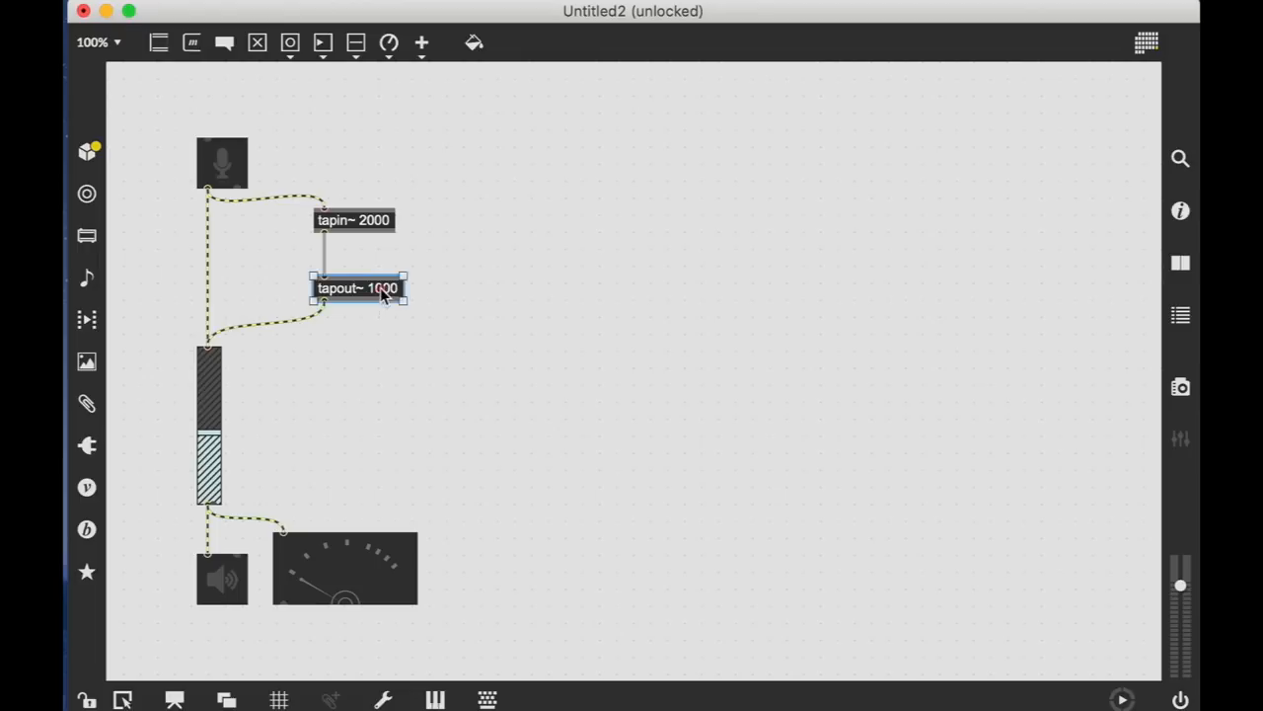
double_click(383, 288)
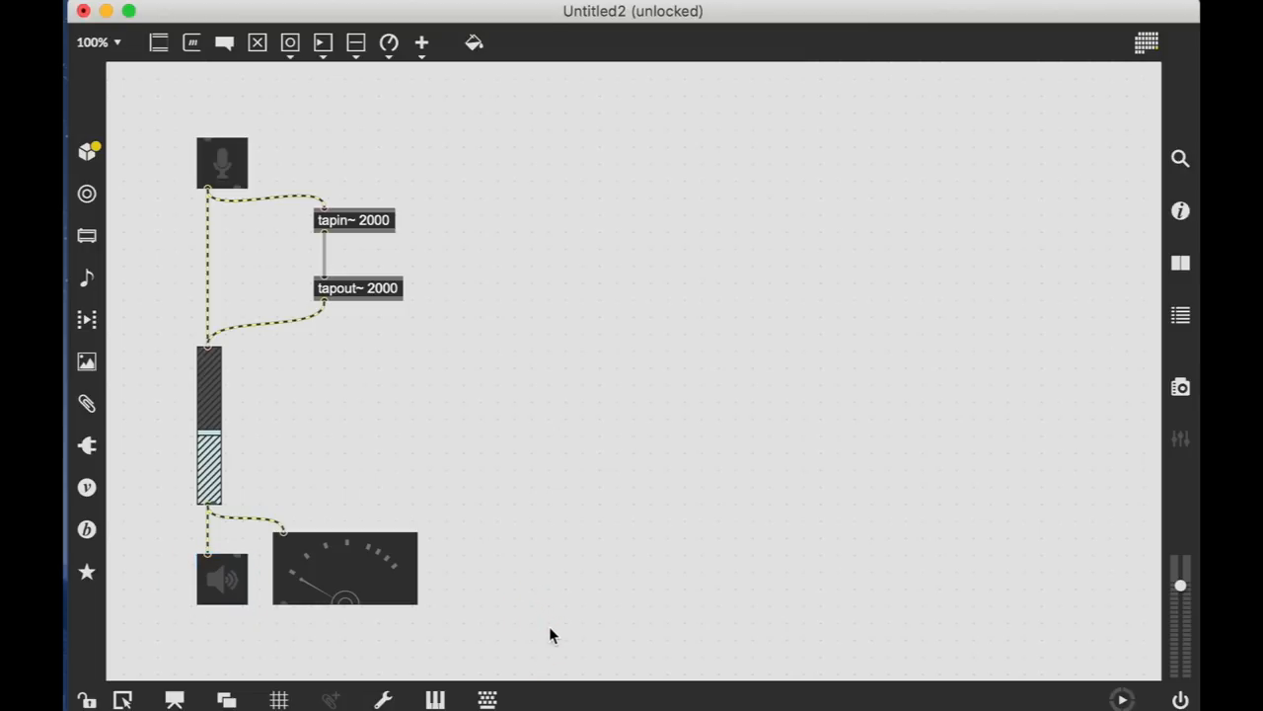
mouse_move(221, 185)
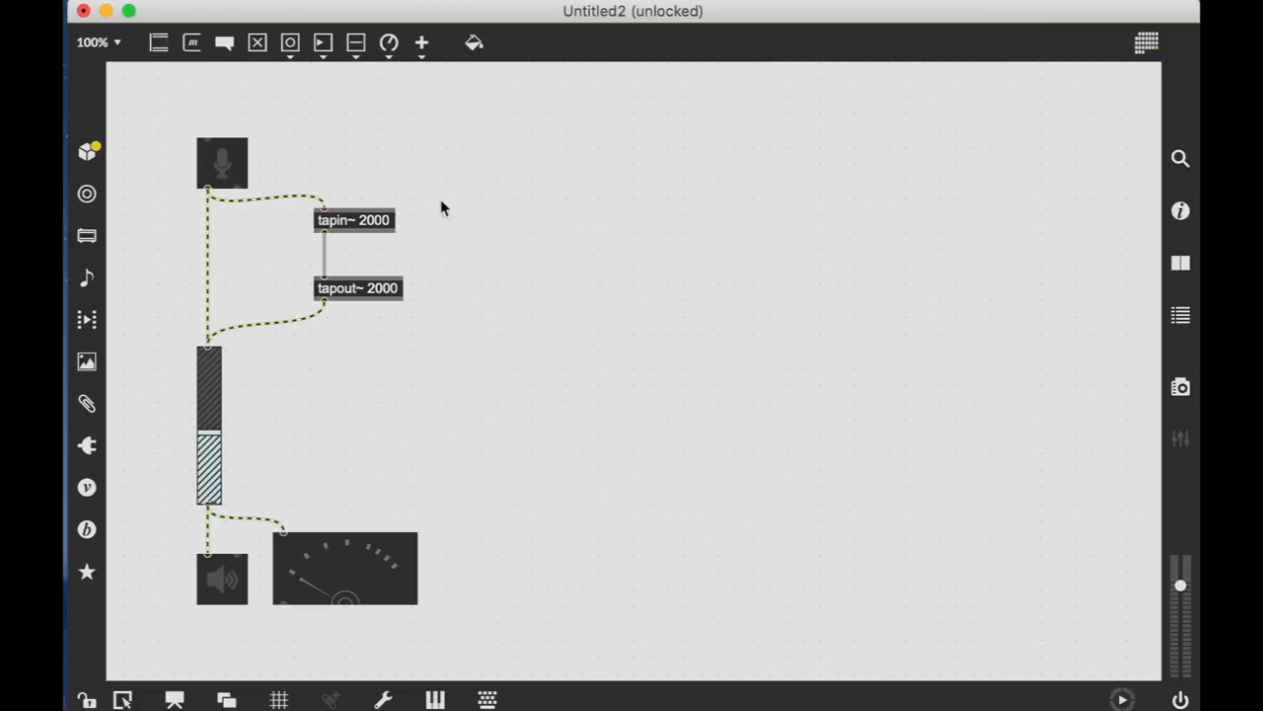
mouse_move(391, 235)
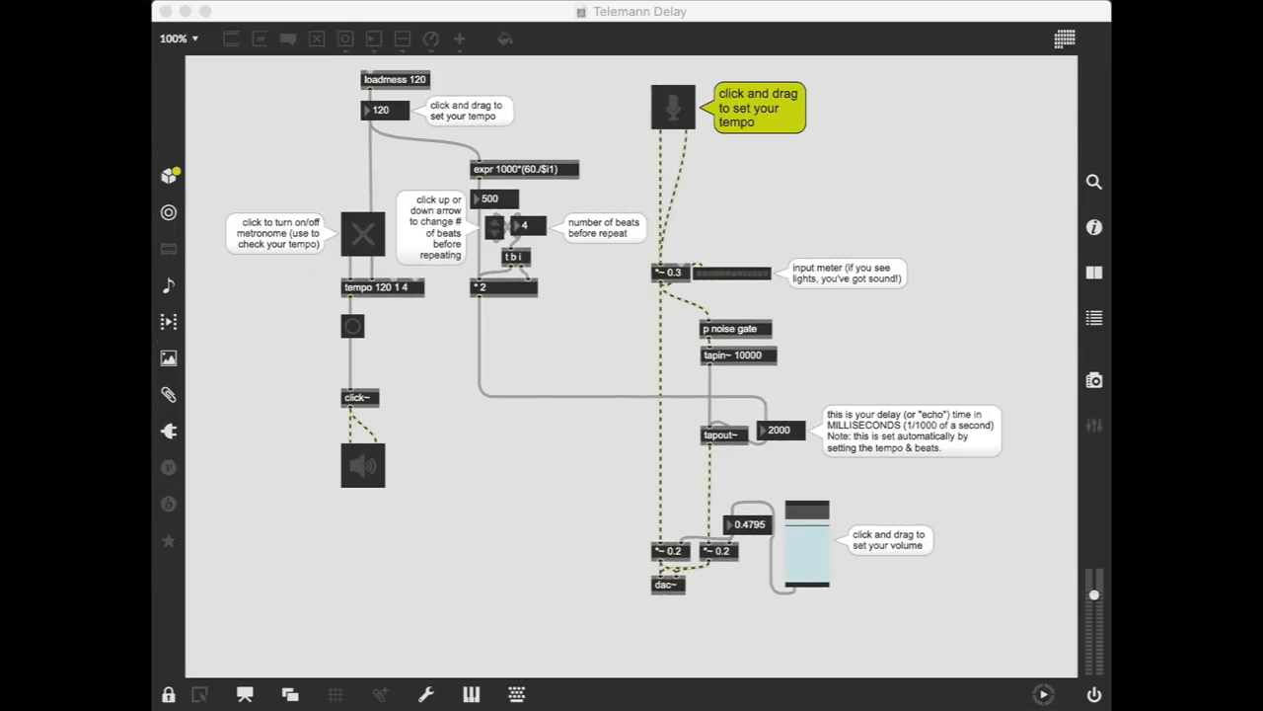
mouse_move(608, 588)
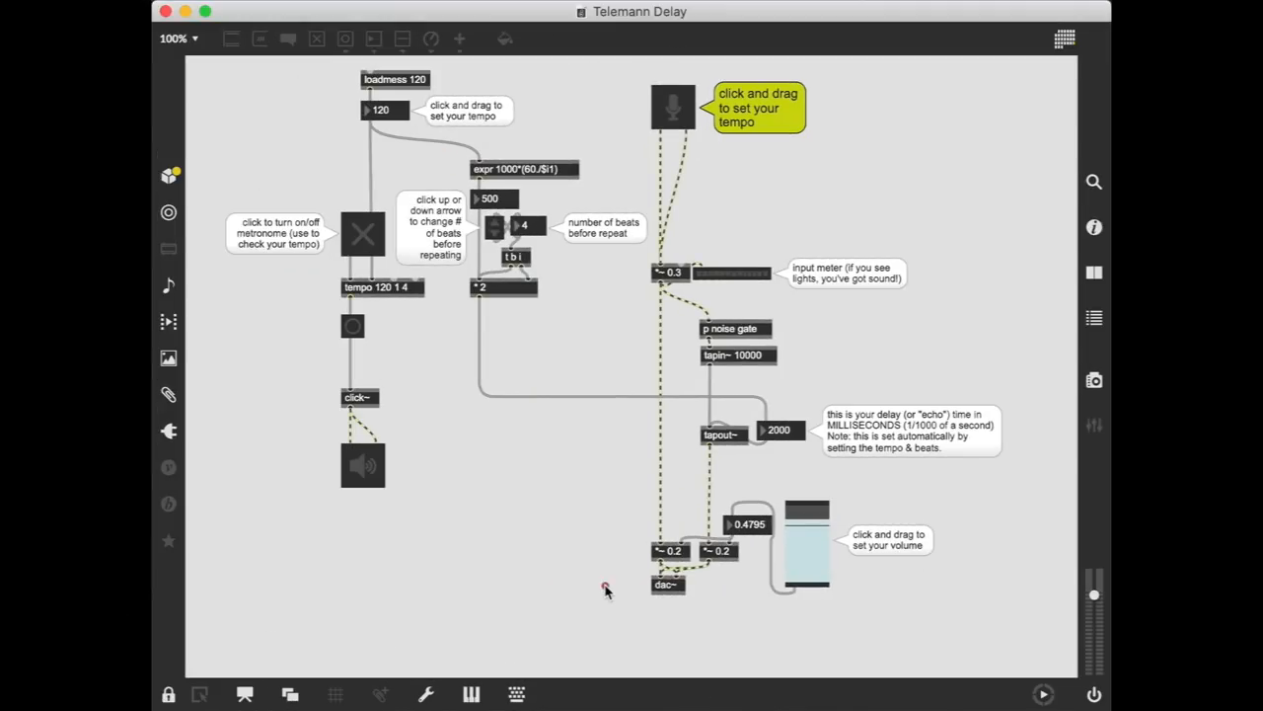
mouse_move(608, 592)
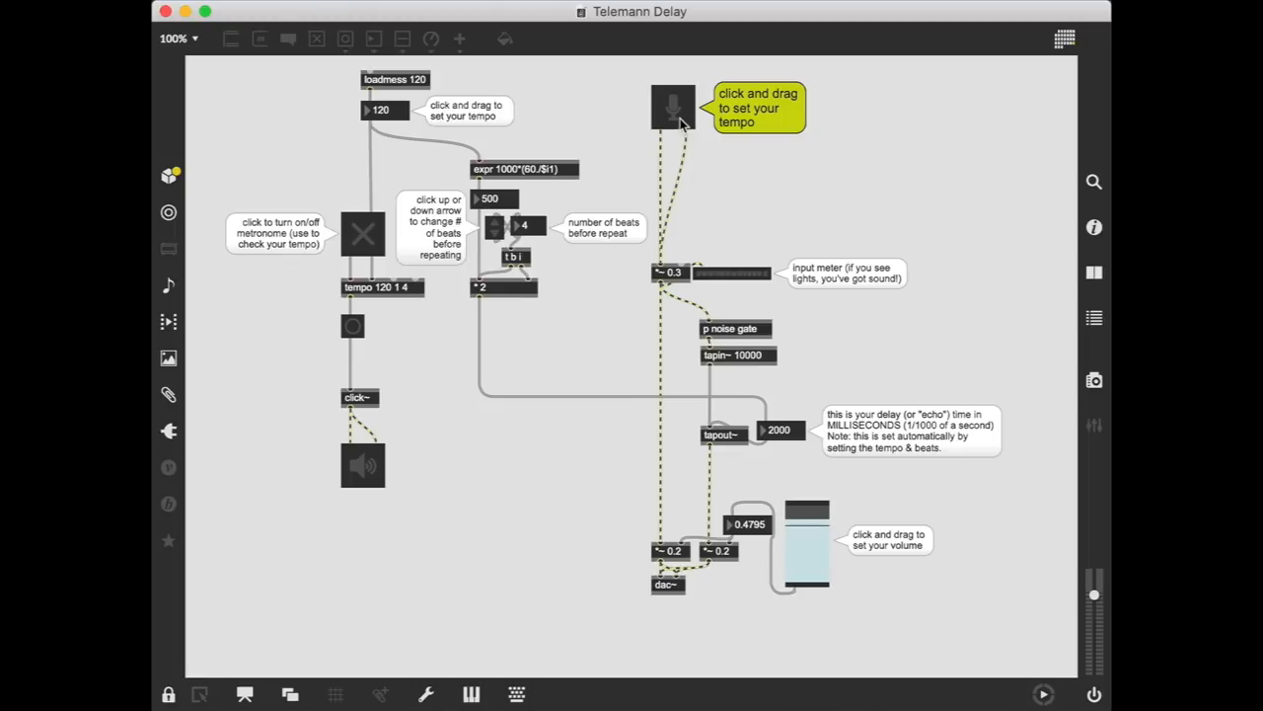
mouse_move(379, 466)
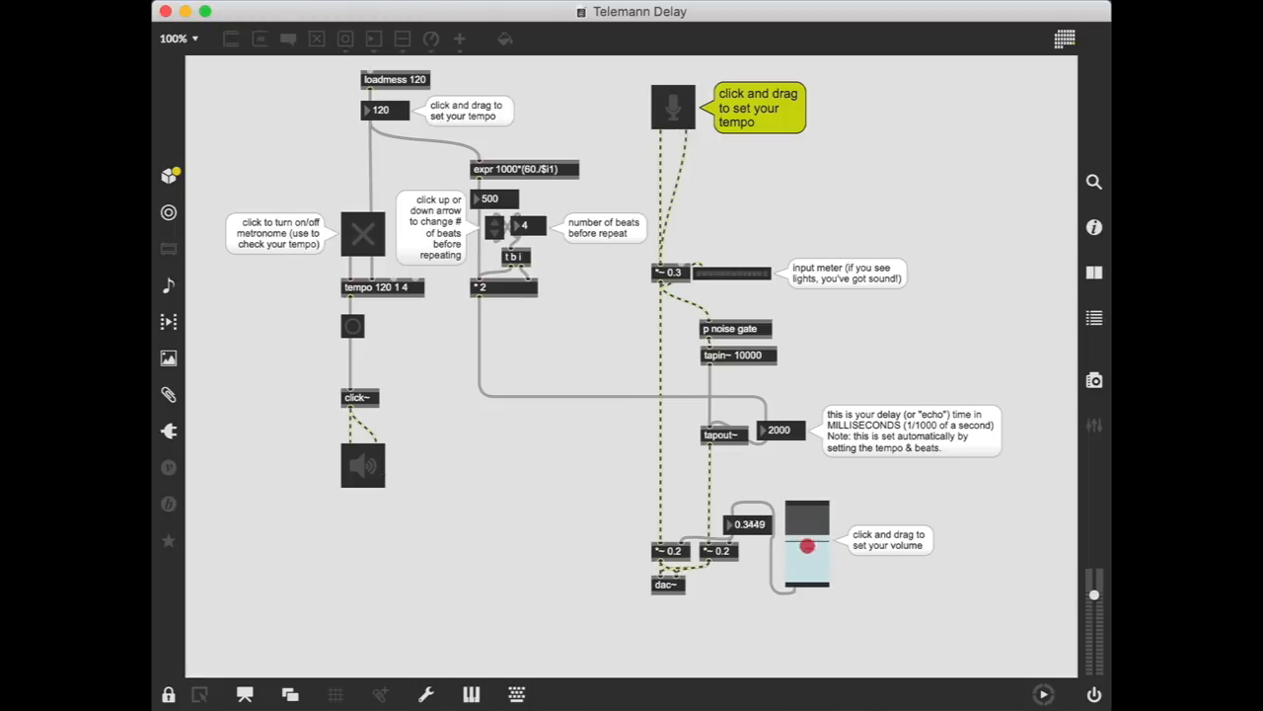
Raise the Telemann Delay patch's gain~ volume slider to about 0.52
drag(805, 545, 806, 509)
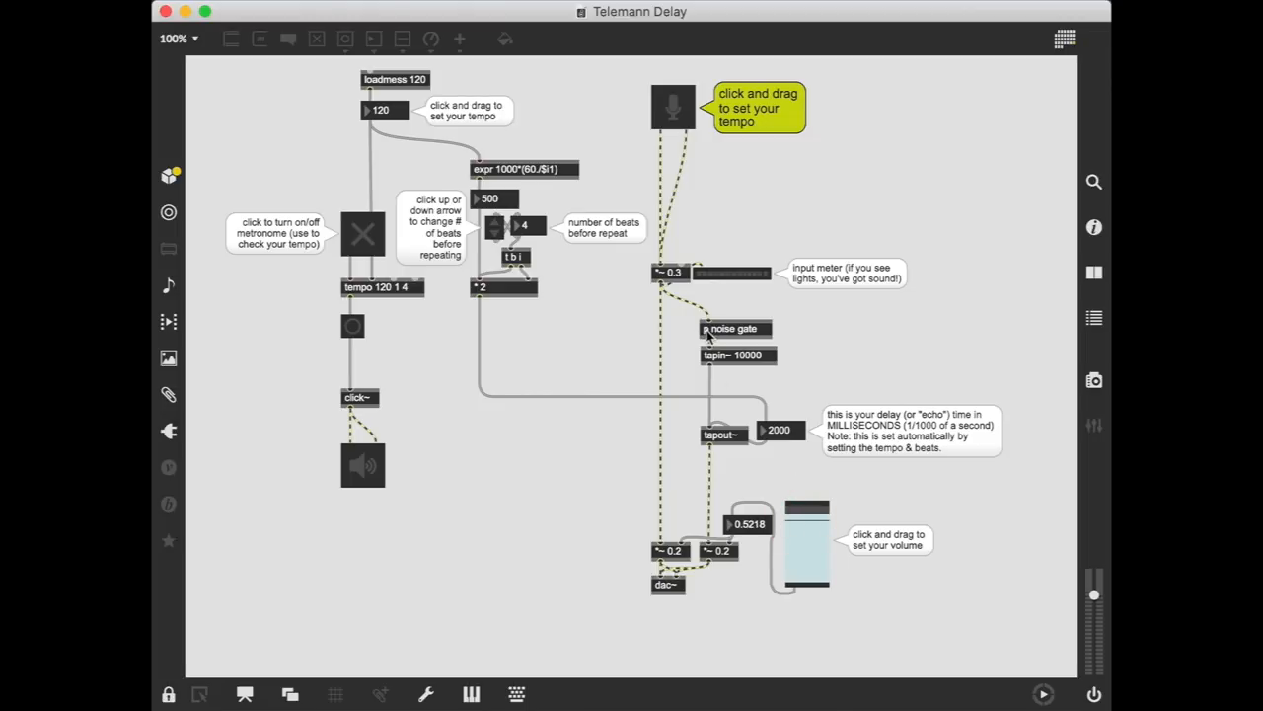
mouse_move(732, 441)
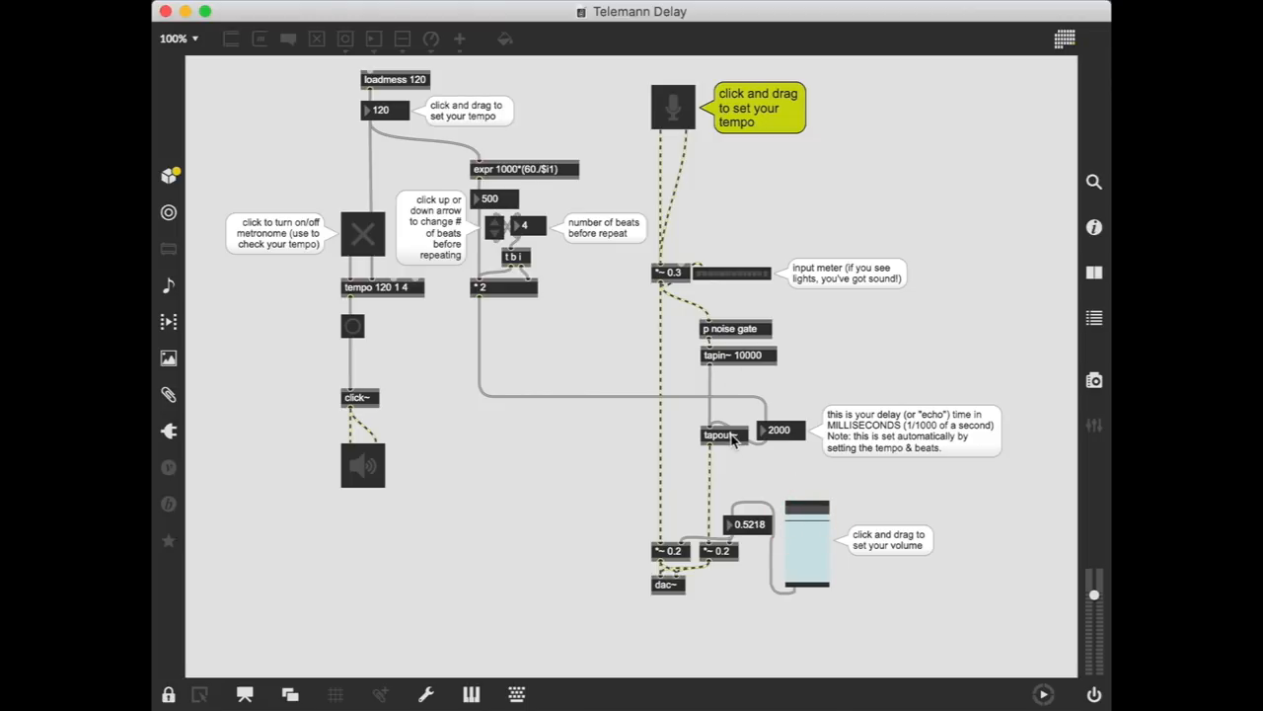
mouse_move(355, 207)
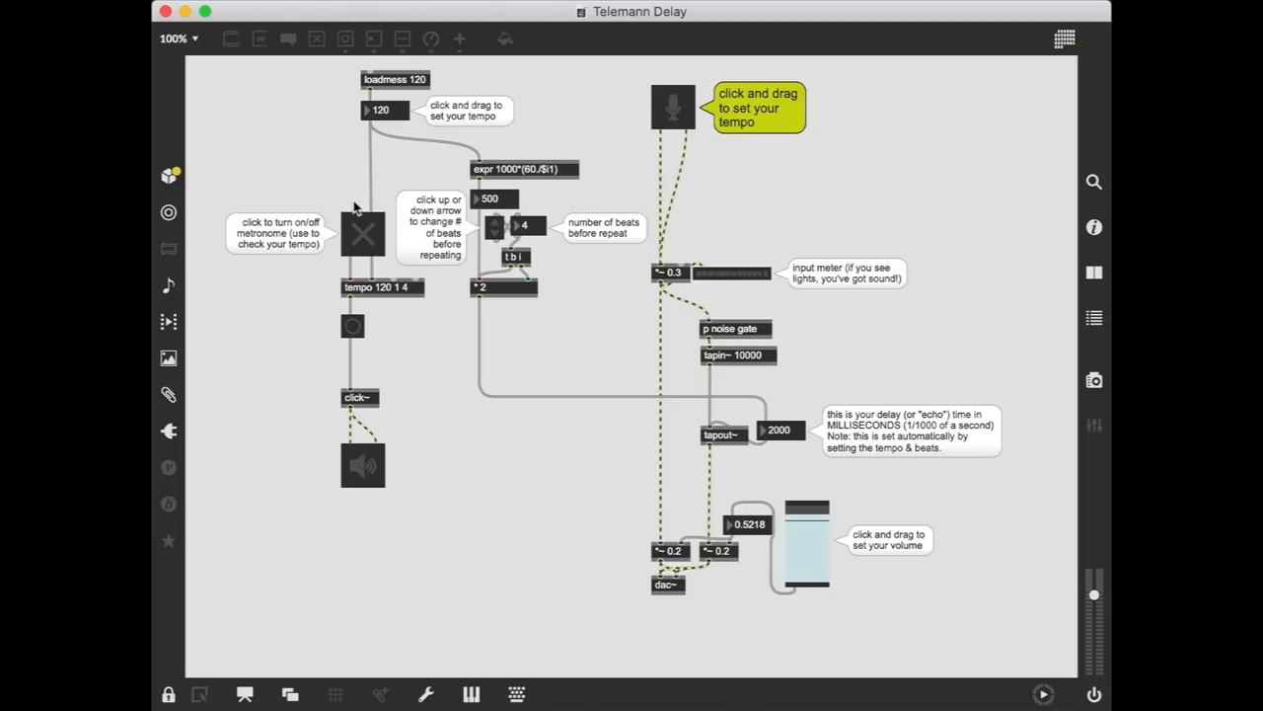
mouse_move(612, 359)
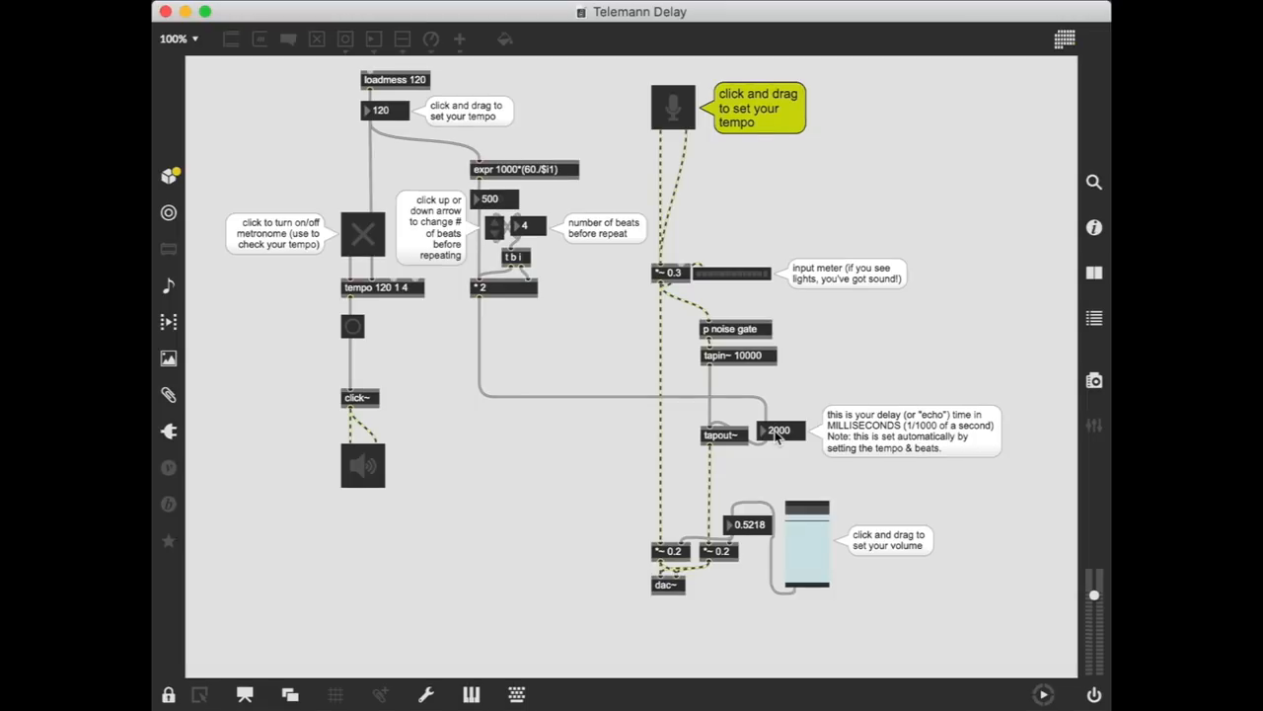
Try tempo 60 and 3 beats, ending at tempo 120, 4 beats, 2000 ms delay
drag(382, 111, 383, 128)
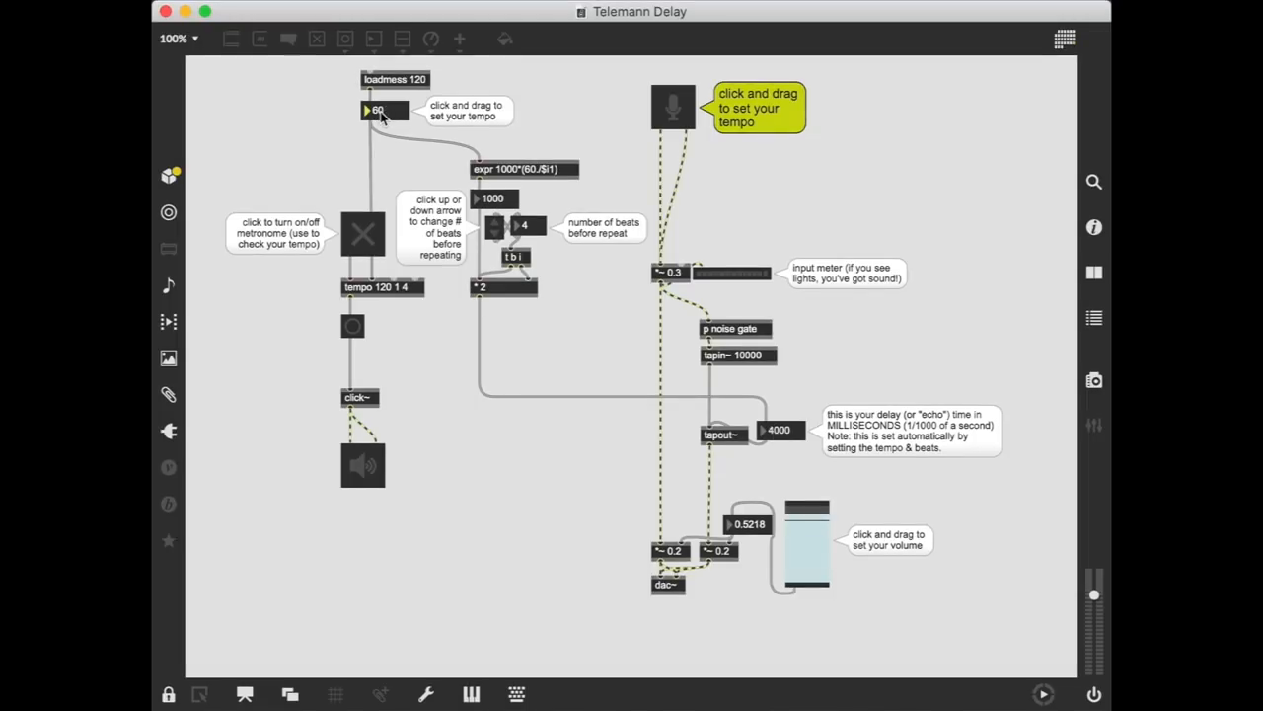
mouse_move(498, 207)
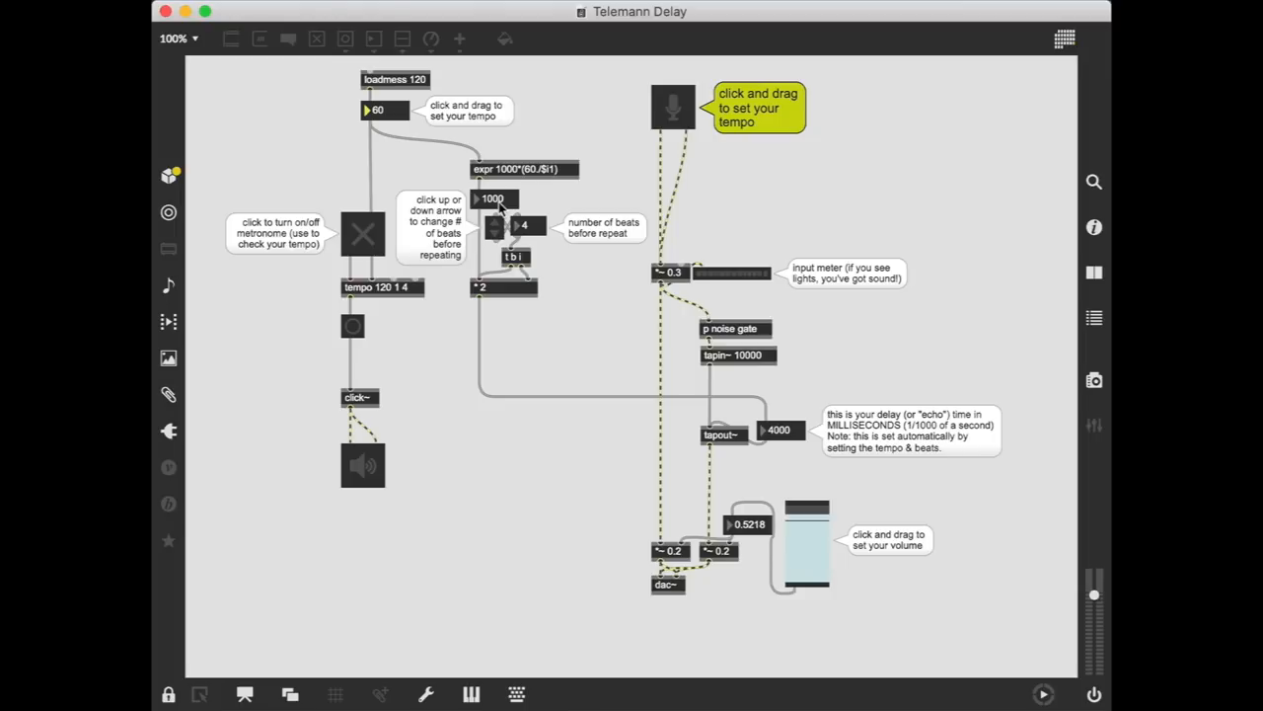
mouse_move(444, 134)
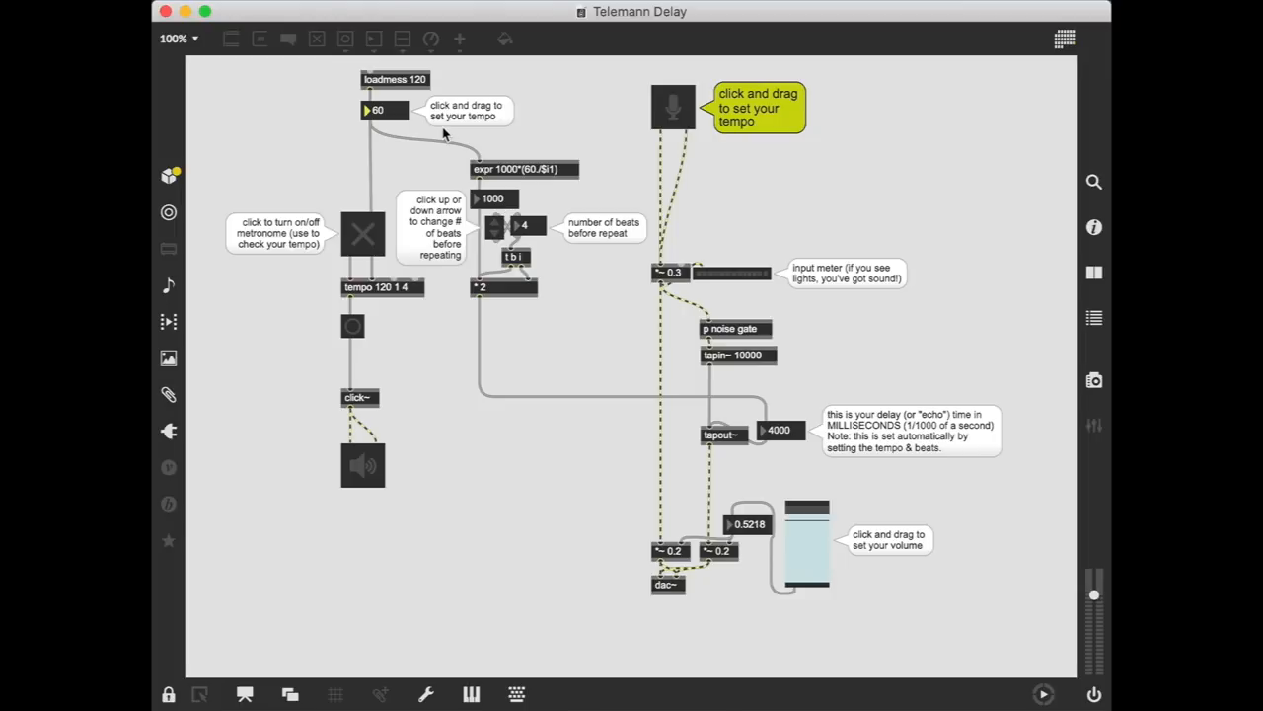
mouse_move(504, 213)
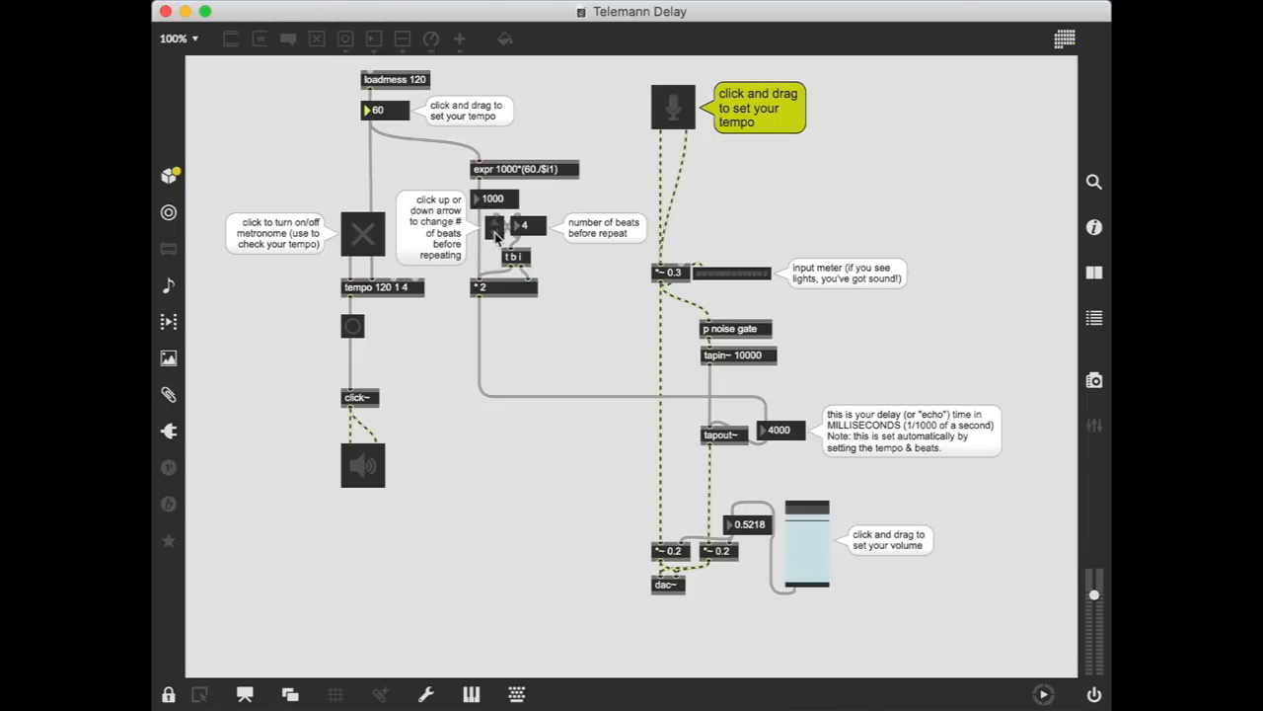
click(493, 225)
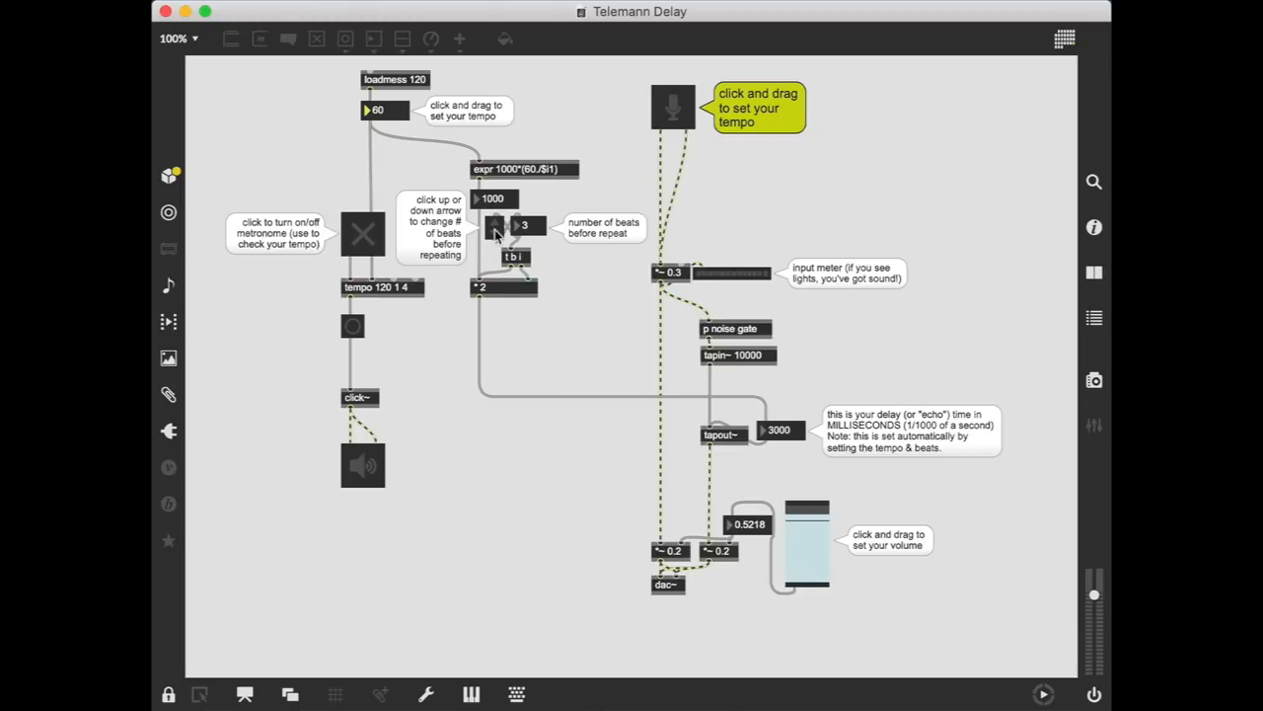
click(493, 225)
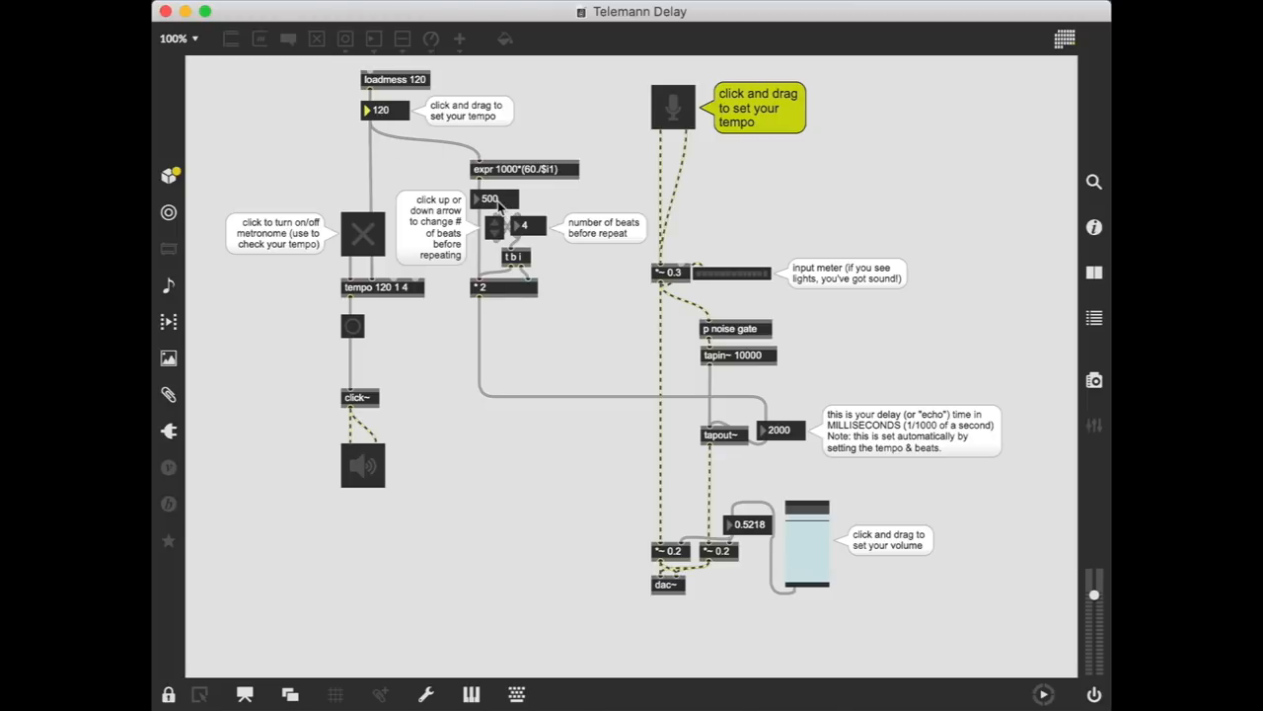
mouse_move(533, 233)
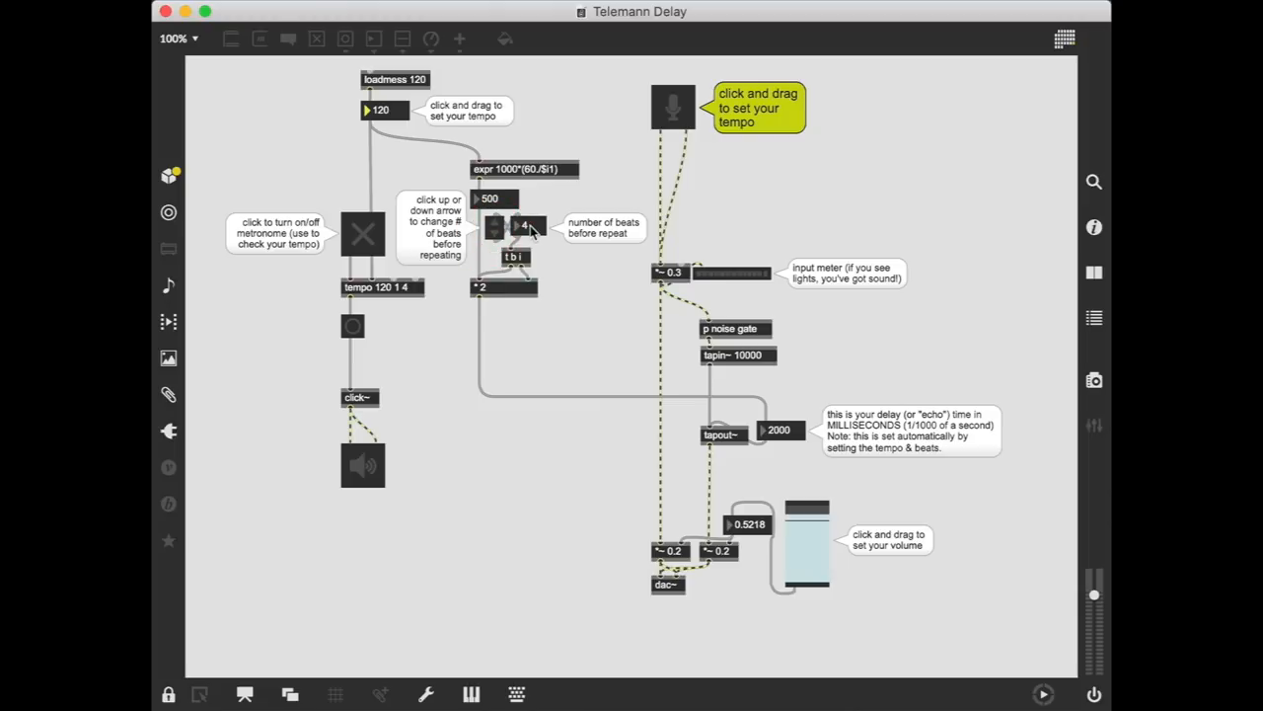
mouse_move(746, 434)
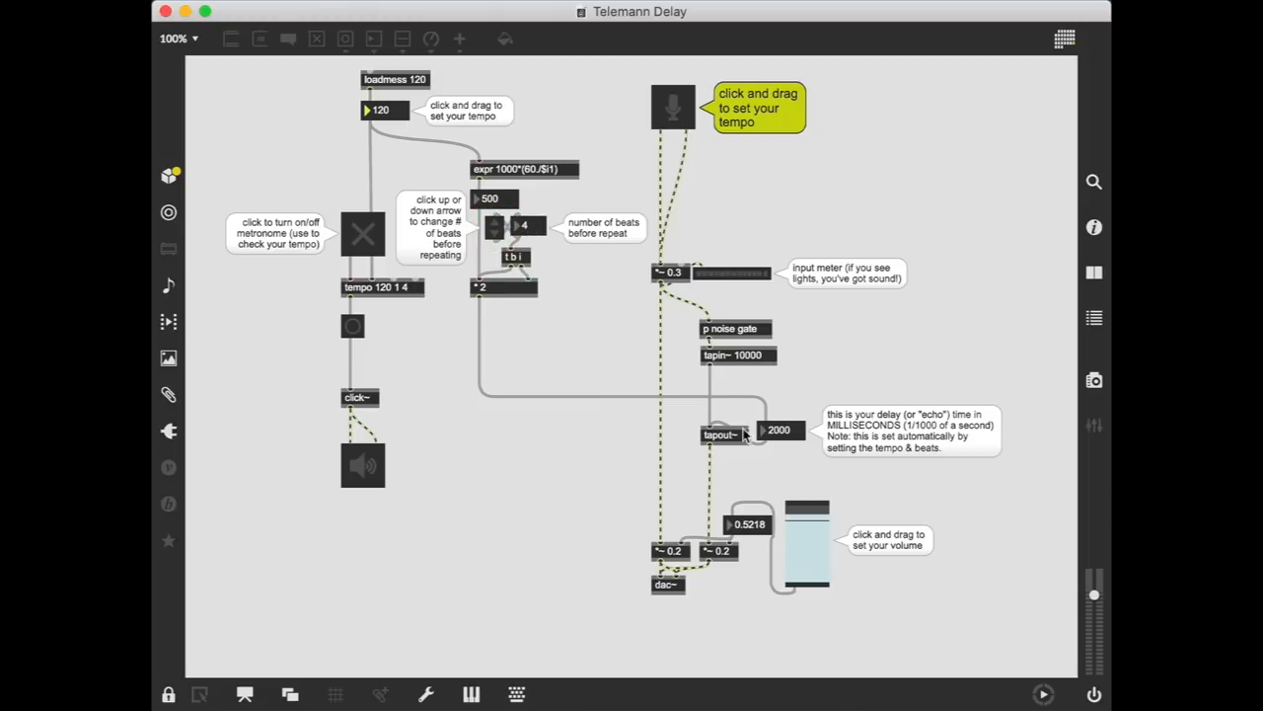
mouse_move(811, 423)
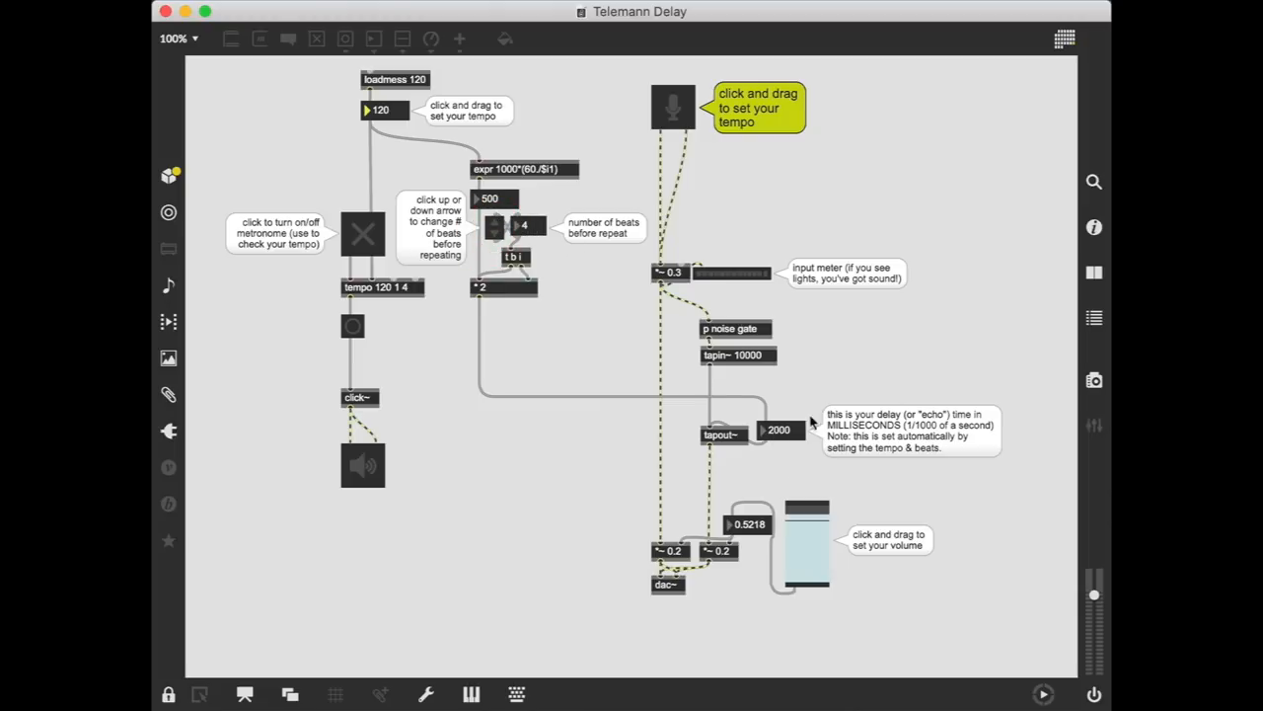
mouse_move(557, 300)
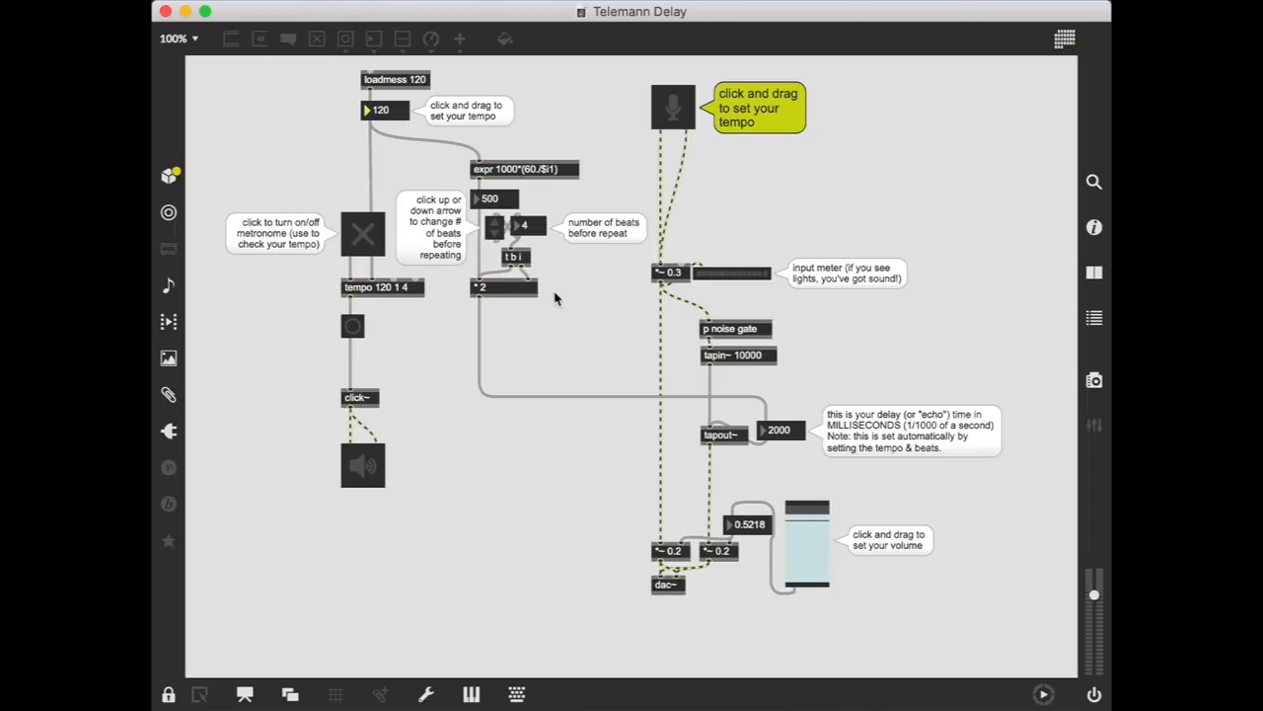
mouse_move(924, 497)
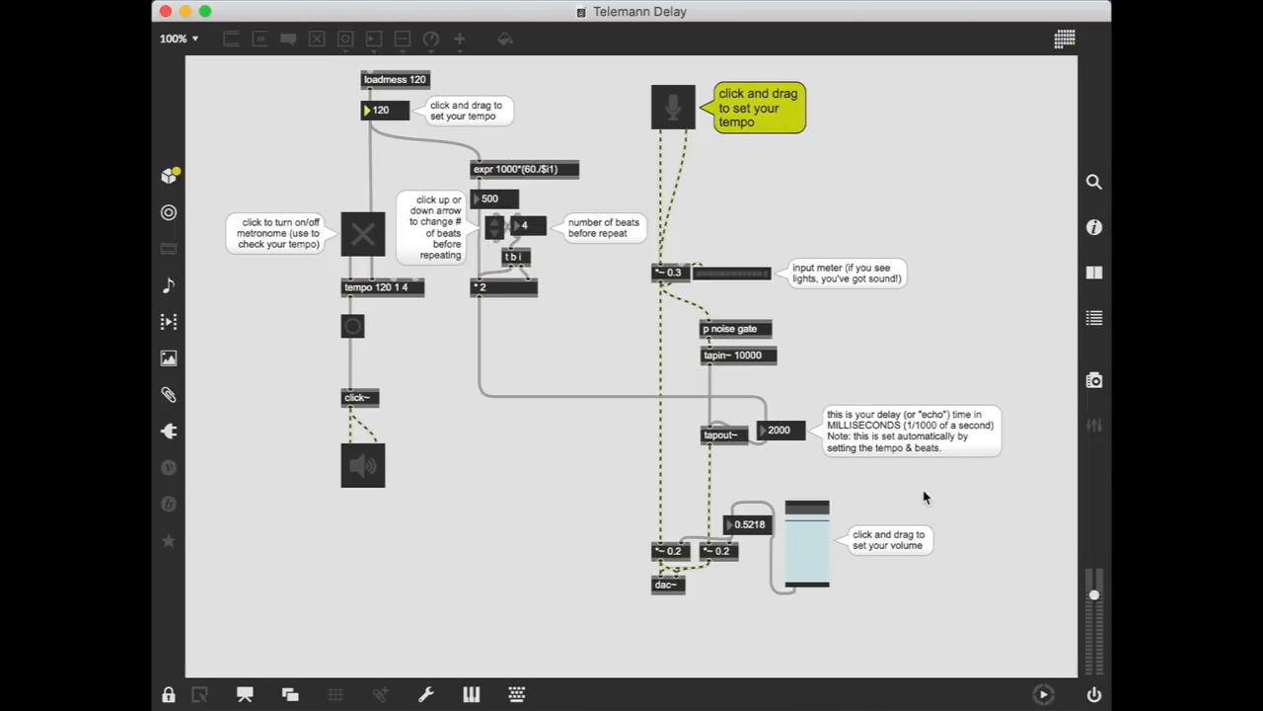
mouse_move(728, 89)
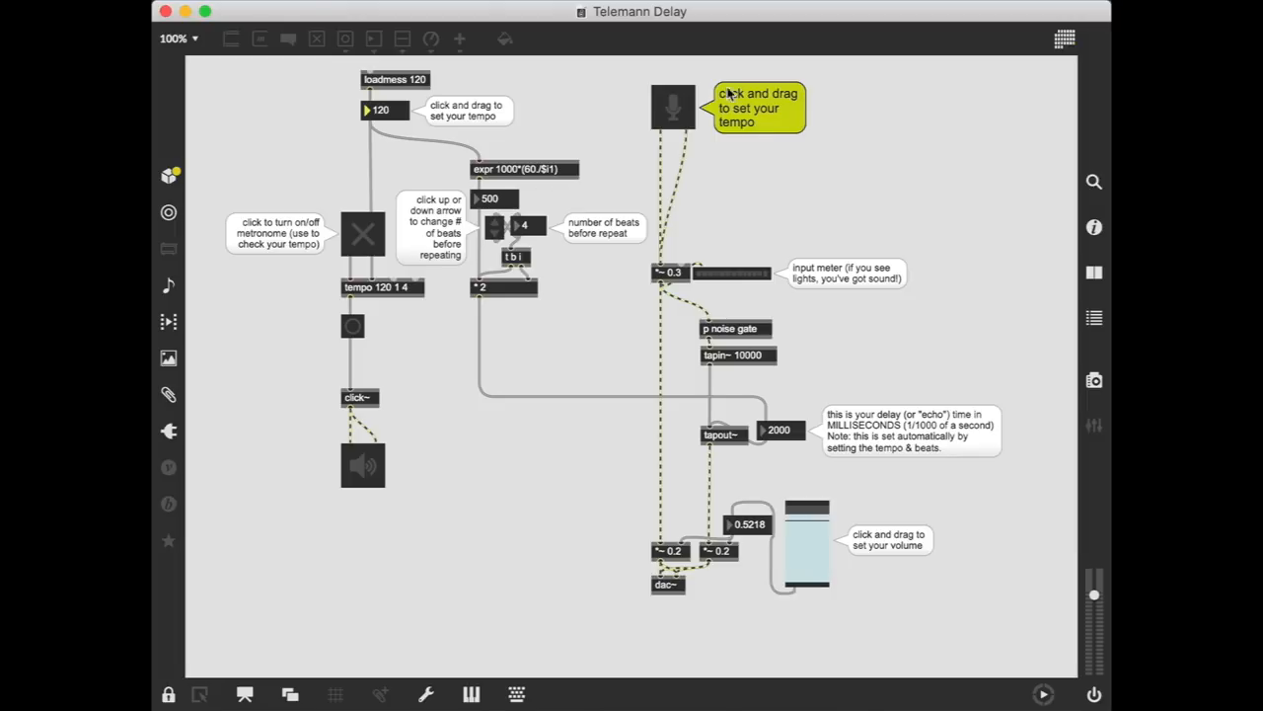
click(673, 109)
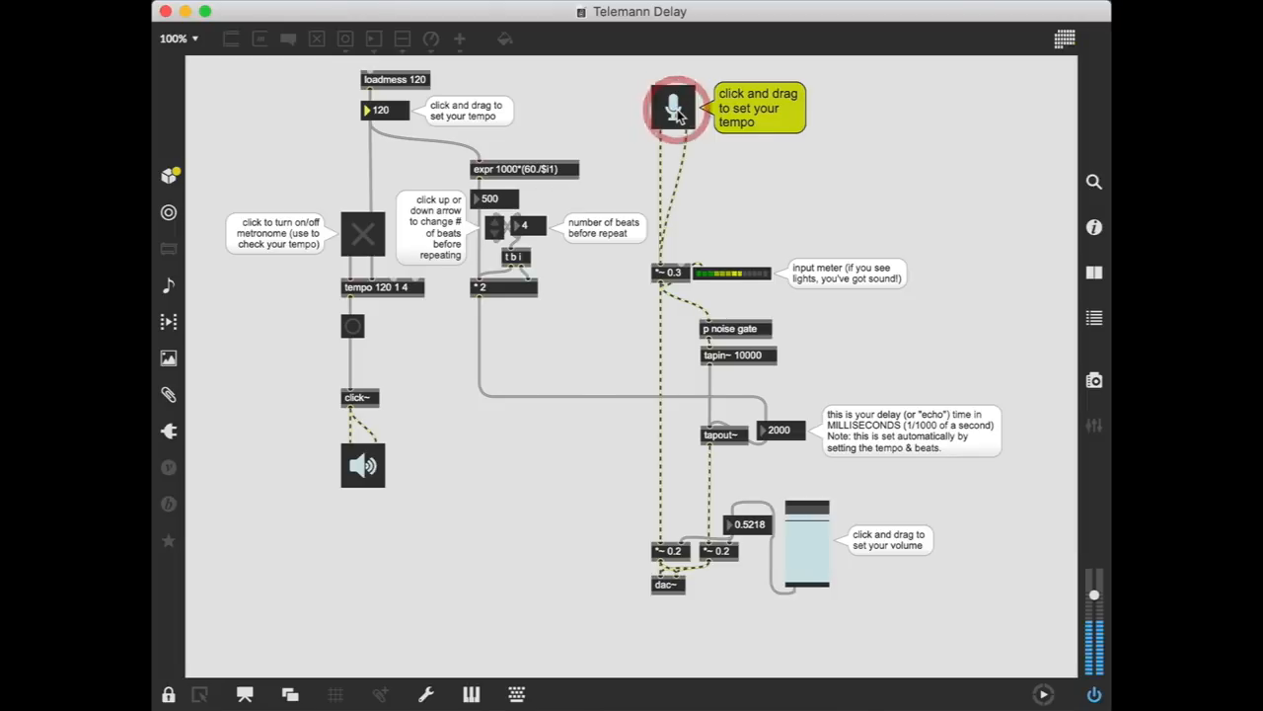
click(675, 109)
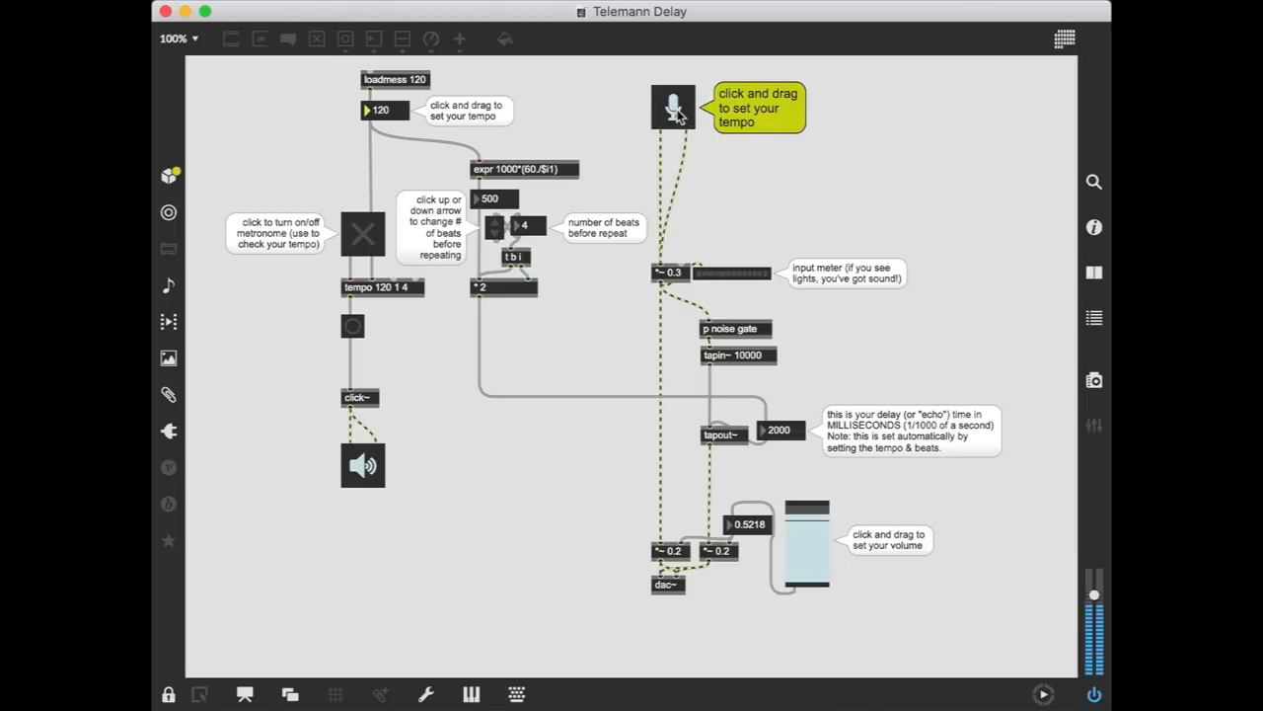
click(671, 106)
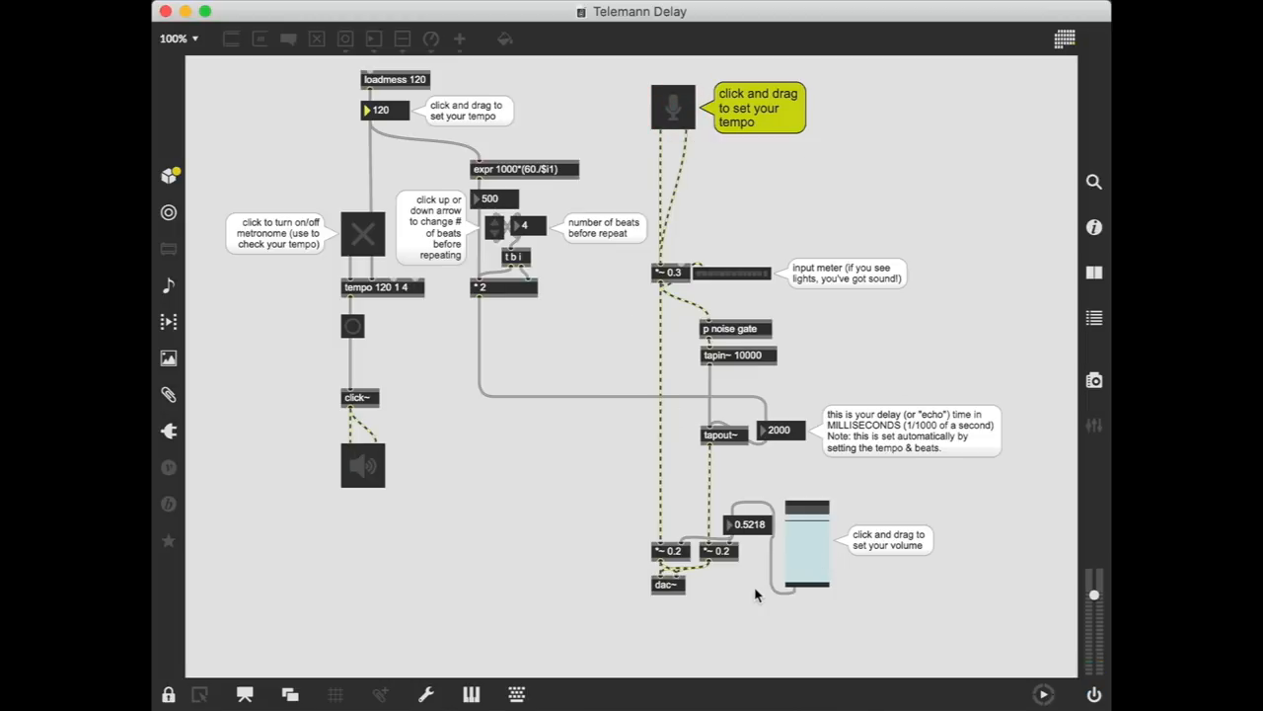
mouse_move(513, 393)
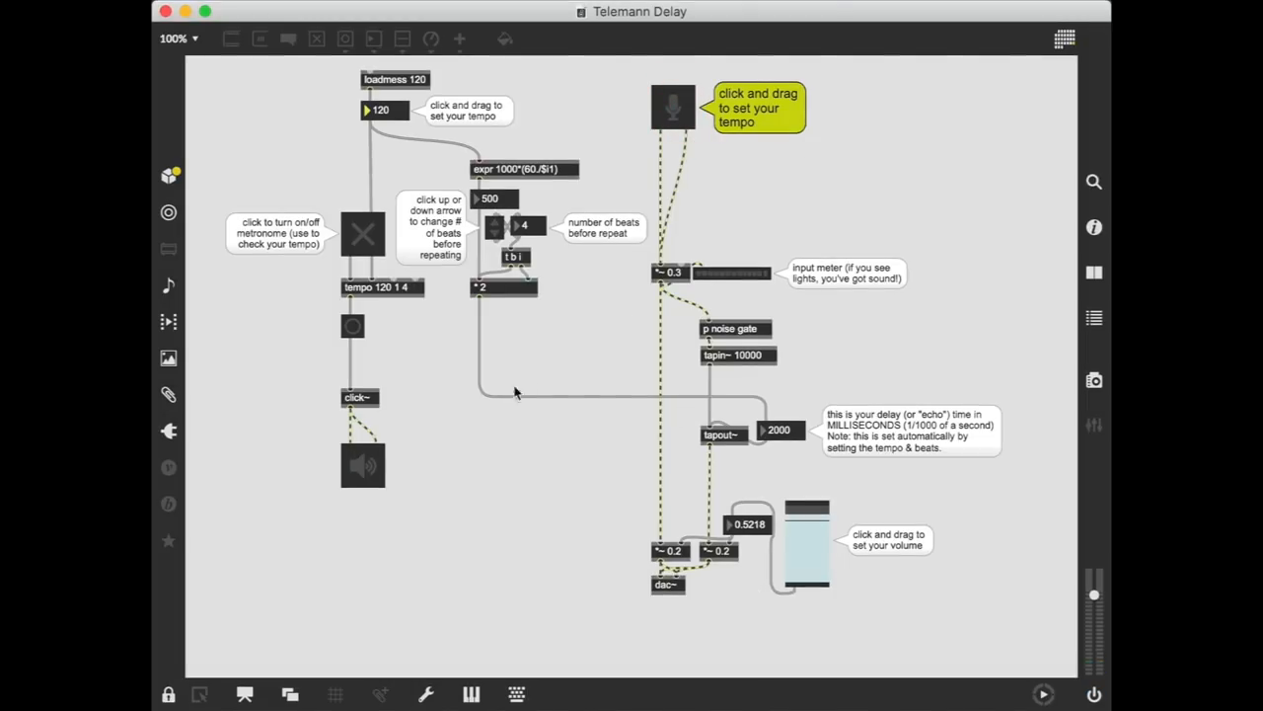
mouse_move(399, 304)
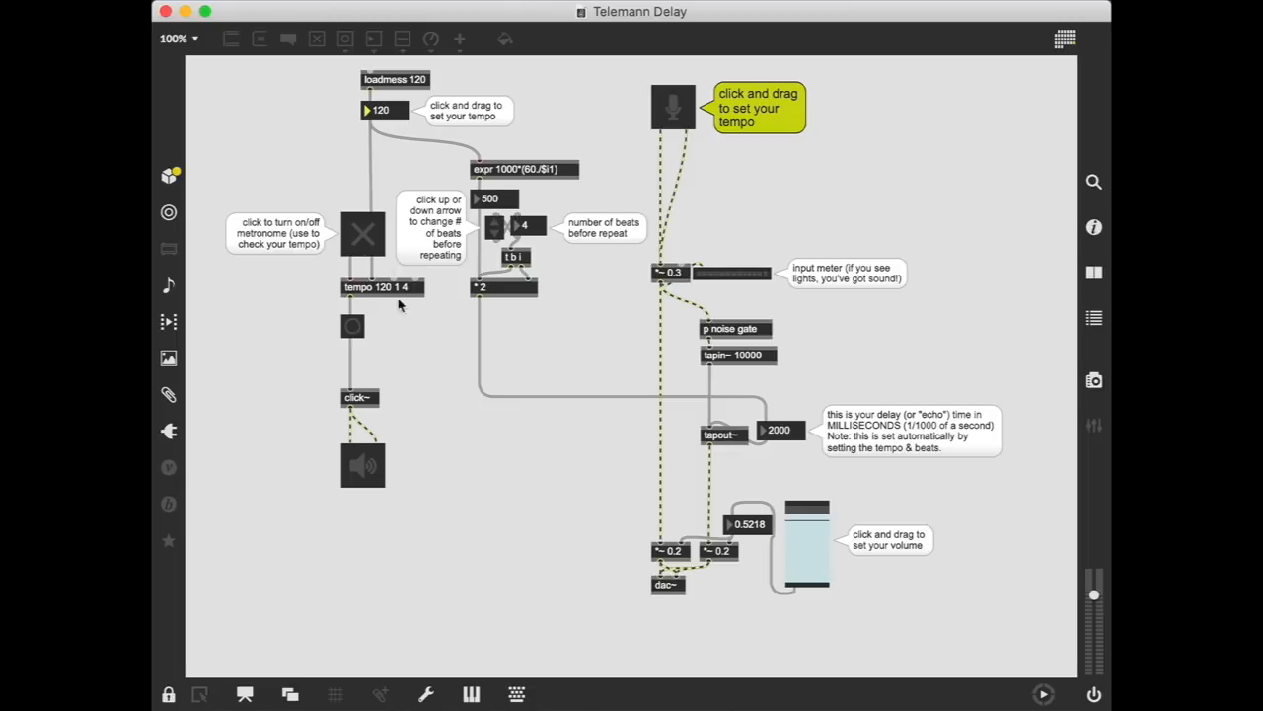
mouse_move(363, 255)
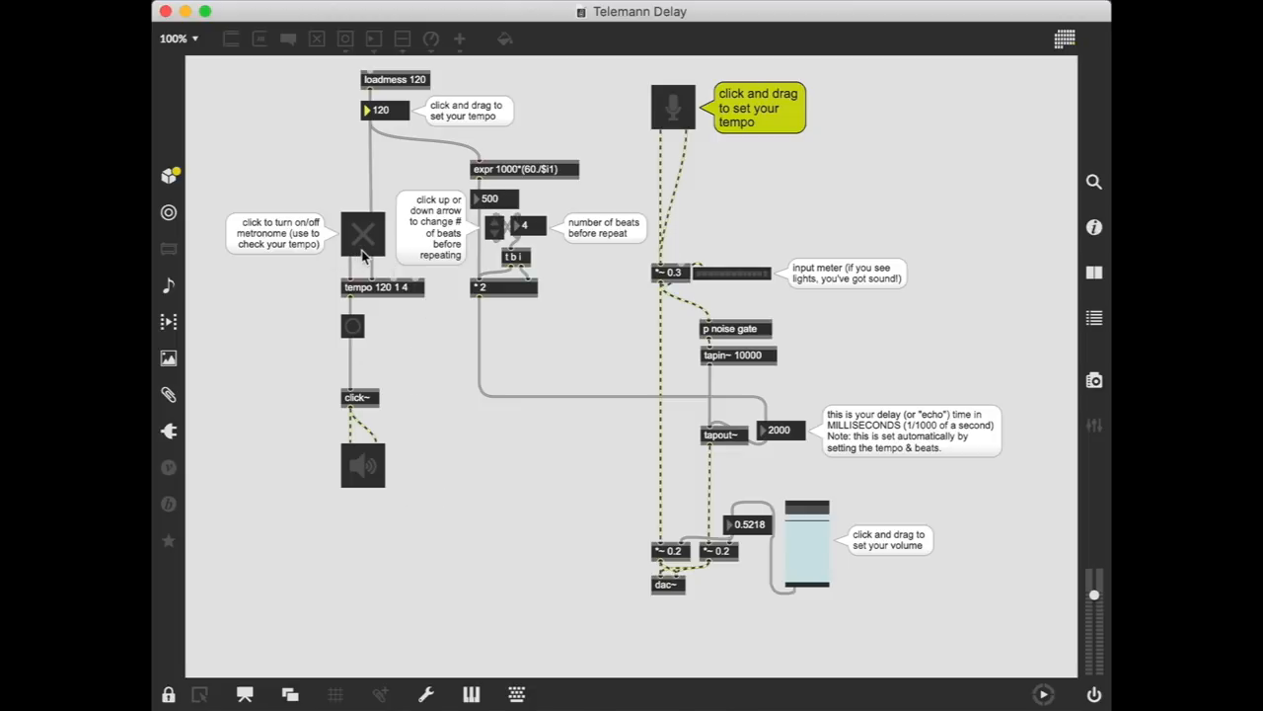
mouse_move(371, 318)
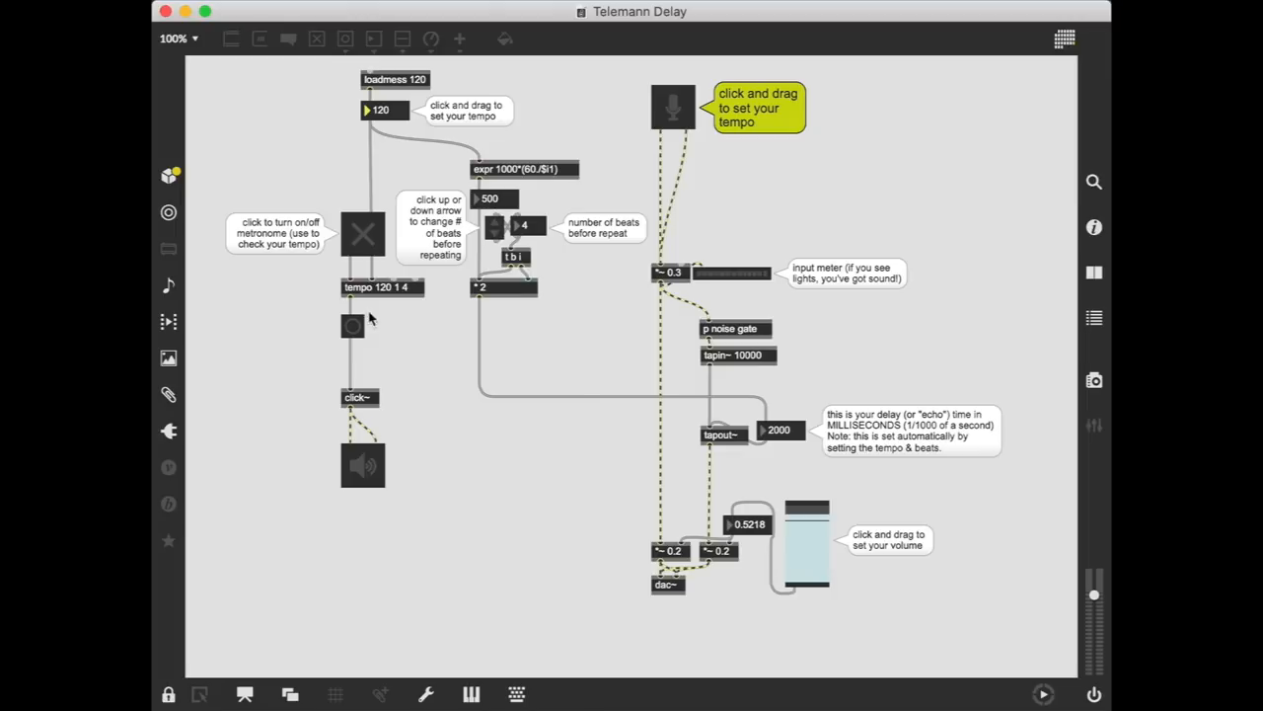
mouse_move(640, 128)
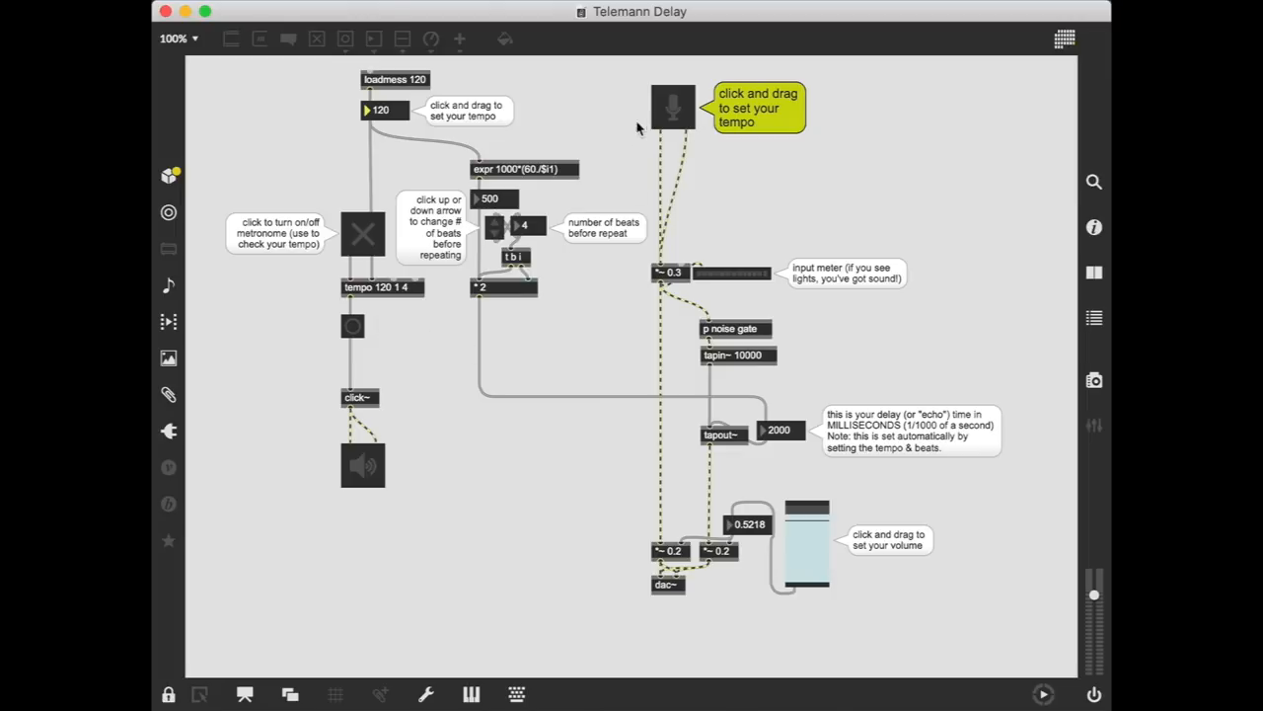
mouse_move(675, 121)
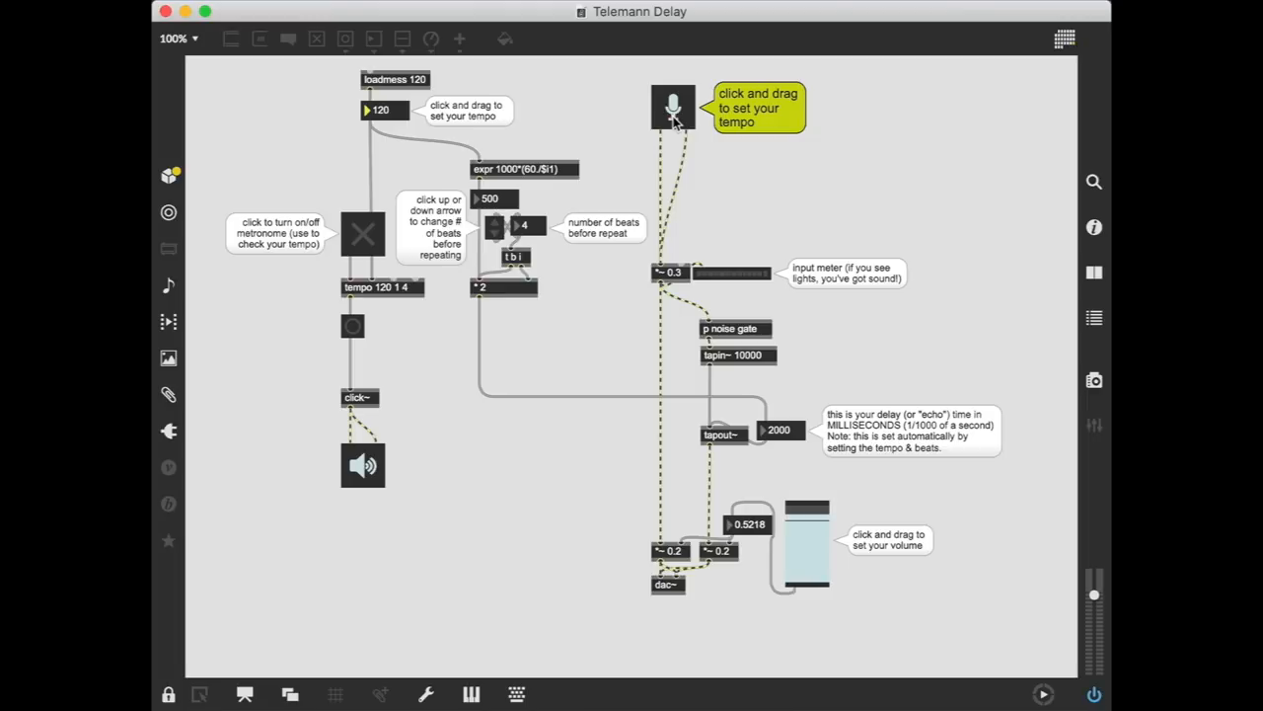
Switch on the click metronome at tempo 120
click(363, 232)
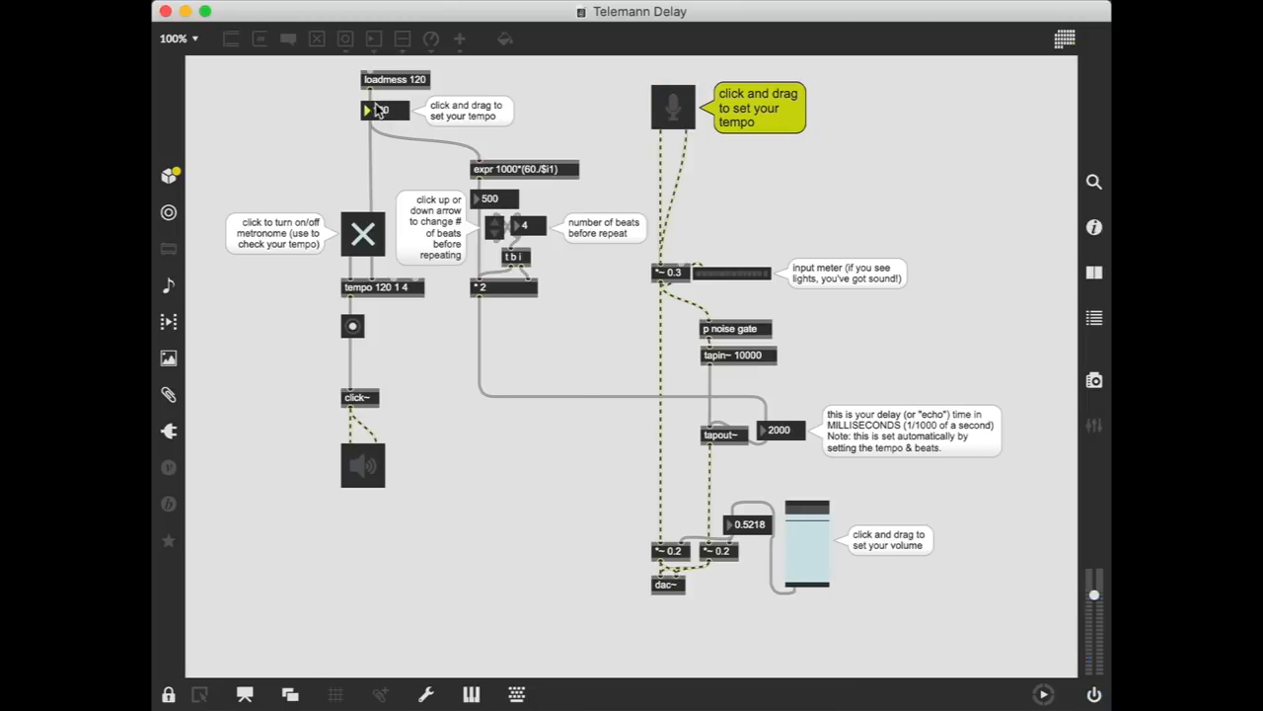
Sweep the tempo number box down to 55 then up to 343 (696 ms delay) and stop the metronome
drag(384, 110, 384, 135)
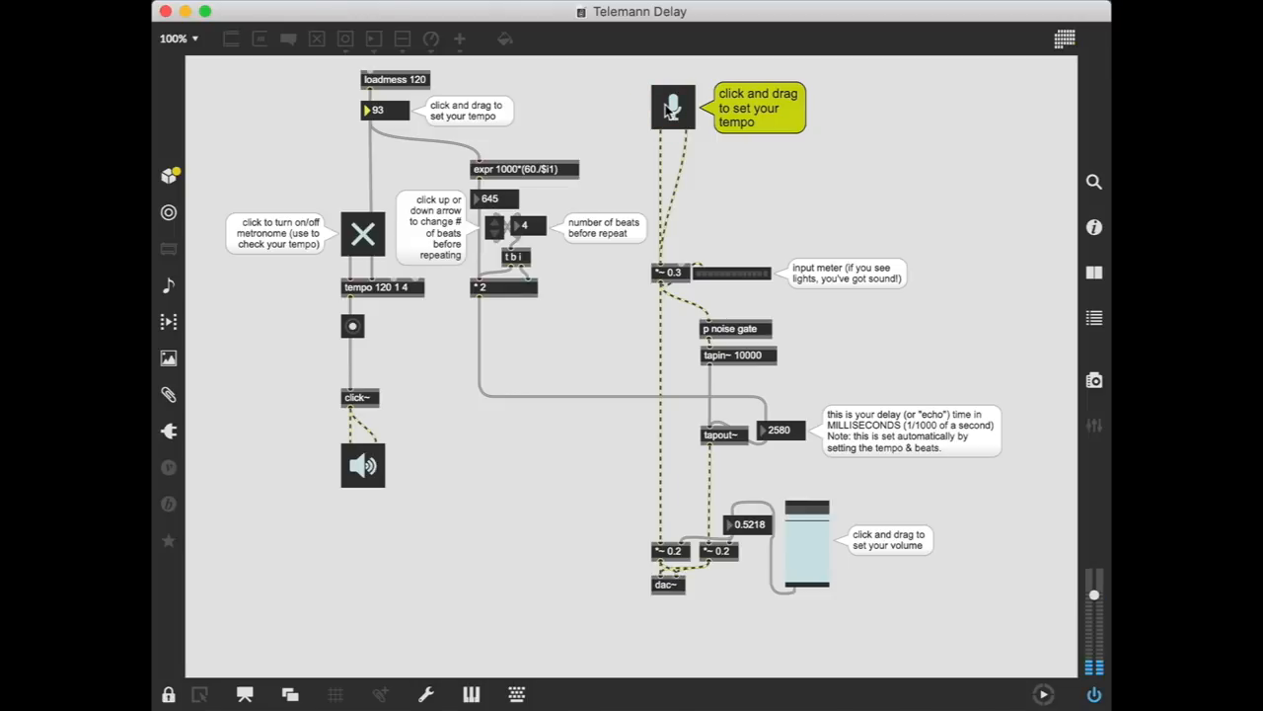
drag(385, 110, 382, 146)
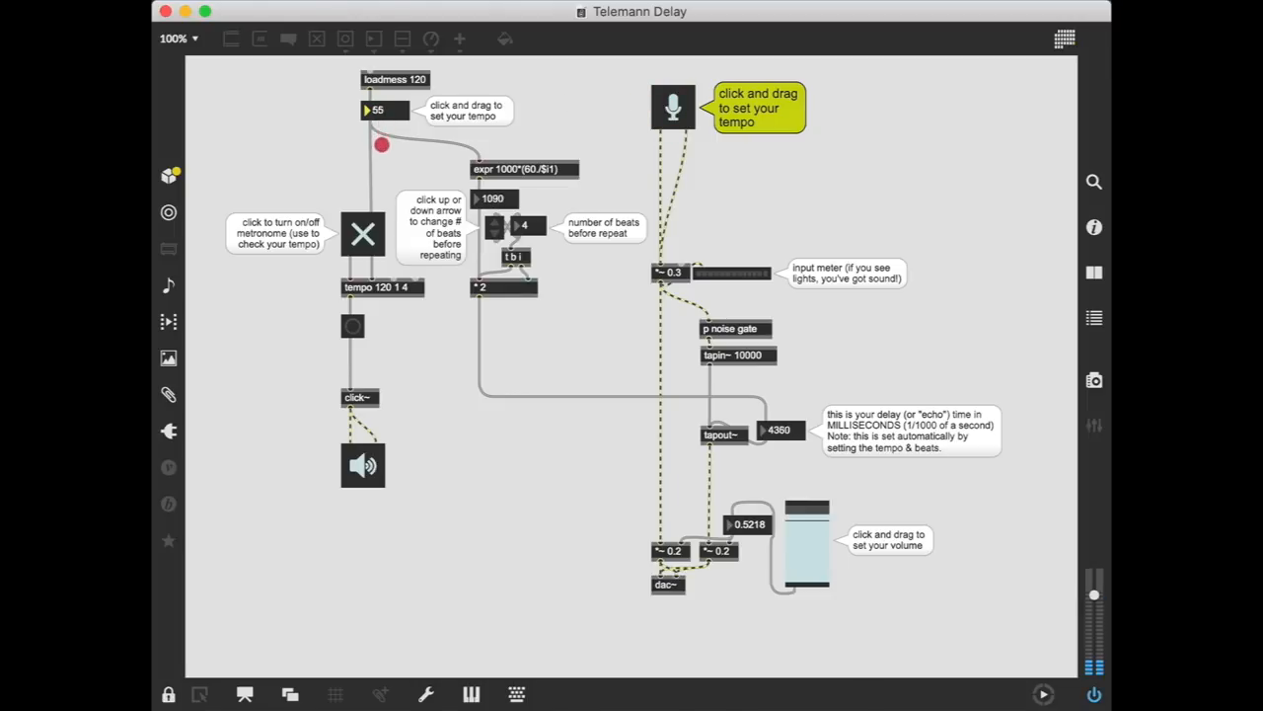
drag(383, 111, 383, 116)
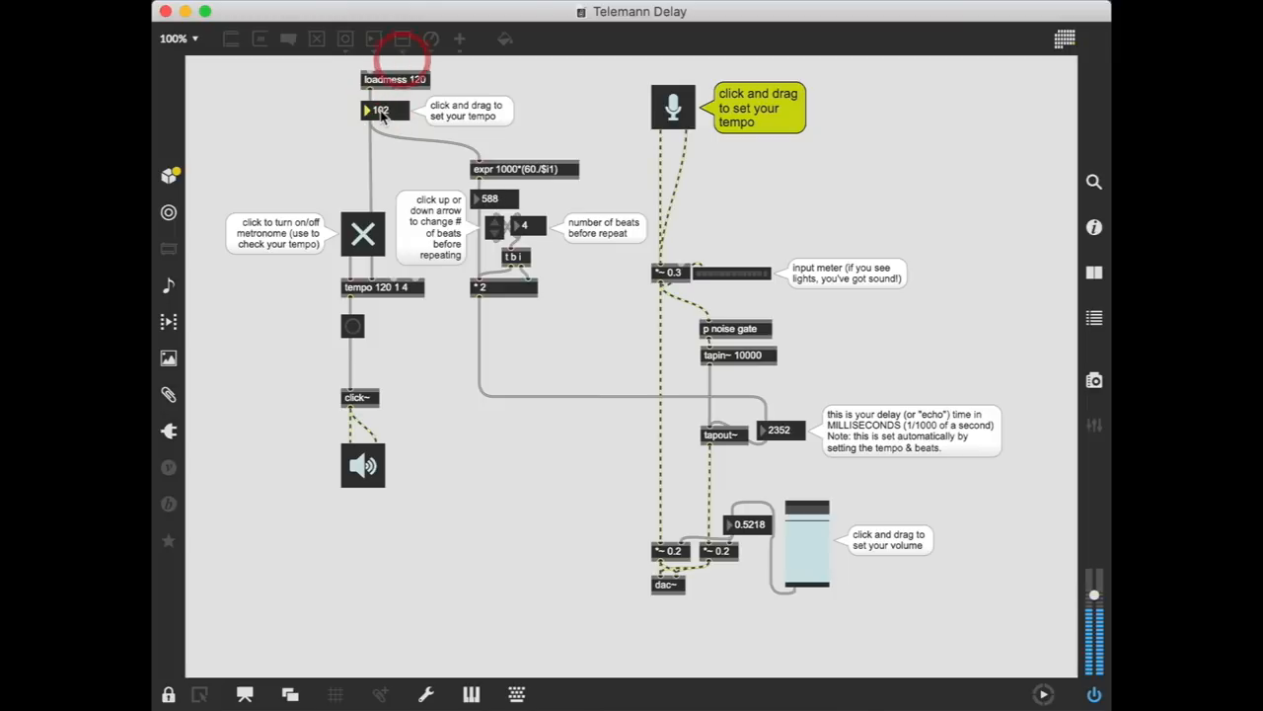
drag(383, 110, 383, 128)
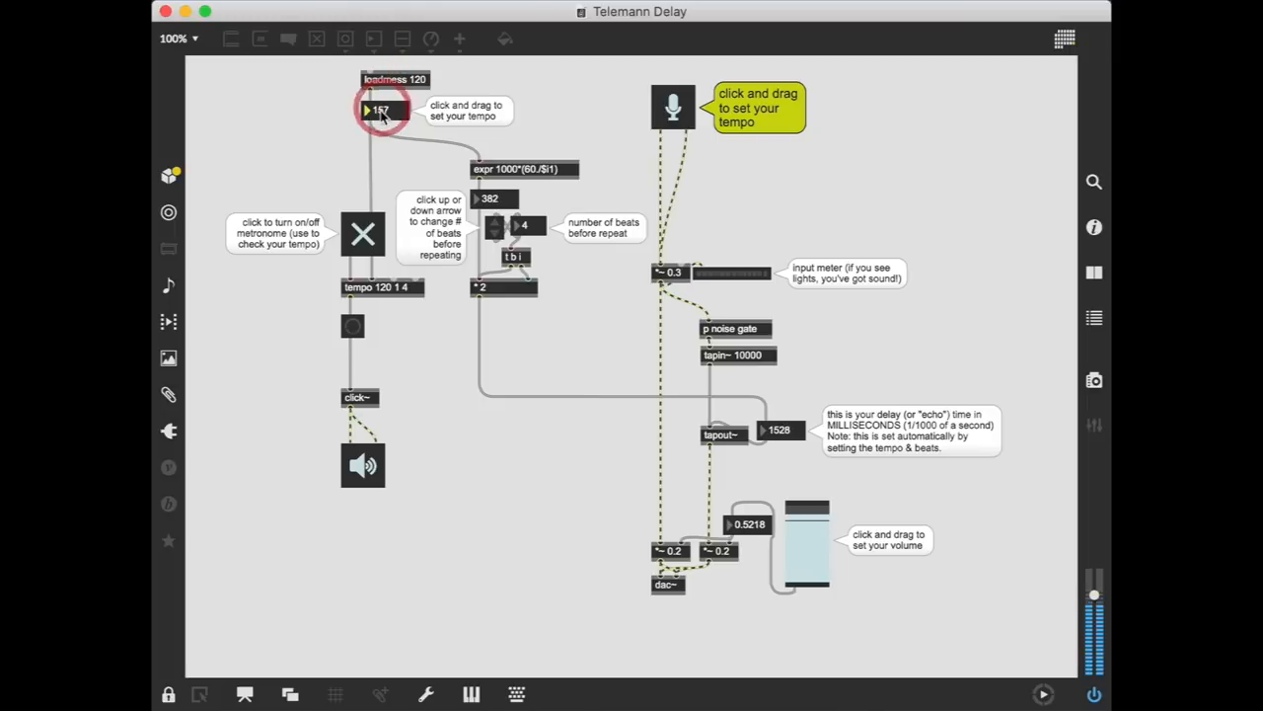
drag(383, 111, 383, 83)
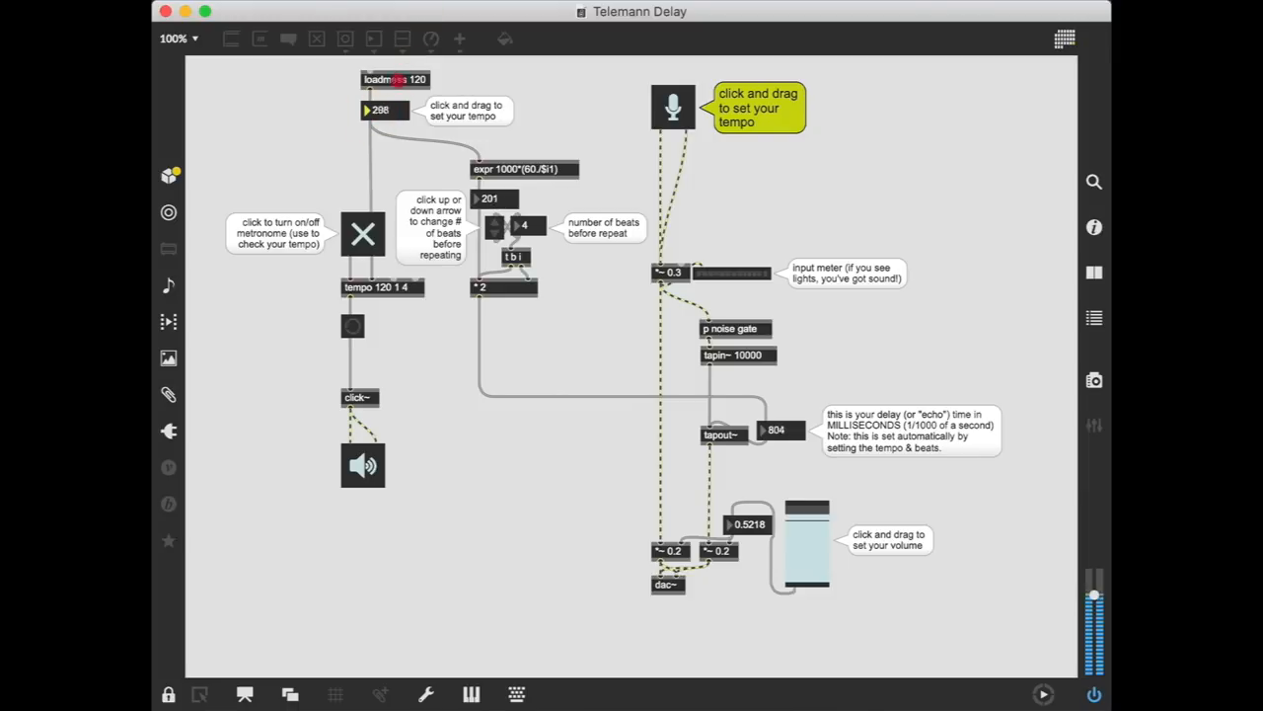
click(671, 107)
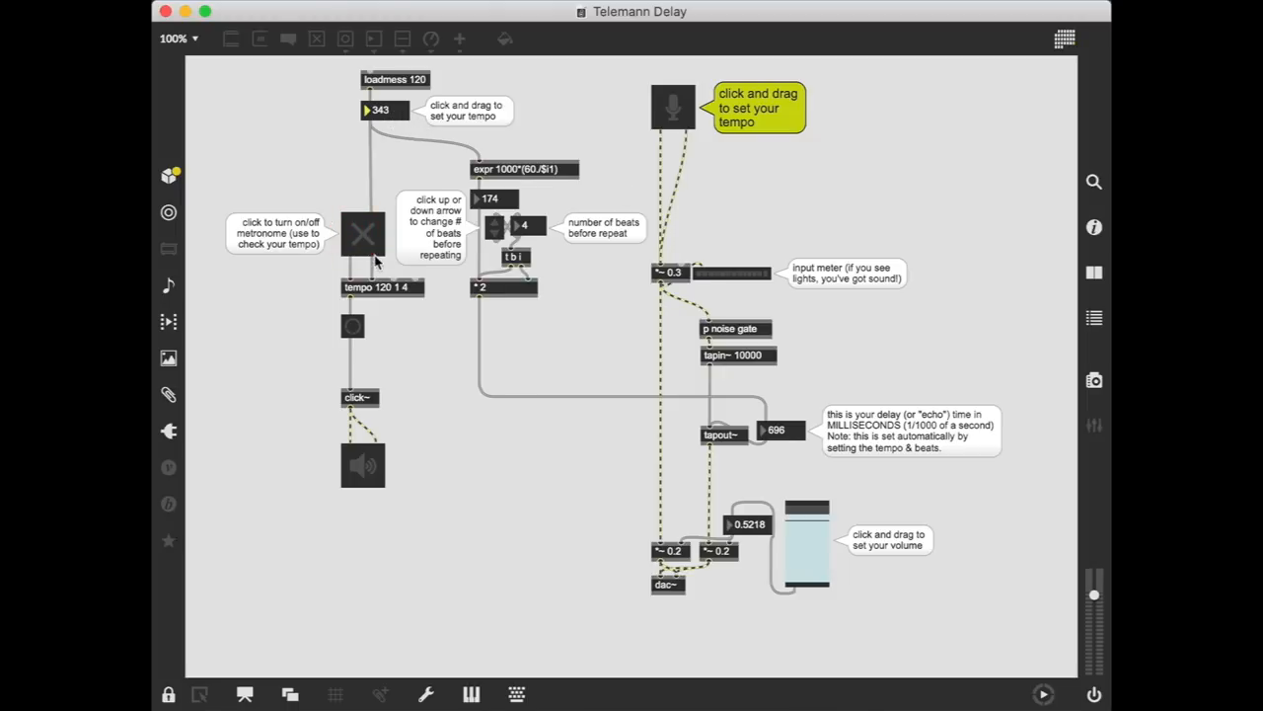
mouse_move(464, 425)
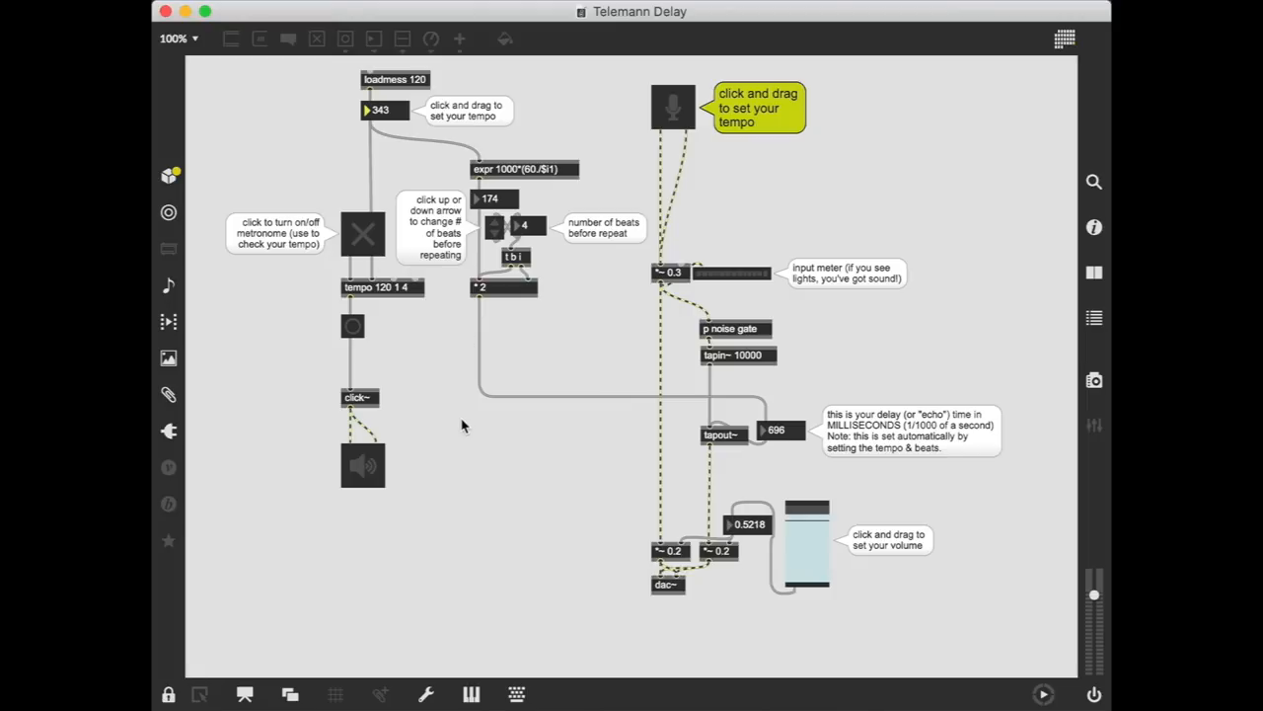
mouse_move(774, 292)
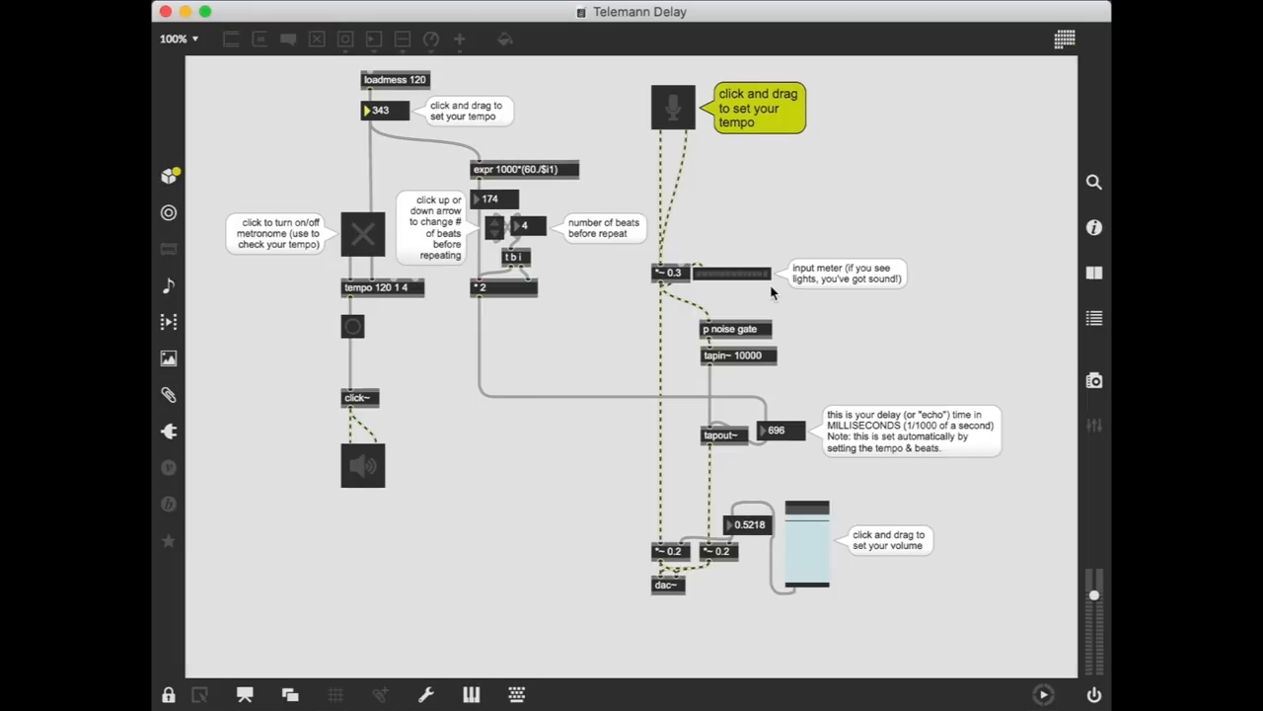